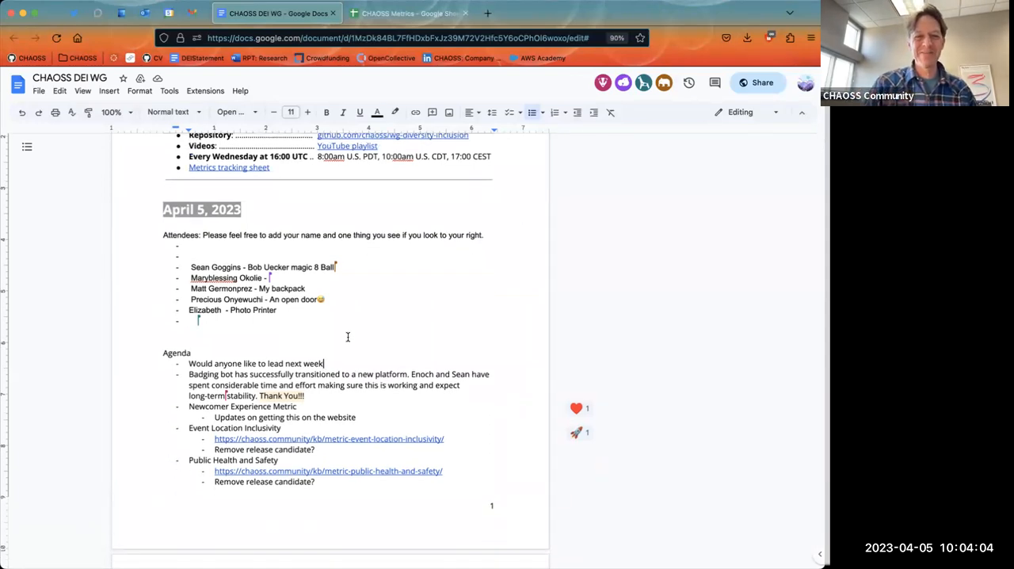
Start an empty indented sub-bullet under the 'Would anyone like to lead next week' agenda item
scroll(down, 3)
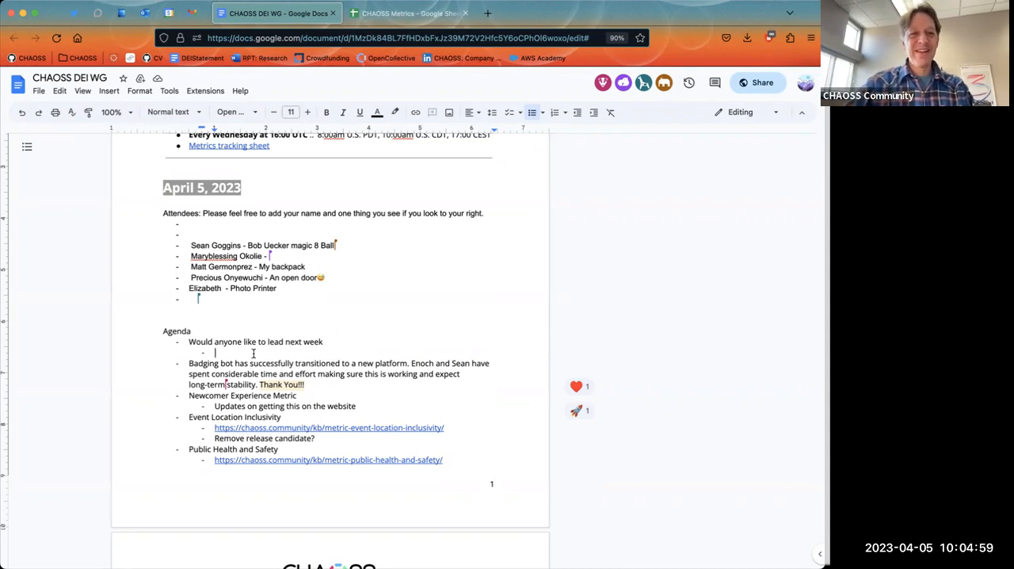
List 'Elizabeth' and 'Sean the following week' as sub-bullets for next week's lead
text(Elizabe)
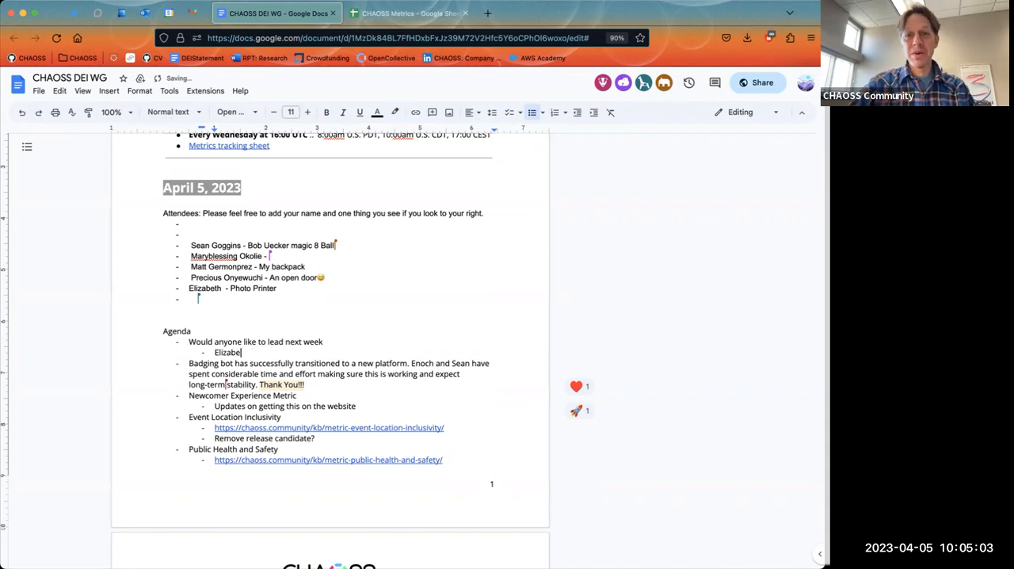
text(th)
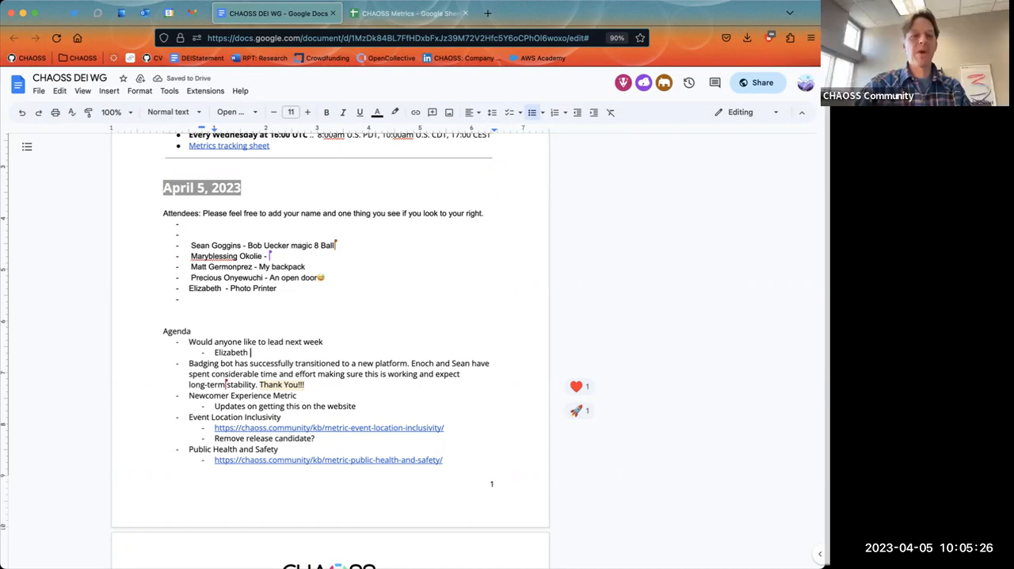
text(Sean the)
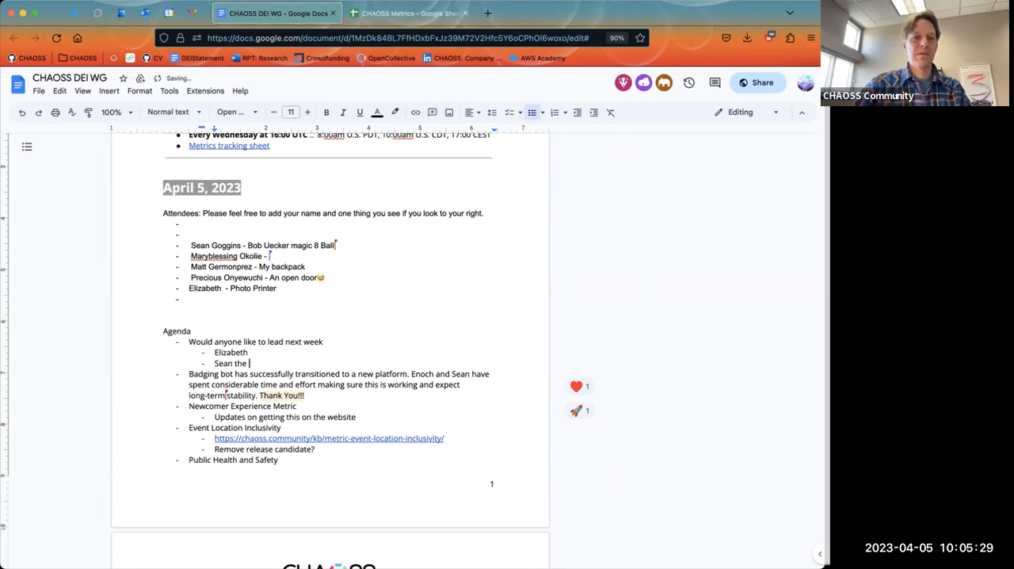
text(foll)
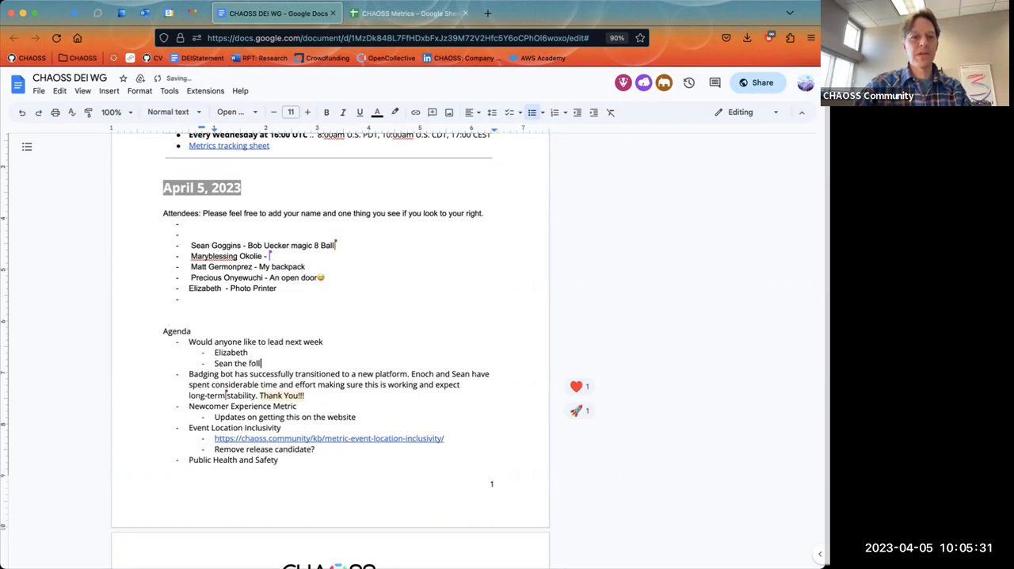
text(owing week)
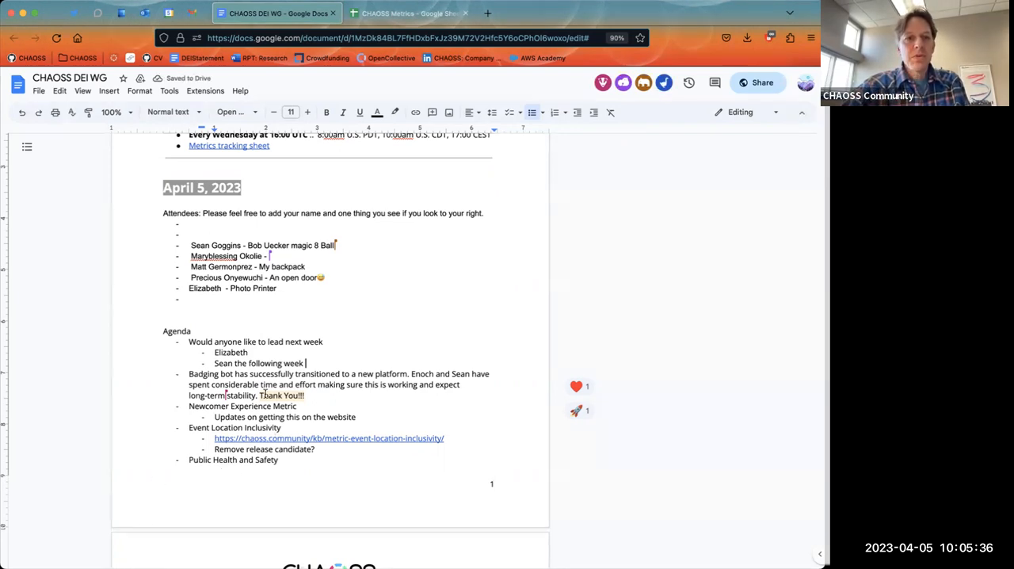
Add 'Emmanuella - a window' to the April 5 attendee list
scroll(down, 3)
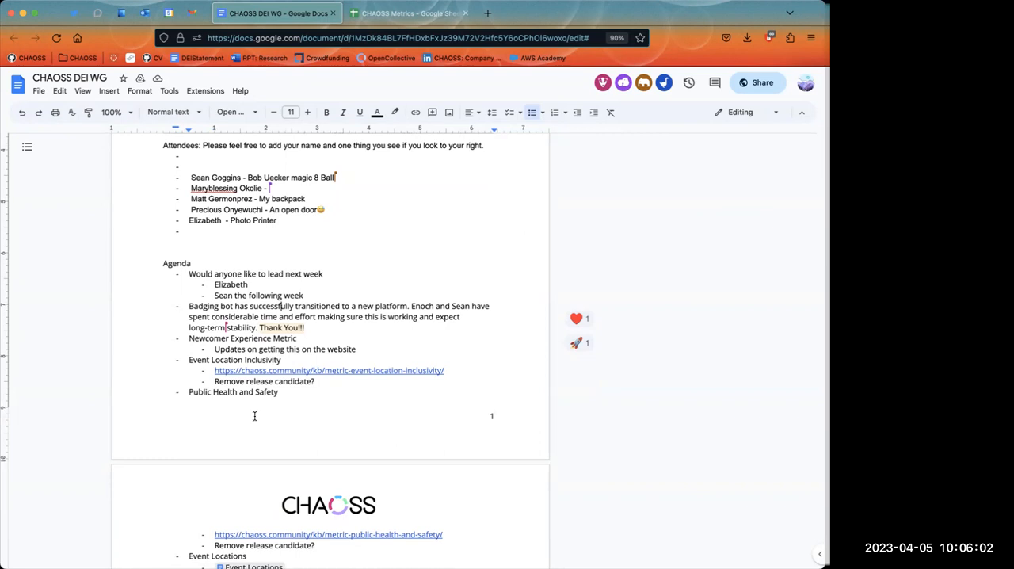
mouse_move(262, 437)
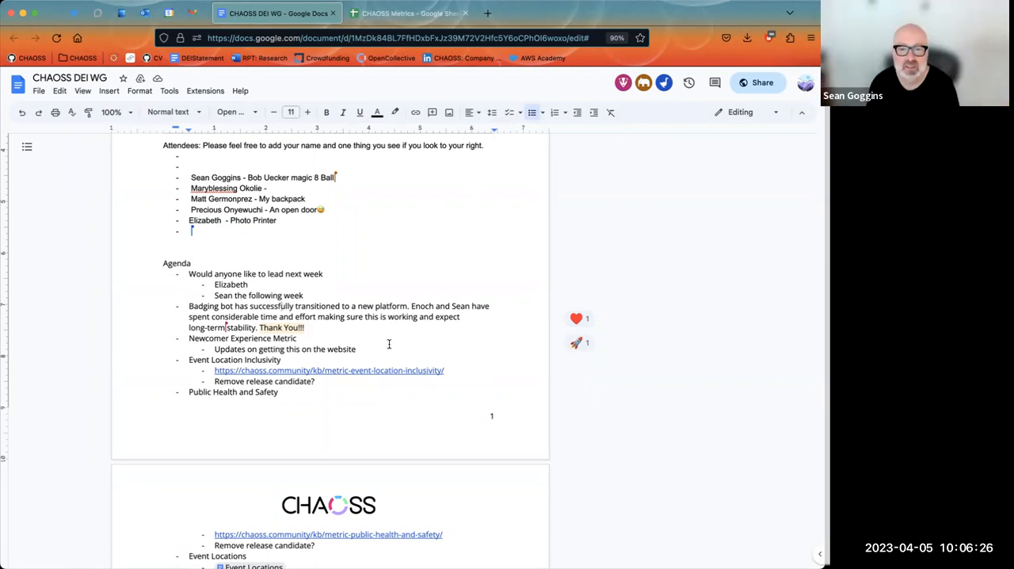
scroll(down, 3)
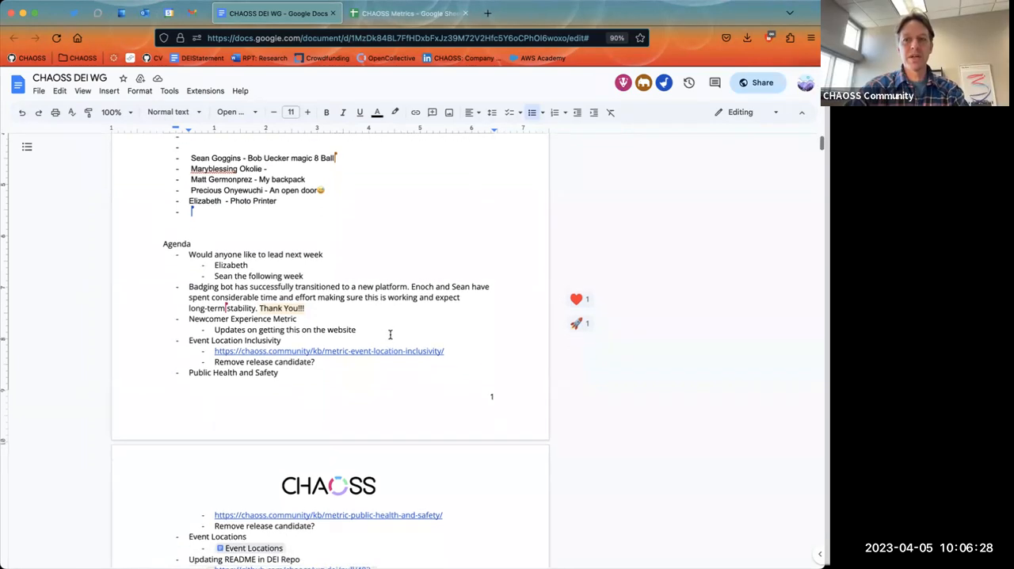
scroll(down, 3)
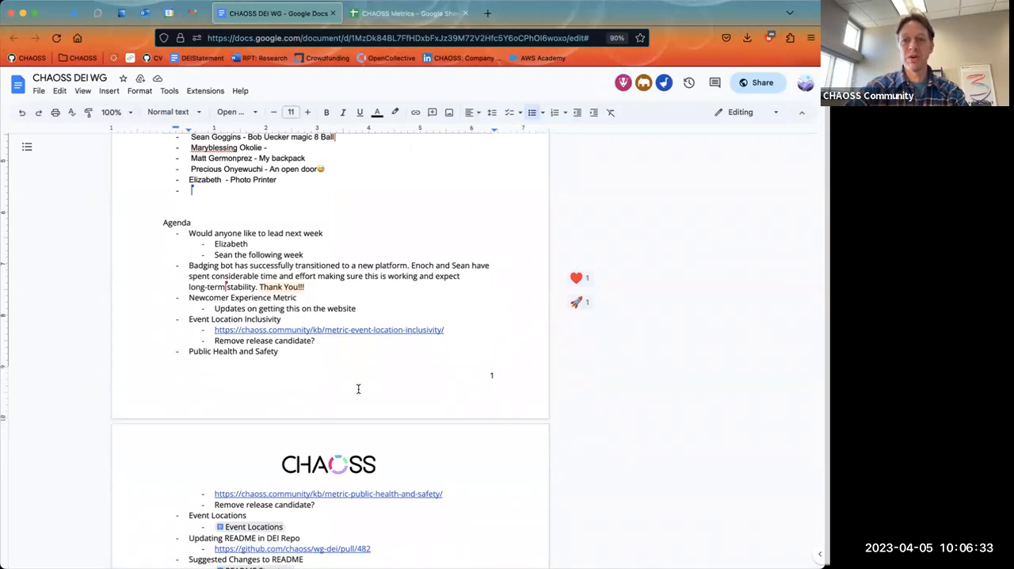
text(Emmanuella)
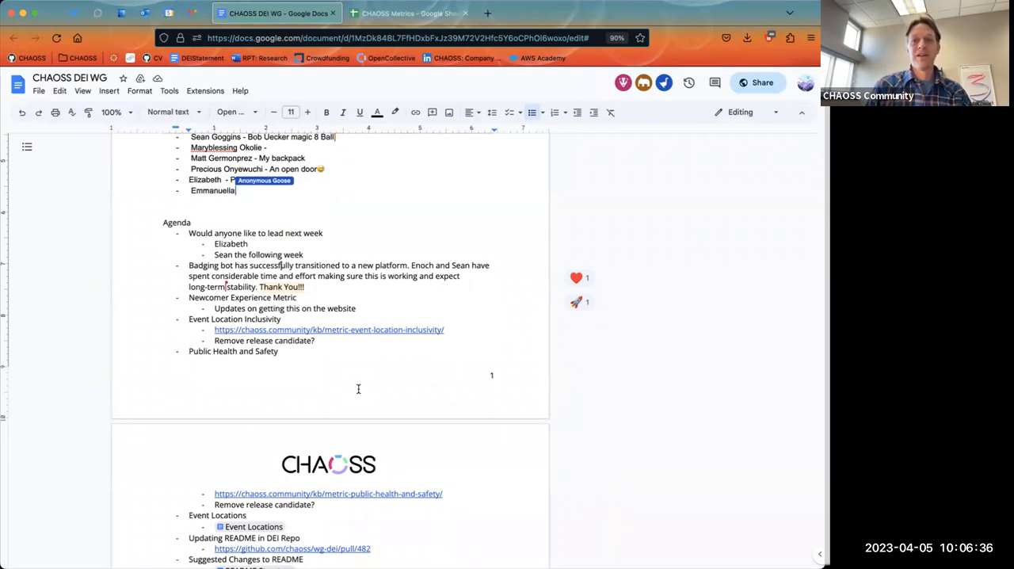
text(ho)
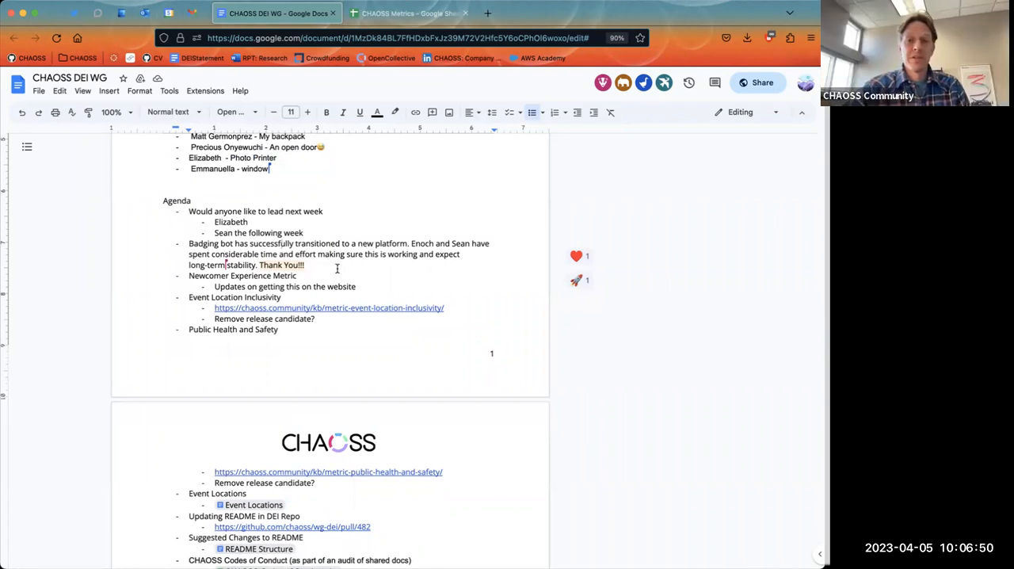
mouse_move(338, 272)
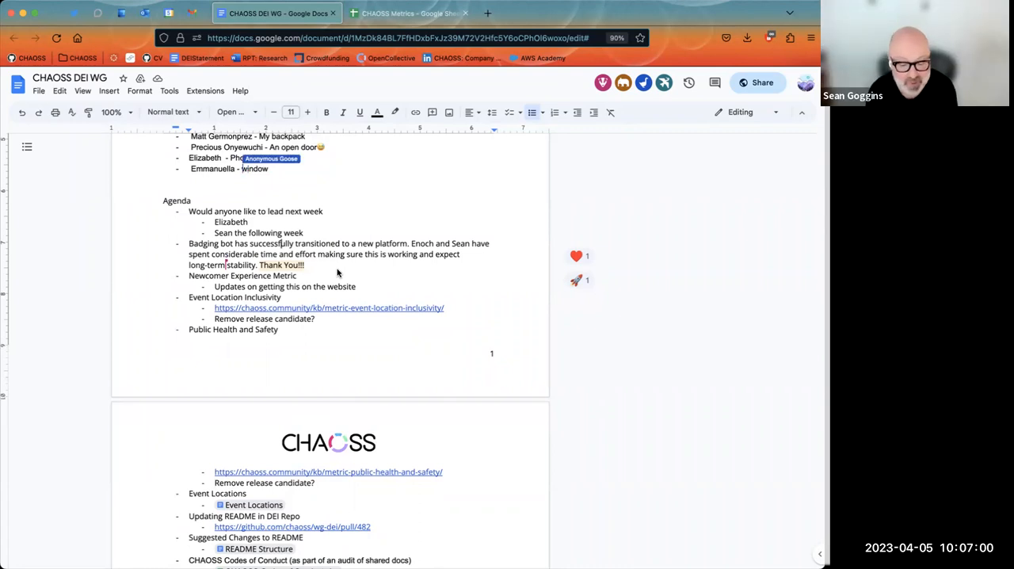
scroll(down, 3)
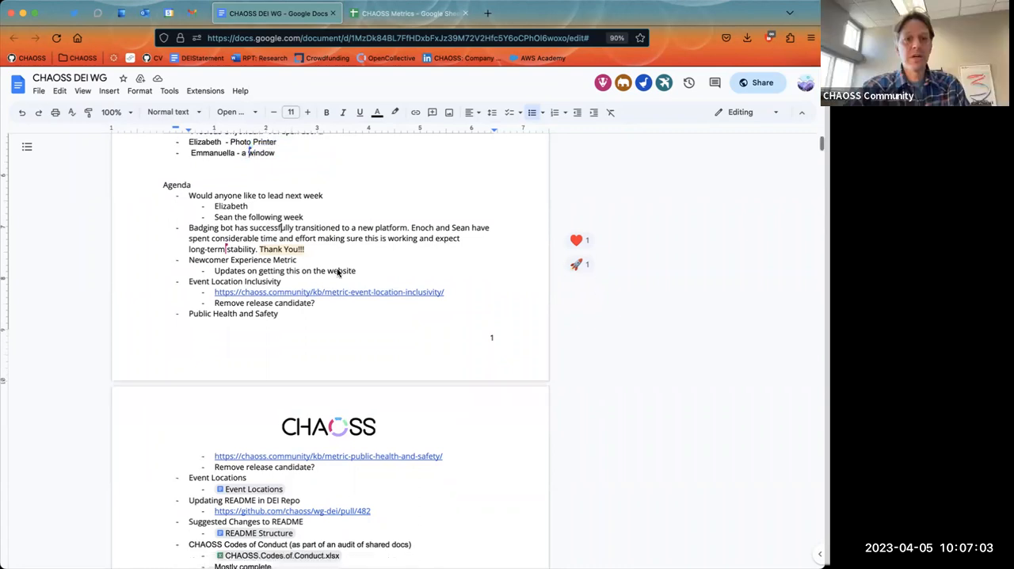
scroll(down, 3)
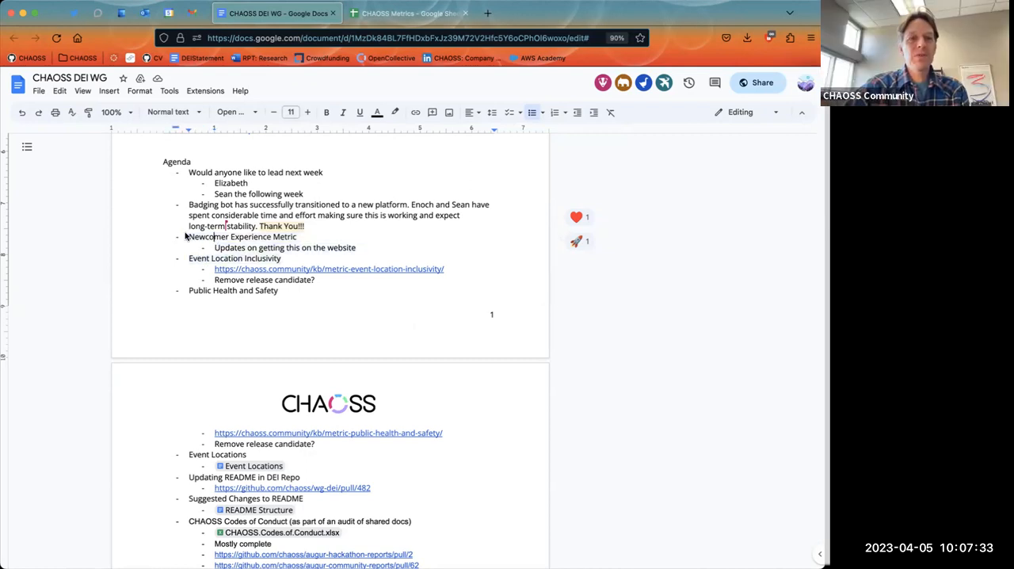
drag(189, 236, 355, 247)
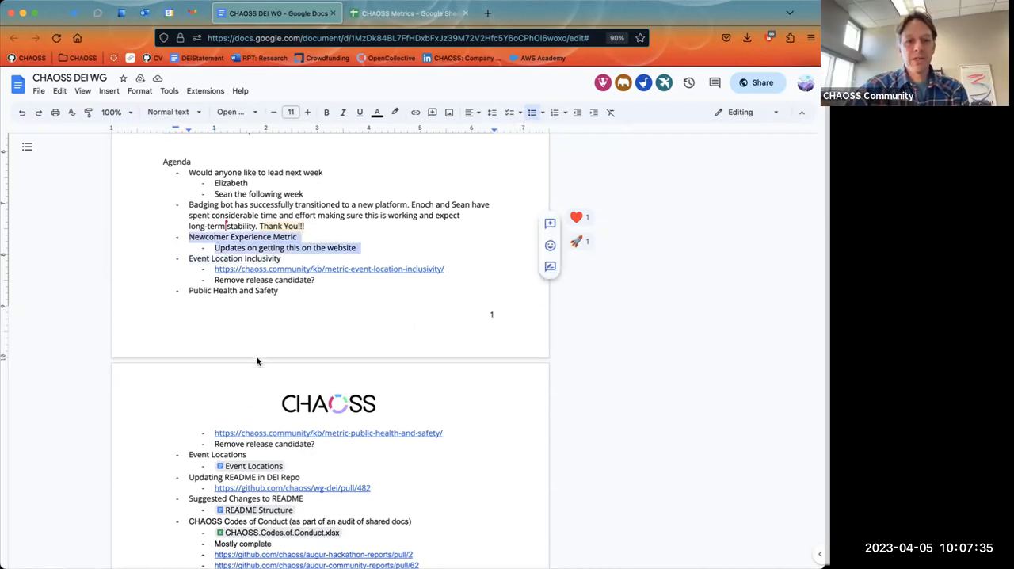
click(408, 13)
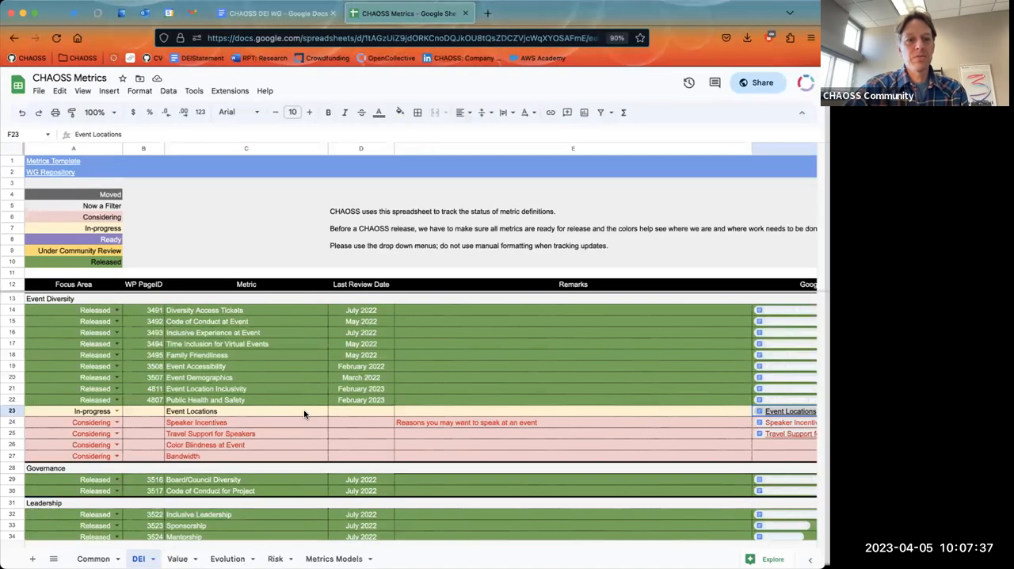
scroll(down, 3)
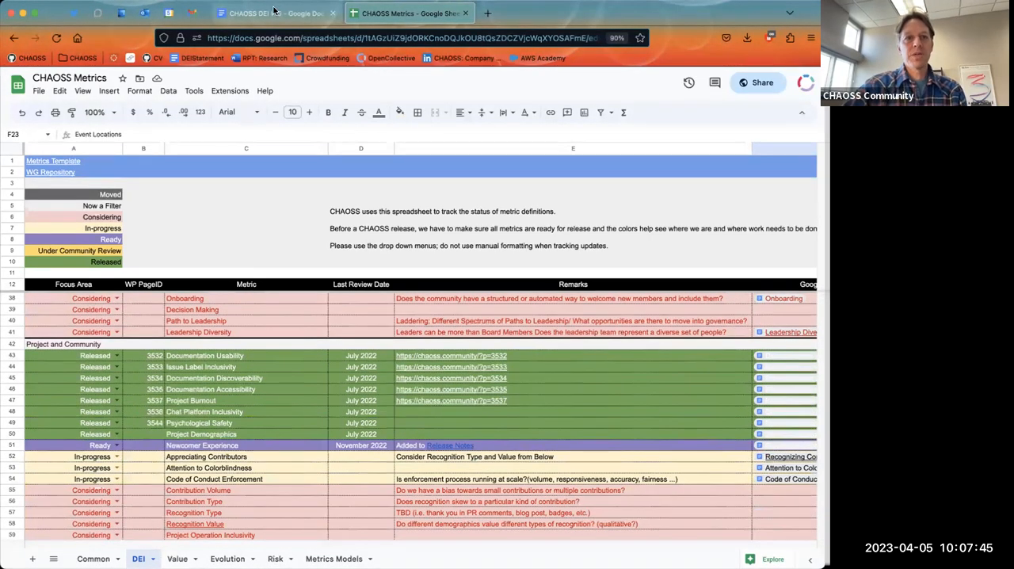
click(278, 13)
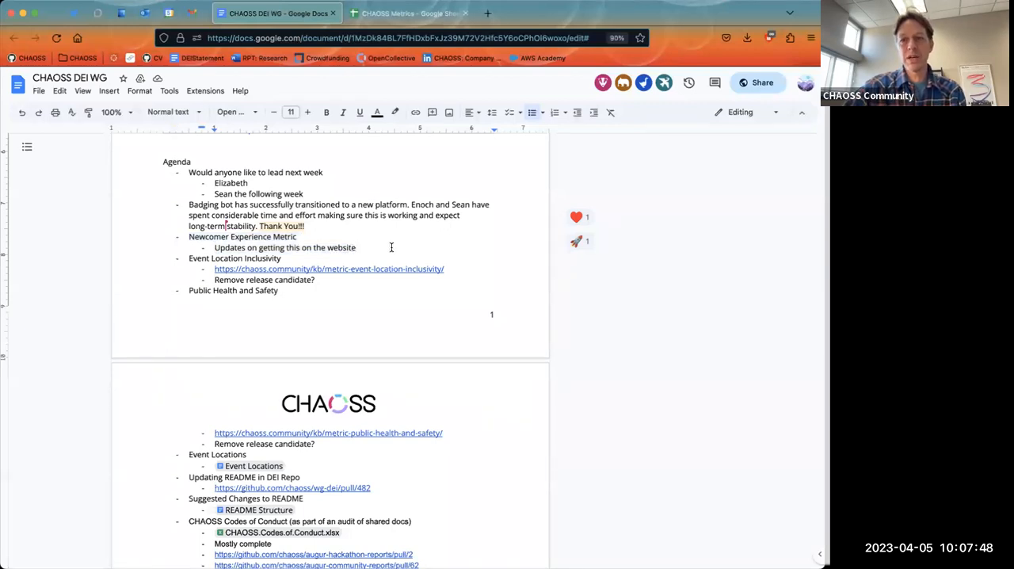
mouse_move(440, 174)
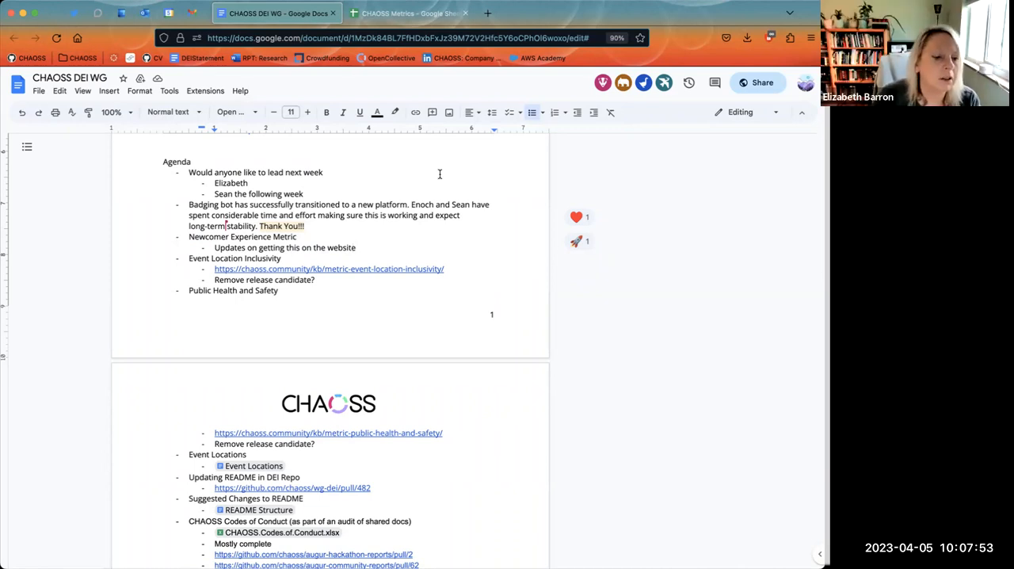
Add 'AI: Elizabeth to get this to the website' under Newcomer Experience Metric; open Event Location Inclusivity
text(All)
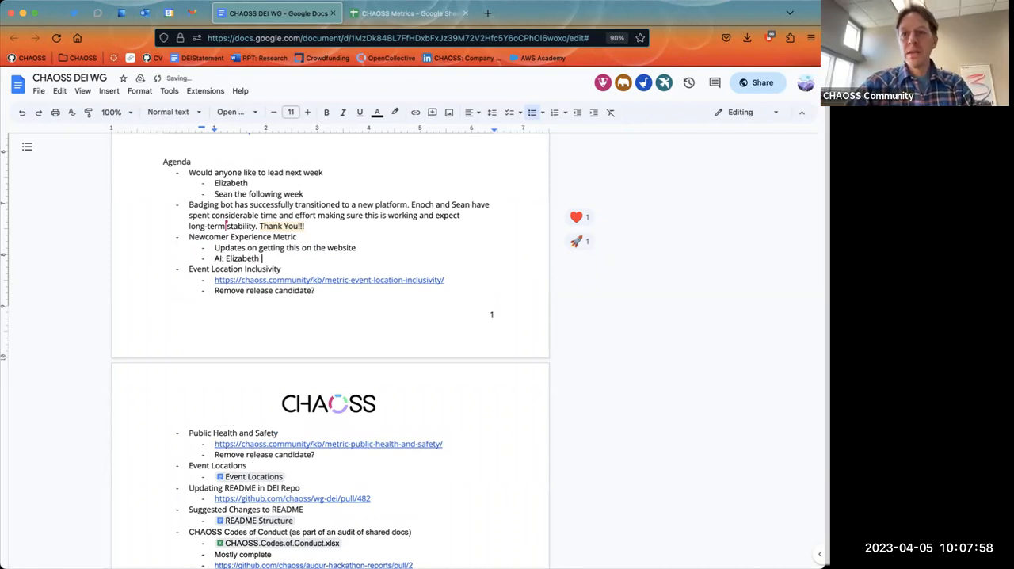
text(to get)
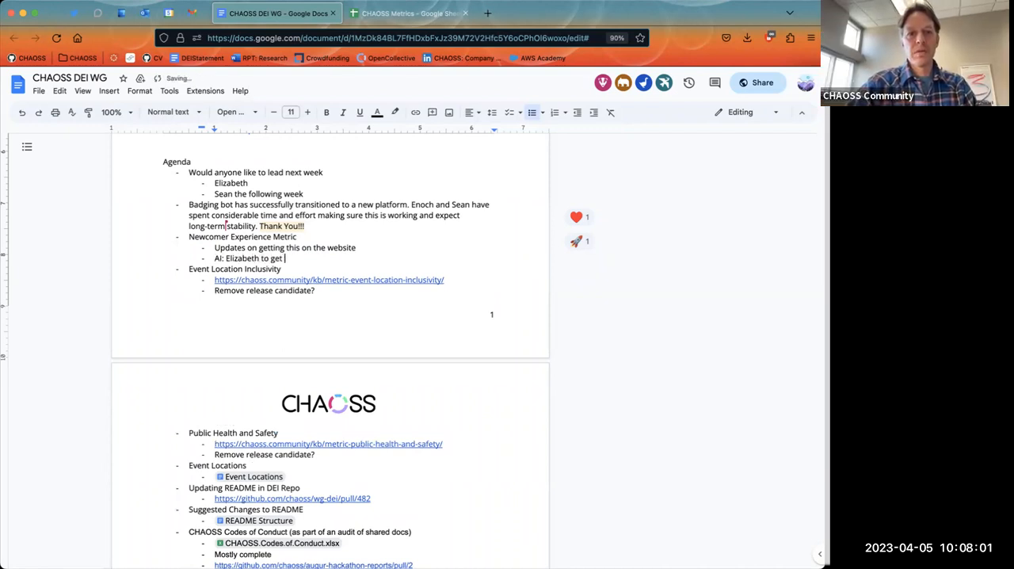
text(this ot)
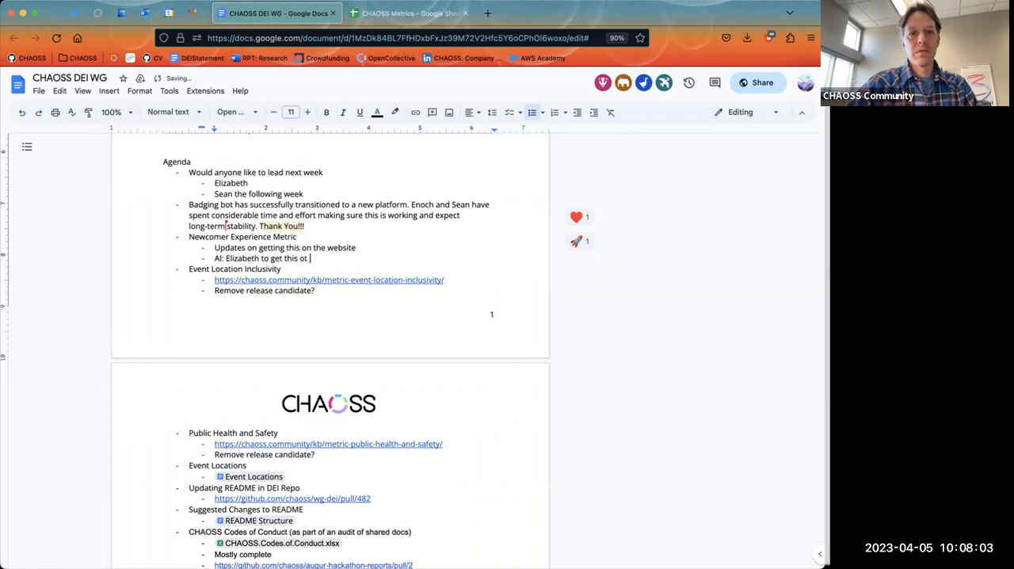
text(wh)
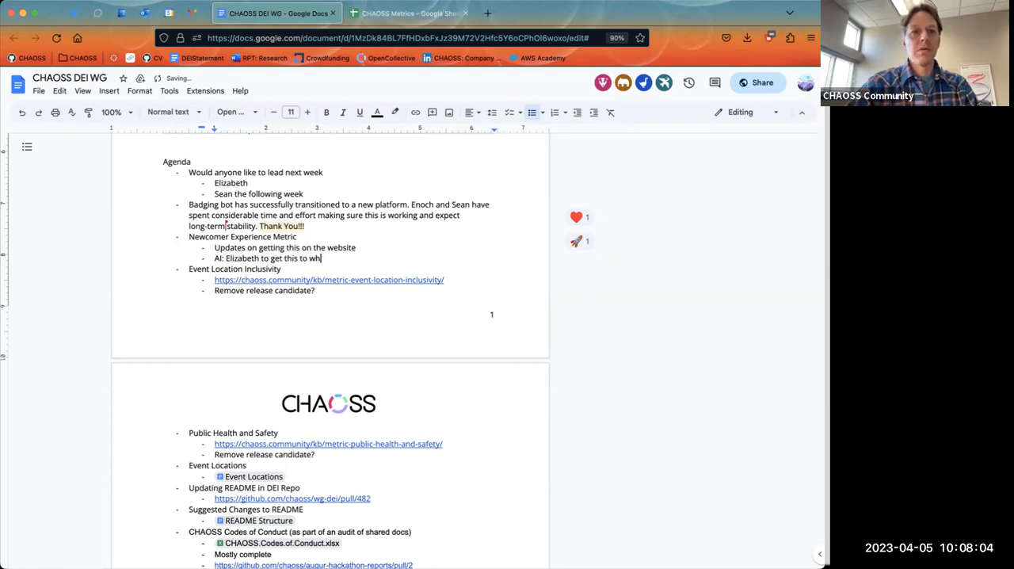
text(eb)
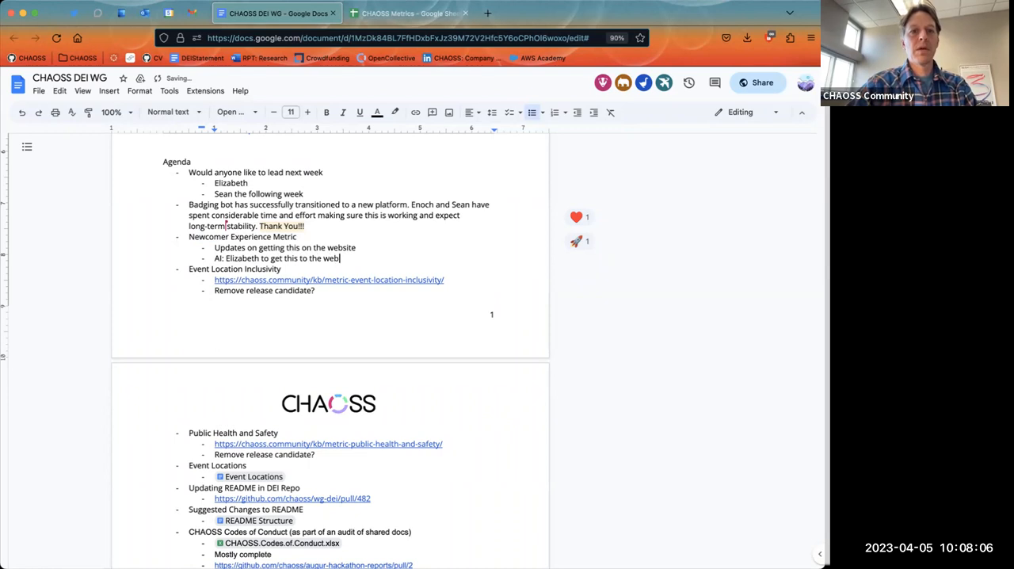
text(site)
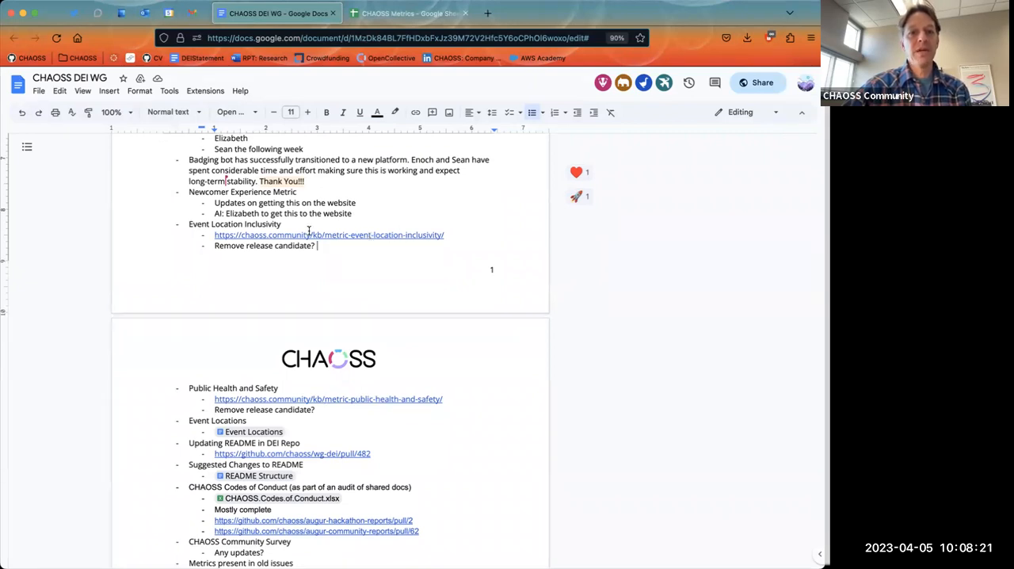
click(329, 234)
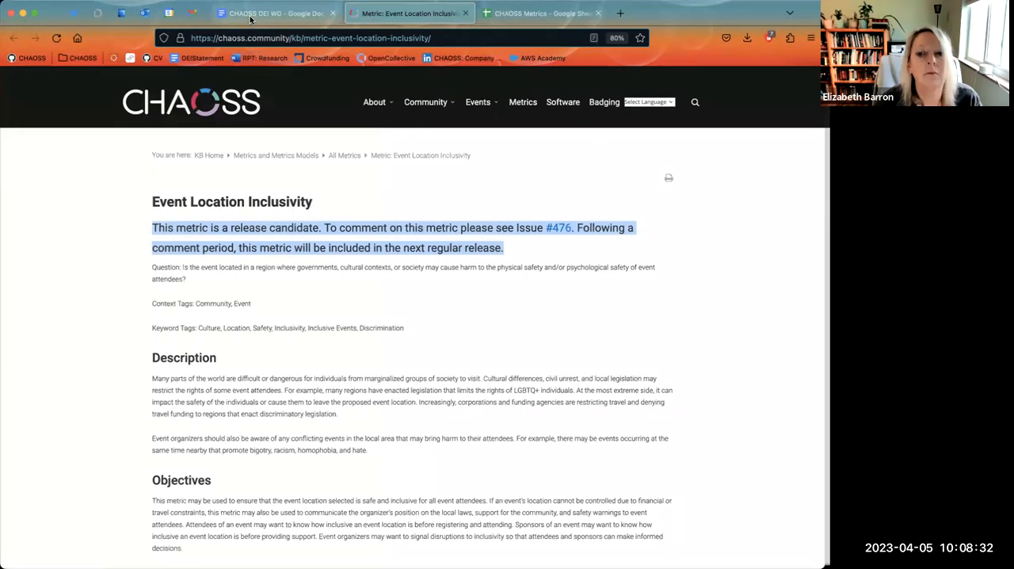
Compare the notes, Event Location Inclusivity page and CHAOSS Metrics sheet, ending back in the notes
click(274, 12)
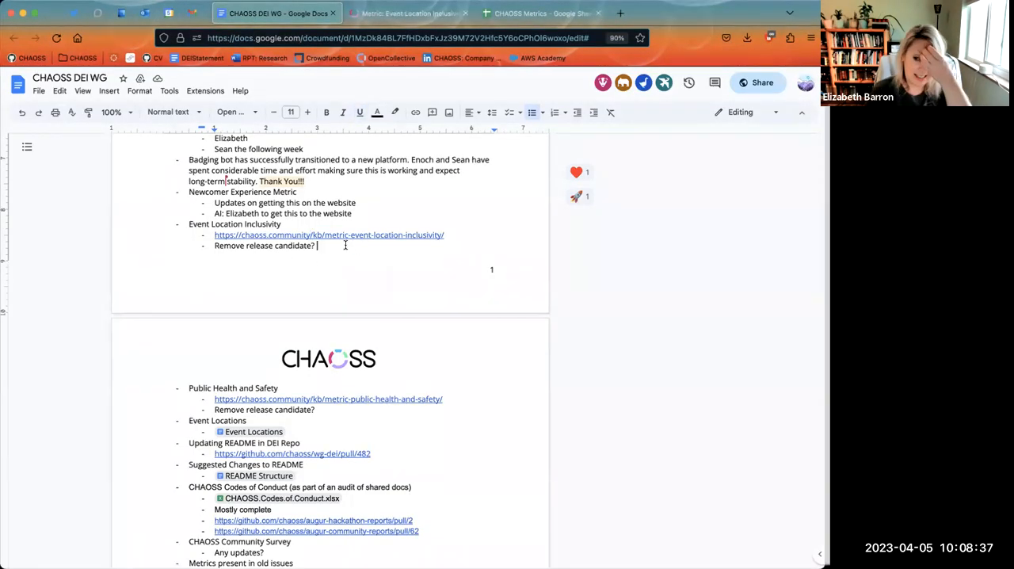
click(408, 14)
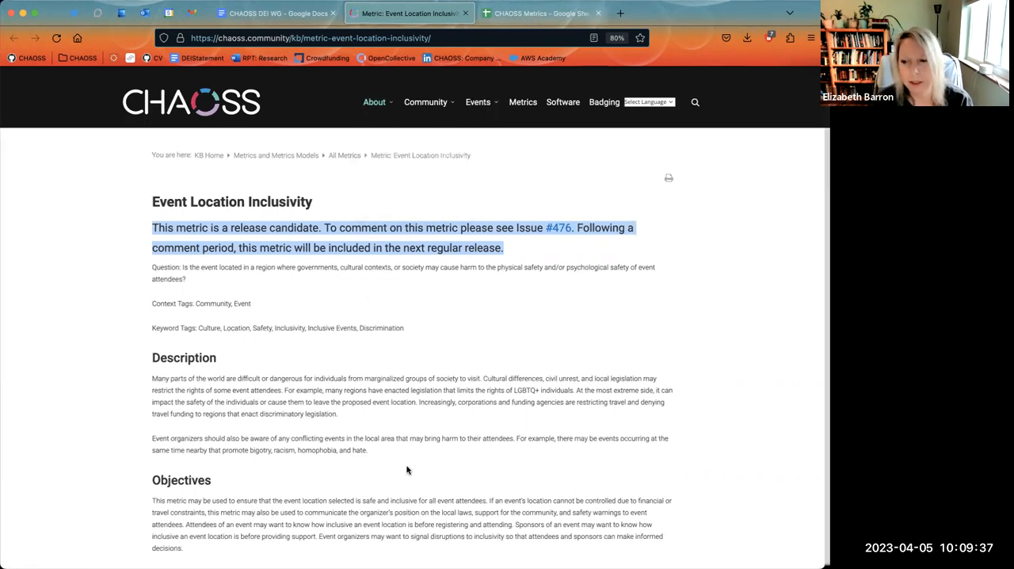
click(541, 13)
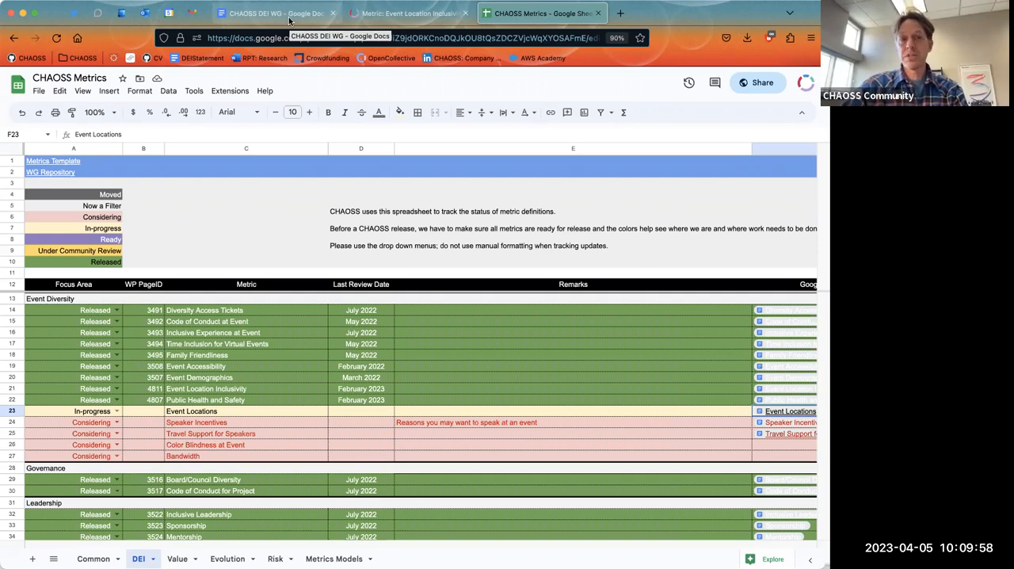
click(273, 14)
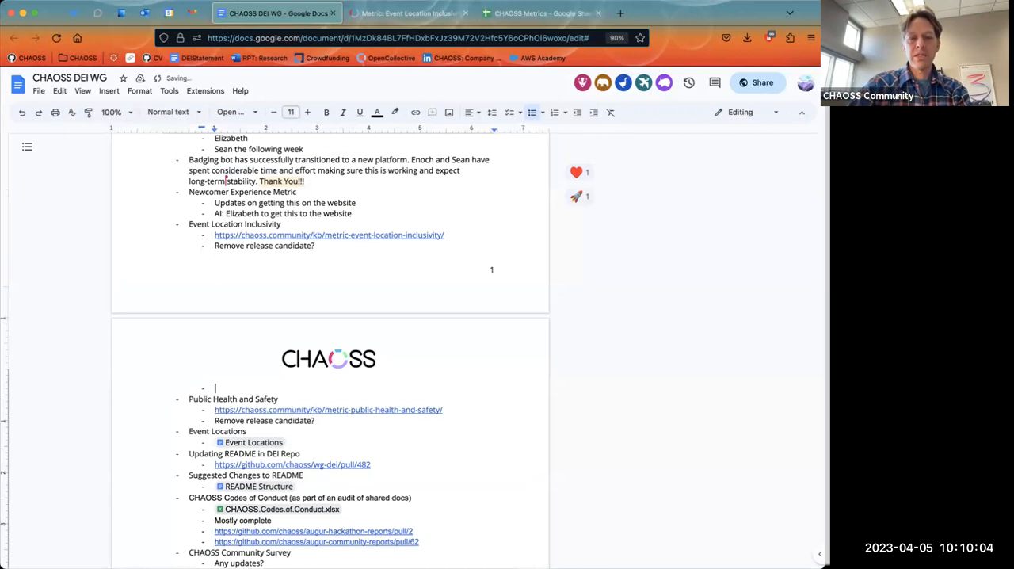
Add 'AI:' under Event Location Inclusivity and 'AI: Sean to remove the' under Public Health and Safety
text(AI:)
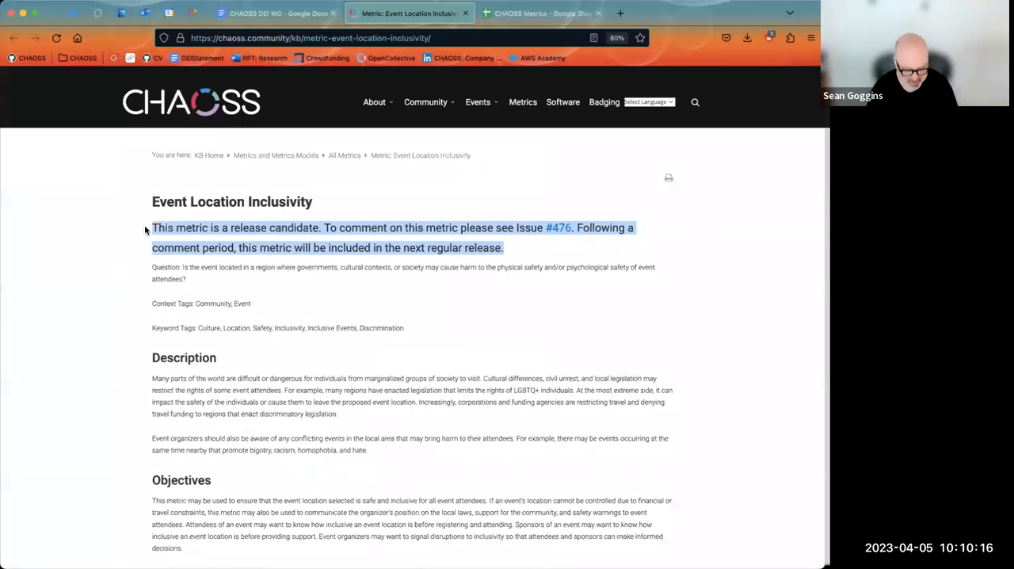
click(278, 13)
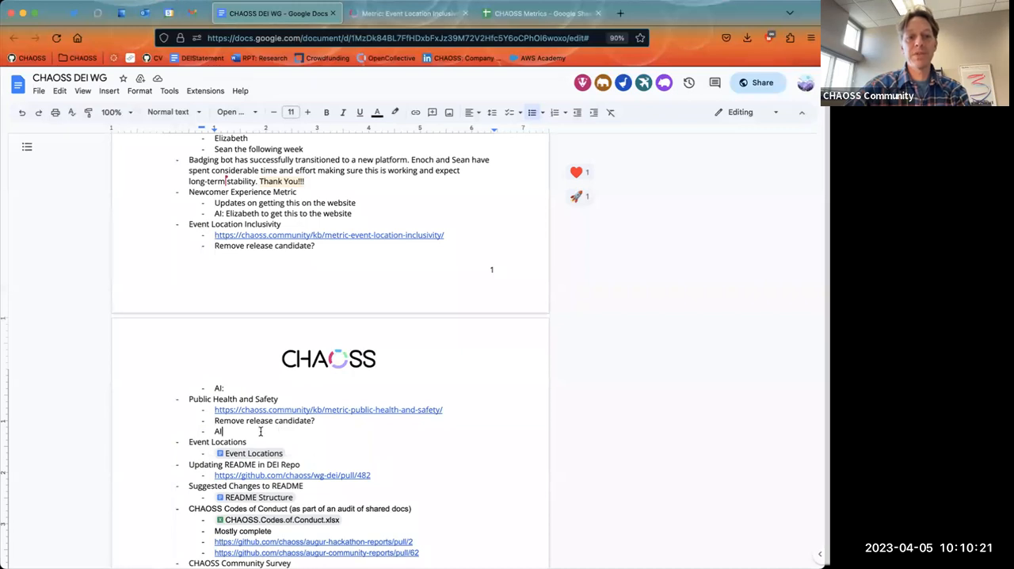
text(Sean to)
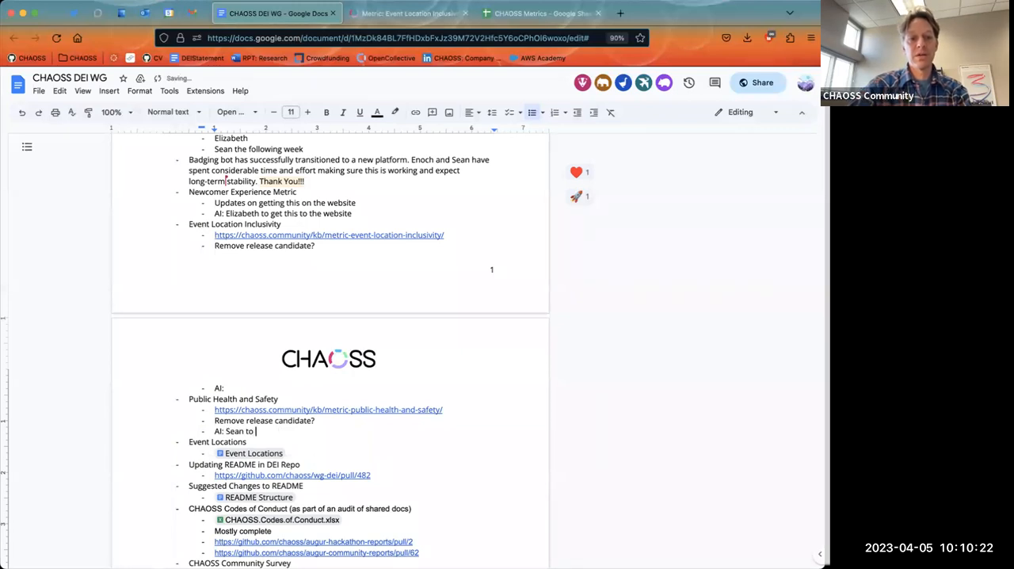
text(remove the)
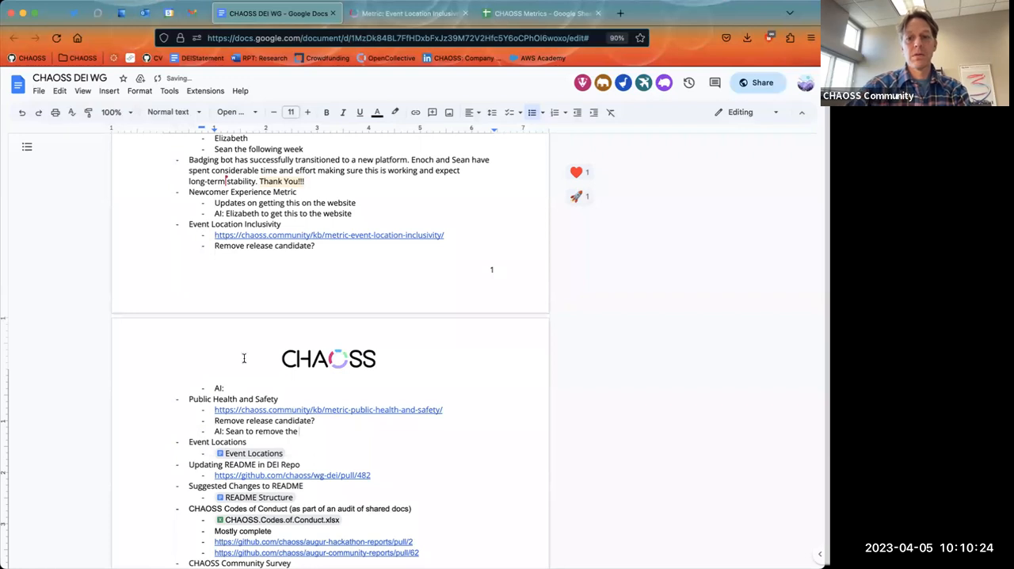
click(408, 12)
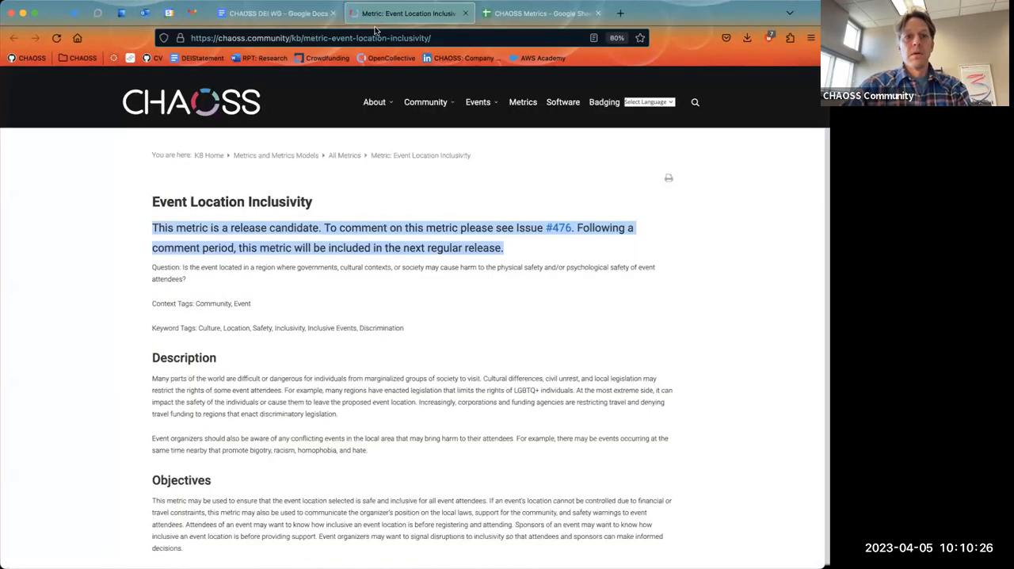
mouse_move(357, 239)
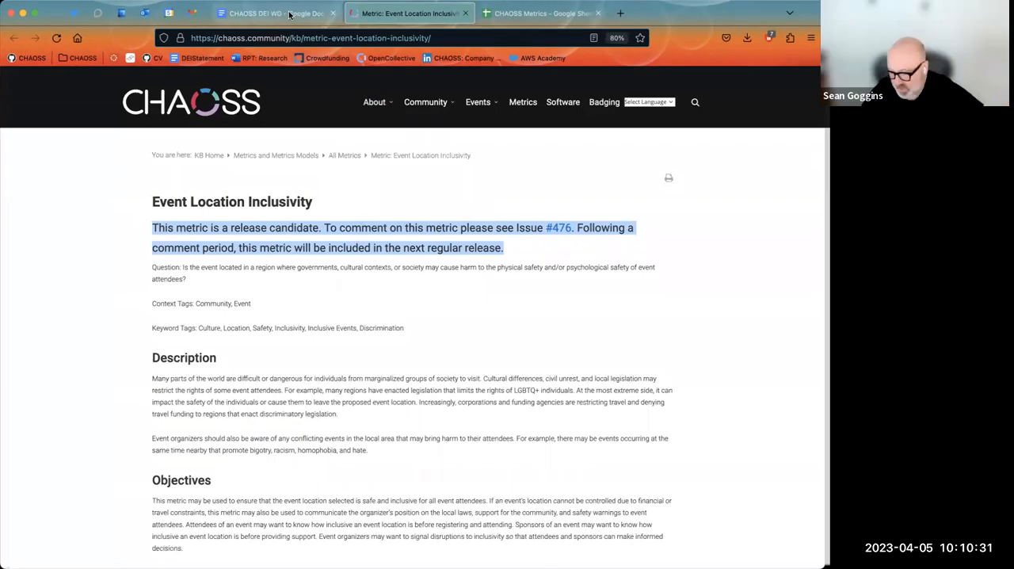
click(274, 13)
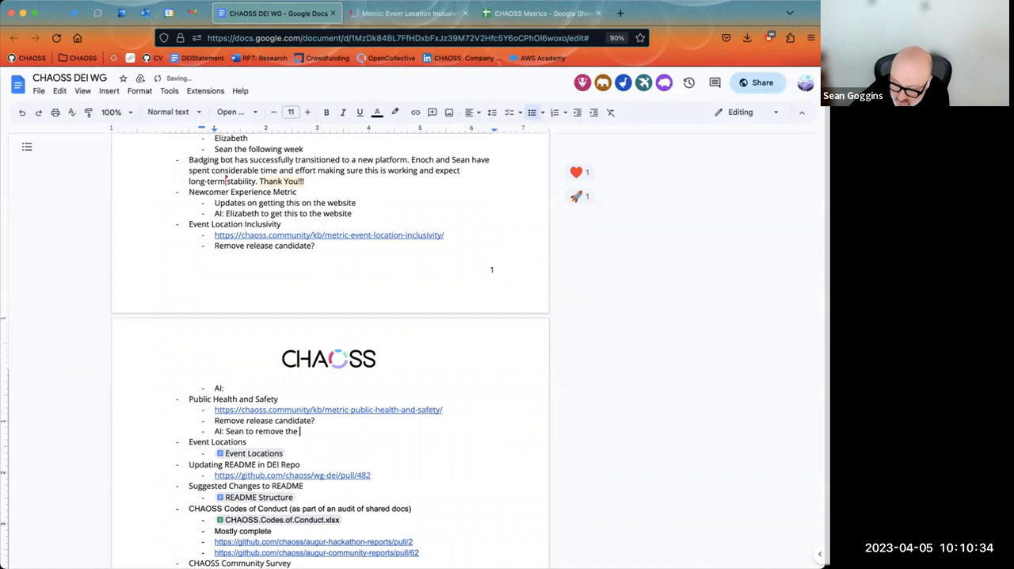
Complete both metric action items to read 'AI: Sean to remove the top disclaimer'
text(top disclaimer)
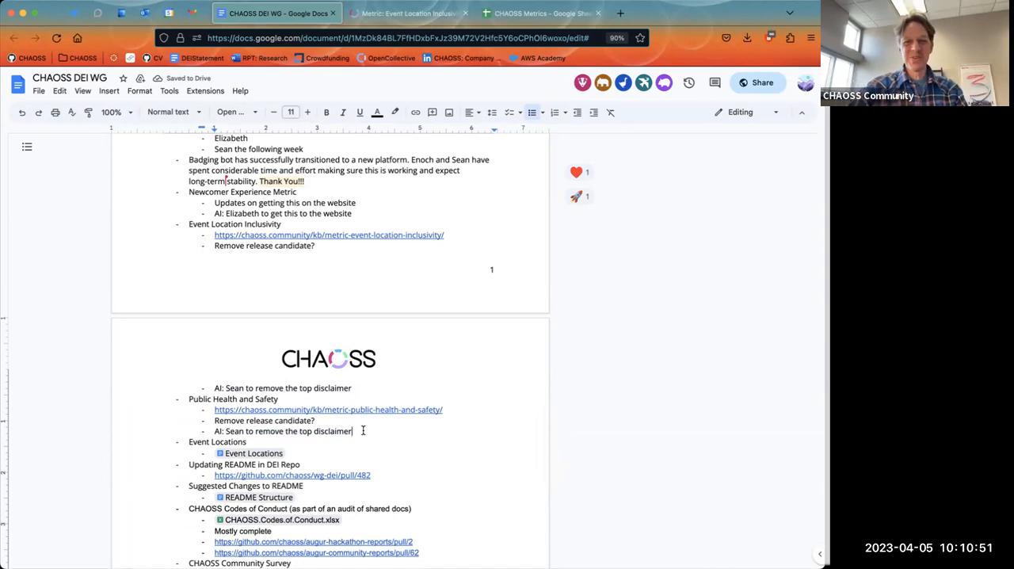
mouse_move(780, 511)
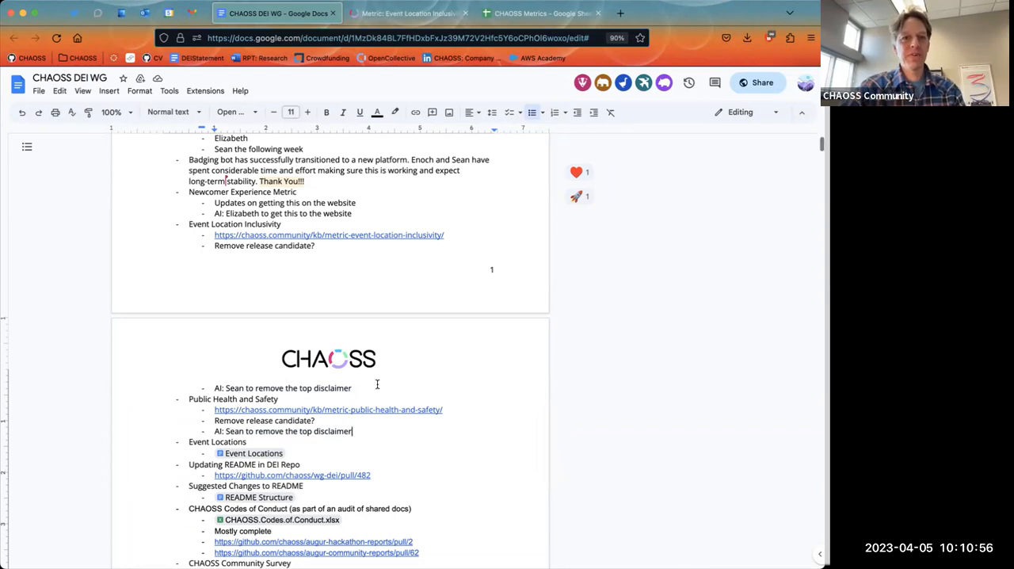
scroll(down, 3)
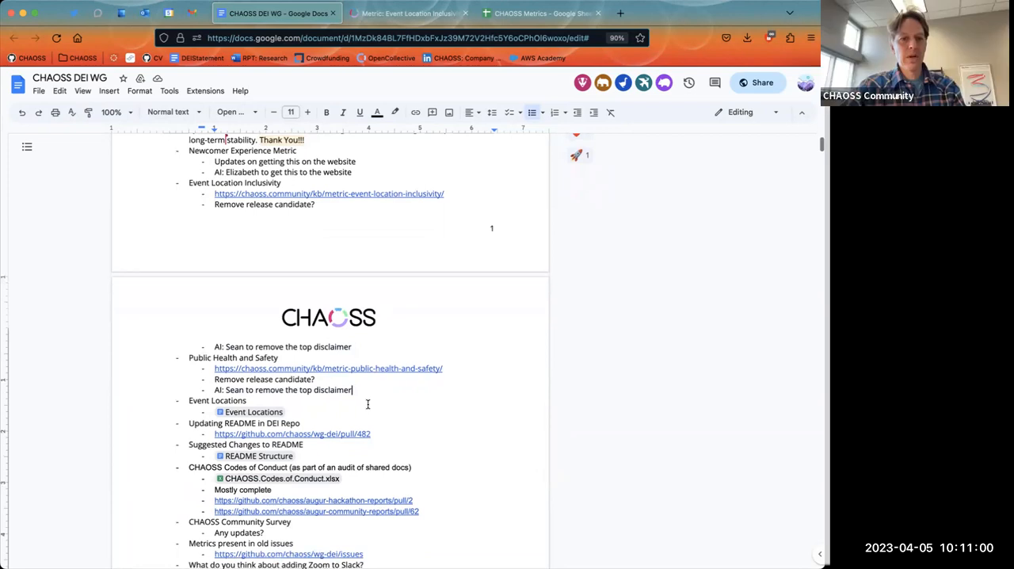
click(408, 13)
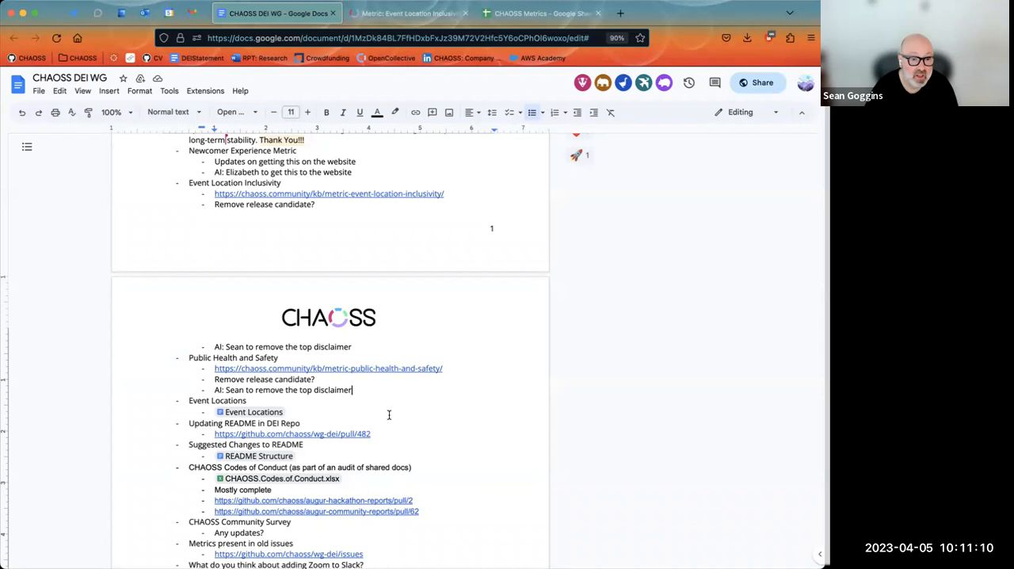
scroll(down, 3)
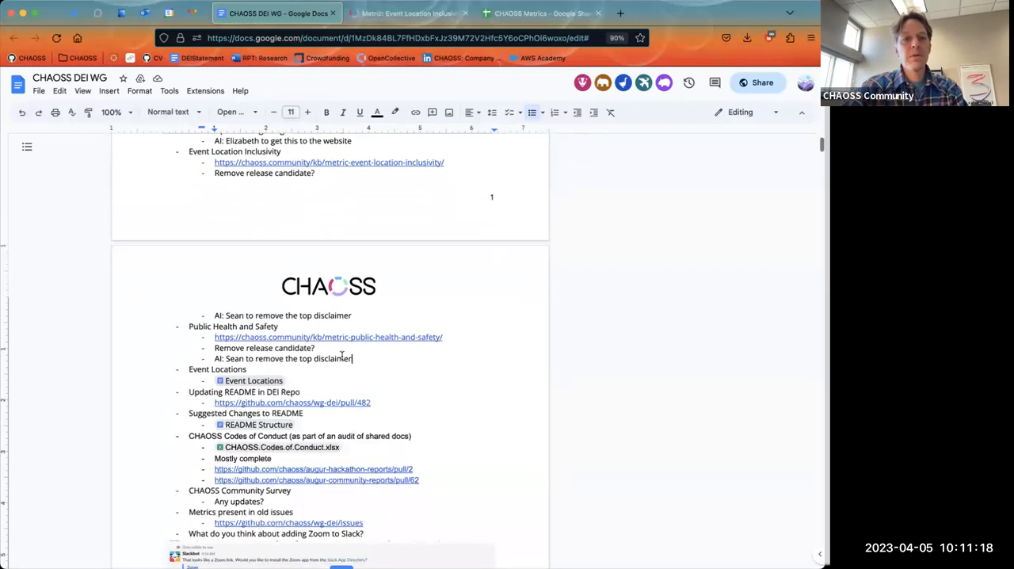
mouse_move(253, 381)
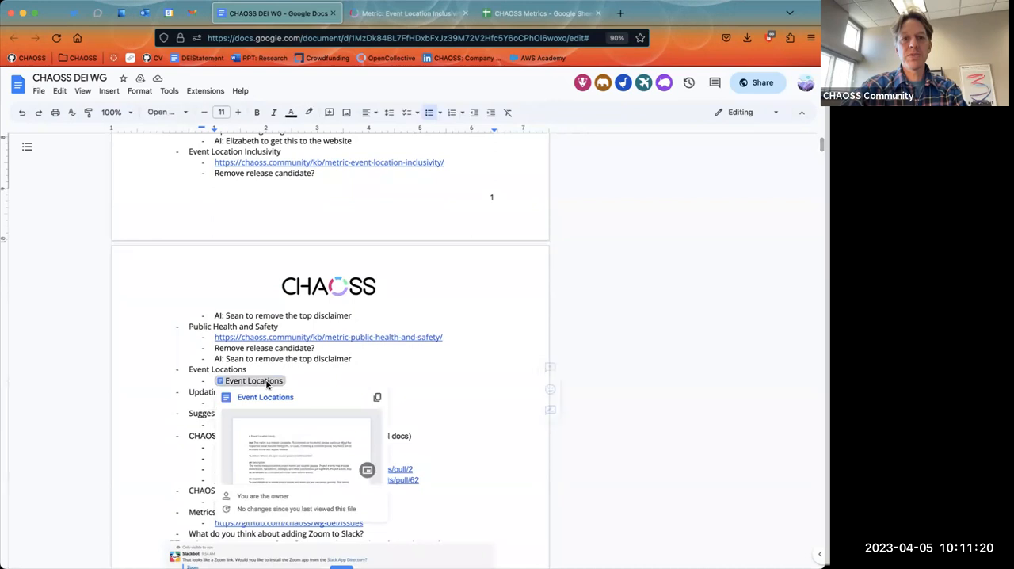
Open the linked Event Locations draft and delete its release-candidate disclaimer paragraph
click(266, 397)
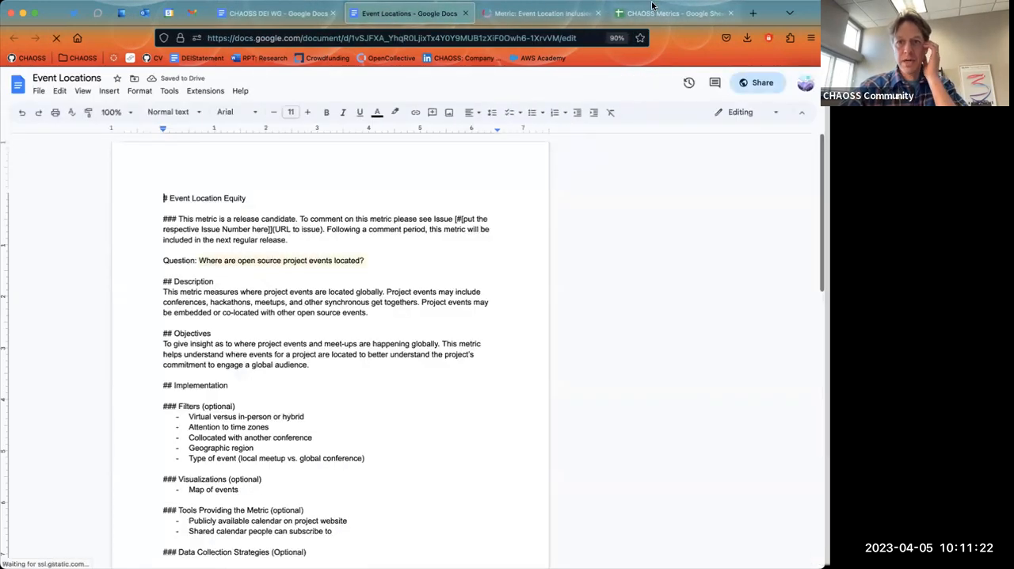
click(673, 13)
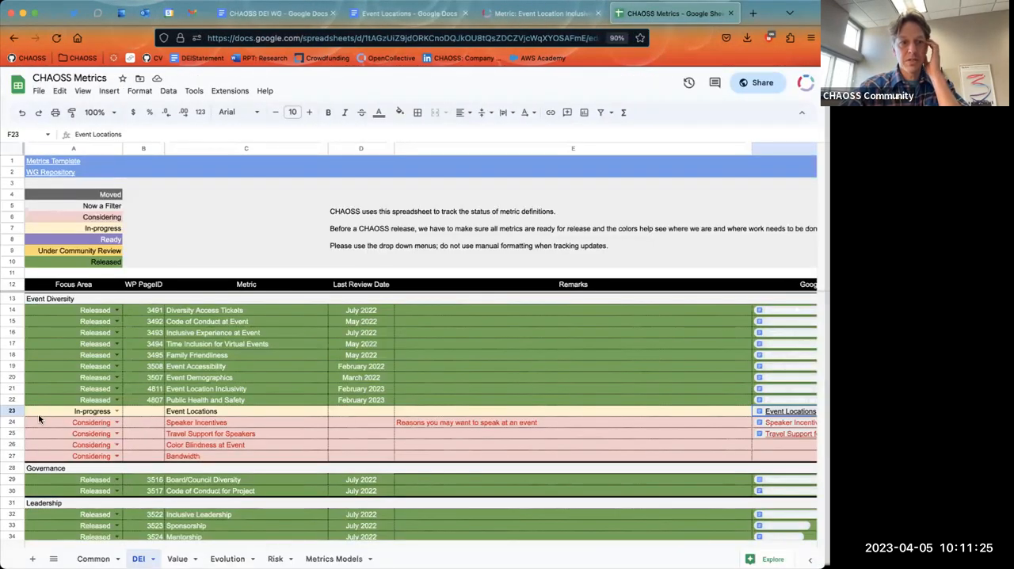
click(410, 13)
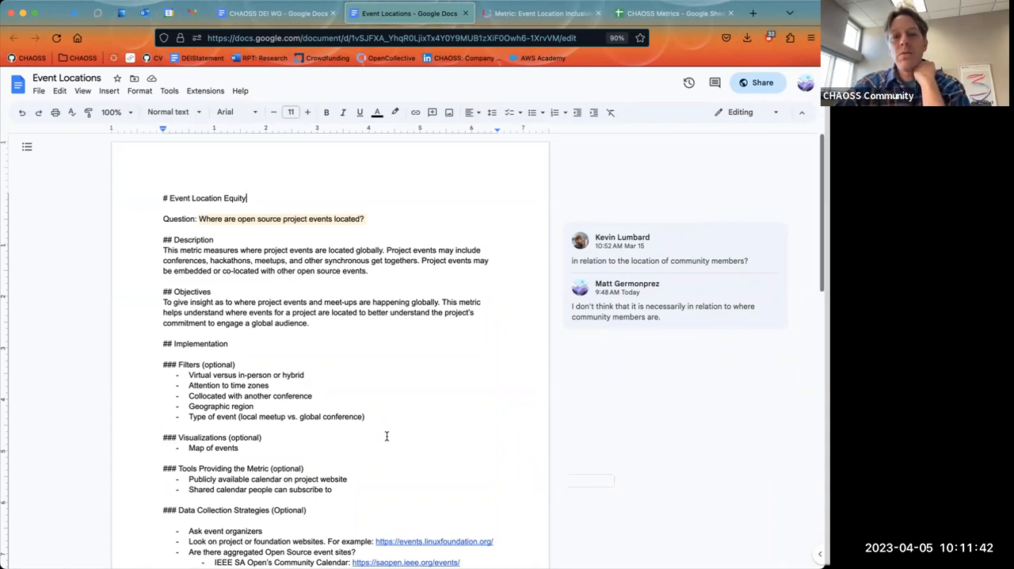
scroll(down, 3)
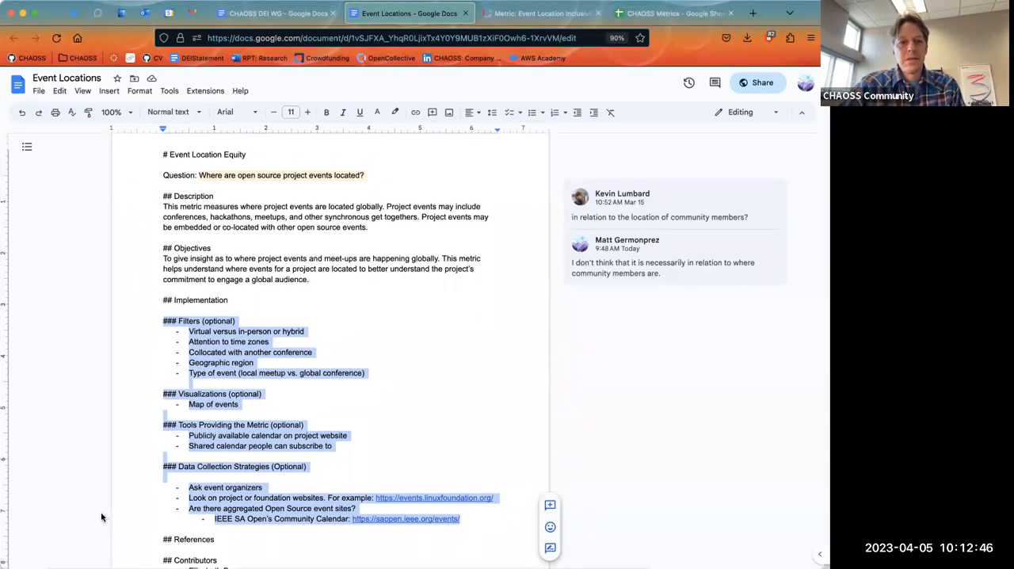
click(441, 376)
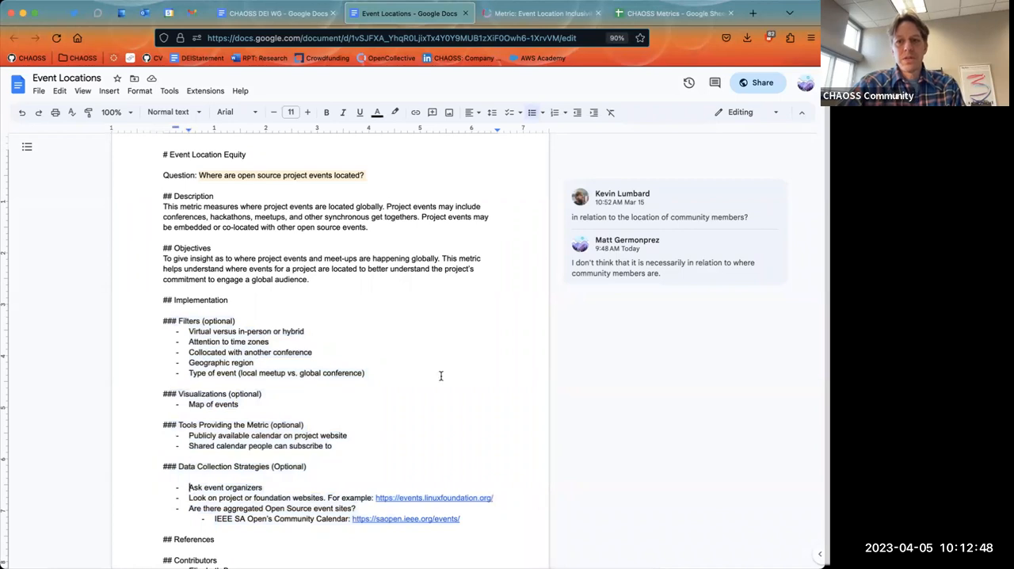
mouse_move(760, 500)
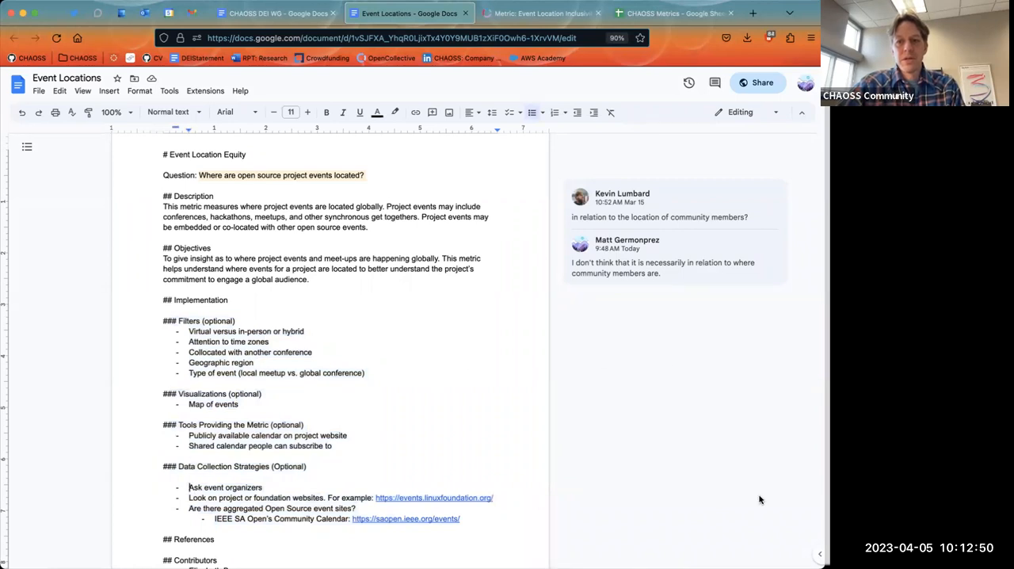
mouse_move(796, 65)
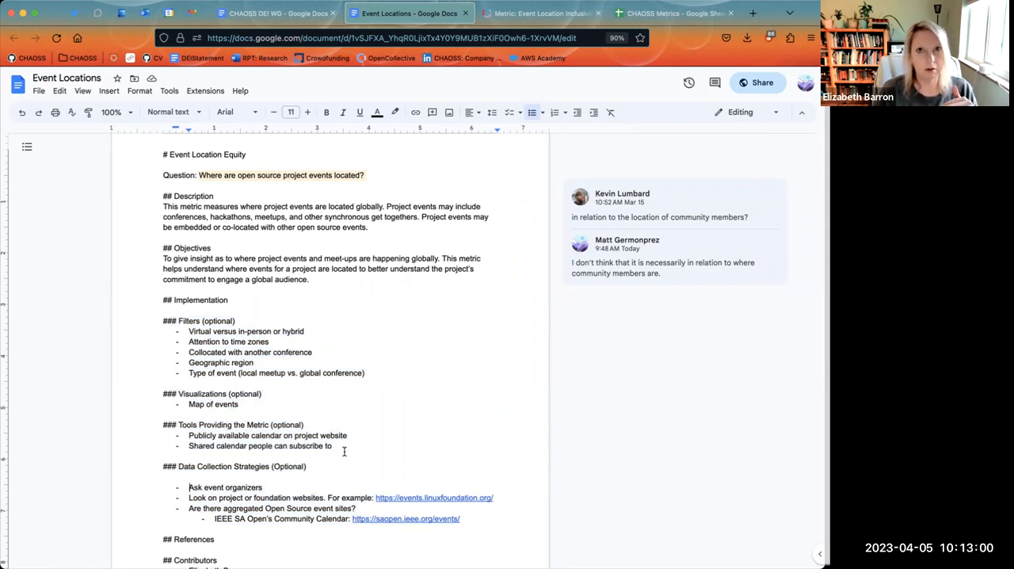
mouse_move(345, 456)
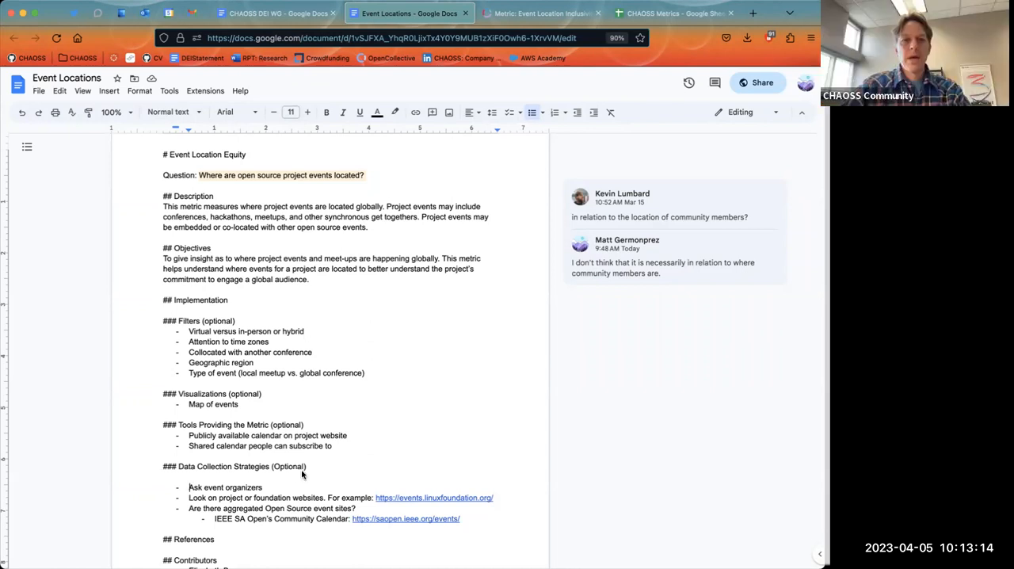
mouse_move(283, 406)
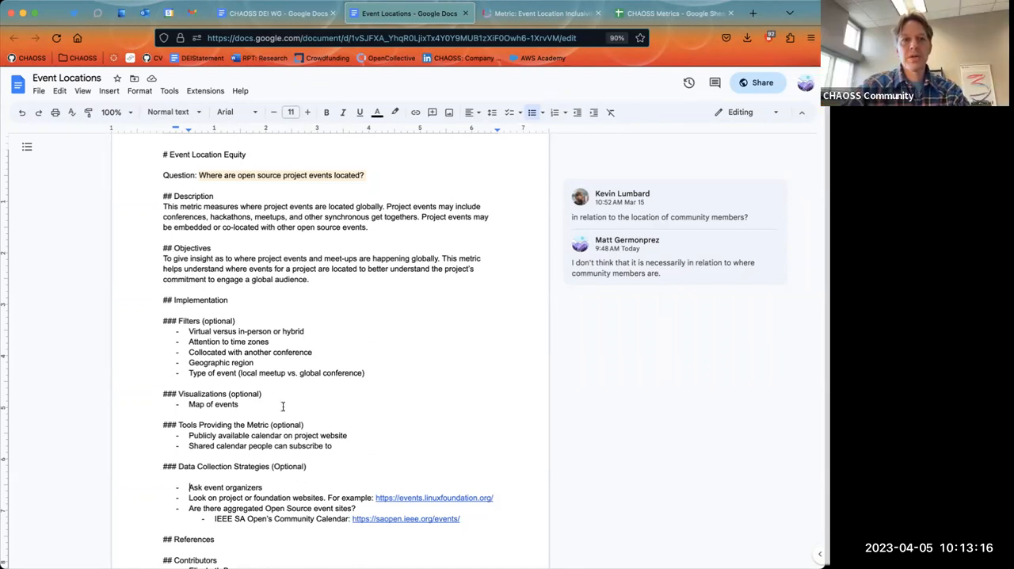
mouse_move(381, 452)
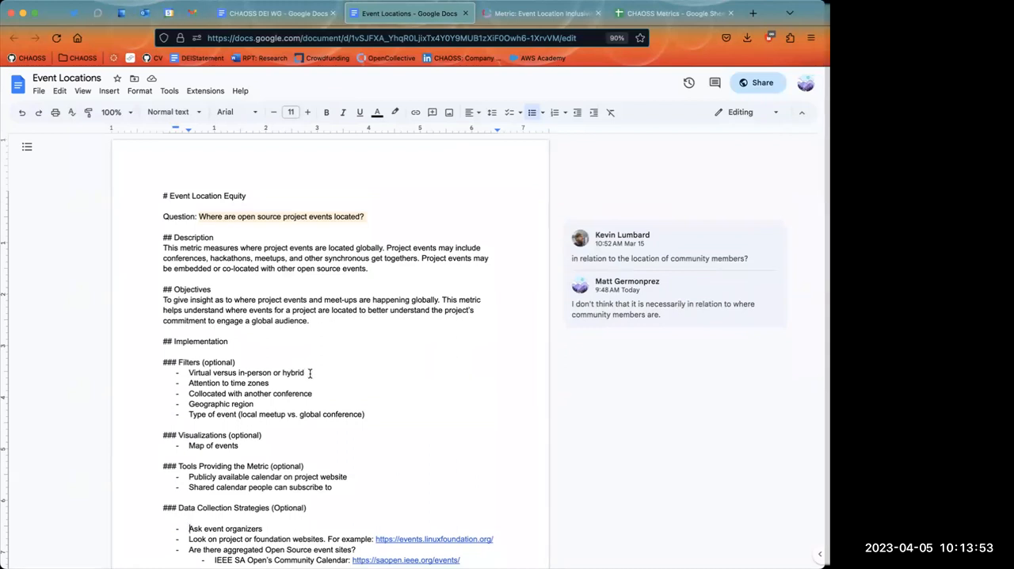
mouse_move(383, 328)
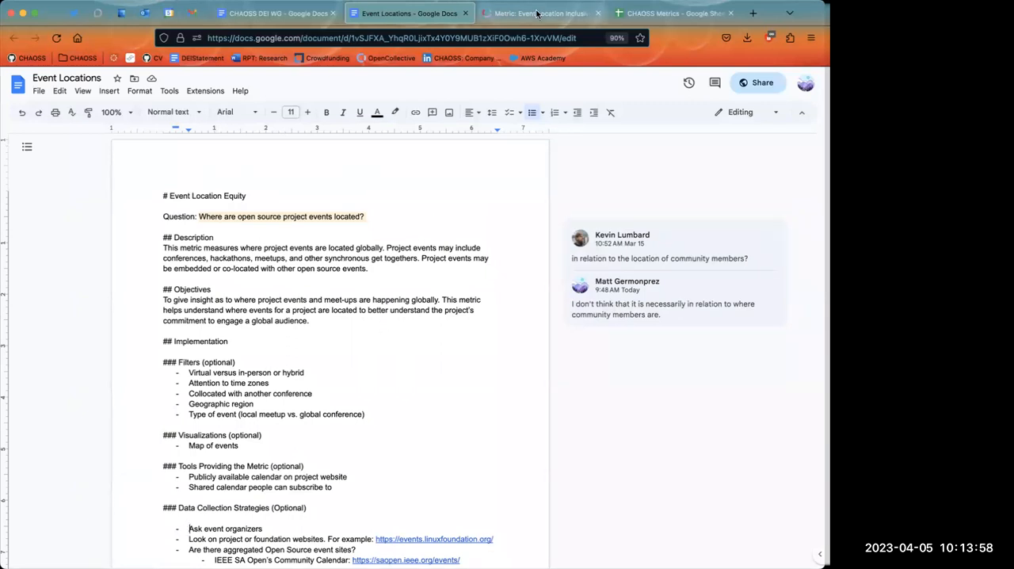
mouse_move(541, 12)
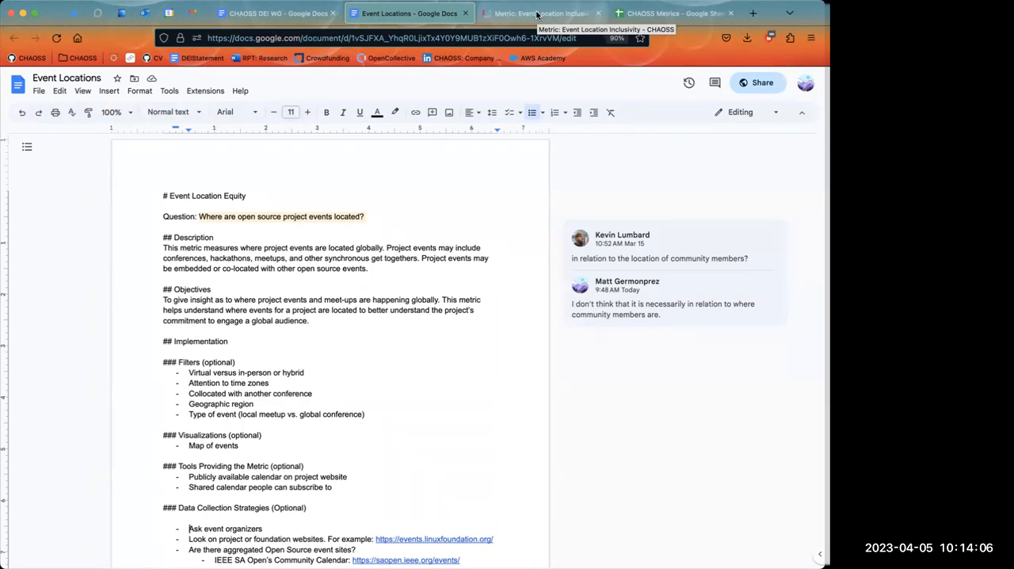
Review the published Event Location Inclusivity page and its maps, then return to the Event Locations draft
click(541, 13)
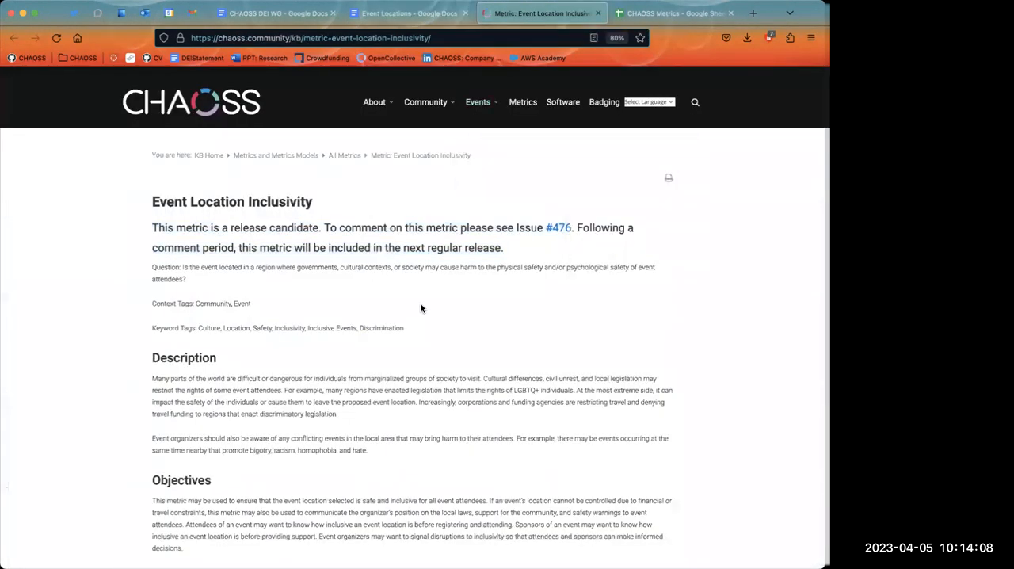
scroll(down, 3)
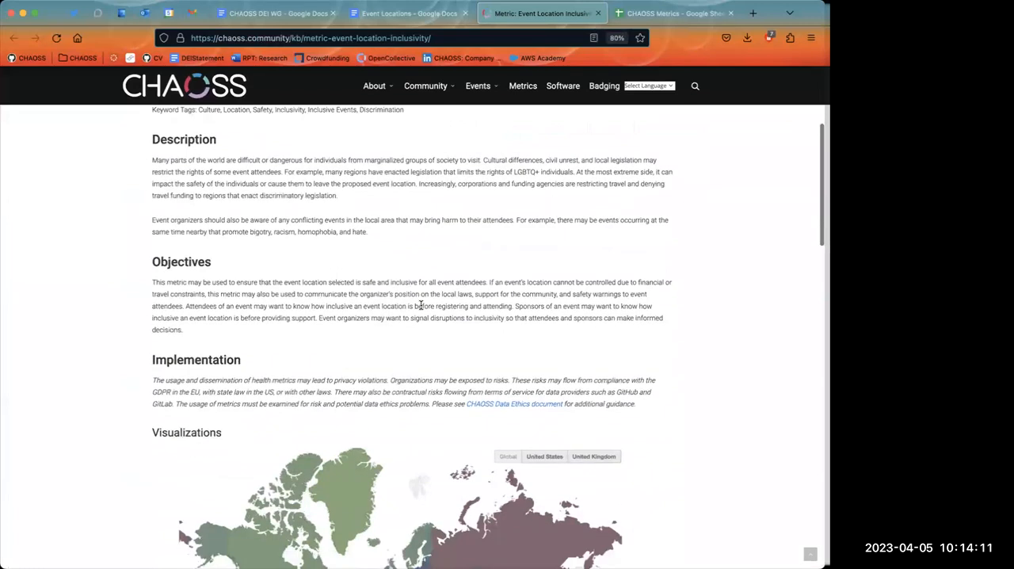
scroll(down, 3)
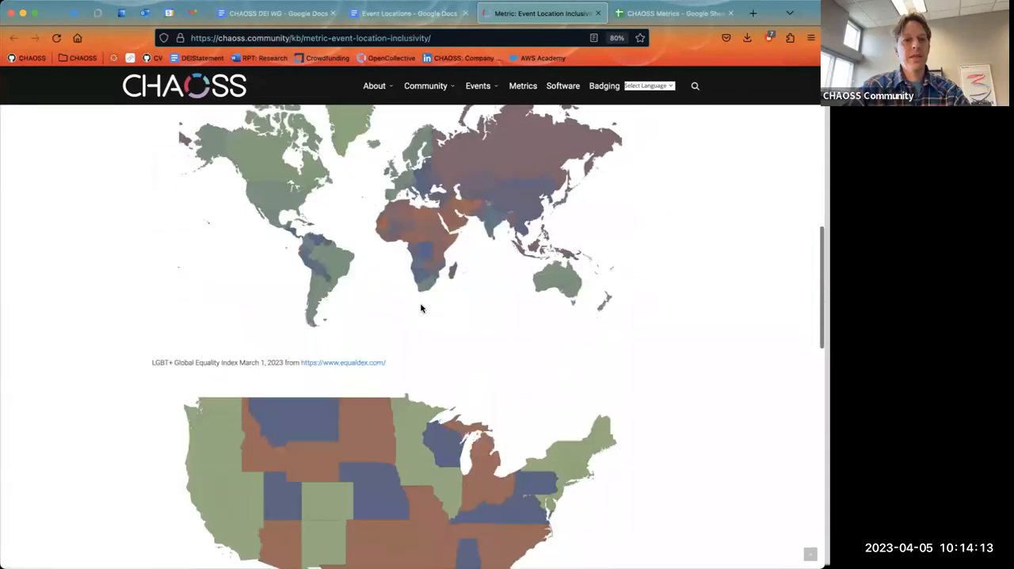
scroll(down, 3)
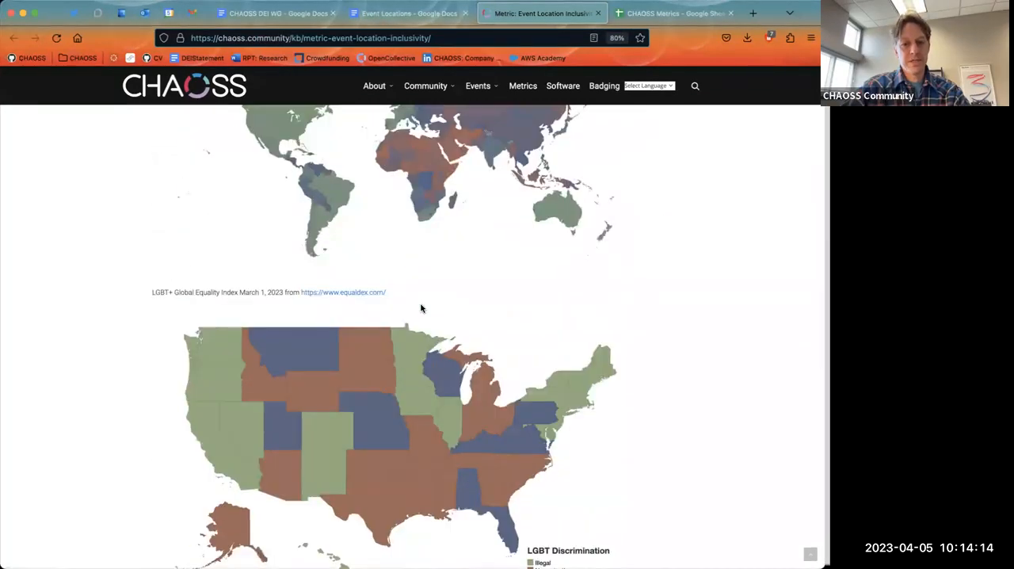
scroll(up, 3)
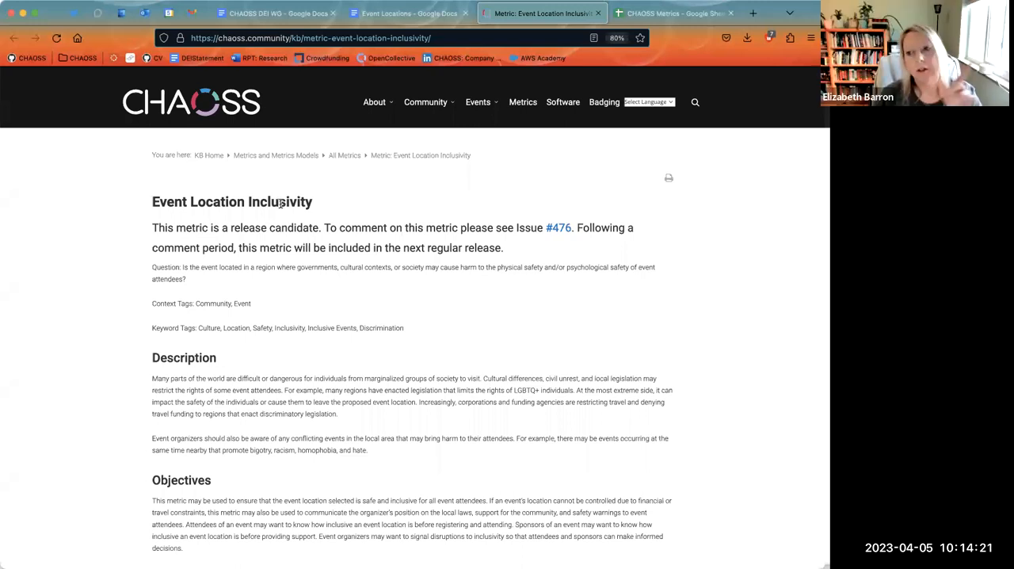
click(374, 101)
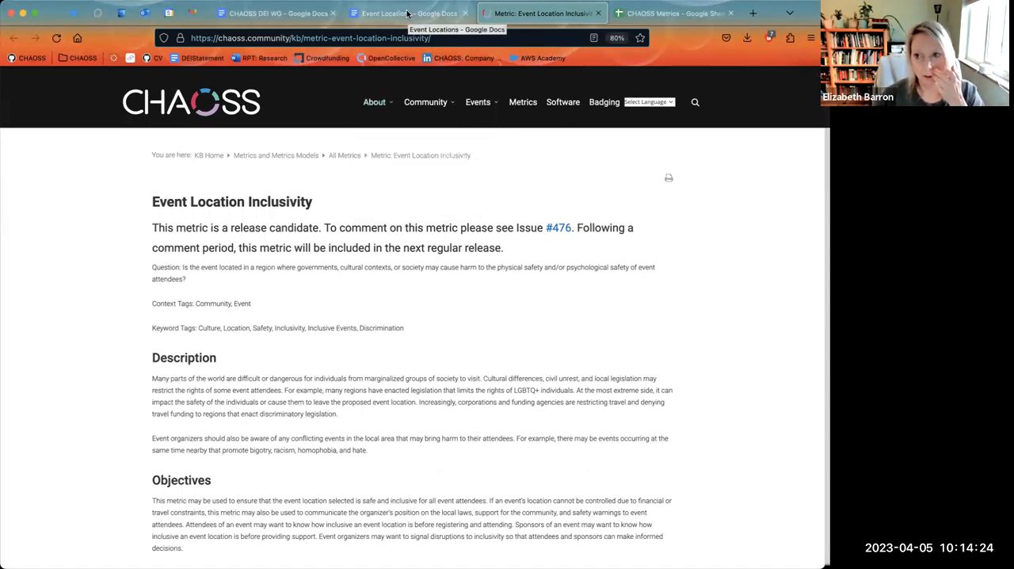
click(408, 14)
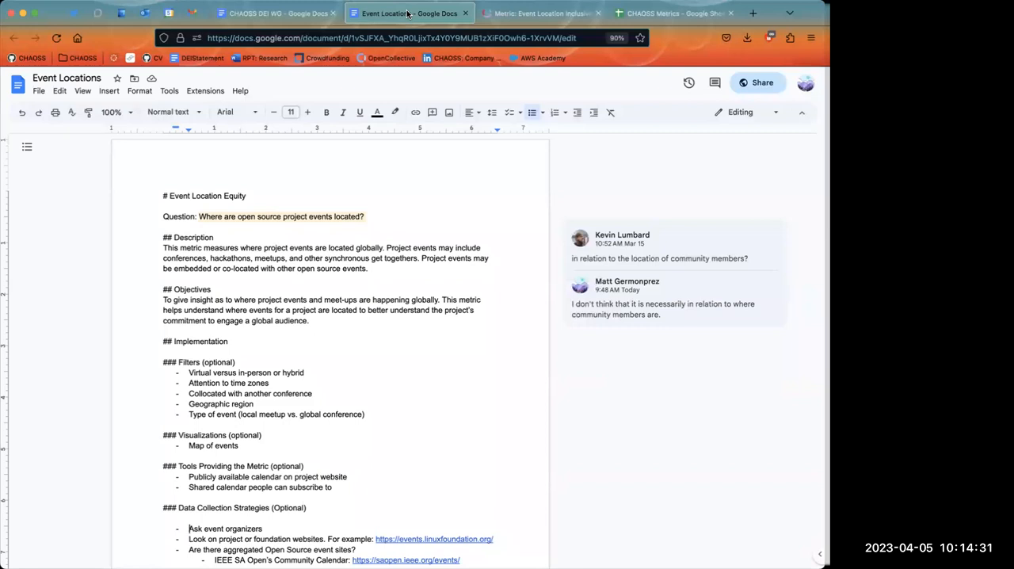
Rename the Event Locations document to 'Event Location Equity' and return to the inclusivity metric page
click(66, 77)
text( E)
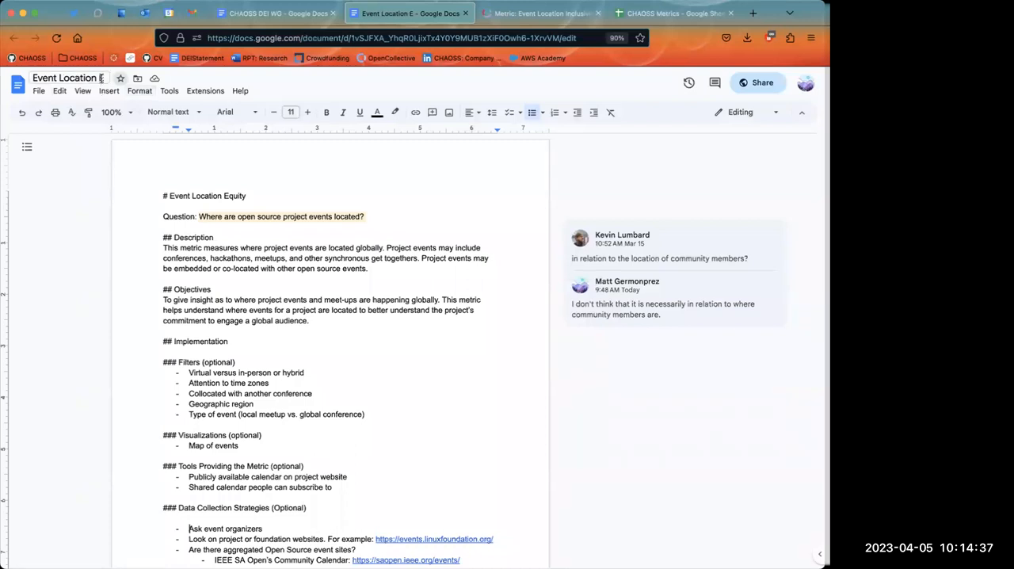
click(67, 77)
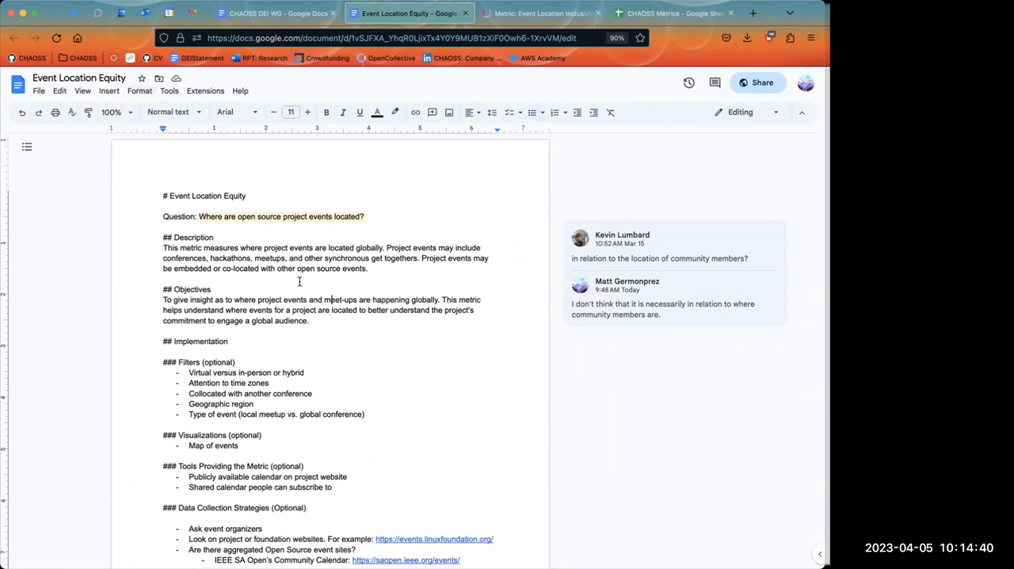
click(541, 13)
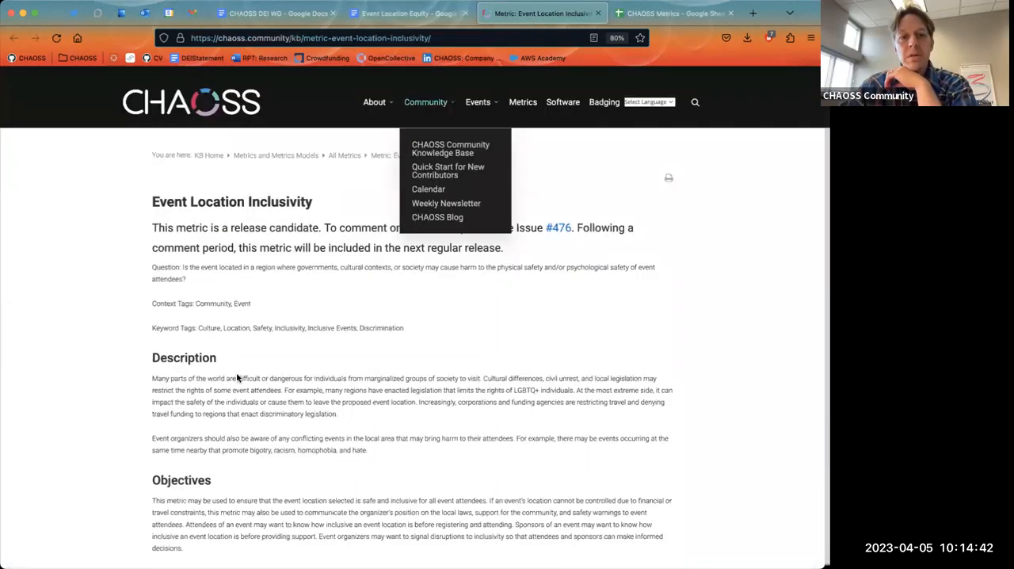
Compare the Event Location Inclusivity metric page with the Event Location Equity draft
scroll(down, 3)
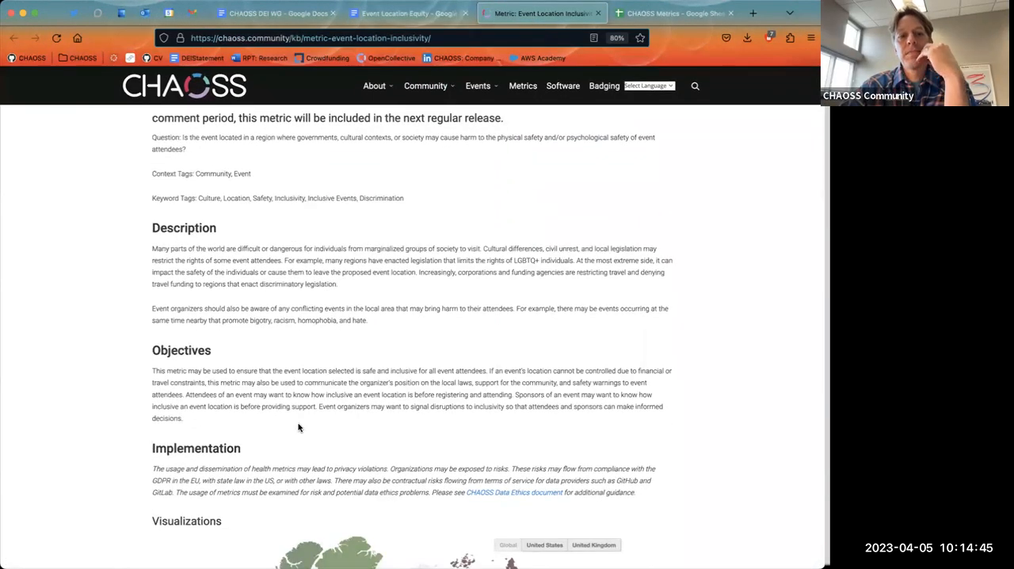
click(374, 85)
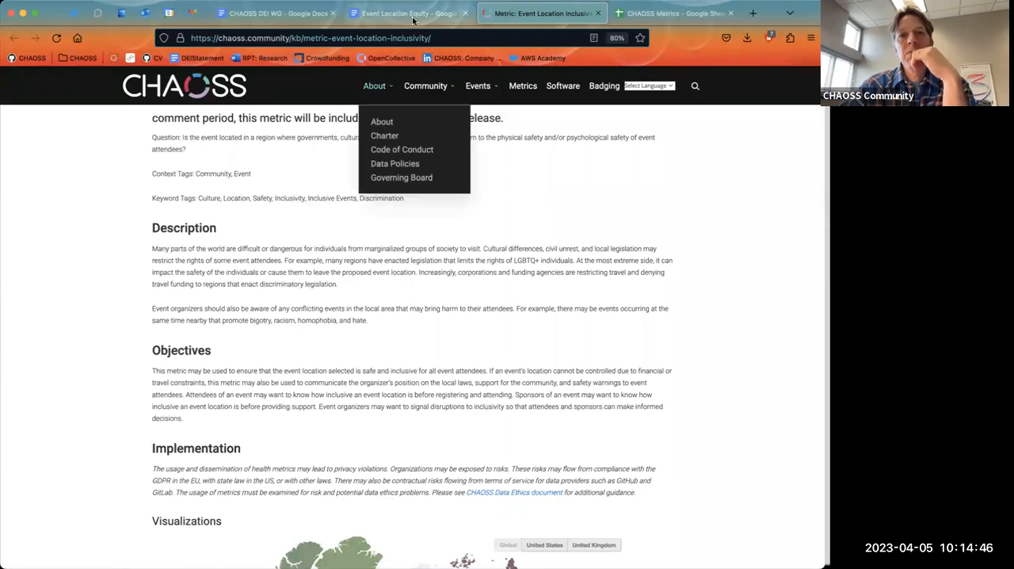
click(408, 13)
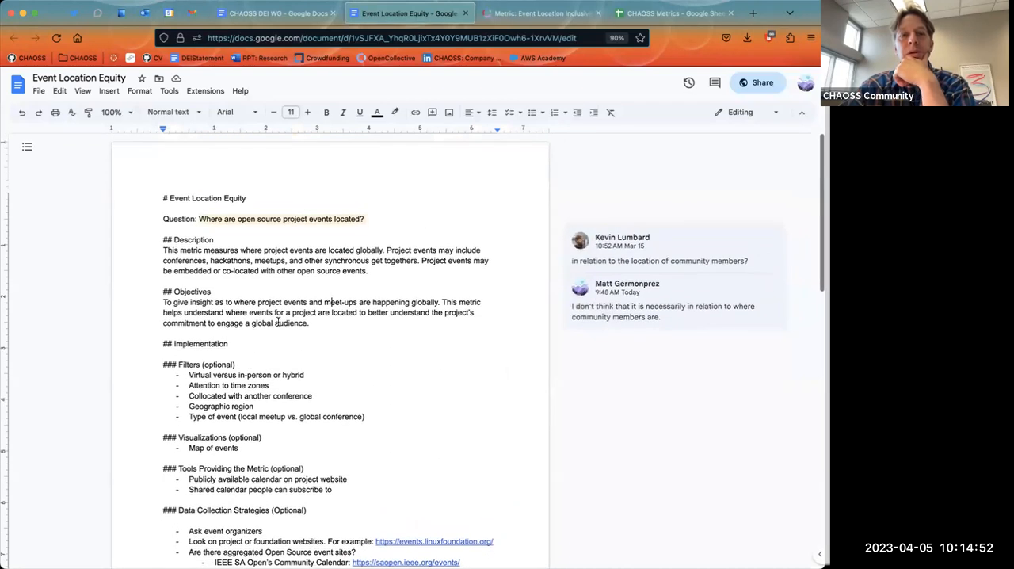
scroll(down, 3)
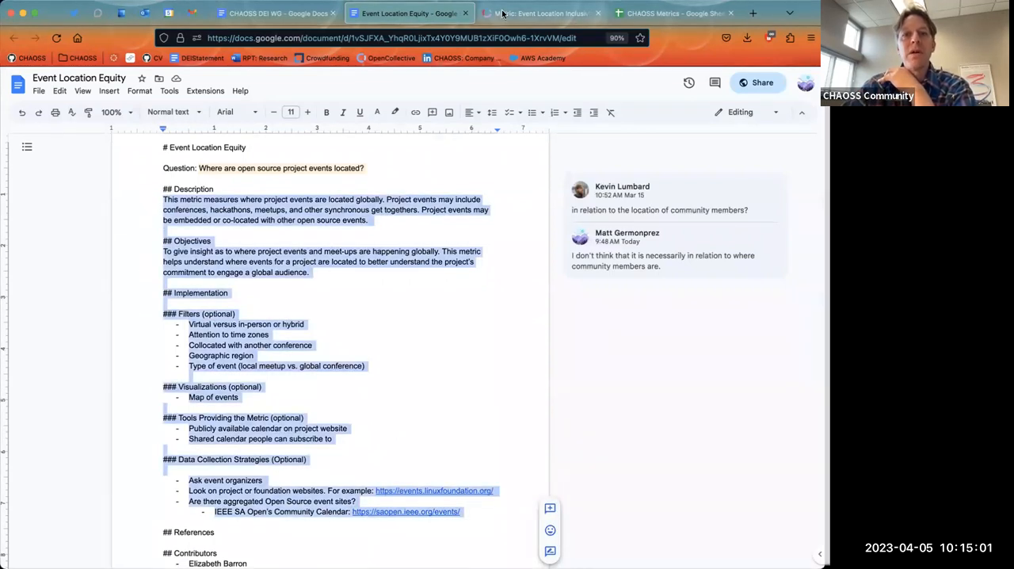
click(542, 13)
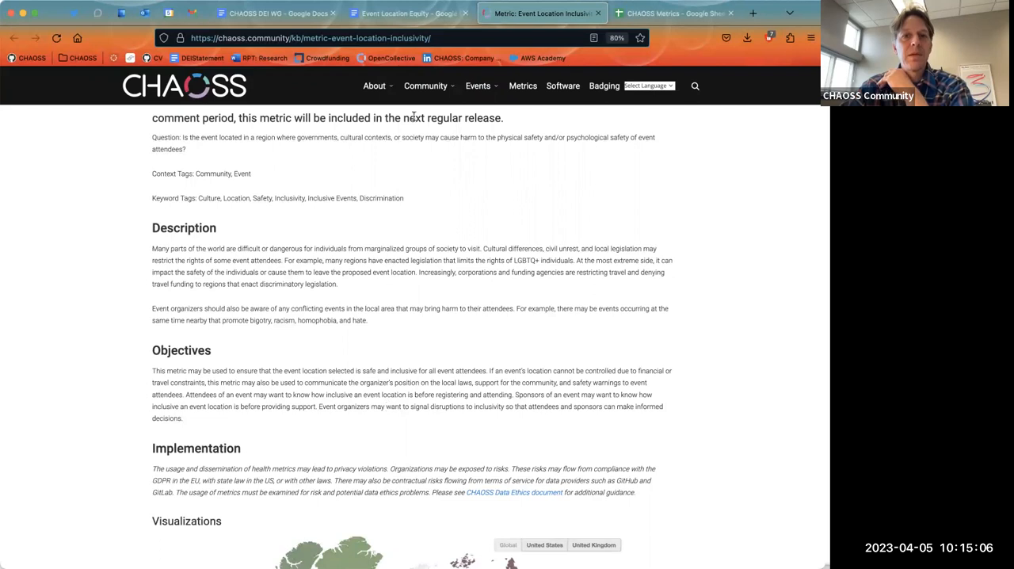
click(408, 13)
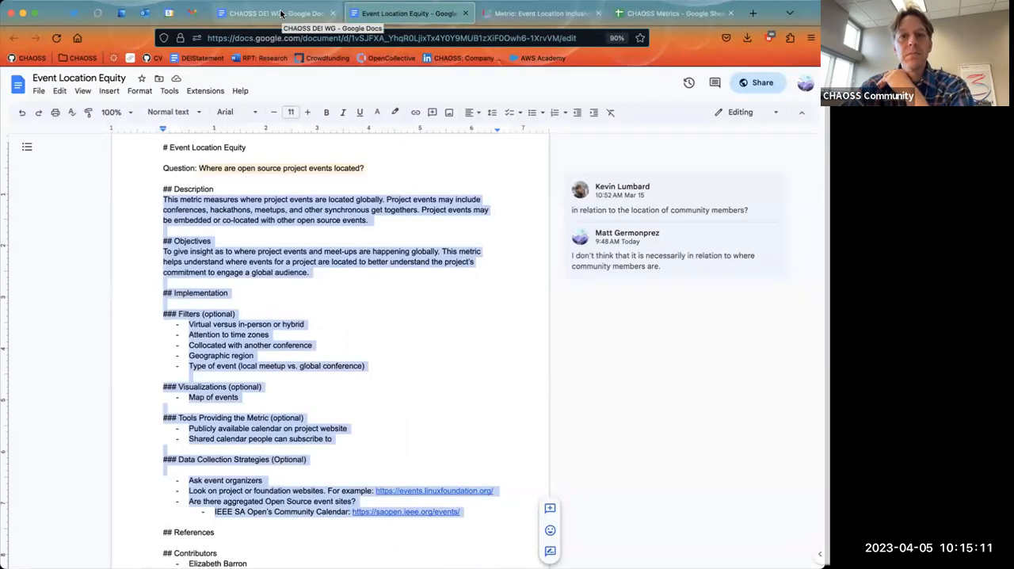
Begin the Event Locations action item: 'AI: To take a look at the Event Go Doc and'
click(270, 13)
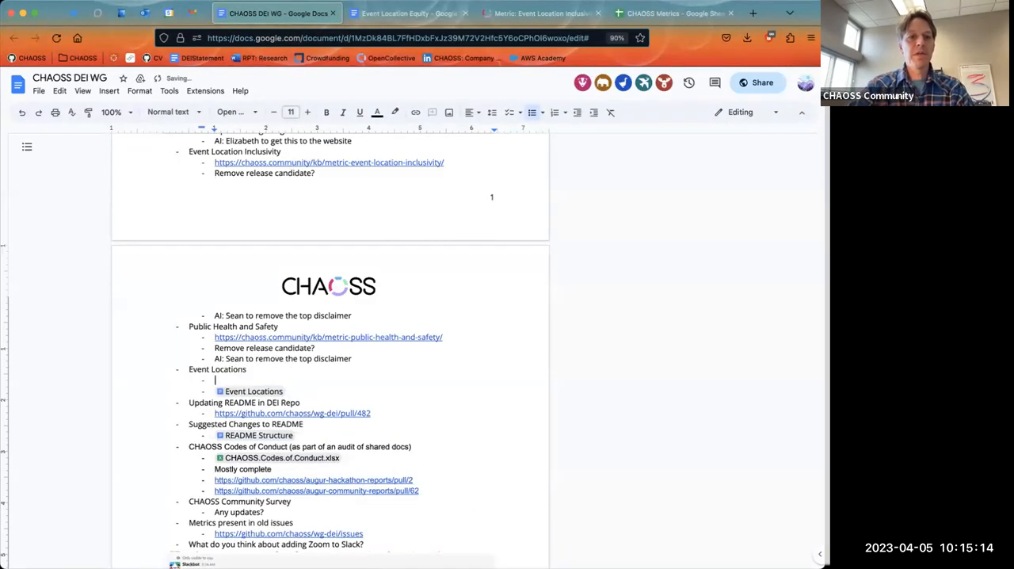
text(AI: To)
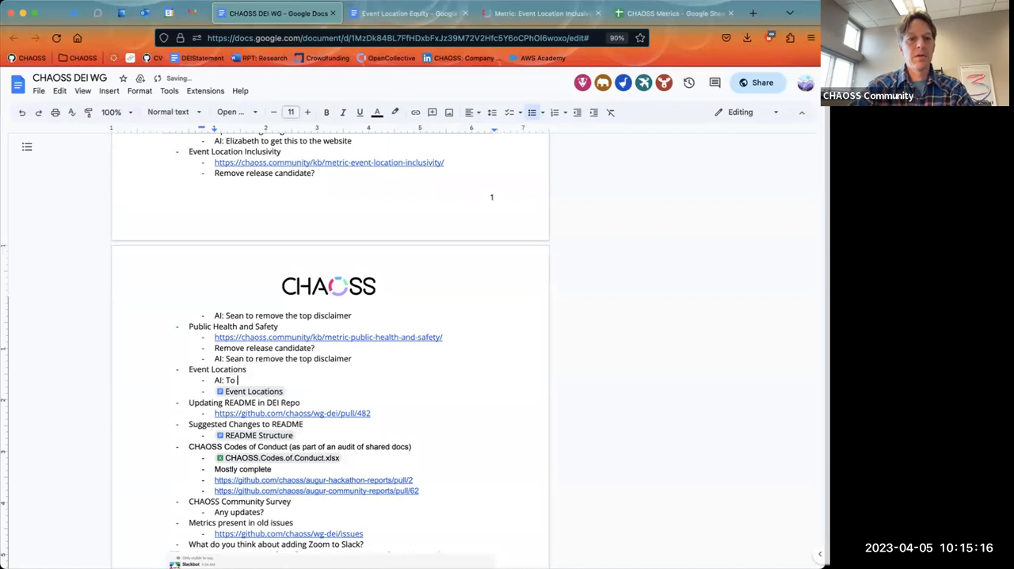
text(take a lo)
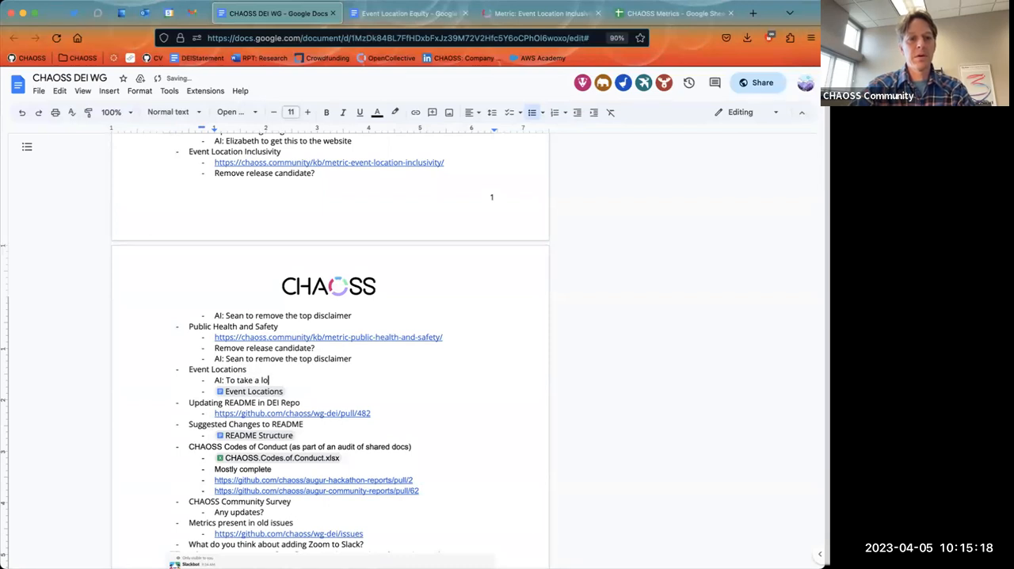
text(ok at the Event Location)
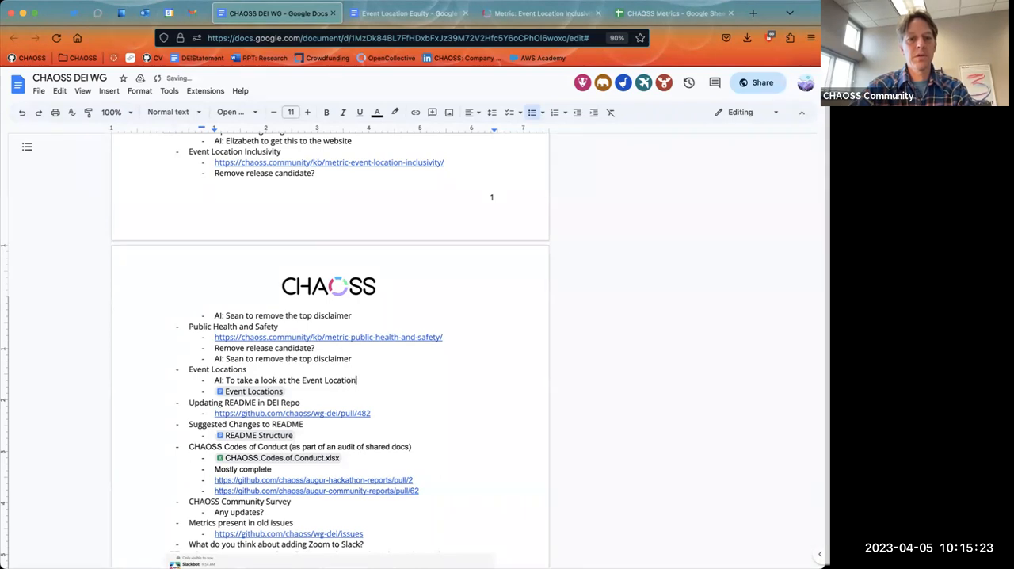
text(Google)
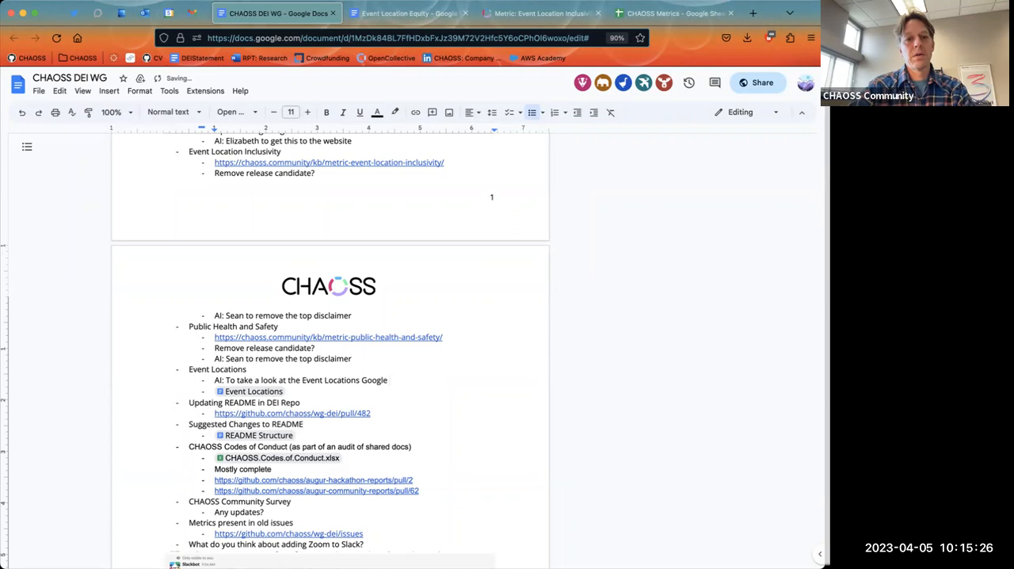
text(D)
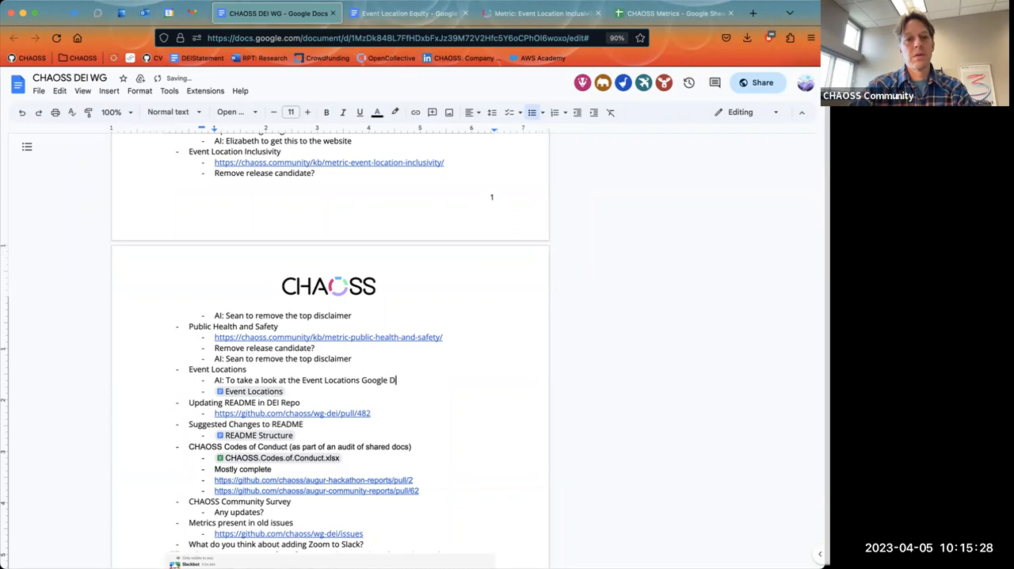
text(oc and)
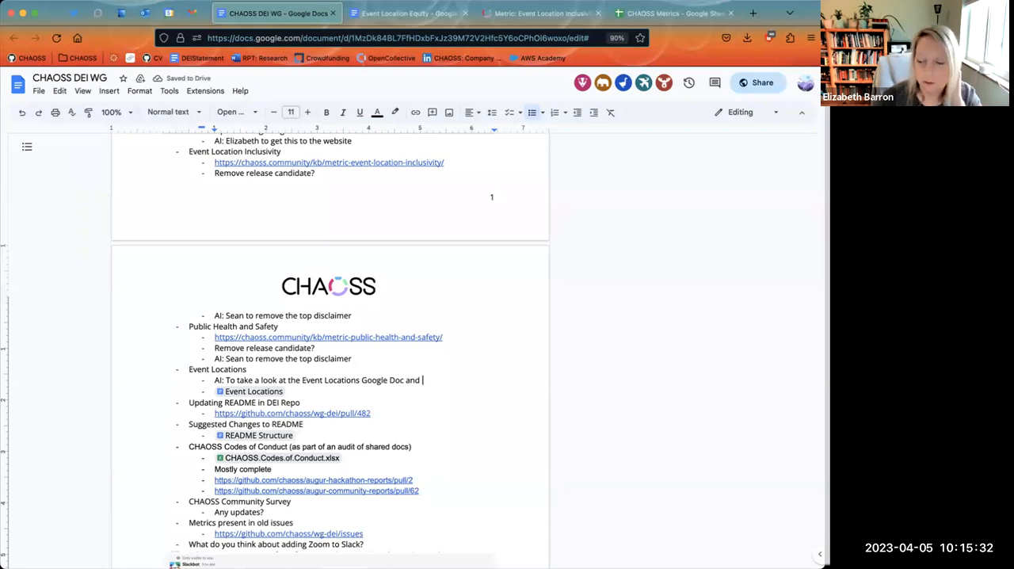
Finish the action item with 'relevant components to the Event Location Inclusivity'
click(408, 14)
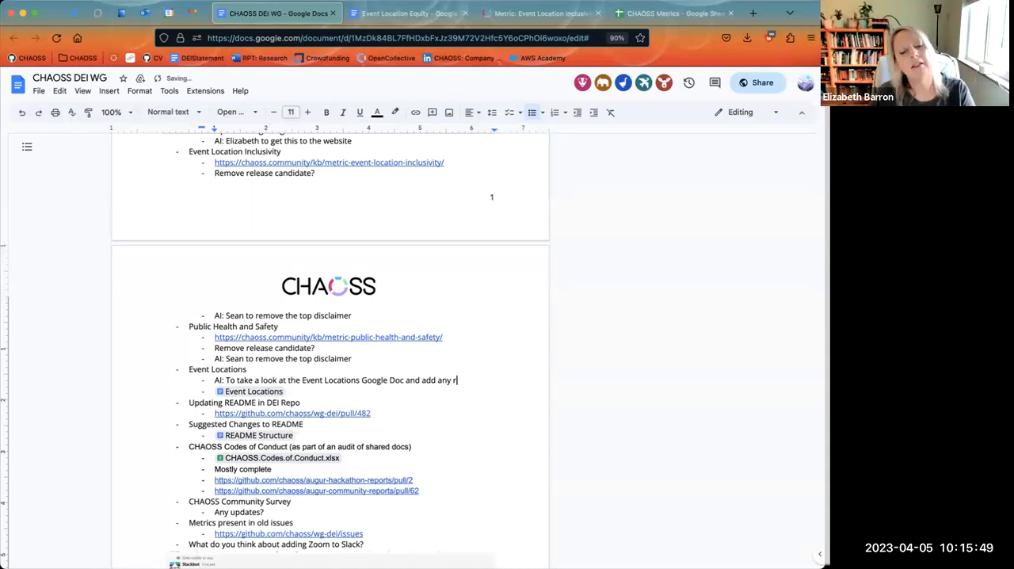
text(elevant)
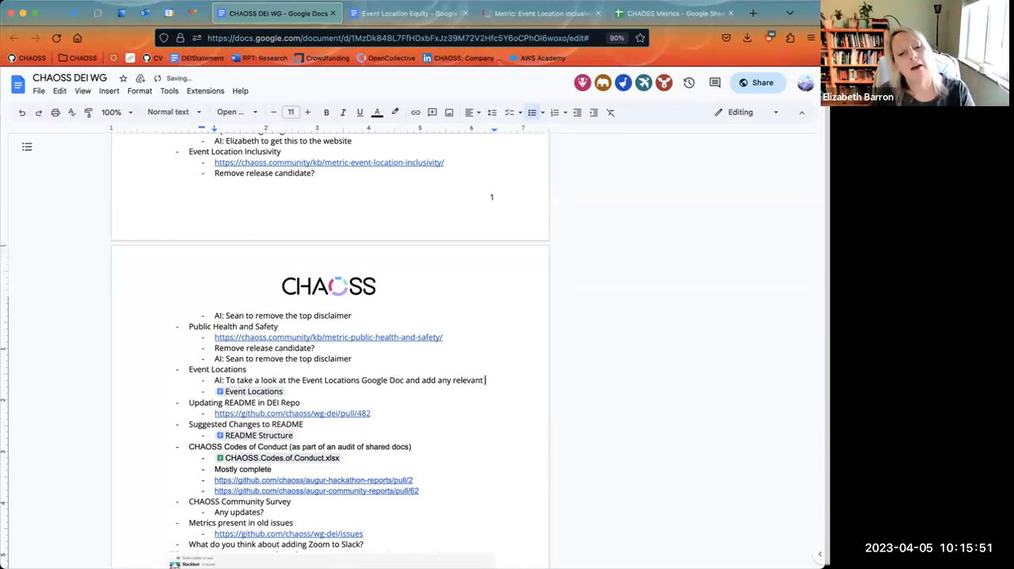
text(compoe)
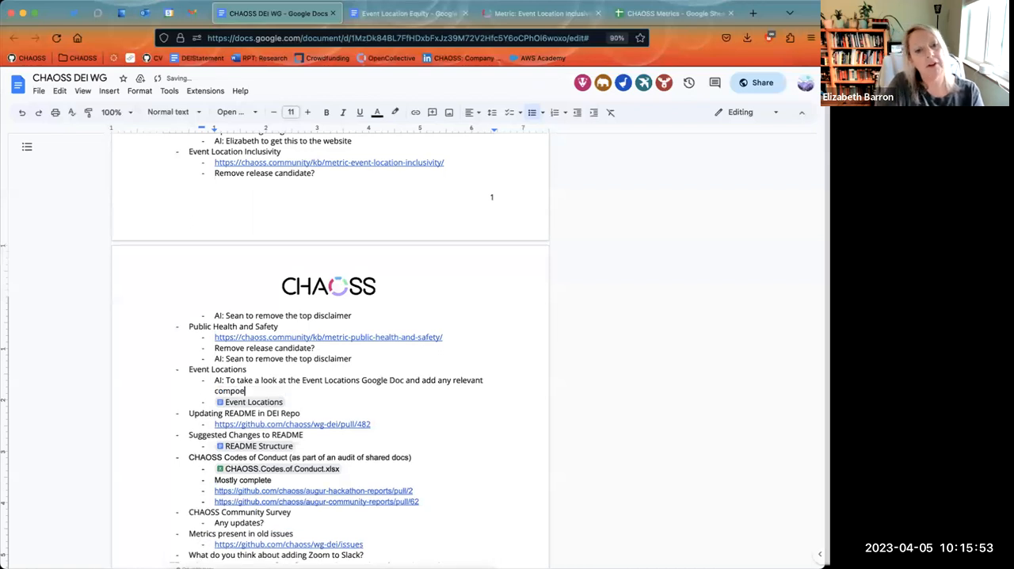
text(nents to the)
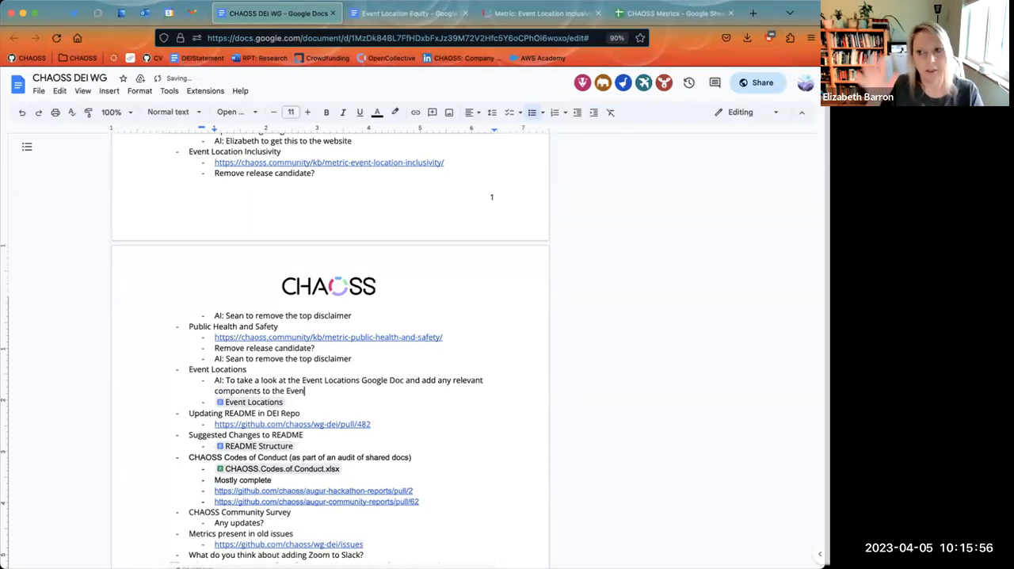
text(Even)
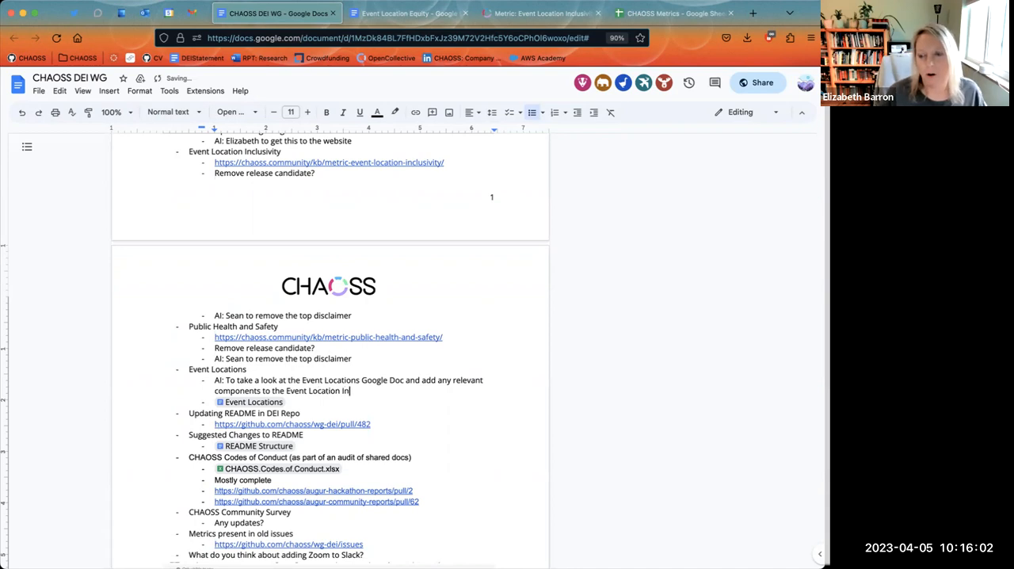
text(clusivity)
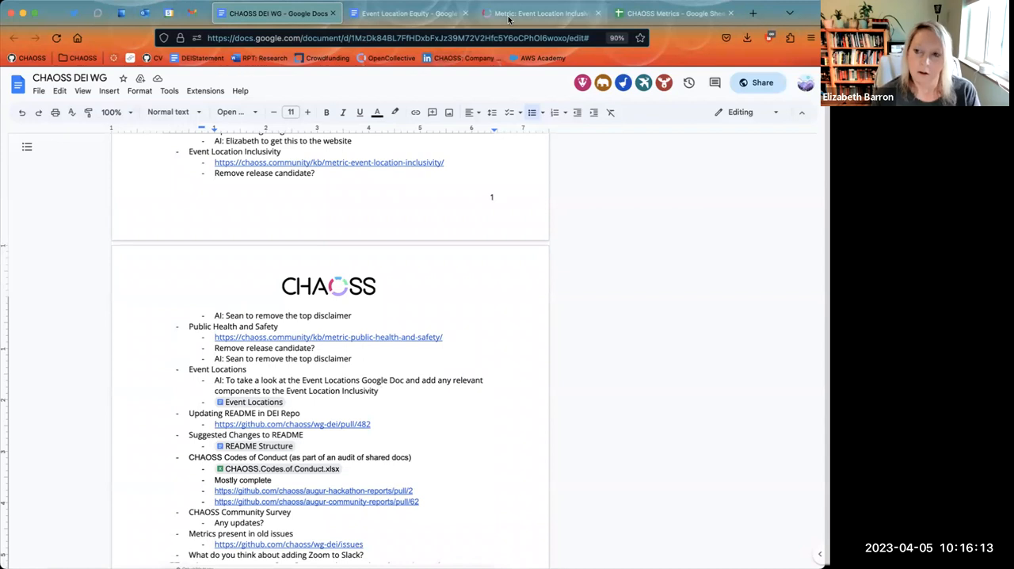
click(408, 13)
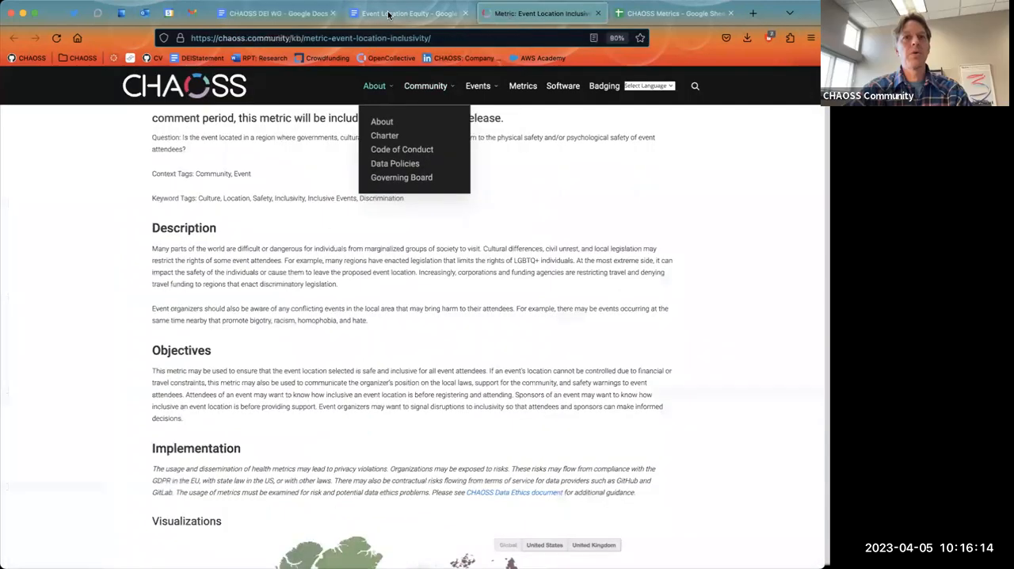
Compare the draft's Map of events bullet against the Event Location Inclusivity metric page
click(408, 12)
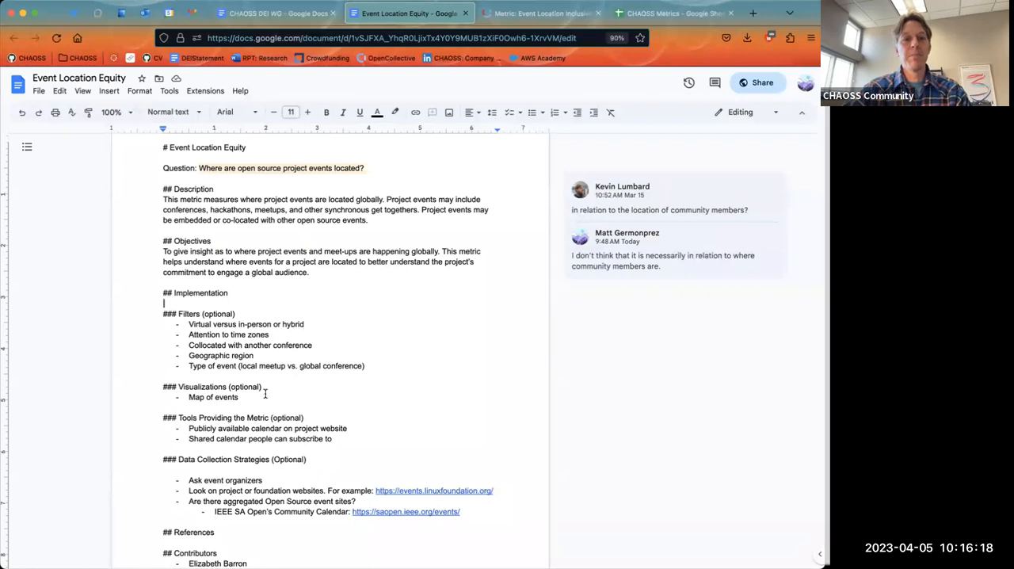
double_click(212, 397)
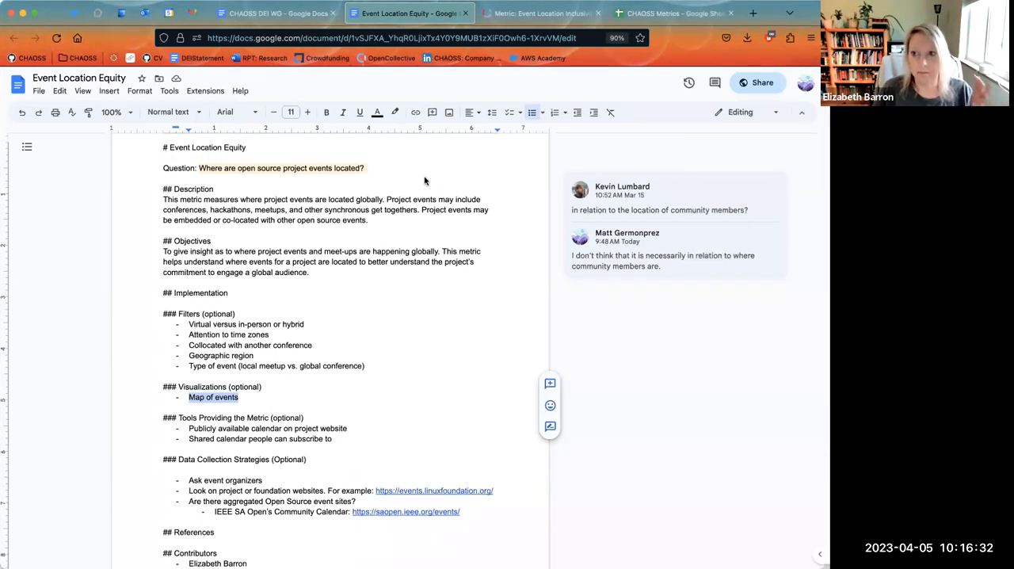
click(542, 13)
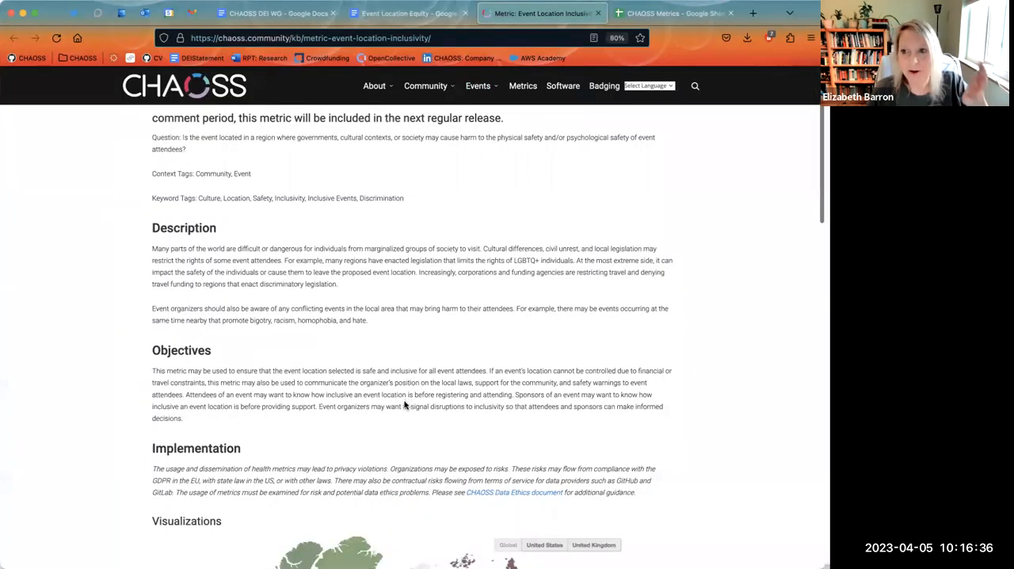
scroll(down, 3)
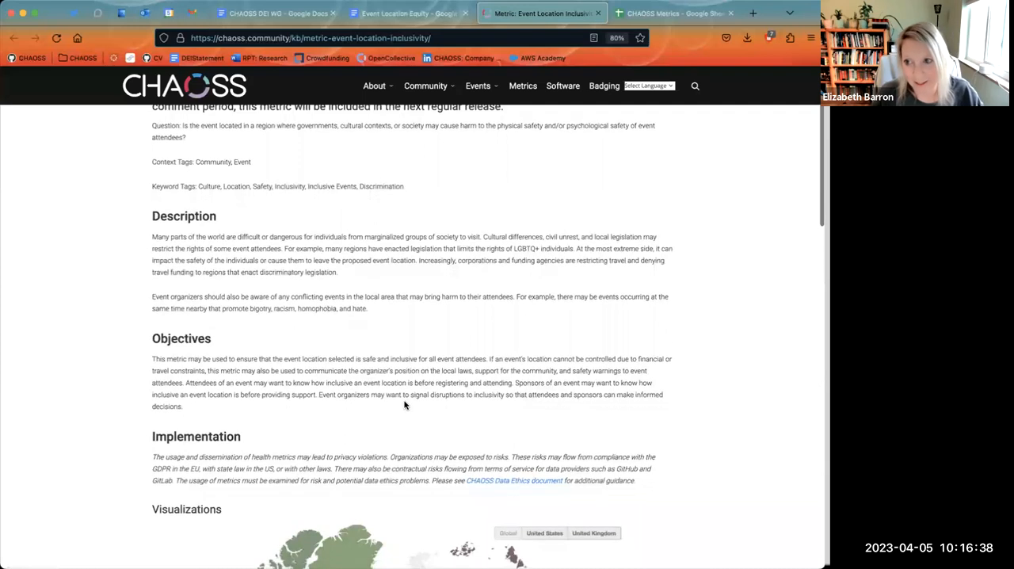
scroll(down, 3)
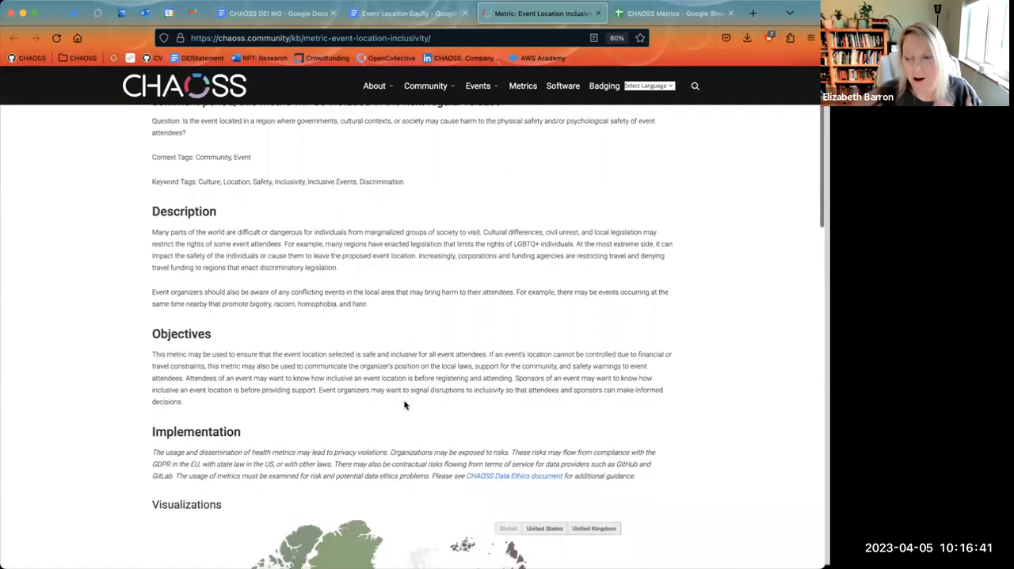
scroll(down, 3)
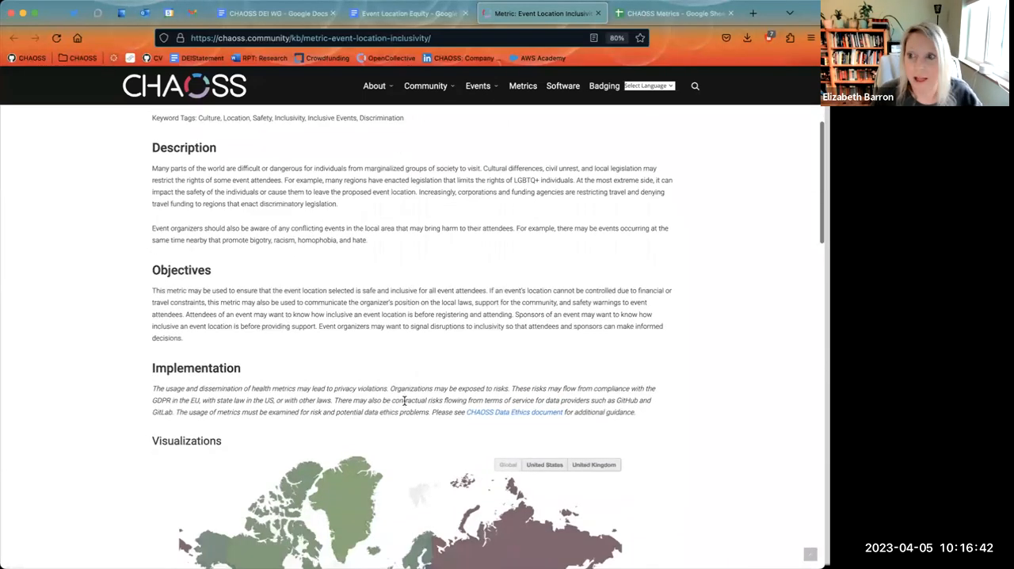
scroll(down, 3)
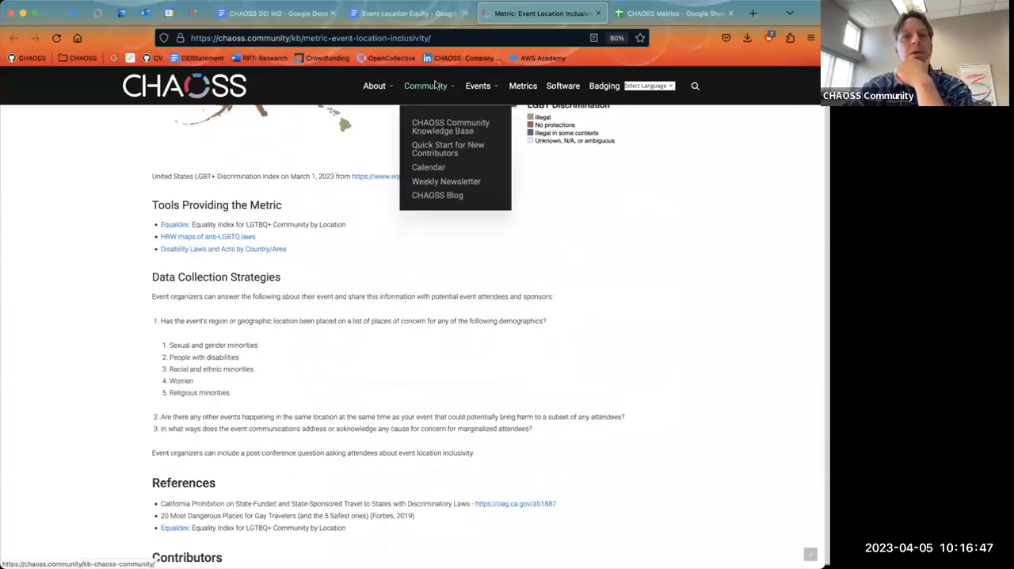
click(408, 13)
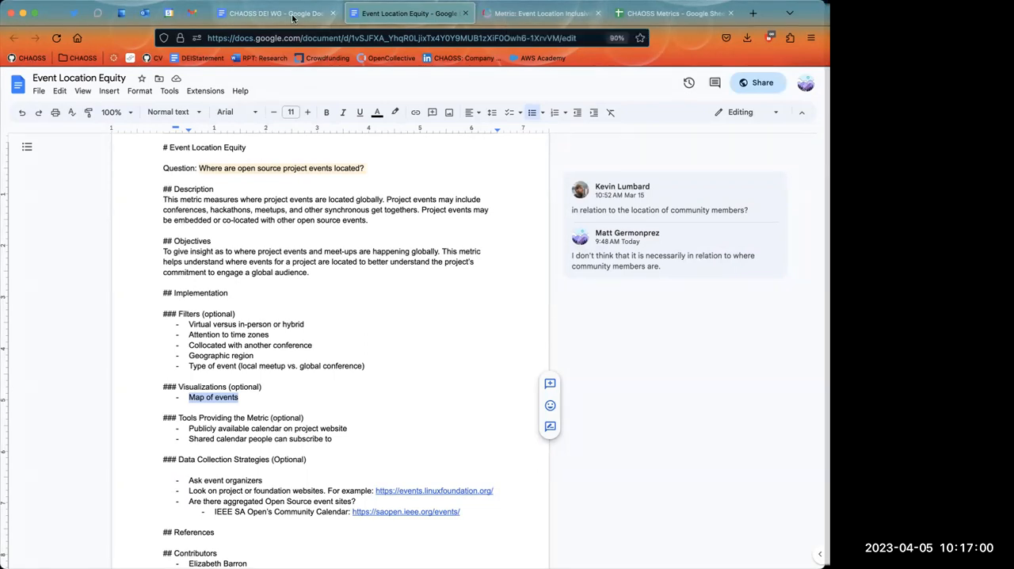
mouse_move(276, 13)
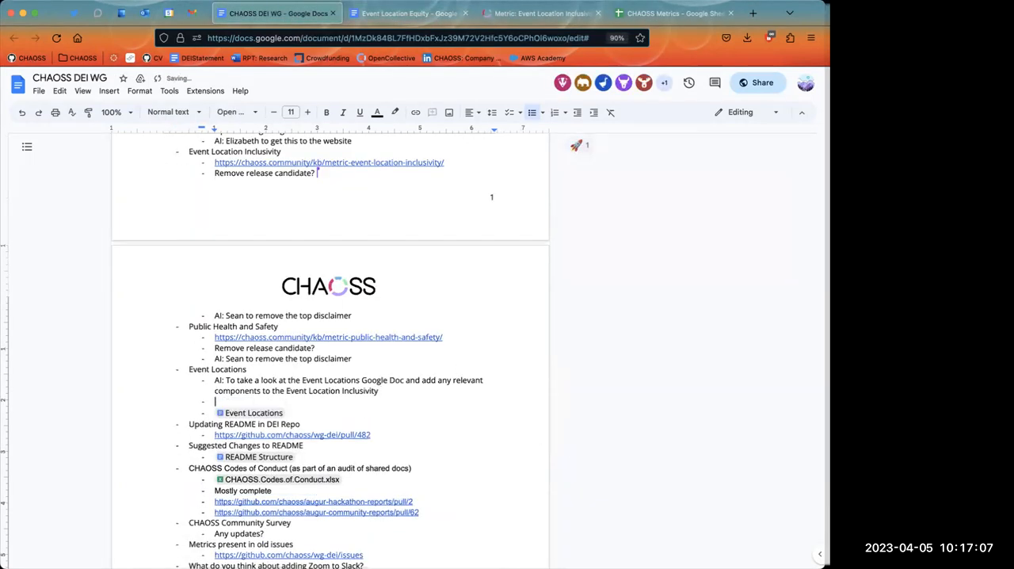
Add the sub-bullet 'Step 1: Build a map of event location equity'
text(S)
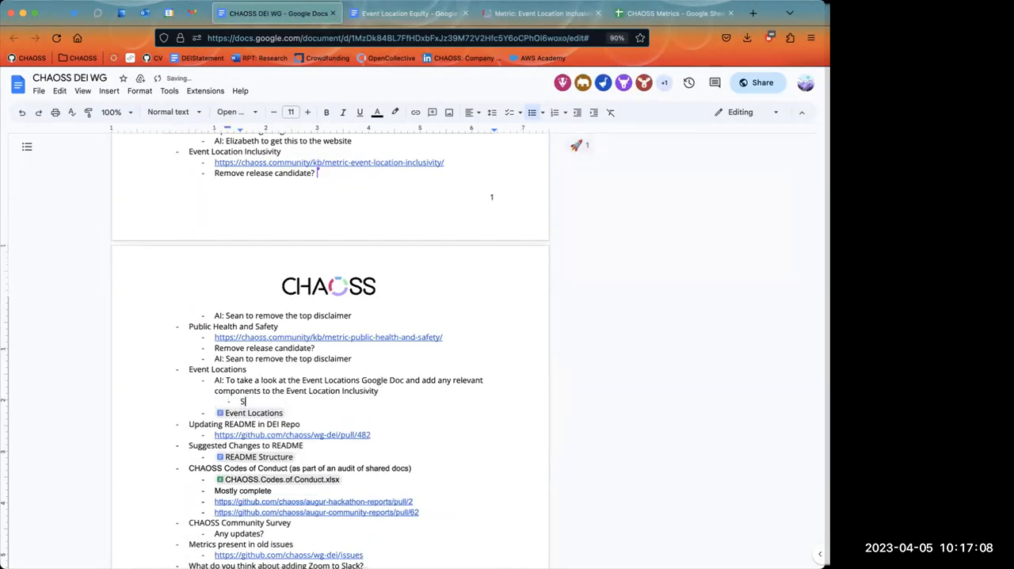
text(Step 1:)
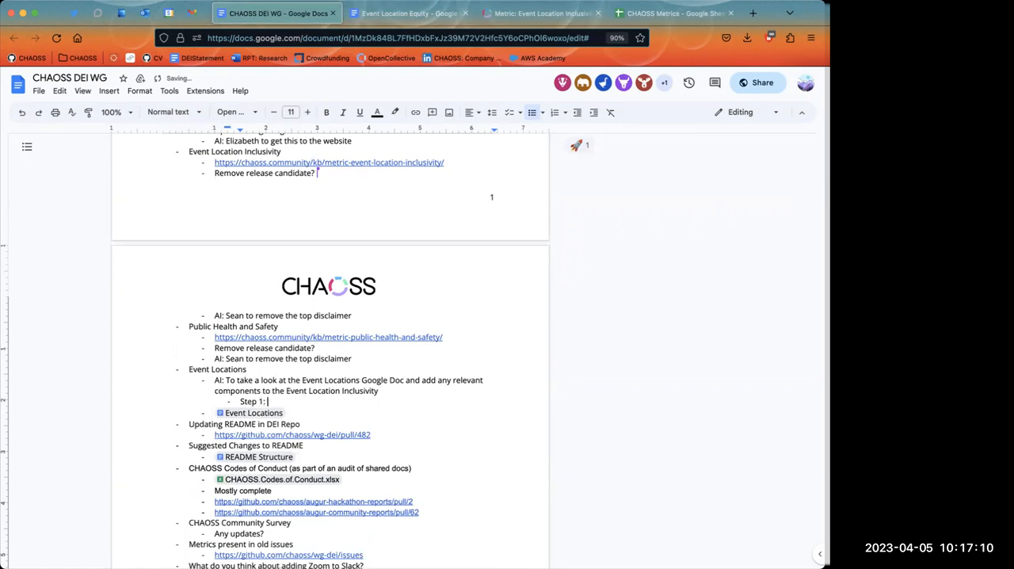
text(Build a)
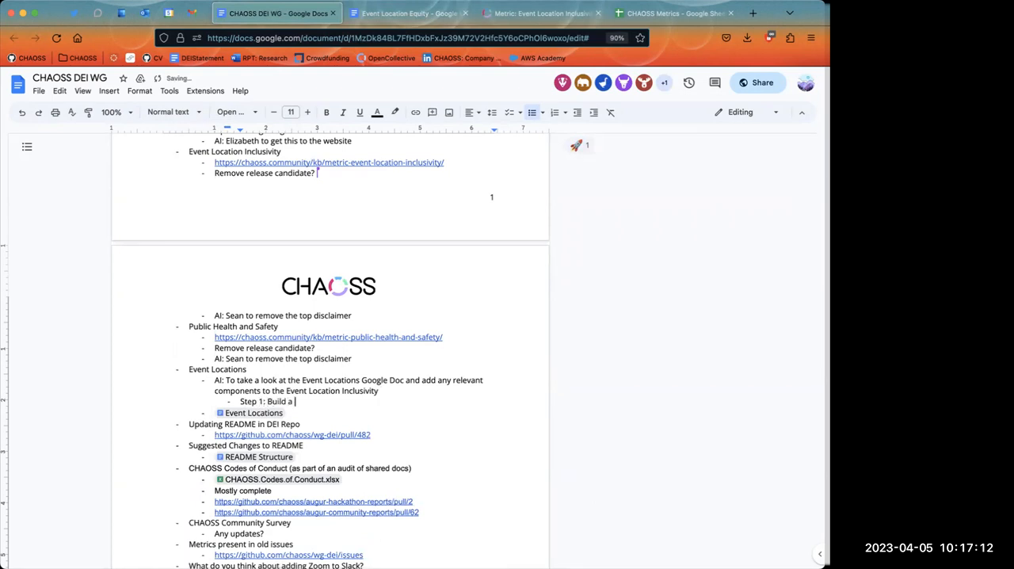
text(map or understanding of)
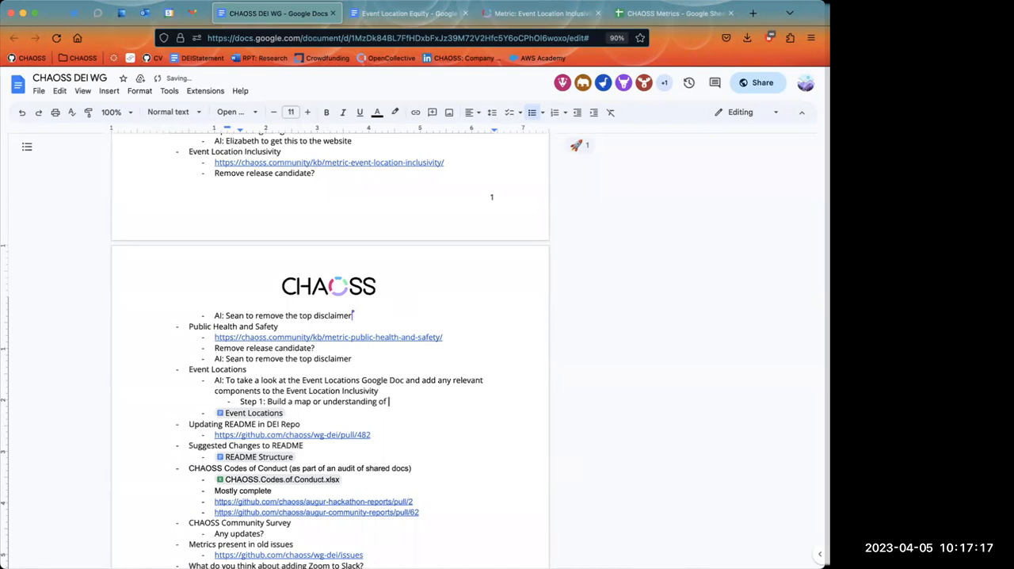
text(event location equity)
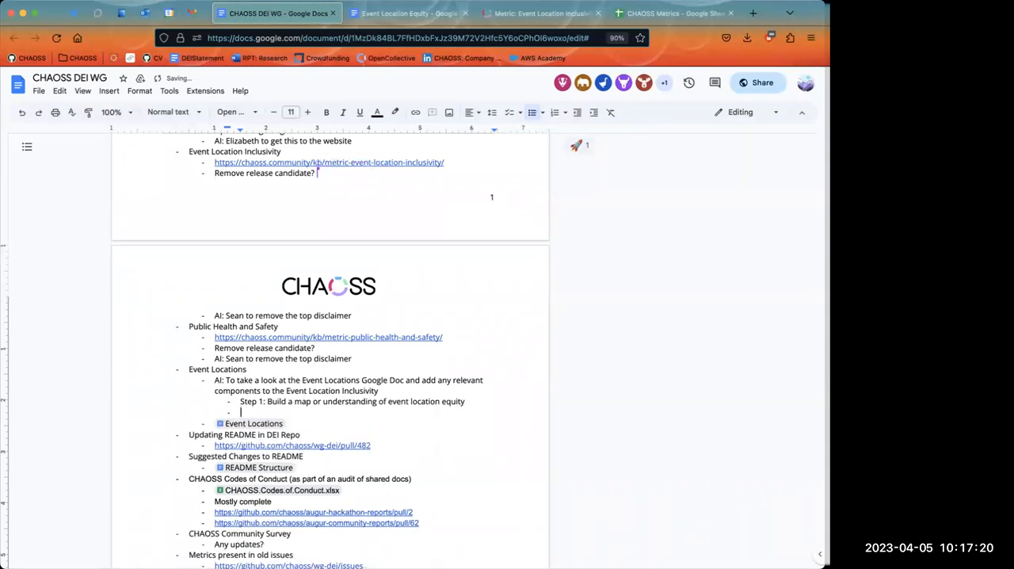
Add the sub-bullet 'Step 2: Consider the map as a way to understand Event Location Inclusivity'
text(Step 2:)
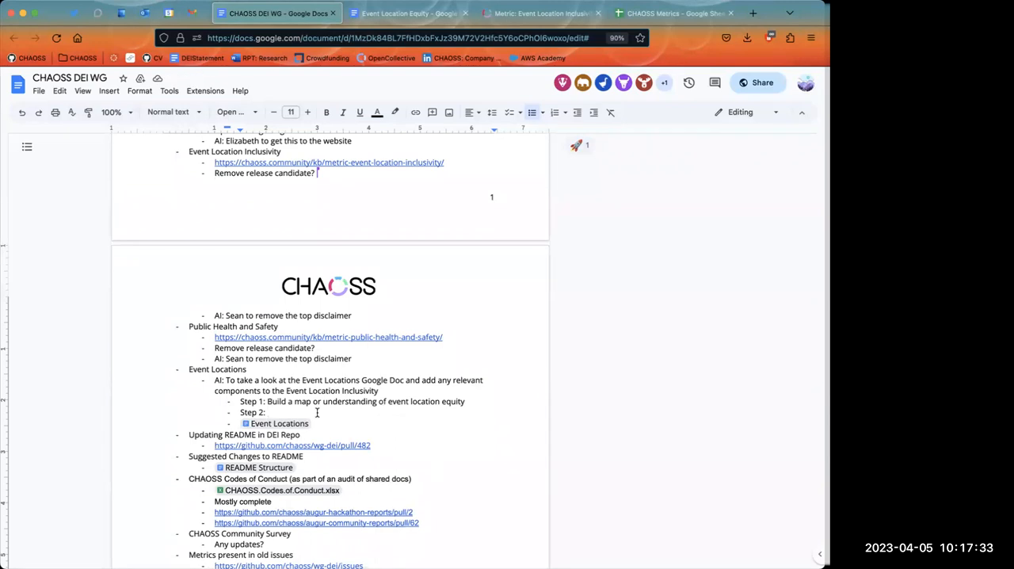
text(Consider)
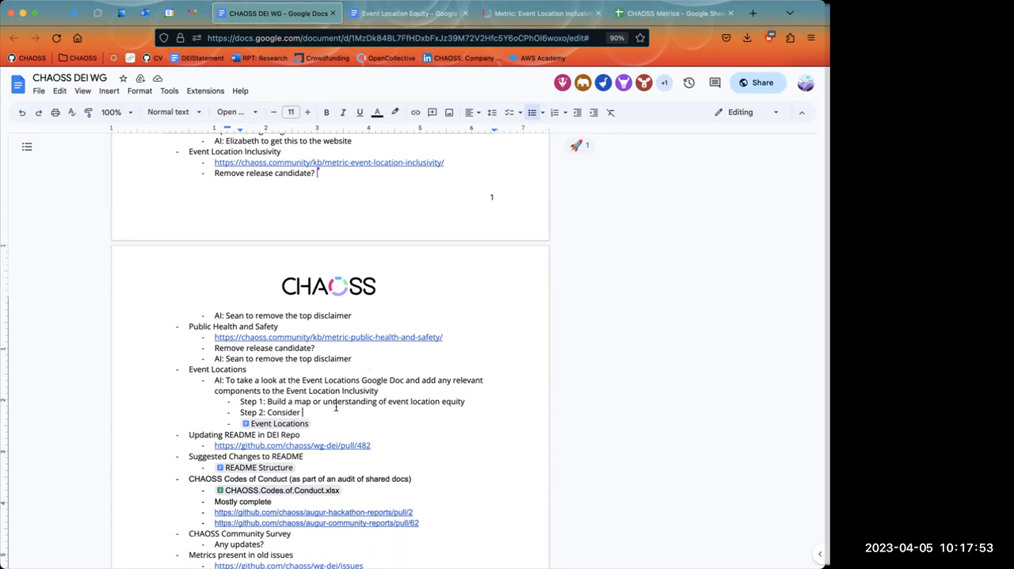
mouse_move(335, 406)
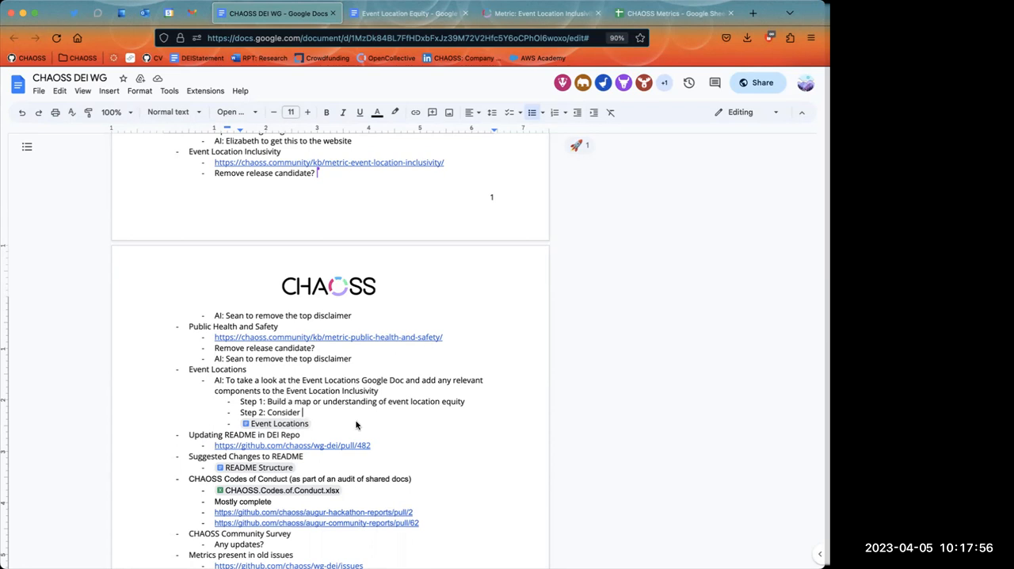
text(map)
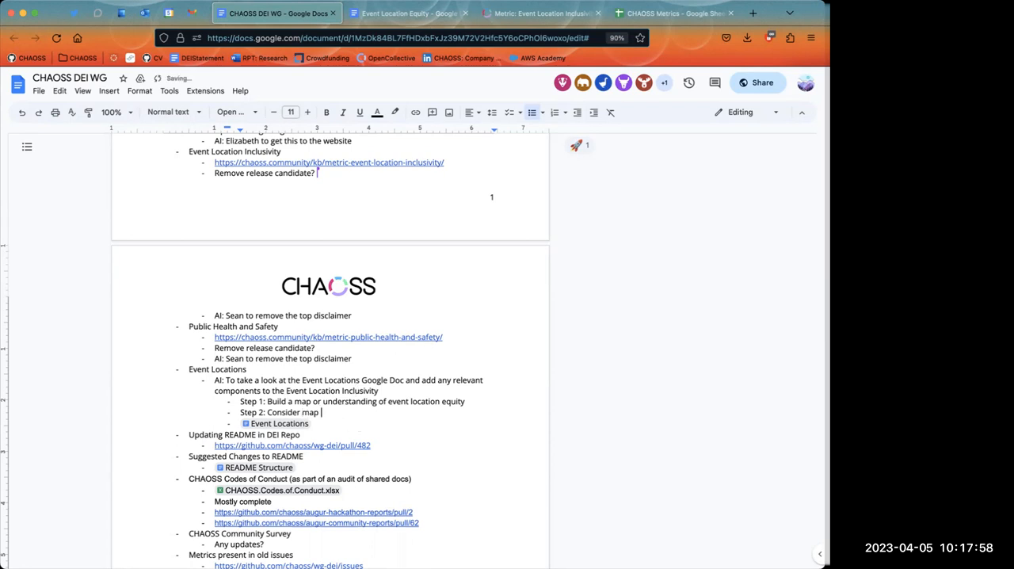
text(as)
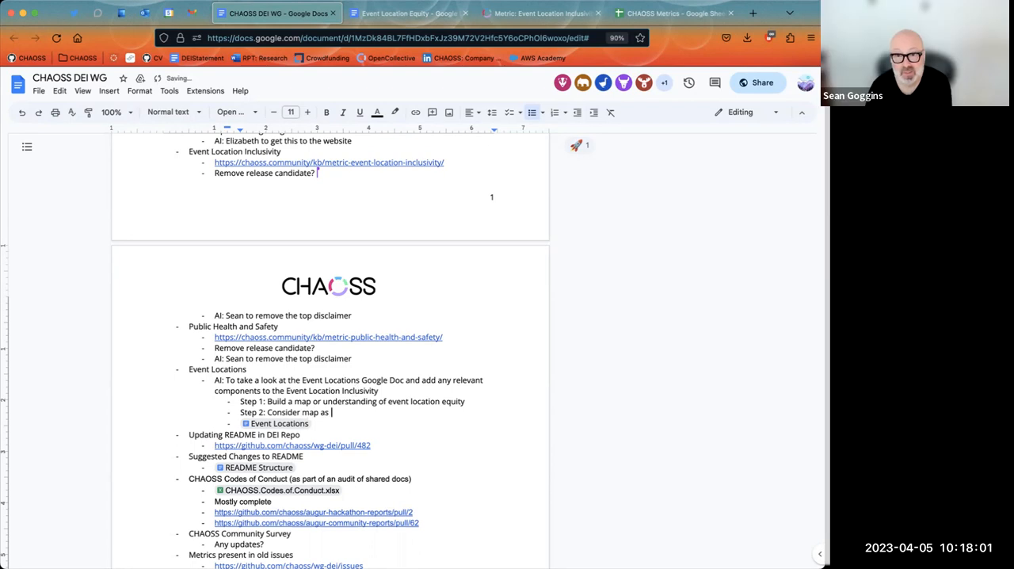
text(a way to better understand)
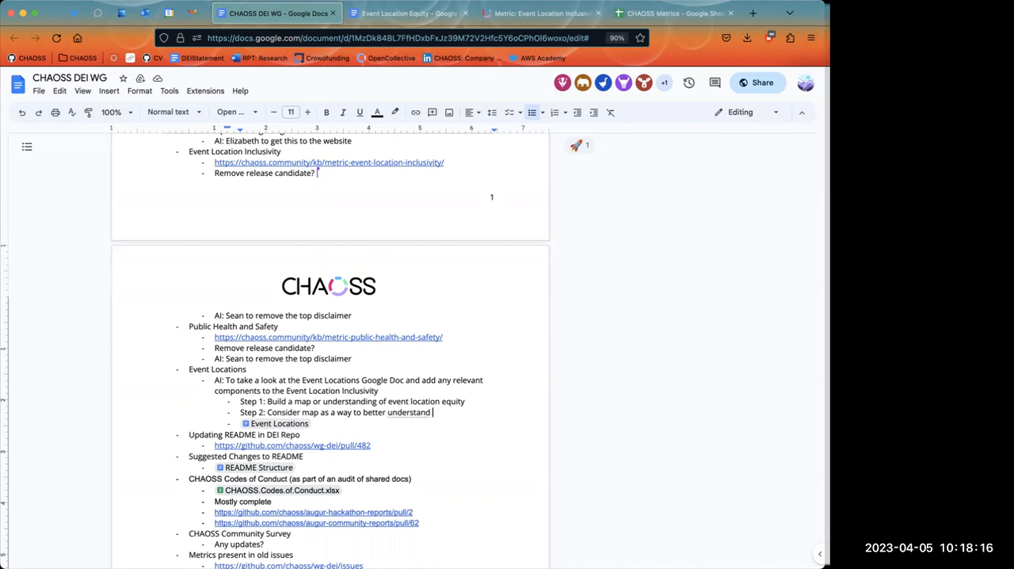
text(Event Location Inclus)
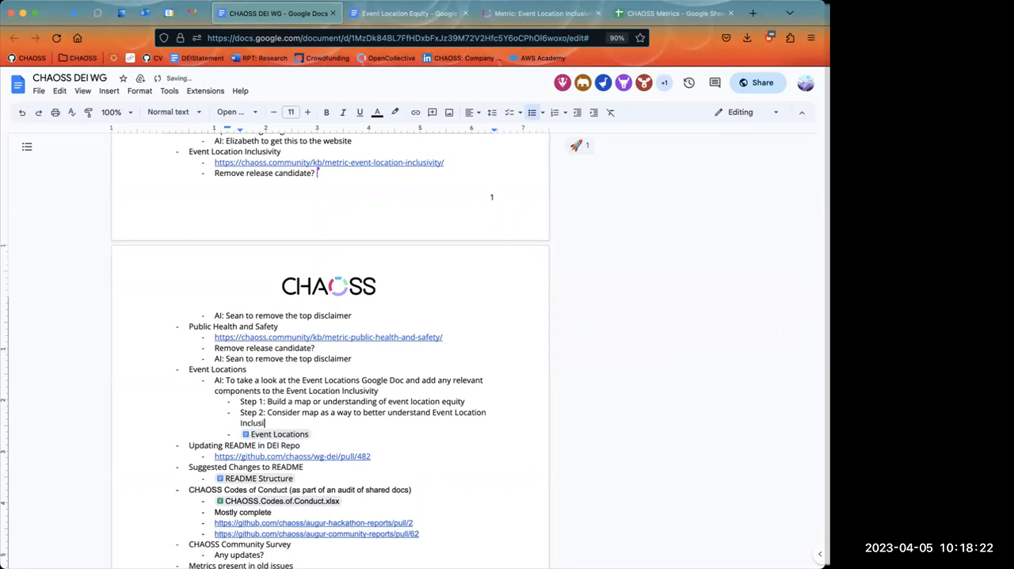
text(ity)
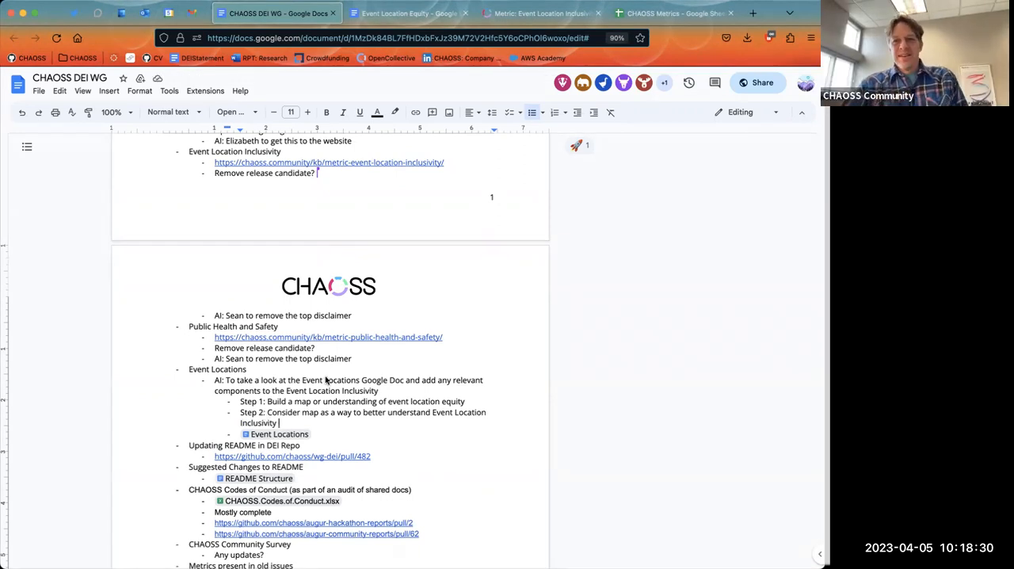
Assign the Event Locations action item to Elizabeth
scroll(down, 3)
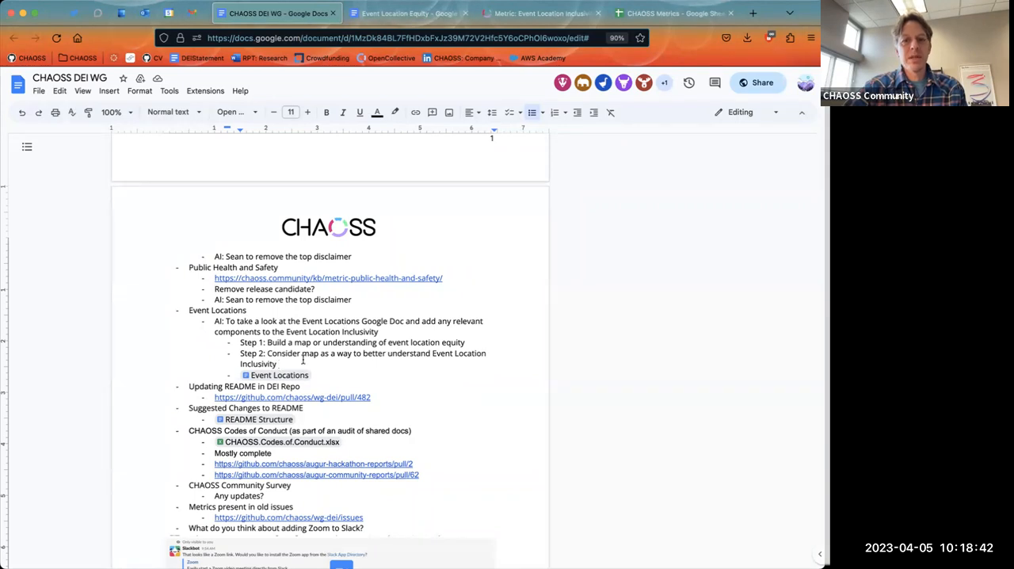
drag(239, 342, 487, 364)
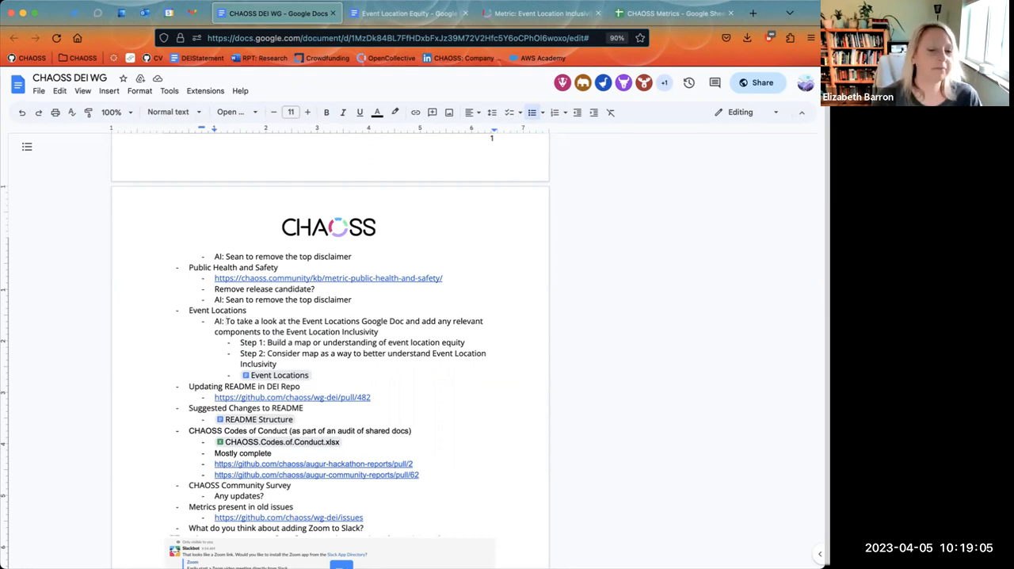
text(Elizabeth t)
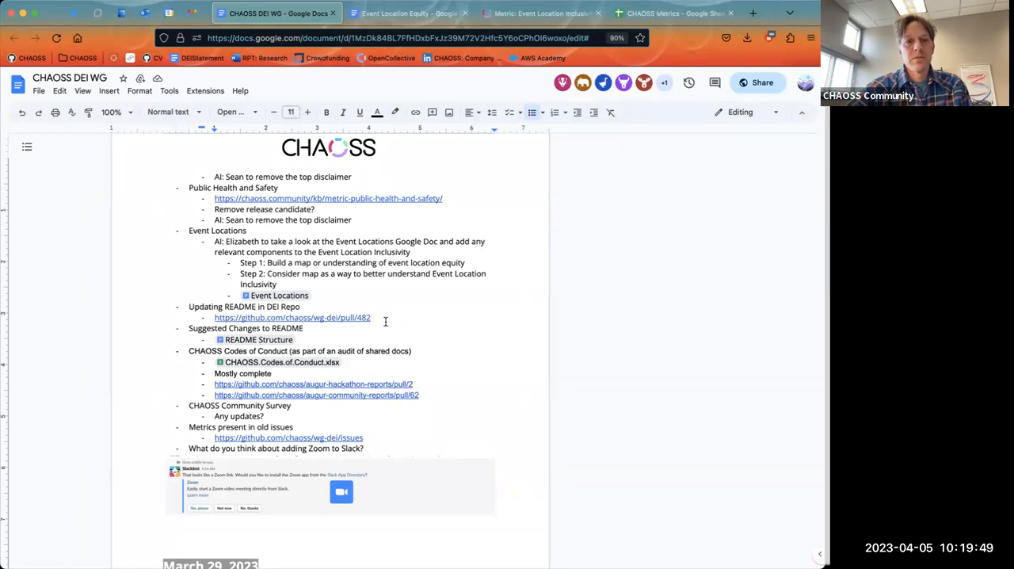
Place the cursor after the README pull request link
click(372, 317)
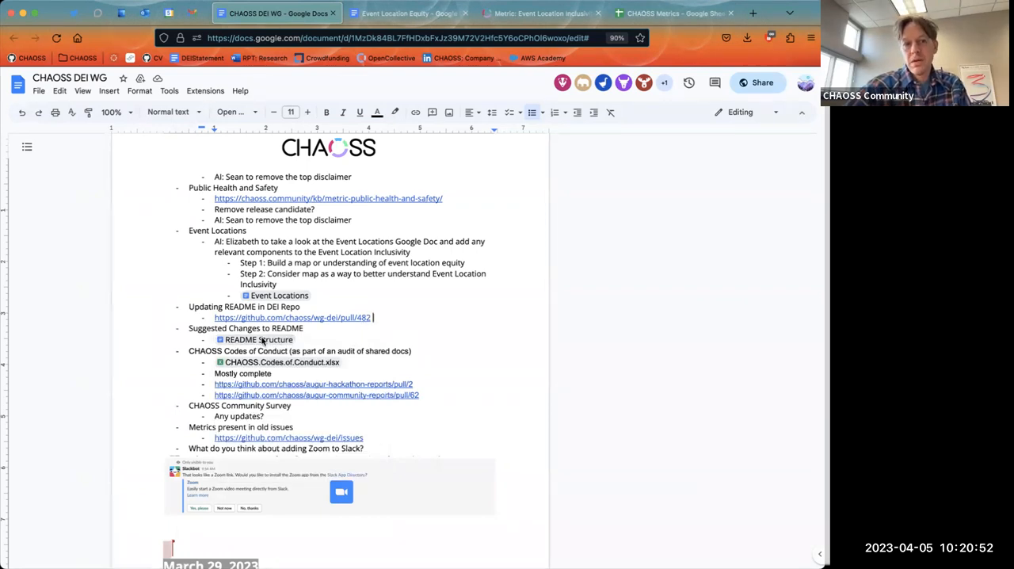
mouse_move(258, 339)
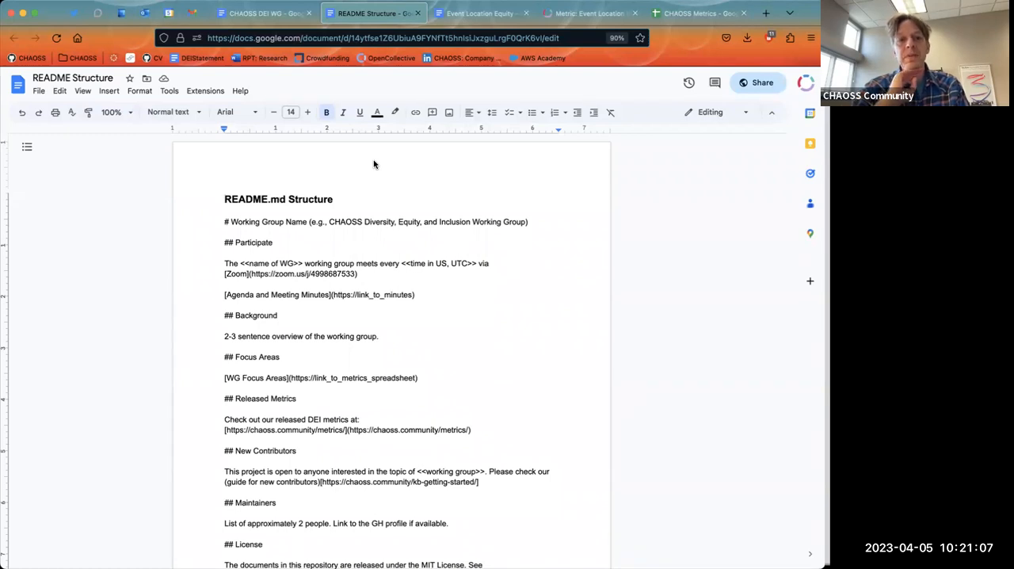
Read through the README Structure outline, highlighting the Agenda and Meeting Minutes line
scroll(down, 3)
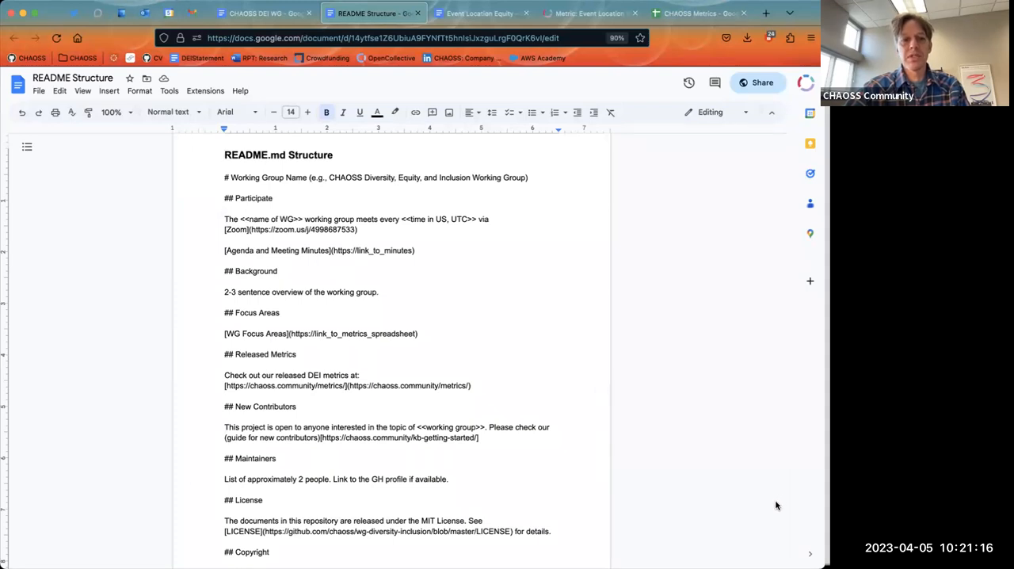
mouse_move(447, 422)
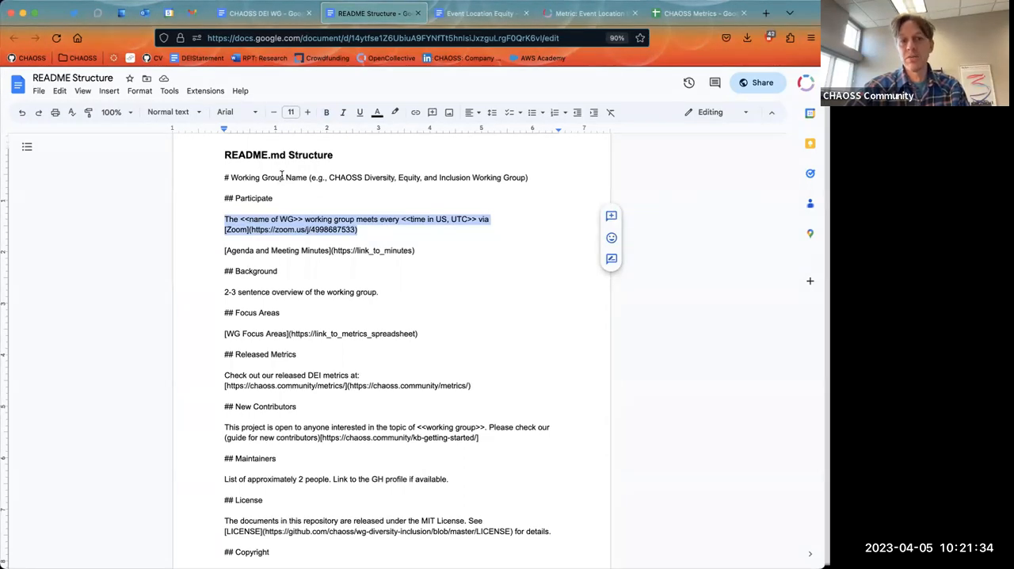
click(359, 230)
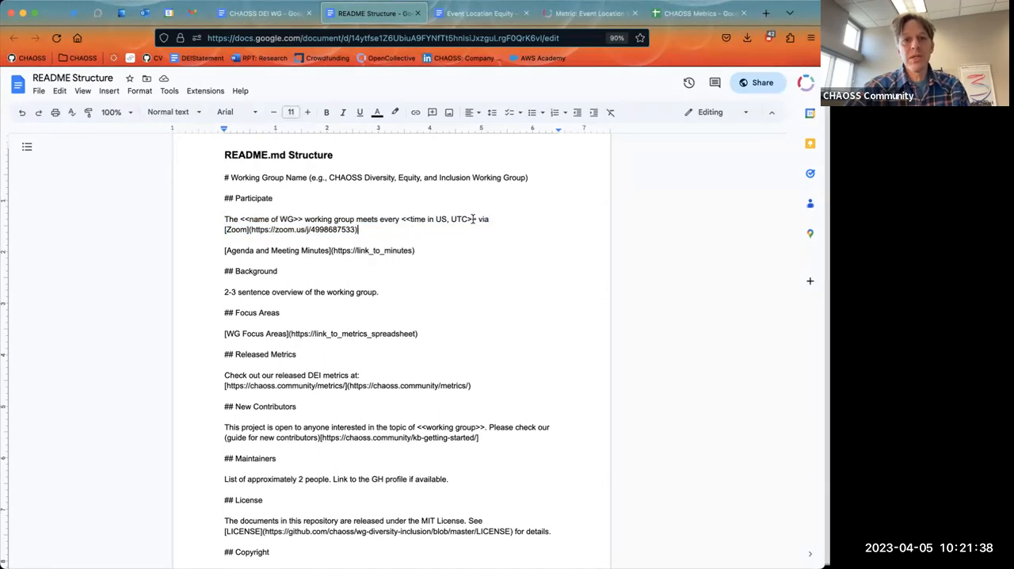
double_click(440, 218)
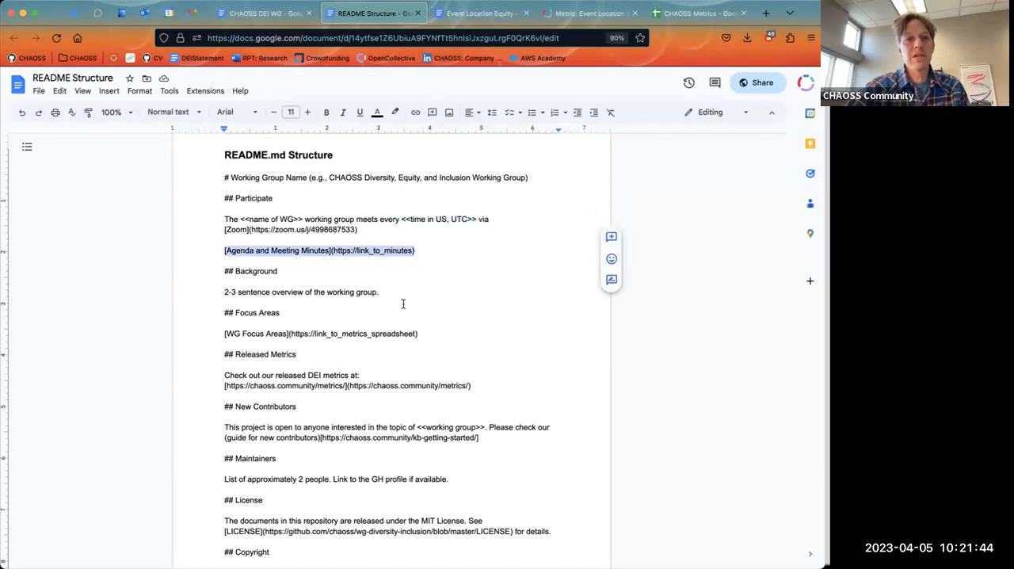
scroll(down, 3)
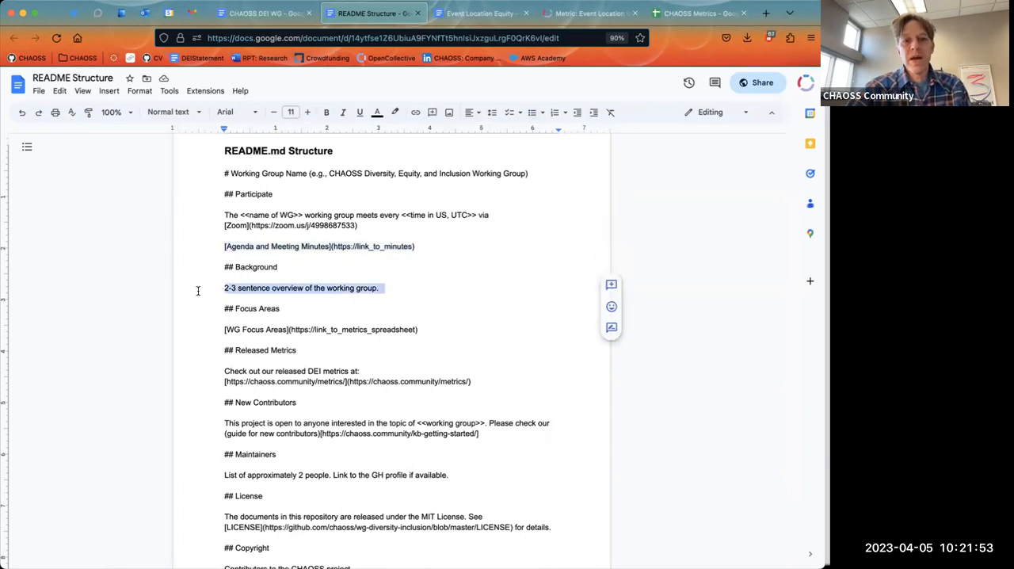
scroll(down, 3)
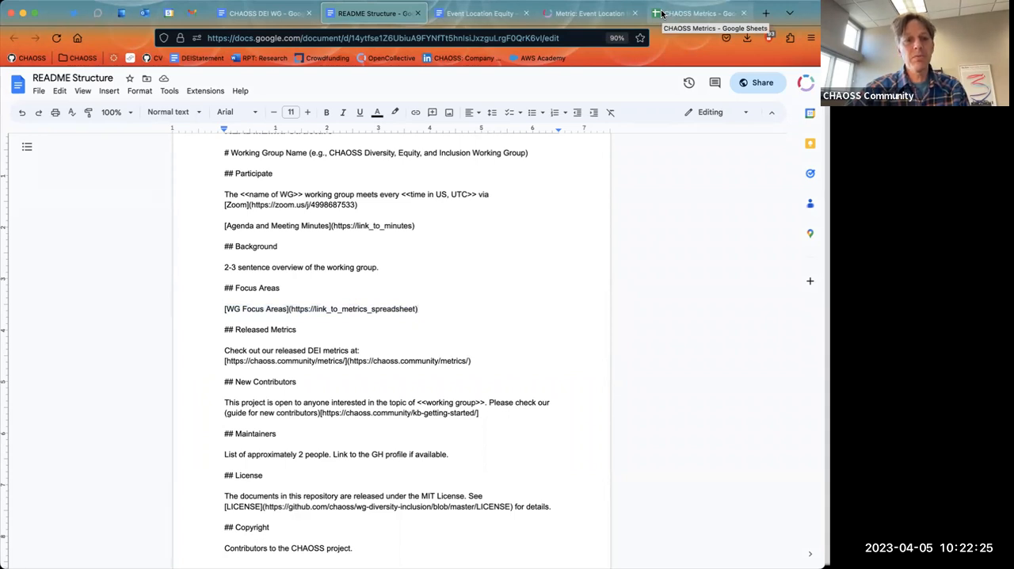
mouse_move(576, 84)
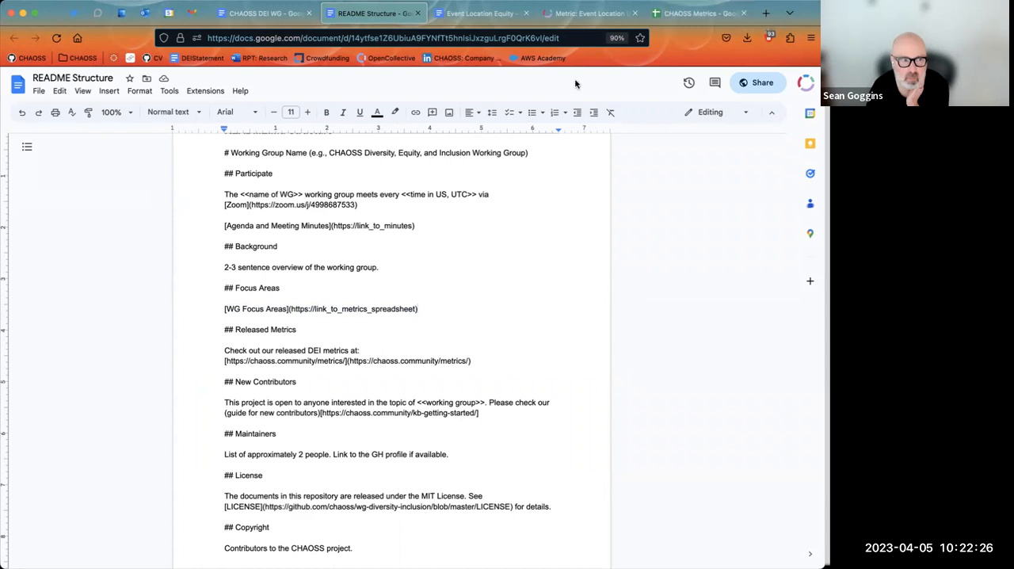
click(697, 14)
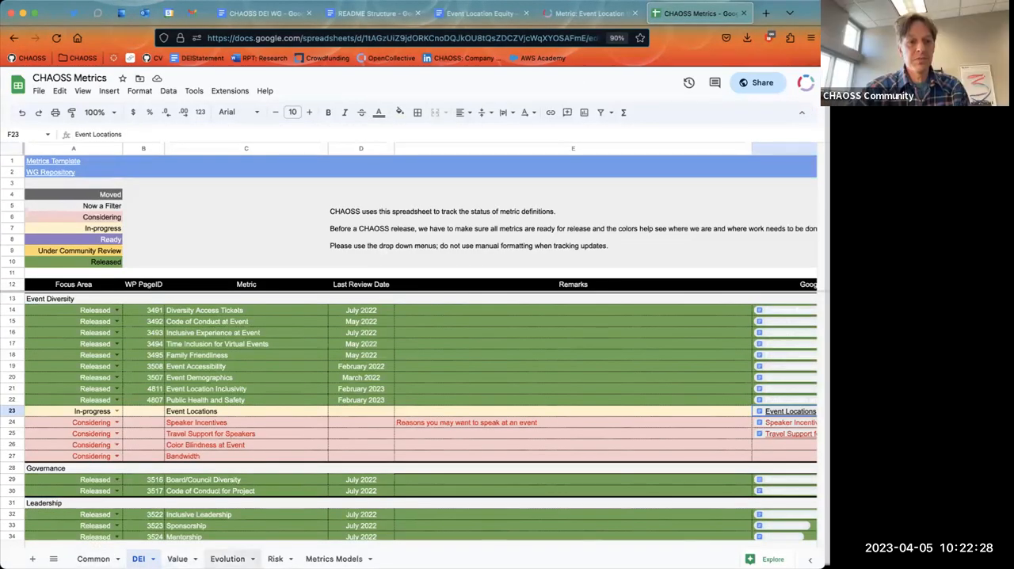
View the CHAOSS Metrics Risk sheet, then return to the README Structure document
click(275, 558)
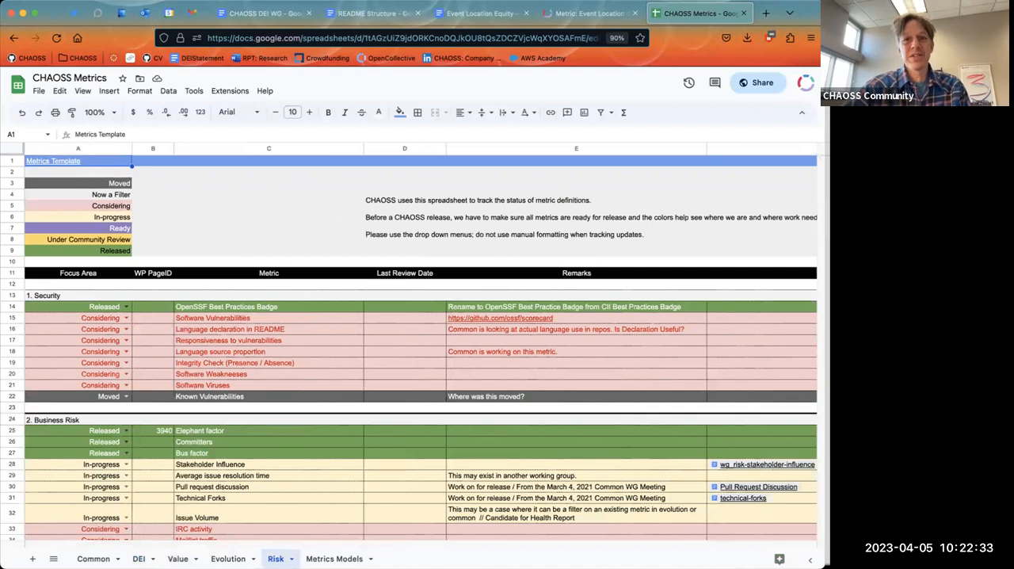
click(371, 12)
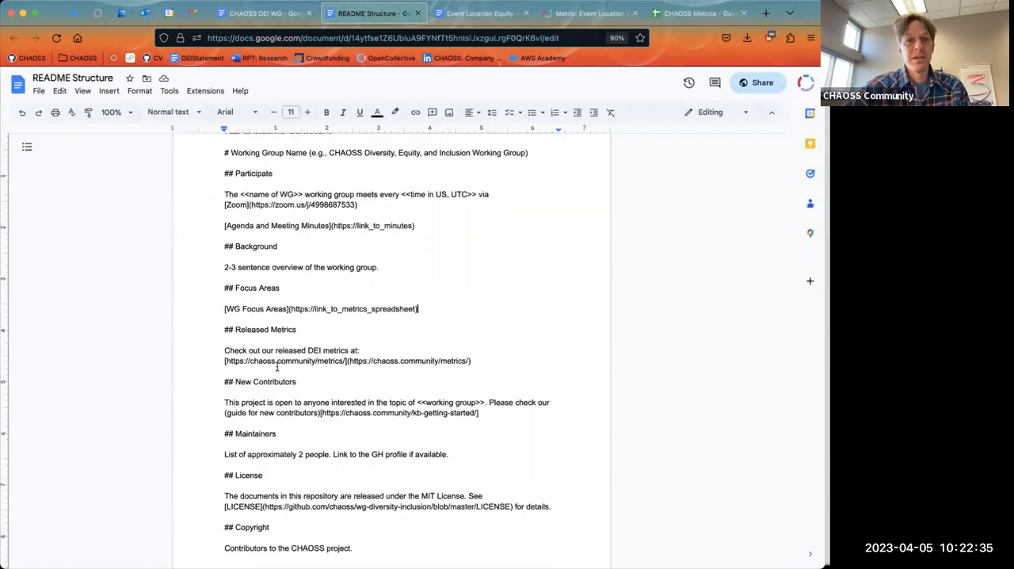
click(696, 12)
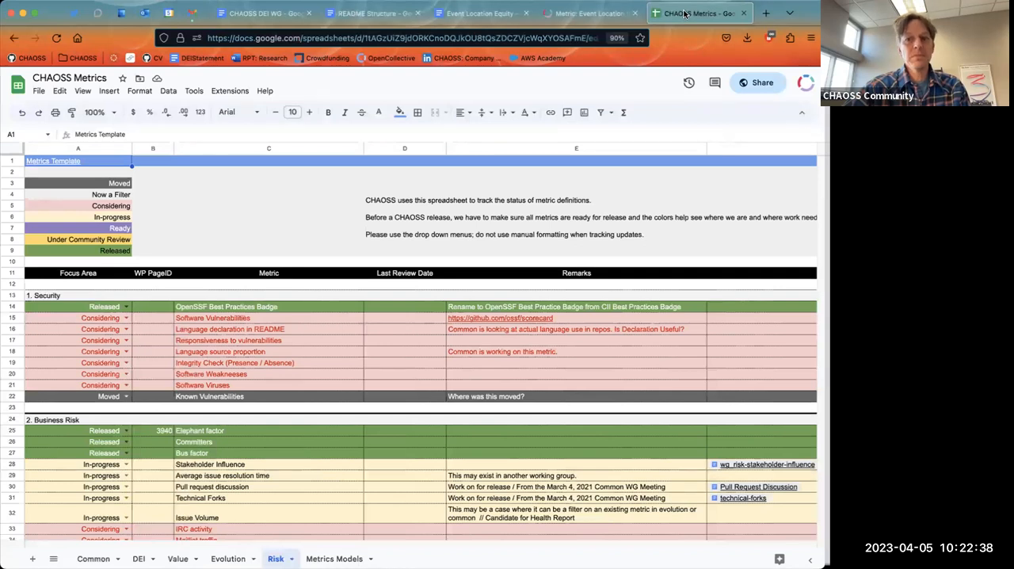
click(373, 14)
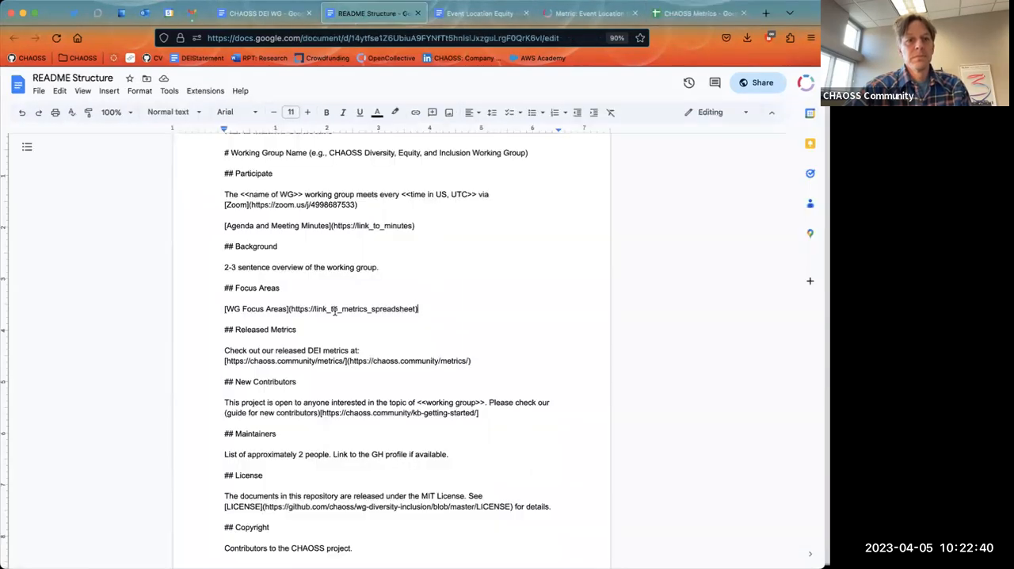
scroll(down, 3)
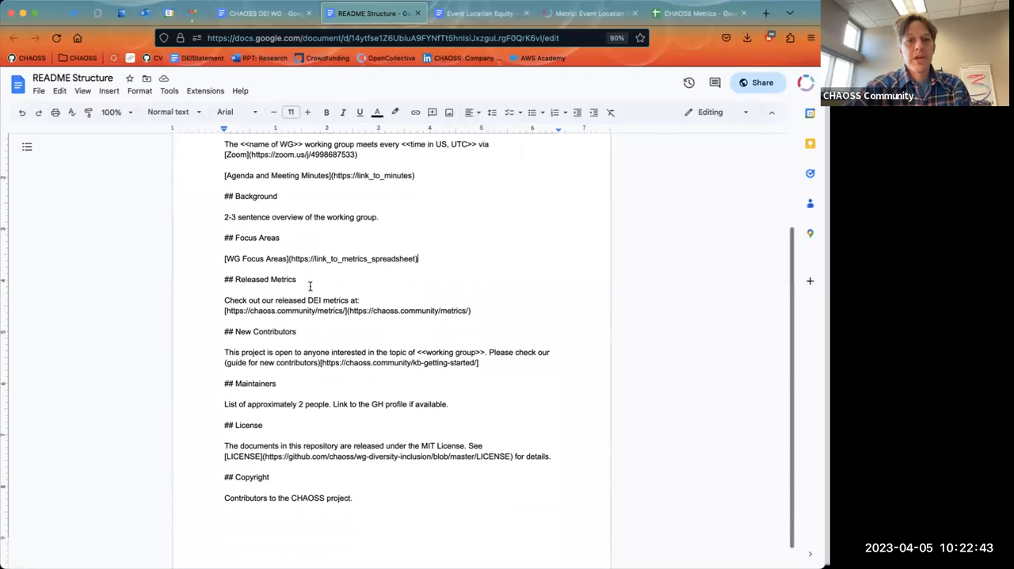
Remove 'DEI' from the released metrics sentence and select the Maintainers heading and description
double_click(314, 299)
text(,,W)
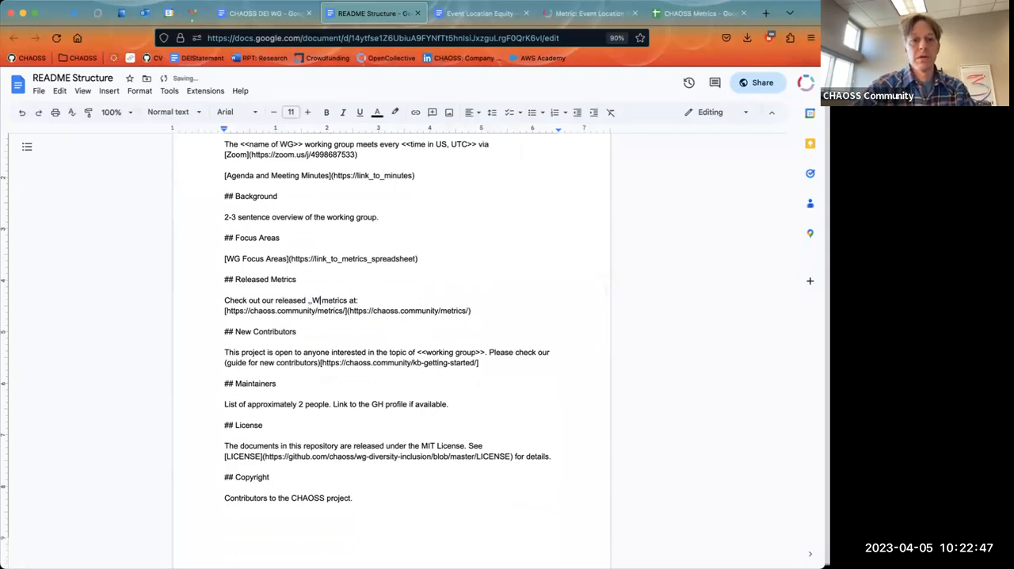
text(<<)
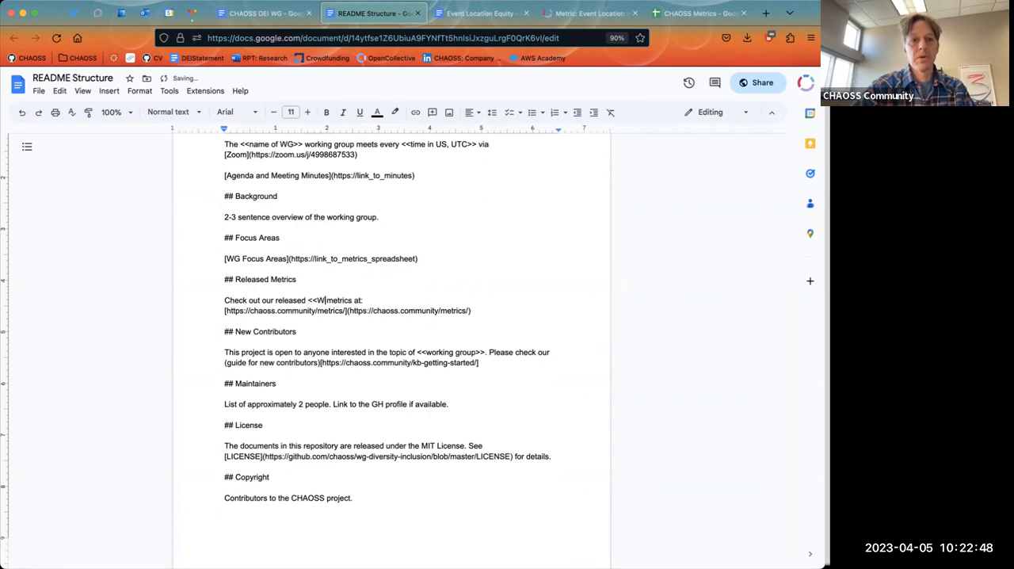
text(G>>)
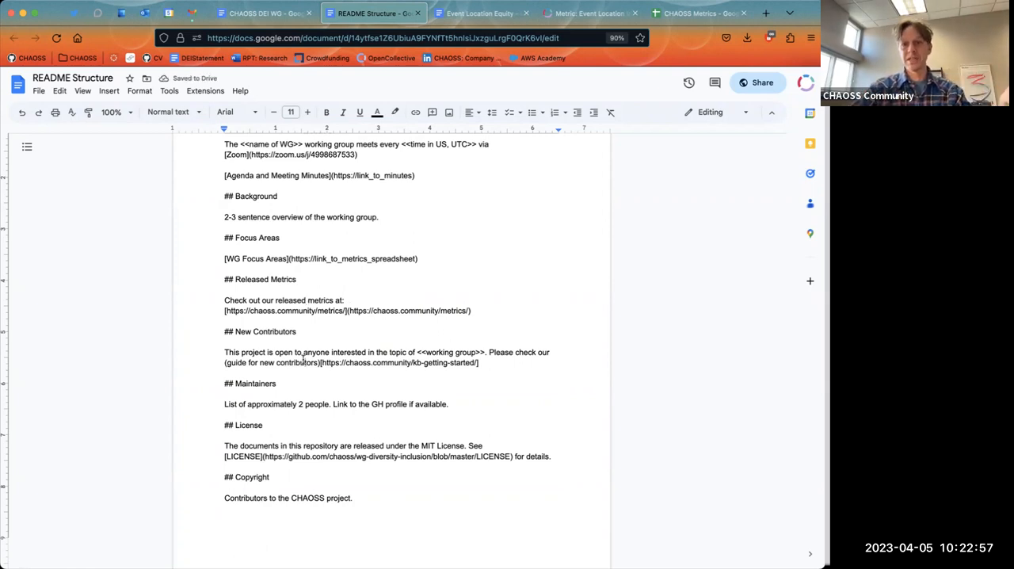
mouse_move(363, 439)
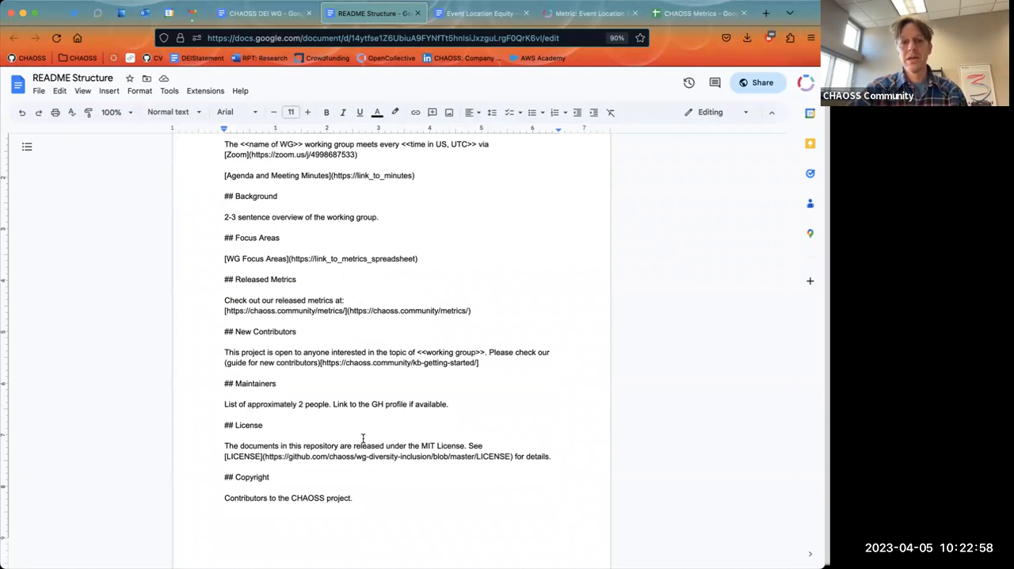
scroll(down, 3)
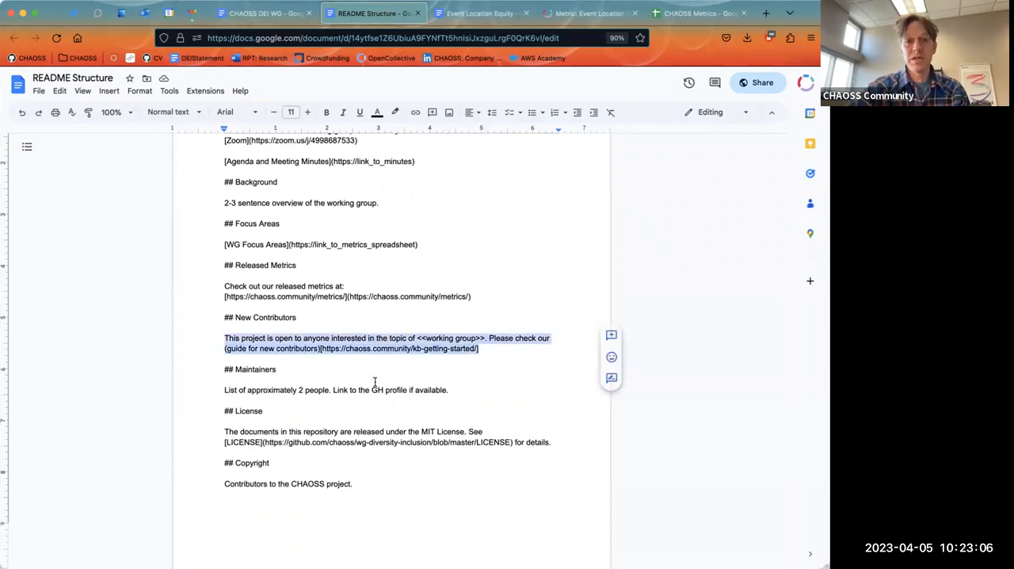
mouse_move(496, 358)
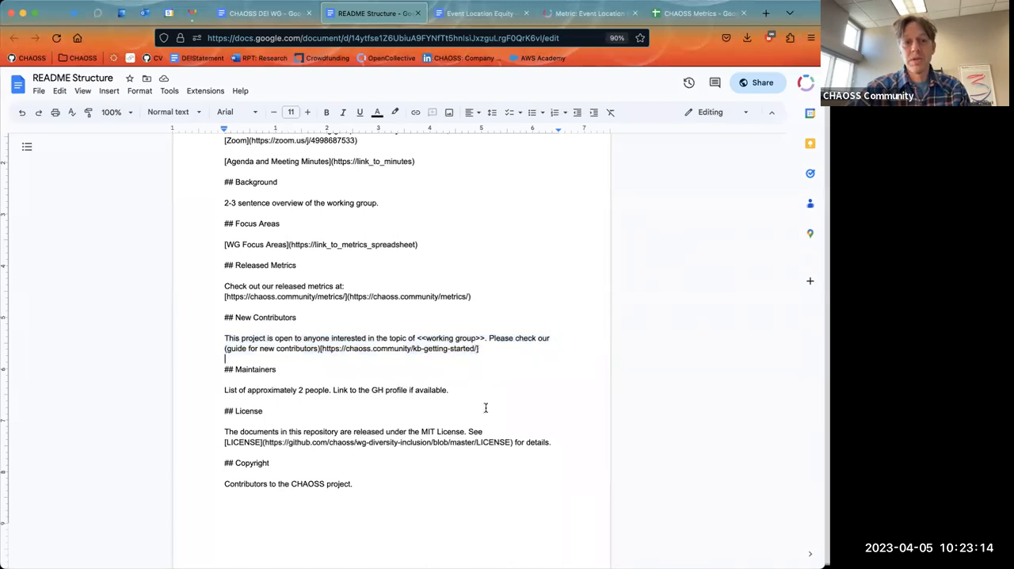
scroll(down, 3)
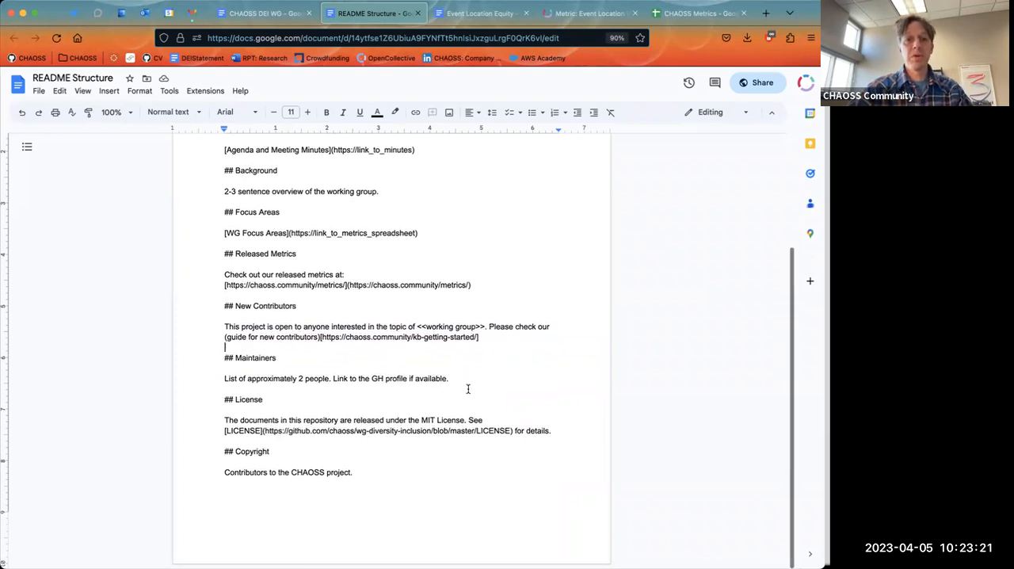
drag(224, 357, 449, 378)
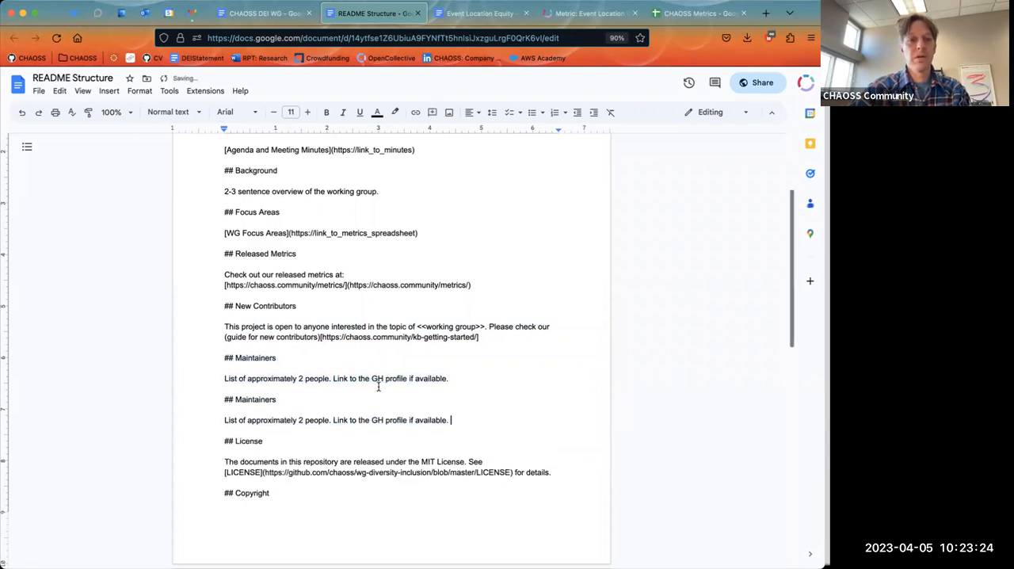
Rename the copied heading to Core Contributors and describe them as having merge rights
double_click(255, 399)
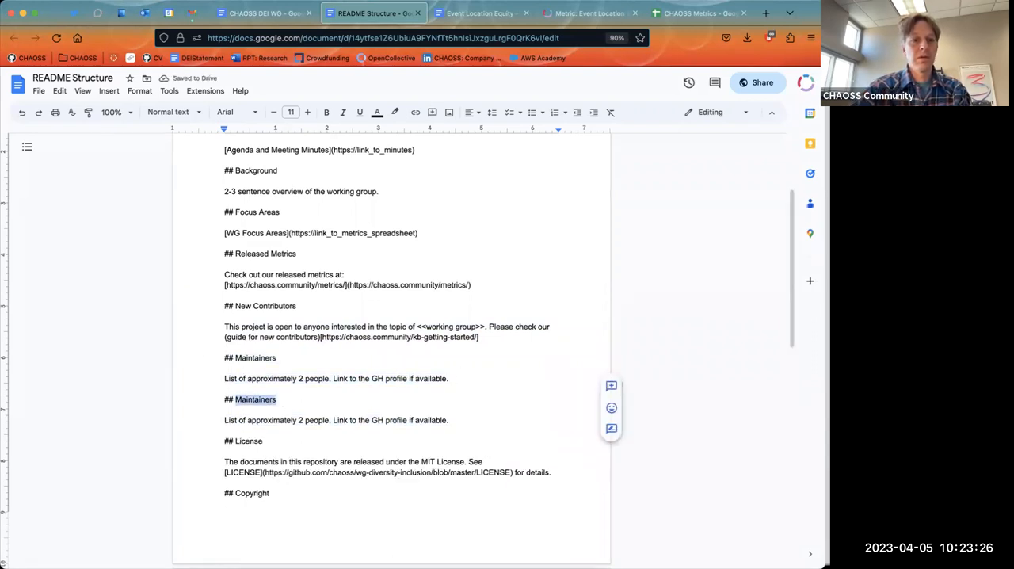
text(Core Contributo)
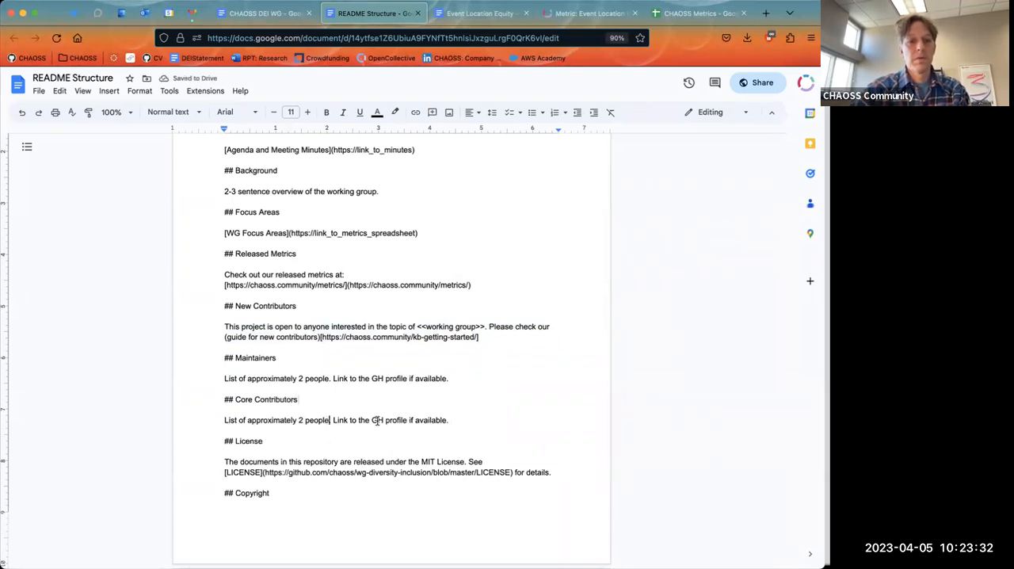
text(with merge rights)
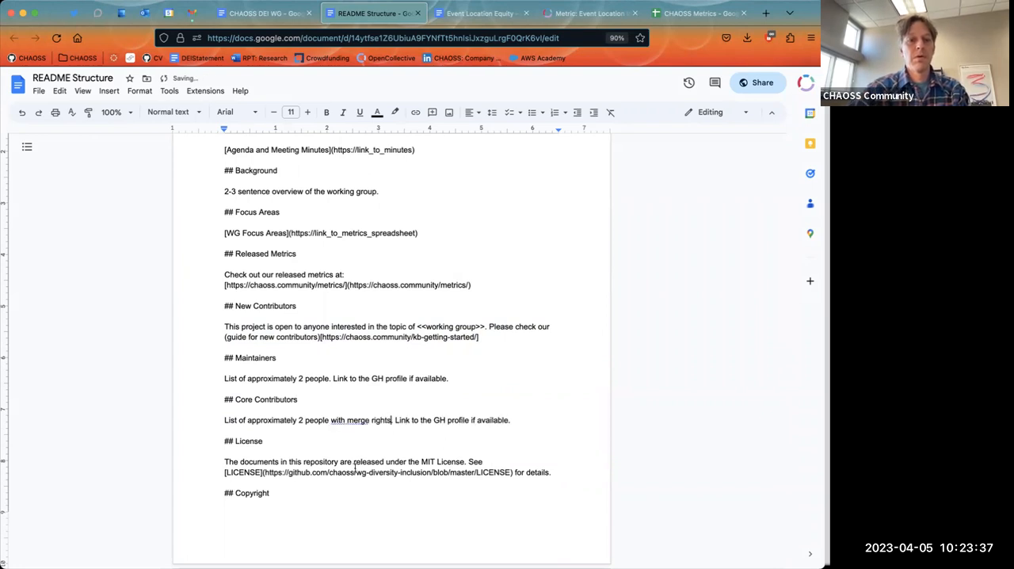
scroll(down, 3)
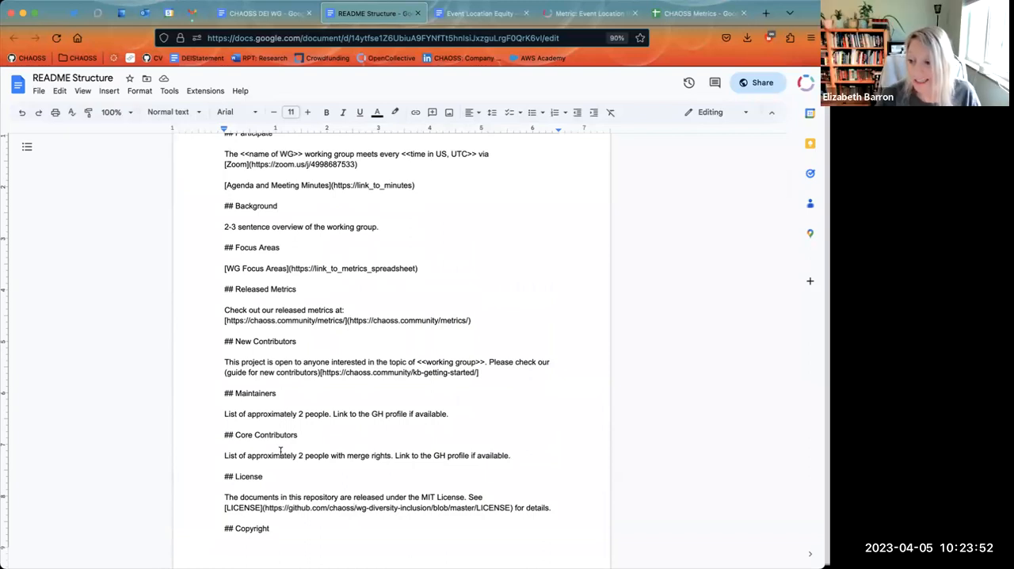
mouse_move(300, 545)
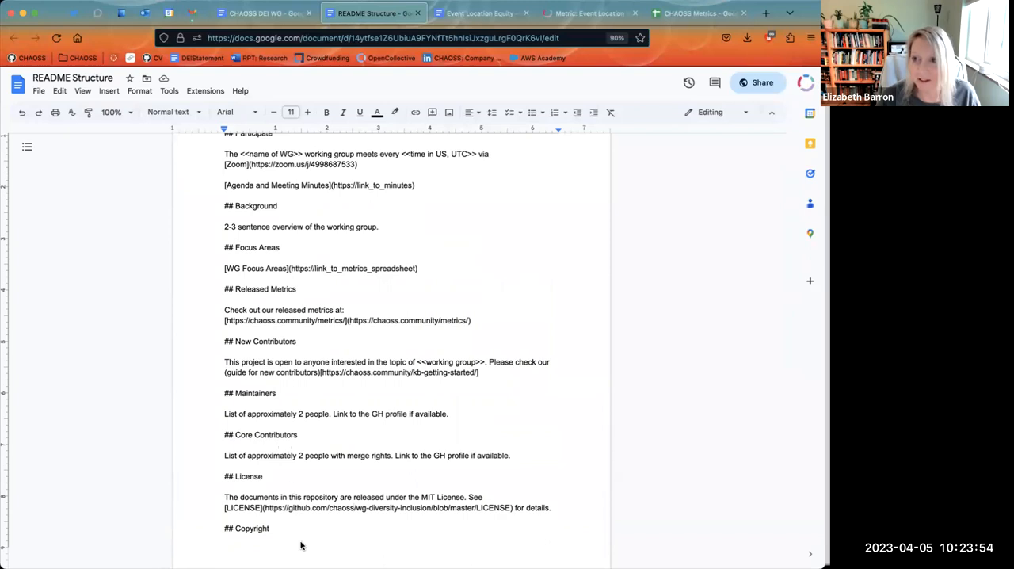
mouse_move(414, 221)
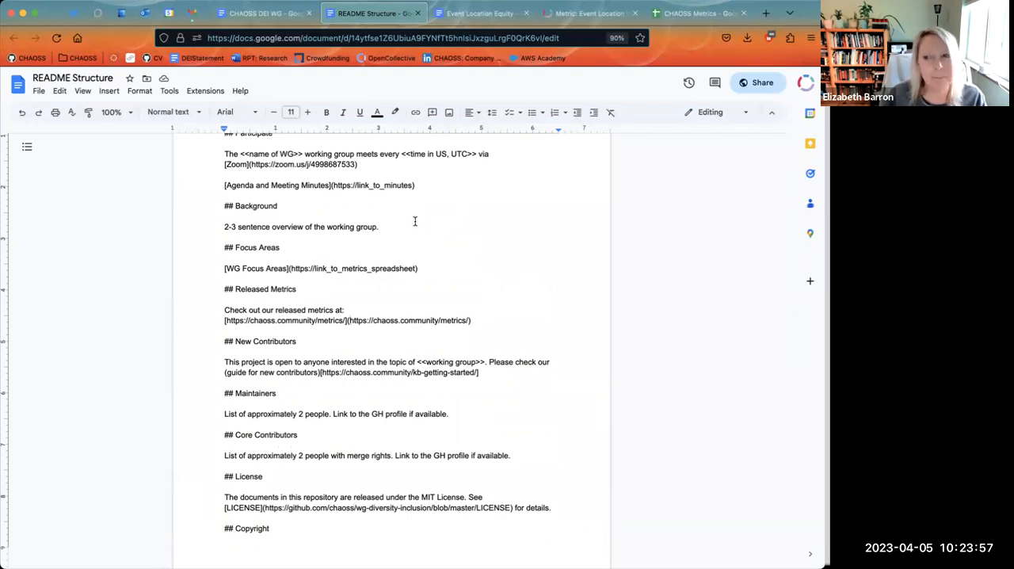
mouse_move(355, 247)
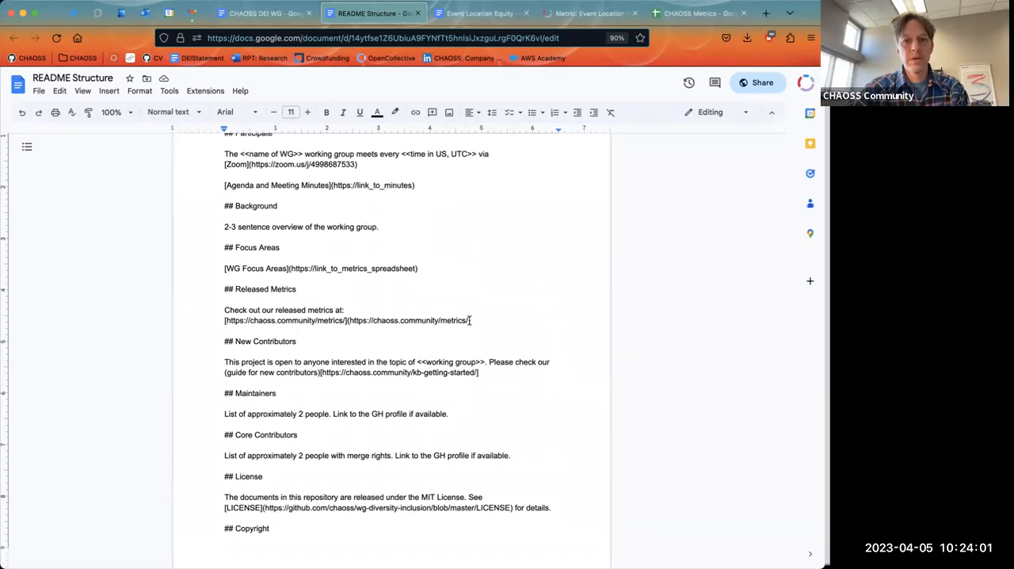
double_click(409, 320)
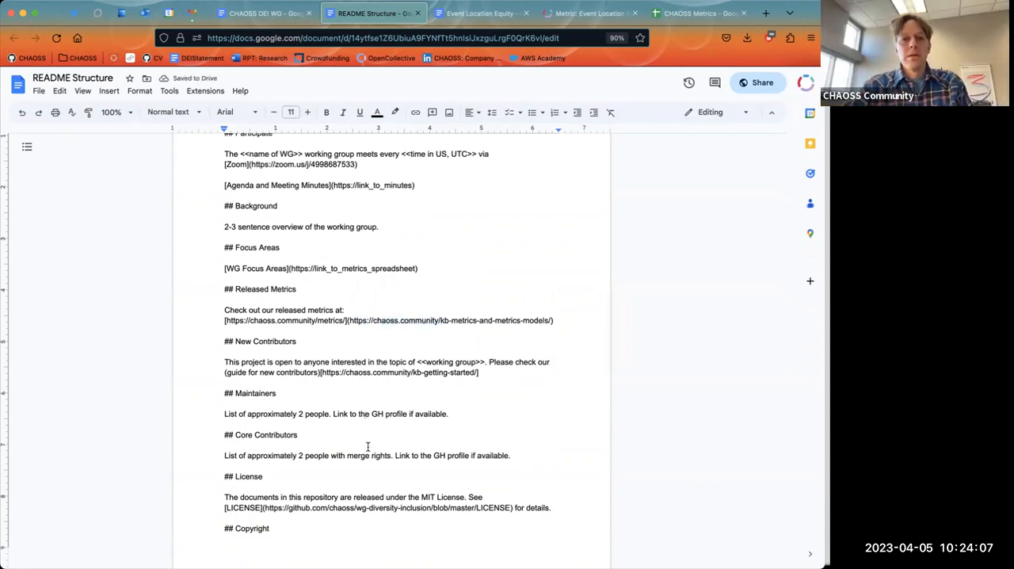
Scroll down the README Structure document past the updated released metrics link
scroll(down, 3)
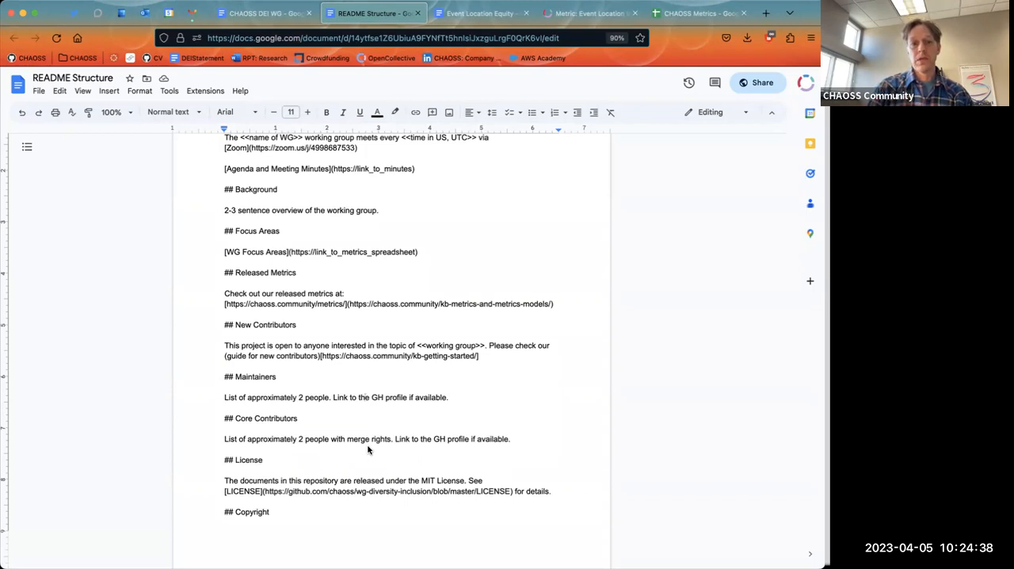
scroll(down, 3)
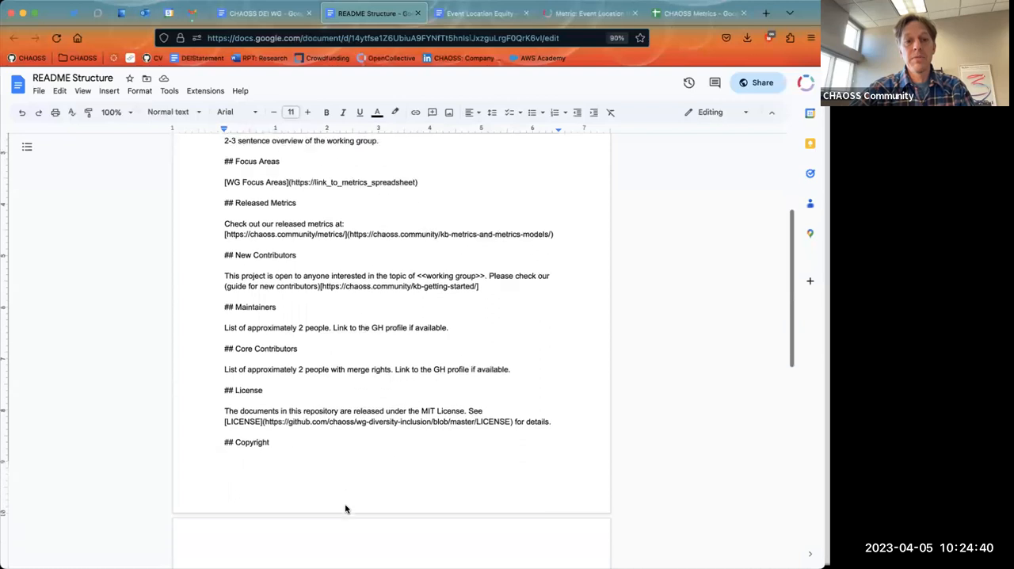
scroll(down, 3)
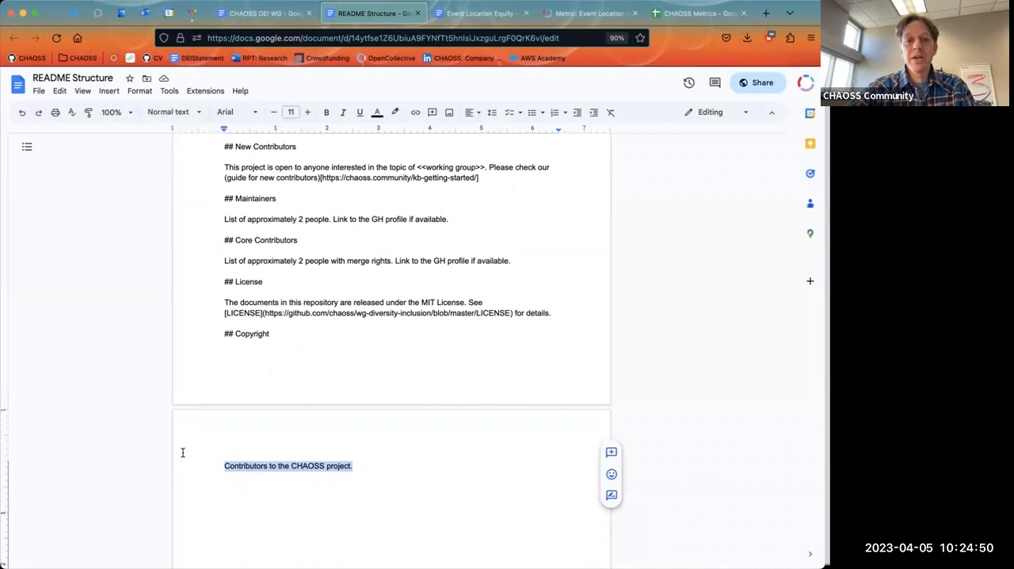
mouse_move(269, 408)
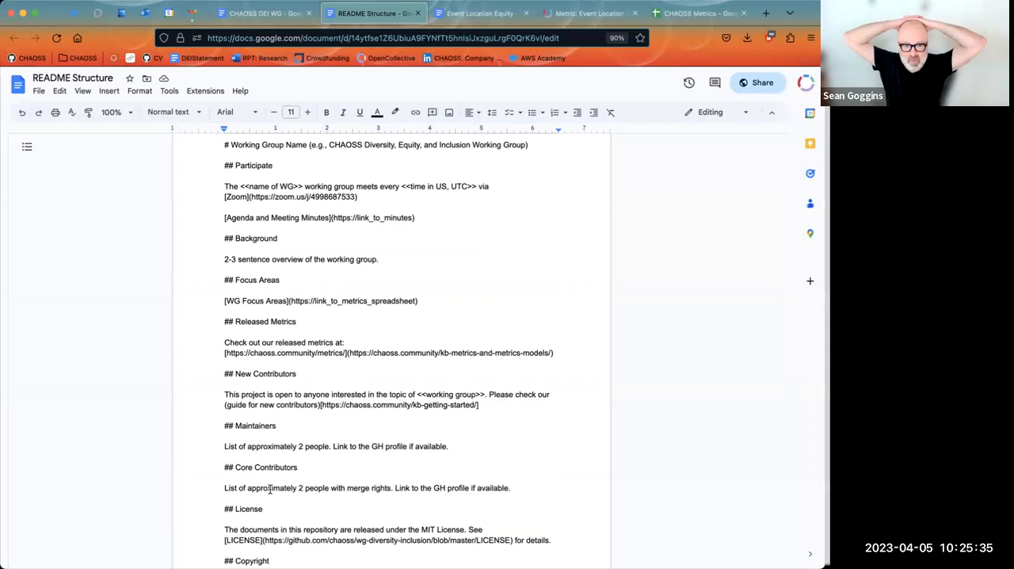
mouse_move(308, 513)
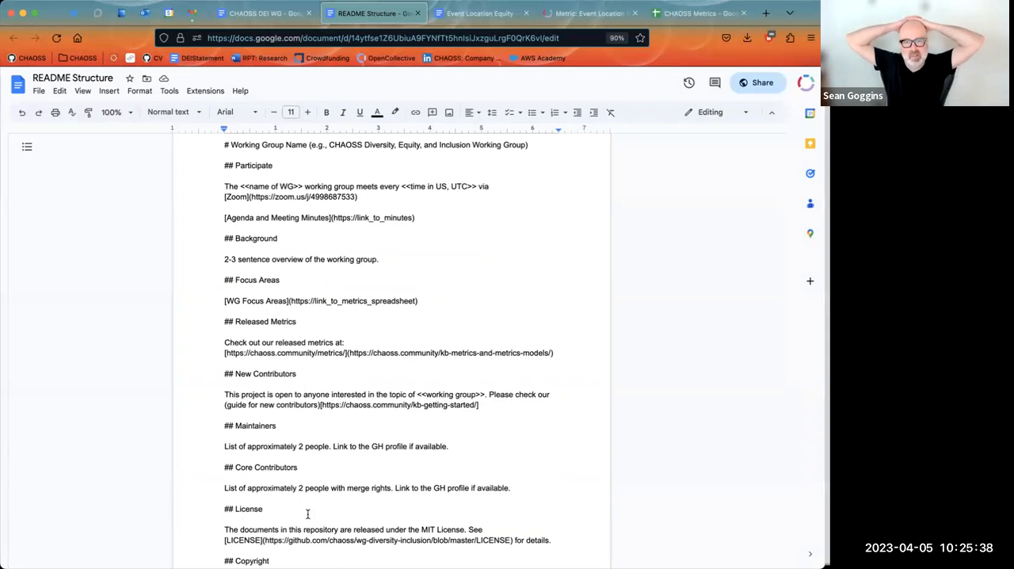
scroll(down, 3)
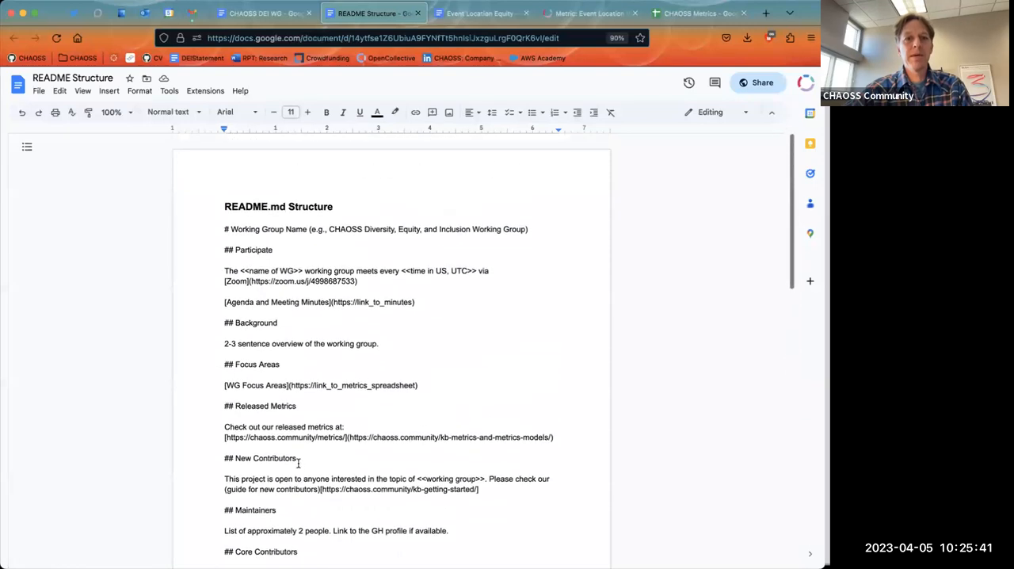
scroll(down, 3)
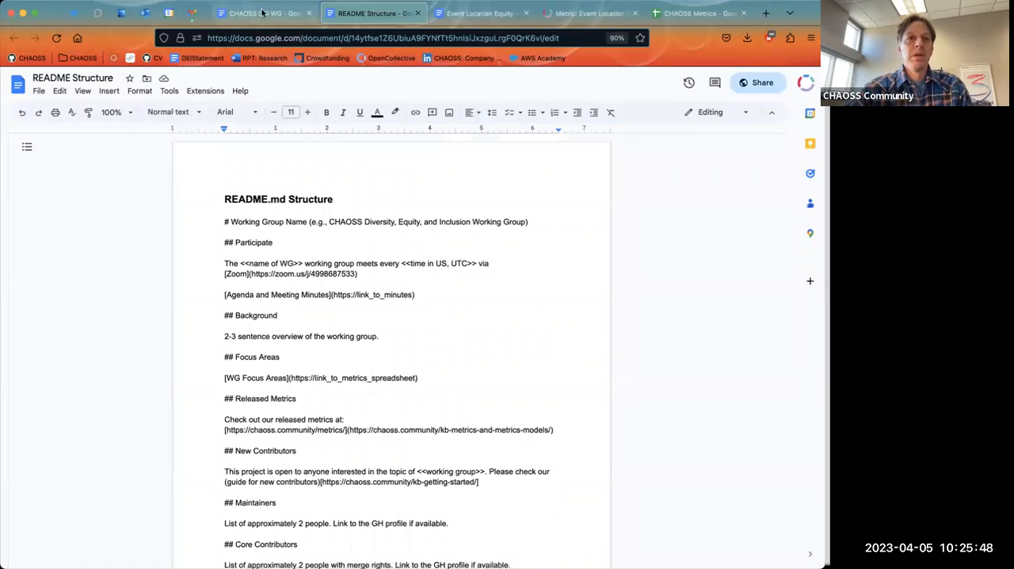
click(264, 13)
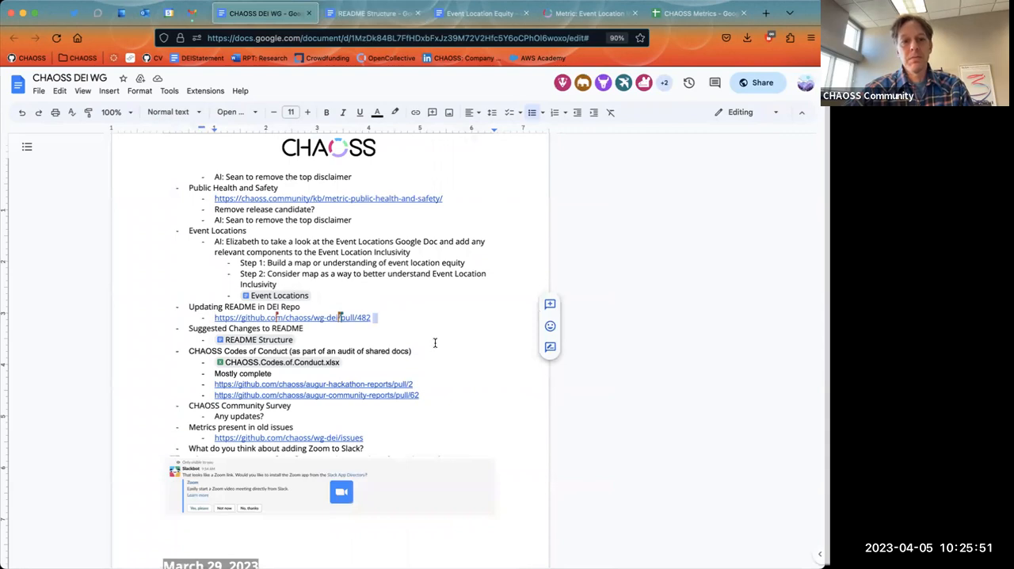
scroll(down, 3)
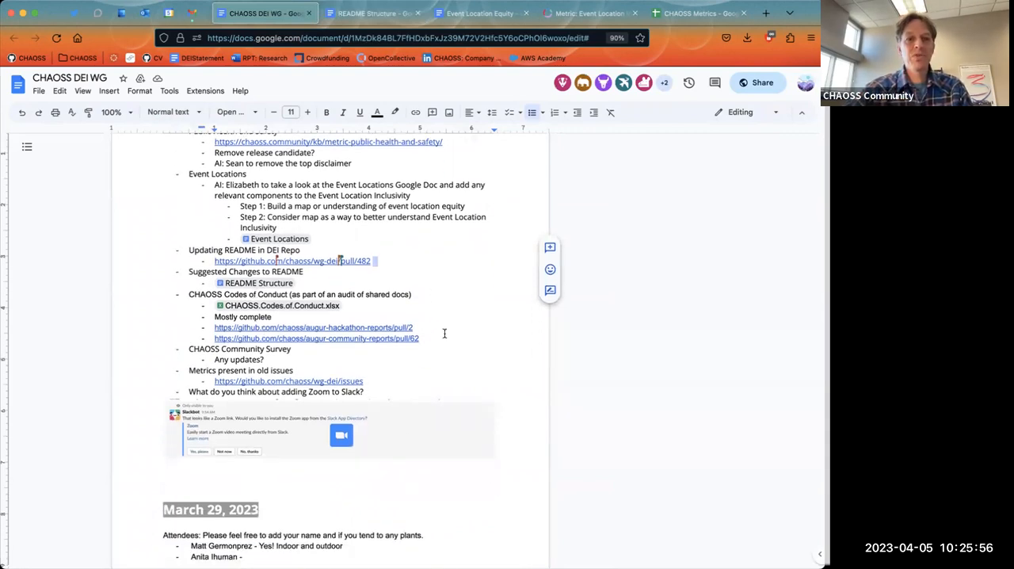
mouse_move(432, 338)
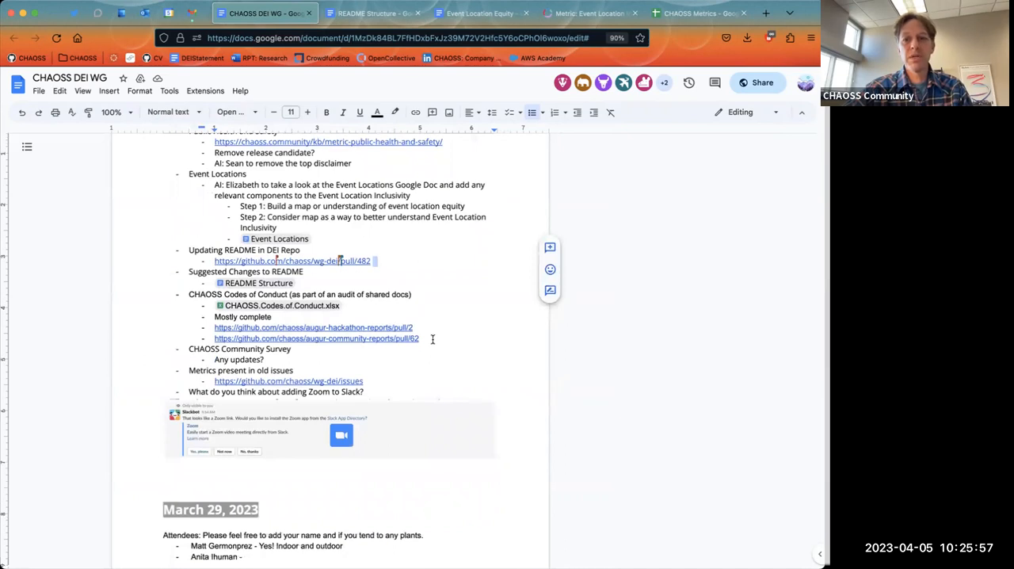
mouse_move(333, 325)
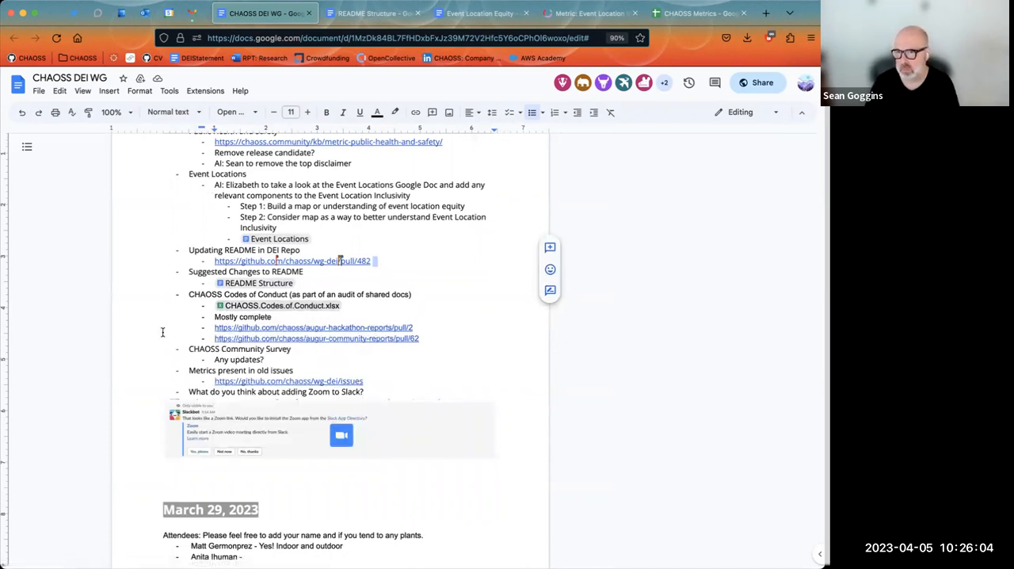
mouse_move(147, 337)
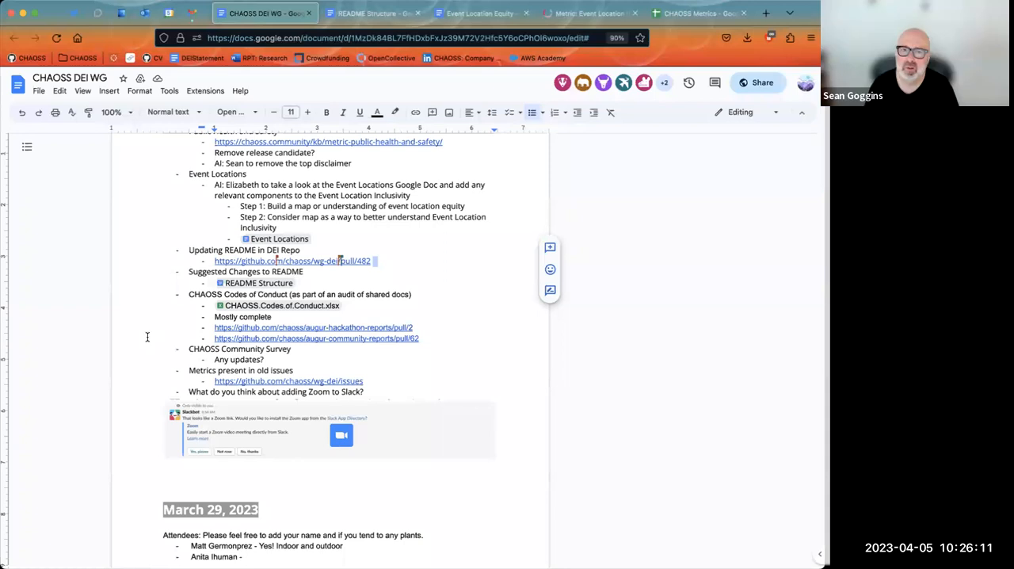
mouse_move(281, 305)
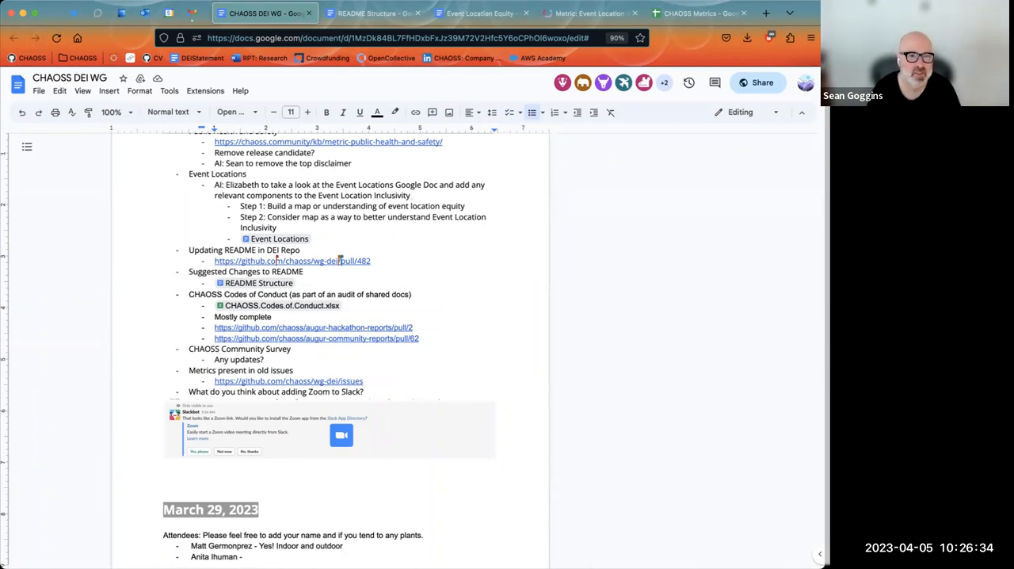
mouse_move(394, 472)
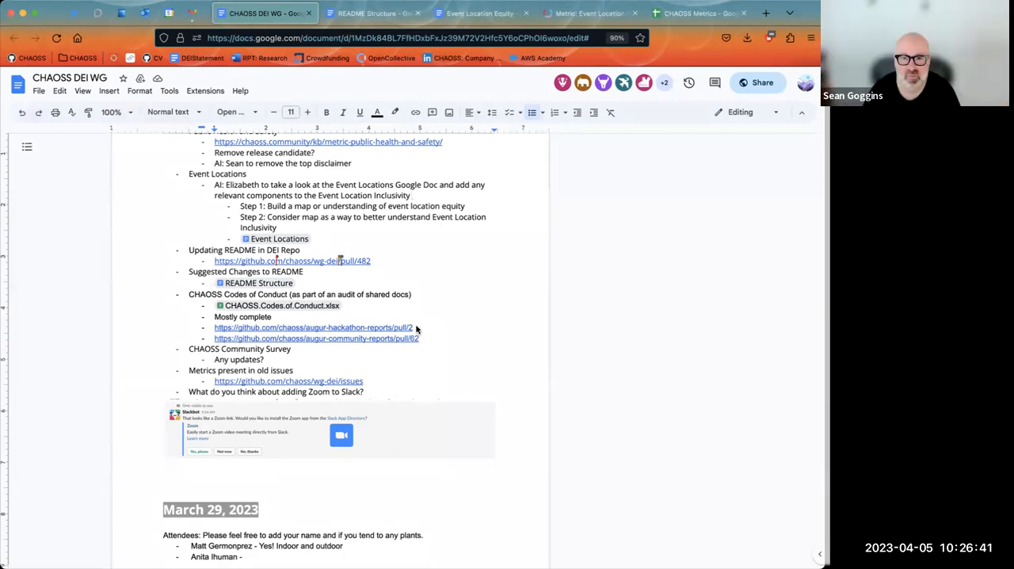
mouse_move(424, 337)
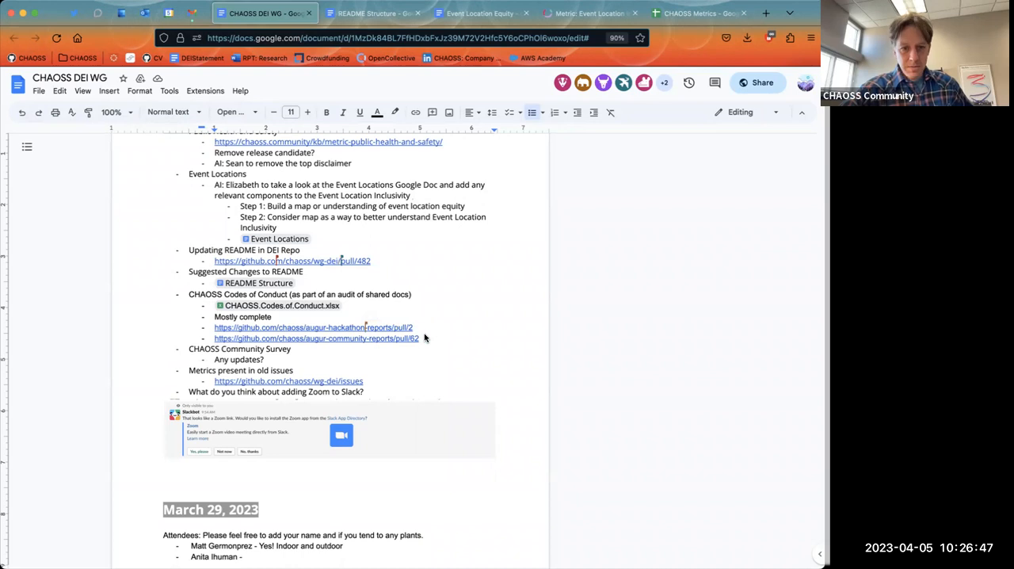
mouse_move(317, 319)
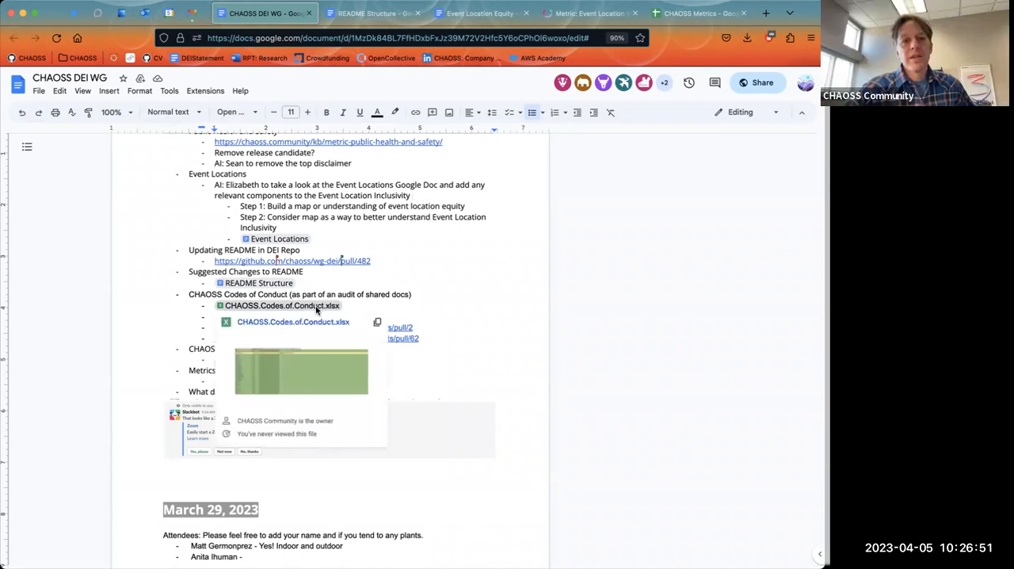
Review the CHAOSS.Codes.of.Conduct spreadsheet in a new tab, then go back to the DEI notes
click(293, 322)
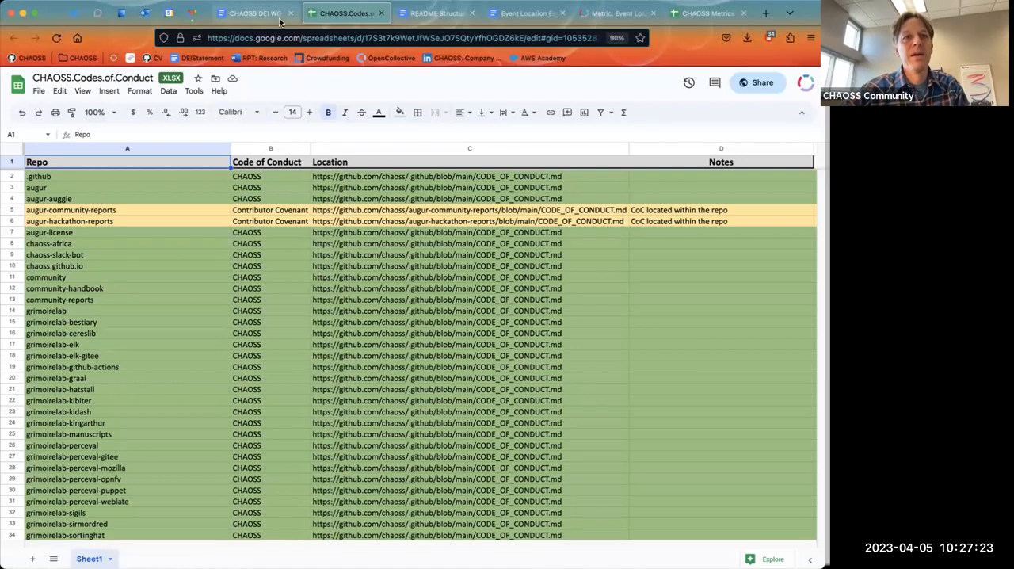
click(253, 14)
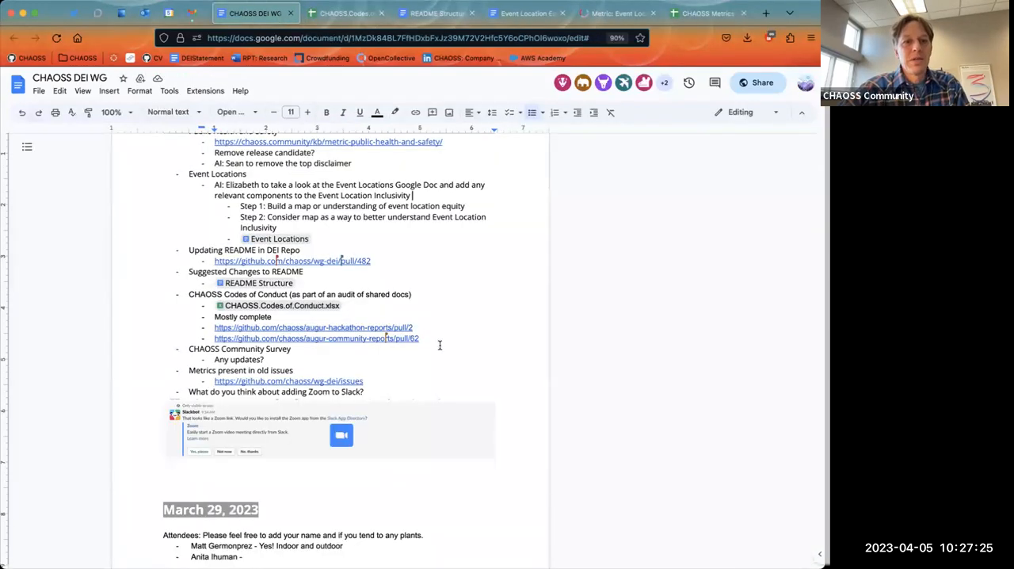
Add a 'Thanks!!' bullet after the pull request links and an empty bullet under 'Any updates?'
text(Thanks!!)
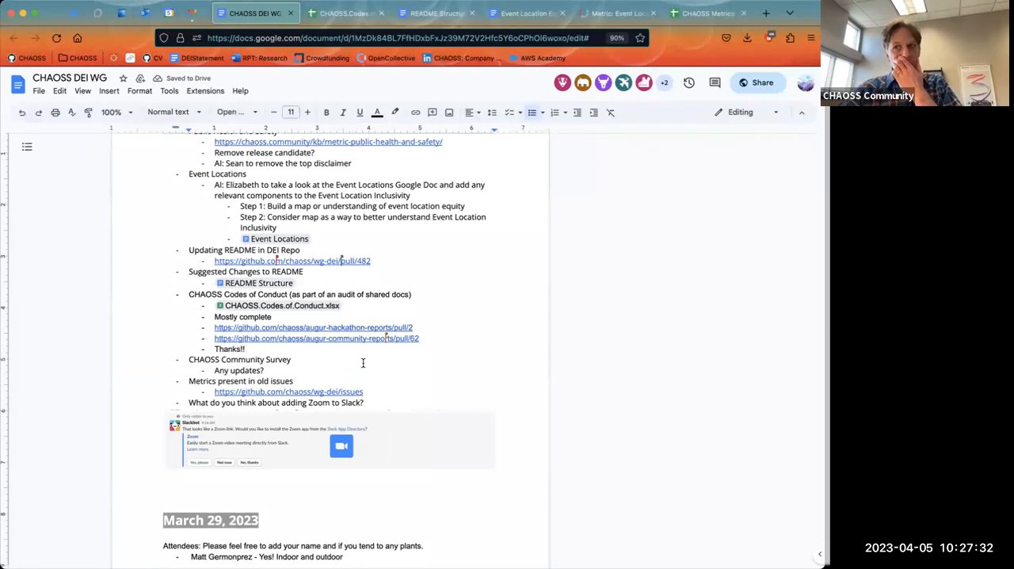
scroll(down, 3)
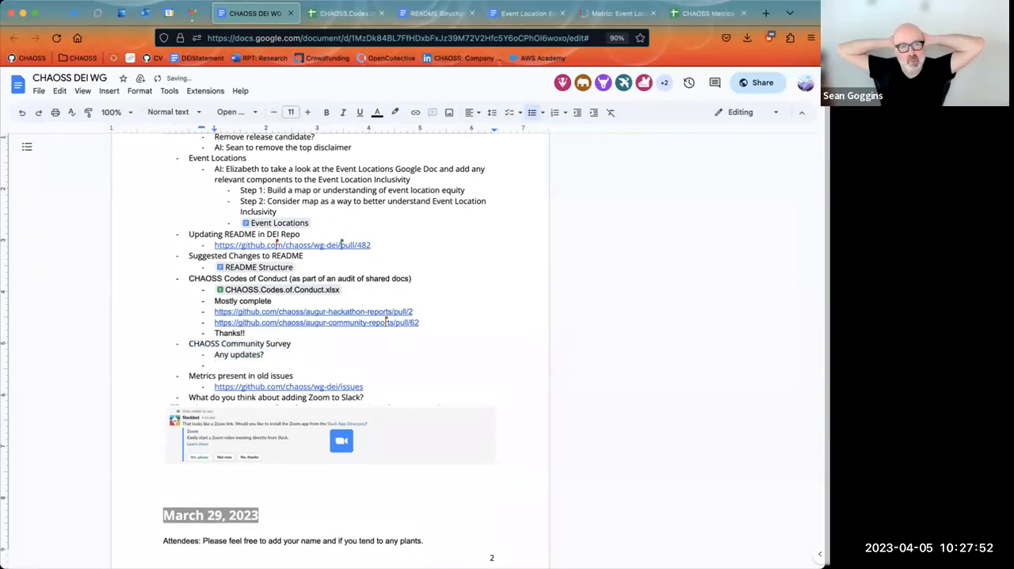
Note that Ruth, Kristi and Sean are coordinating the survey, more to come, Sean following up
text(Ruth, Kristi)
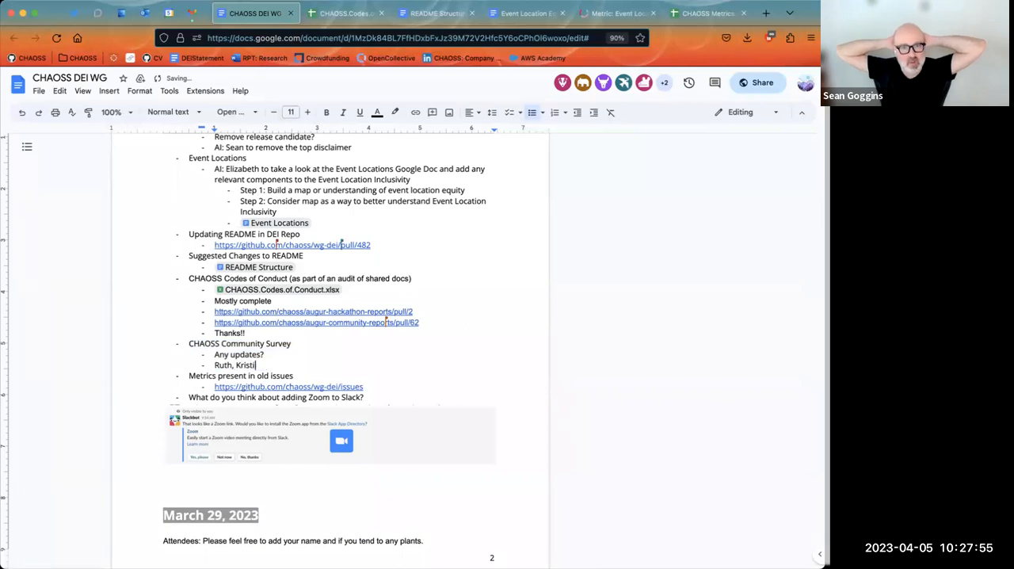
text(ad)
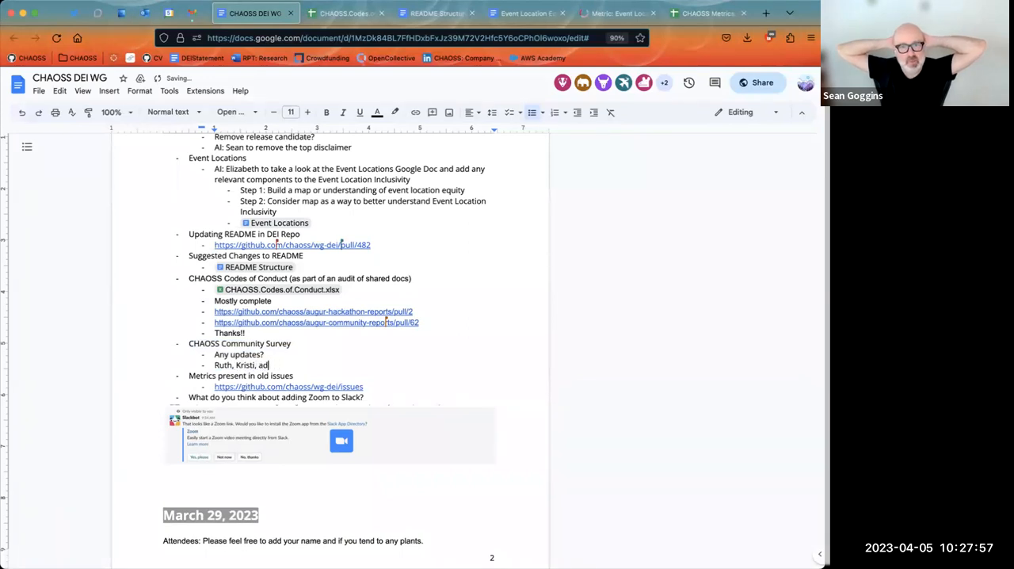
text(nd Sean are coordinating)
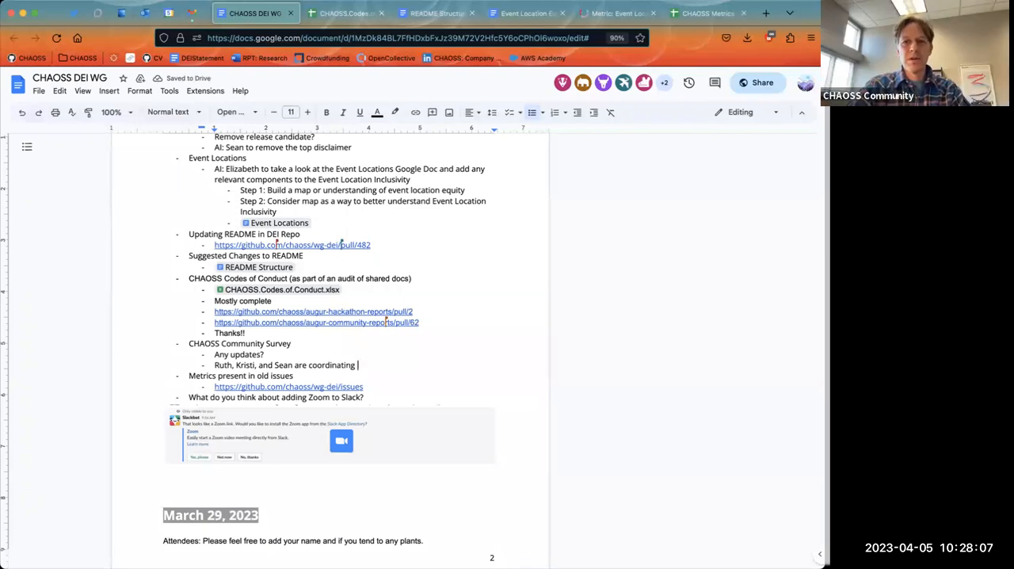
text(on)
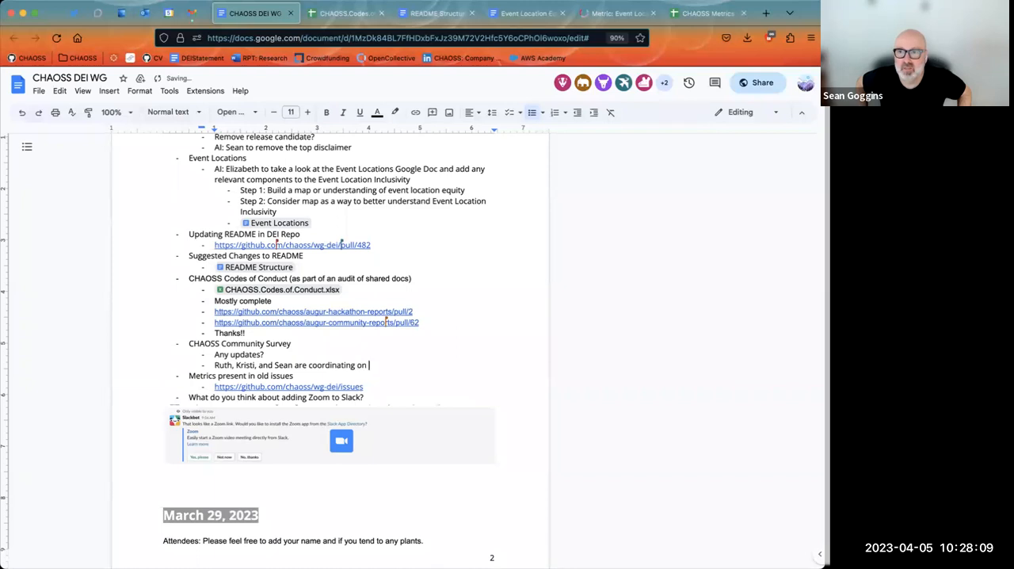
text(this.)
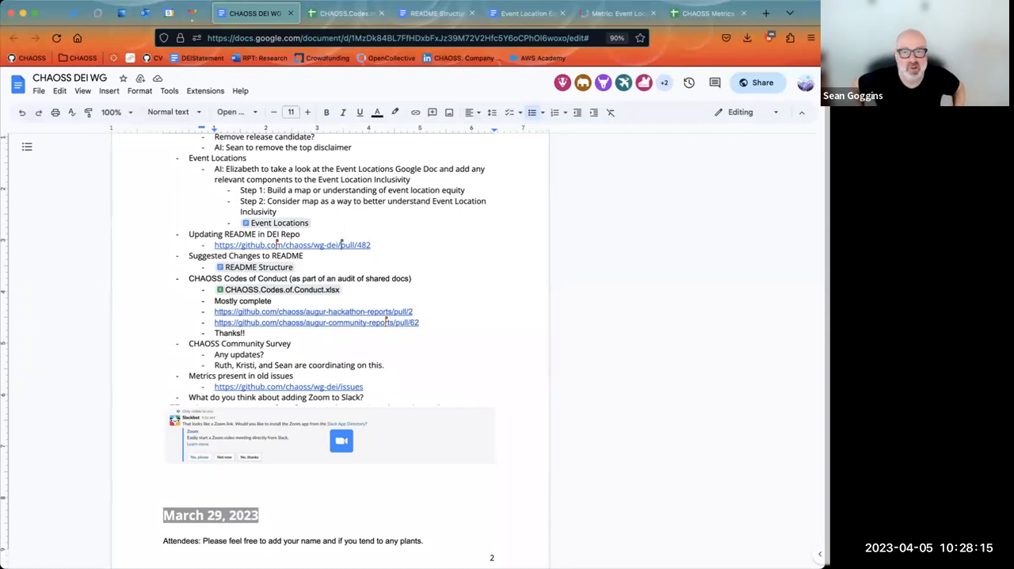
text(More to come.)
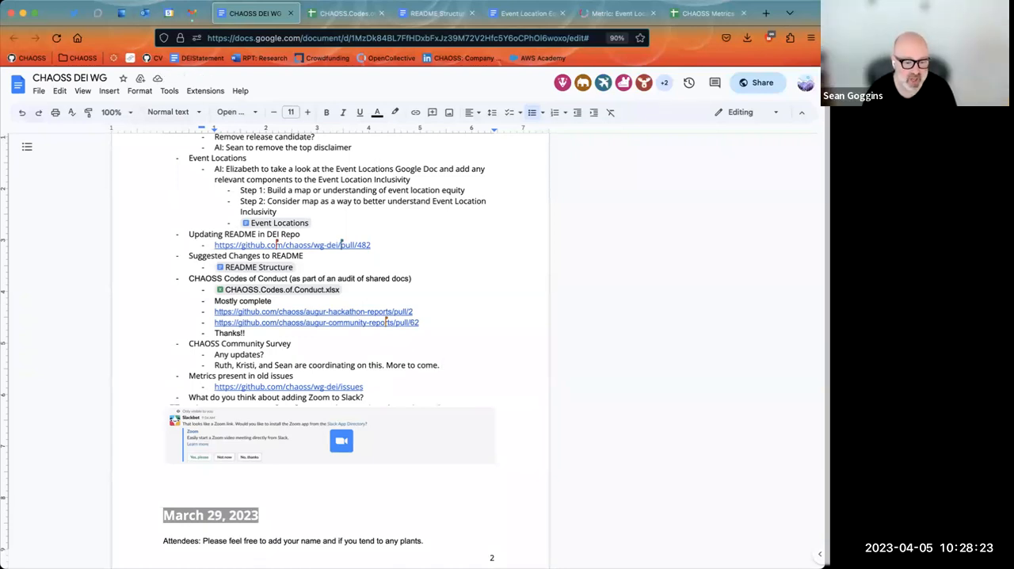
text(Sean)
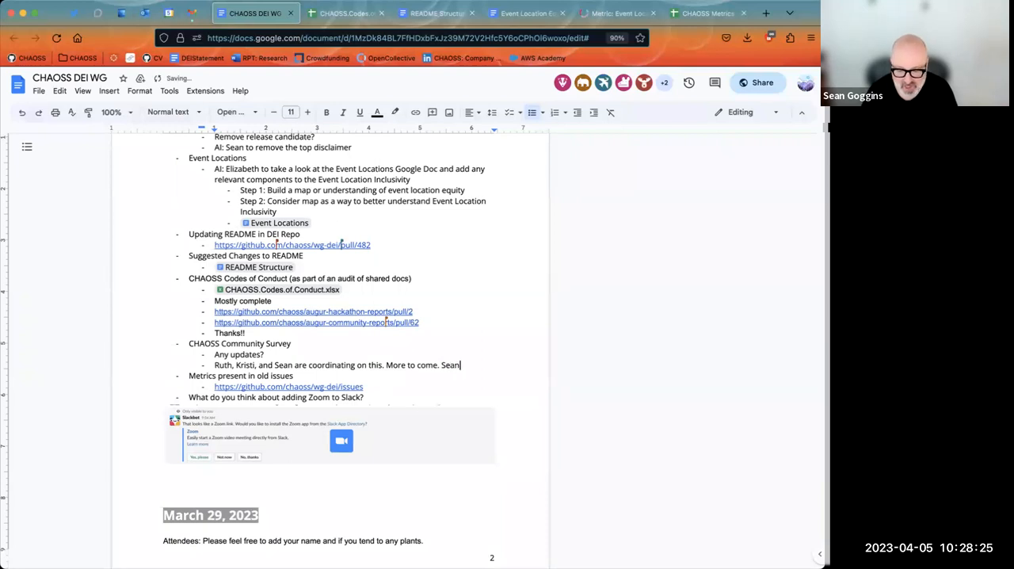
text(will follow-up this.)
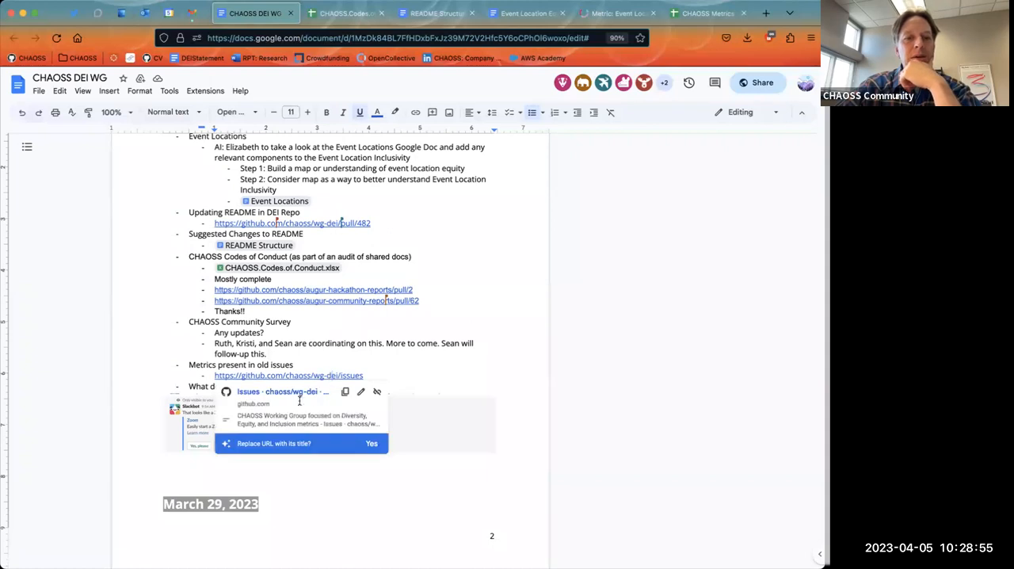
Open the chaoss/wg-dei GitHub issues list, showing 11 open issues that are mostly metric ideas
click(325, 13)
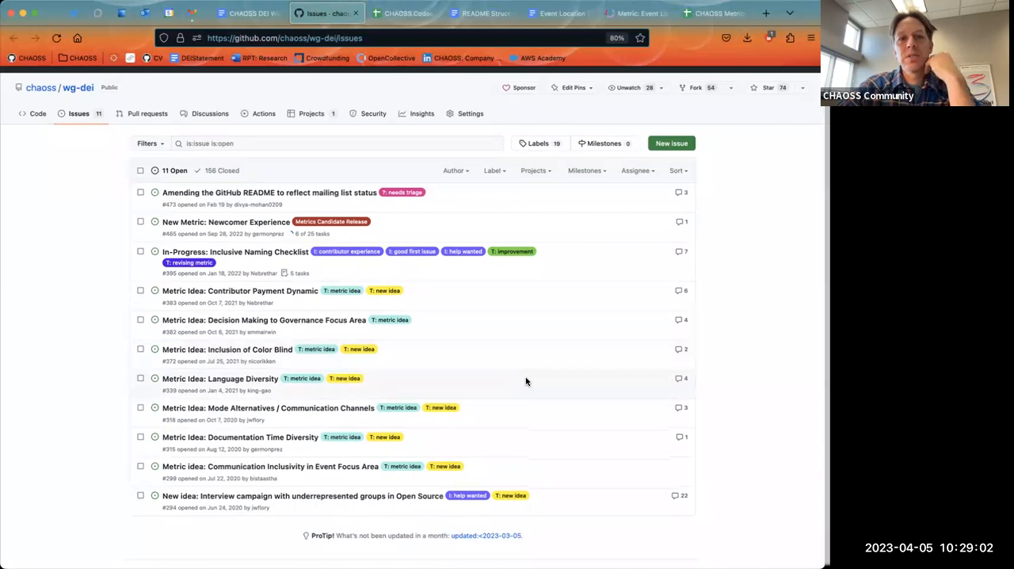
mouse_move(337, 550)
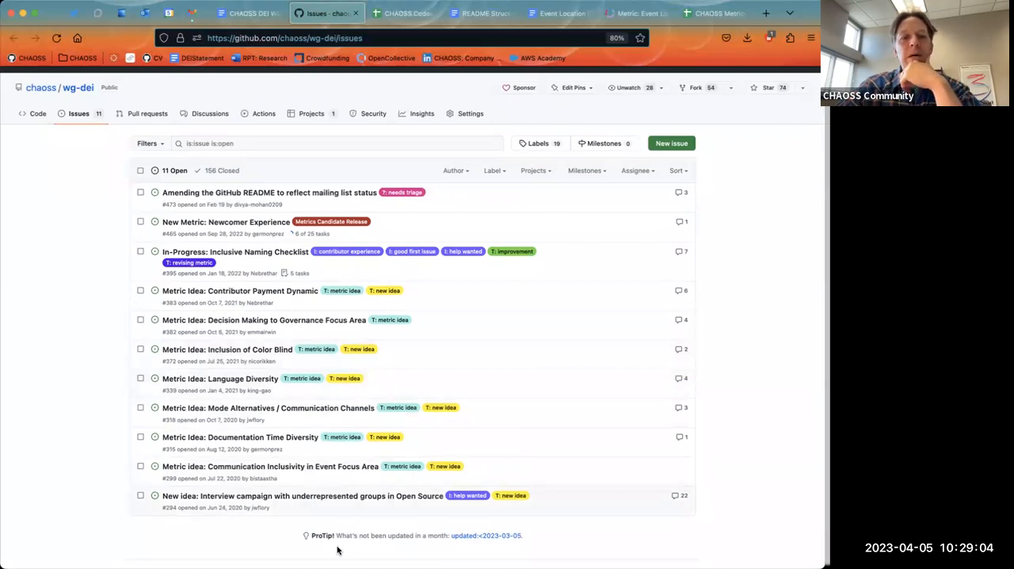
mouse_move(303, 496)
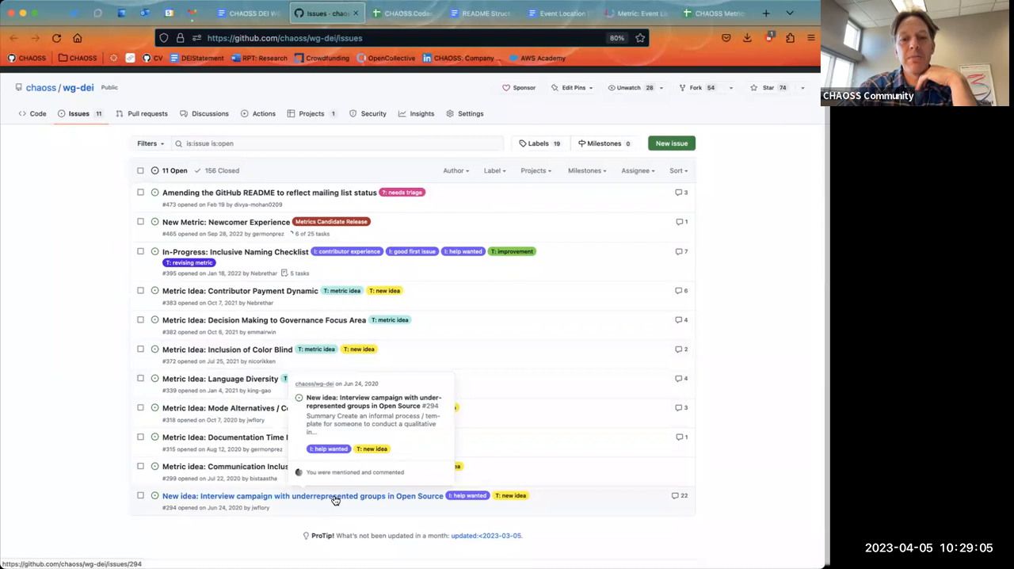
mouse_move(266, 505)
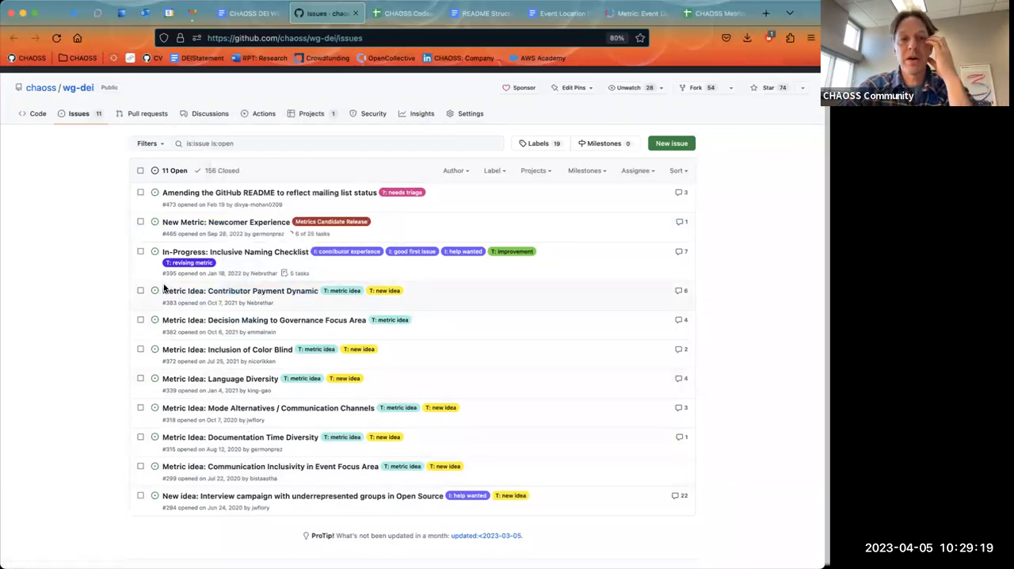
mouse_move(70, 333)
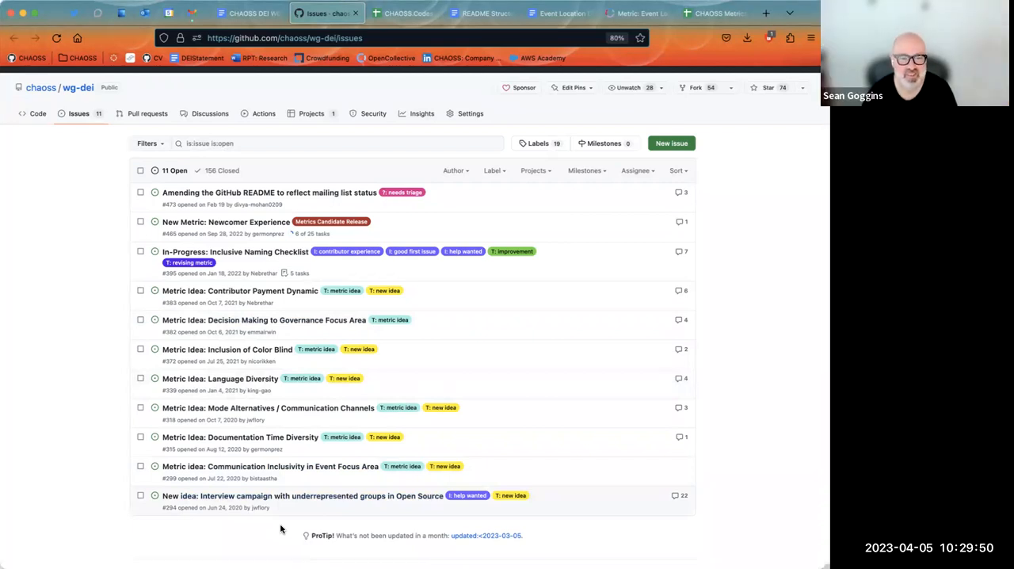
mouse_move(270, 466)
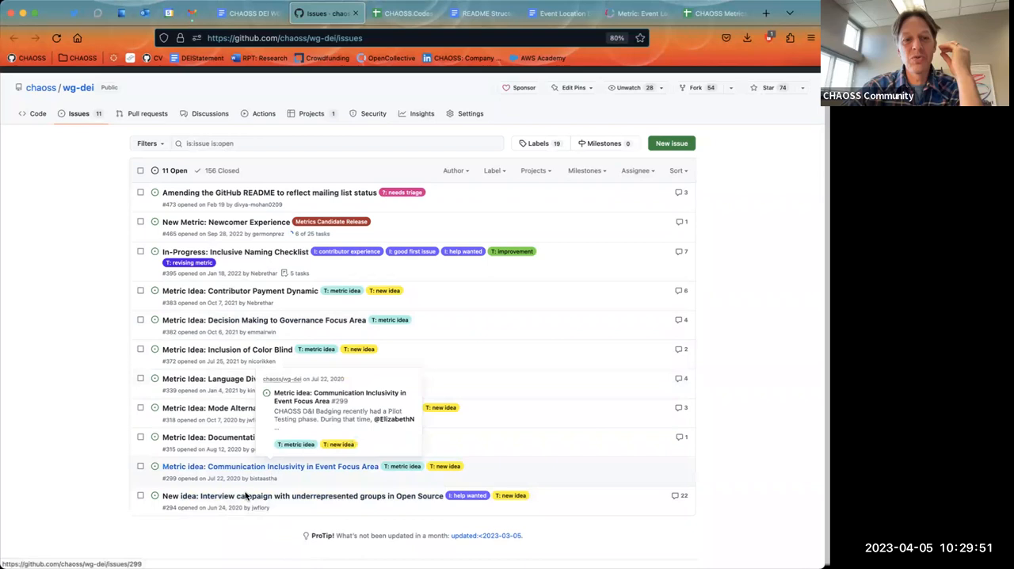
mouse_move(211, 540)
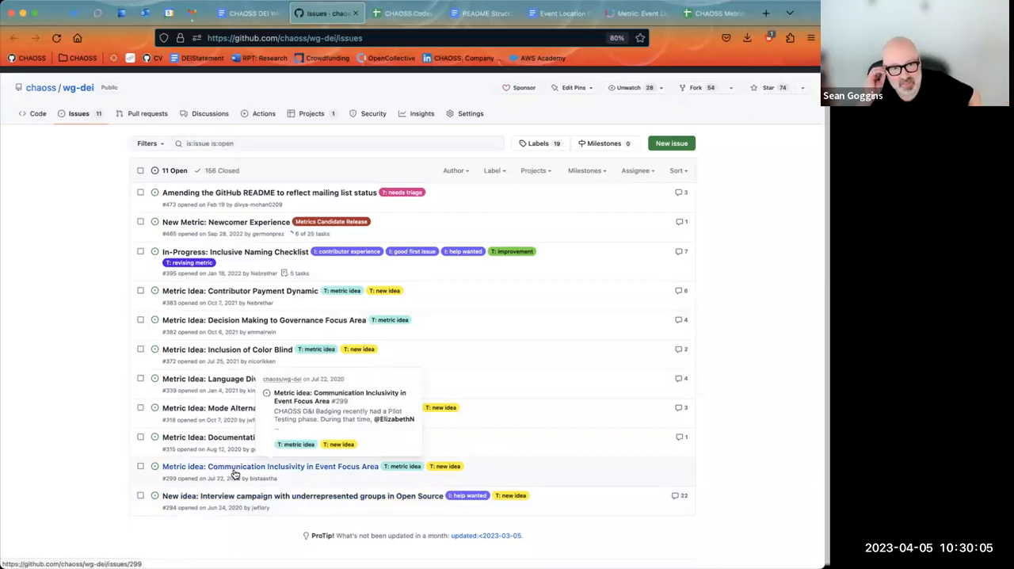
mouse_move(23, 456)
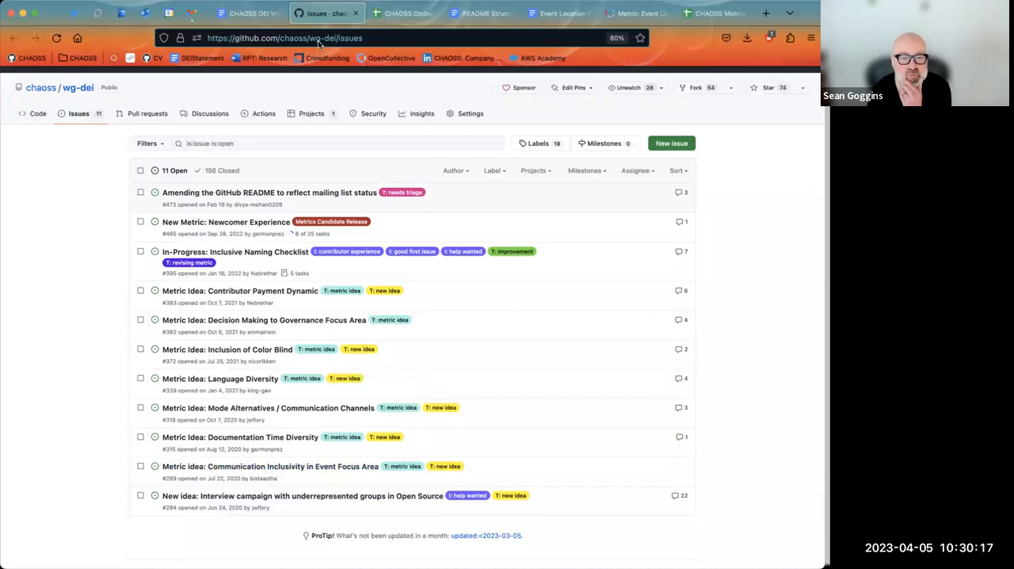
click(404, 13)
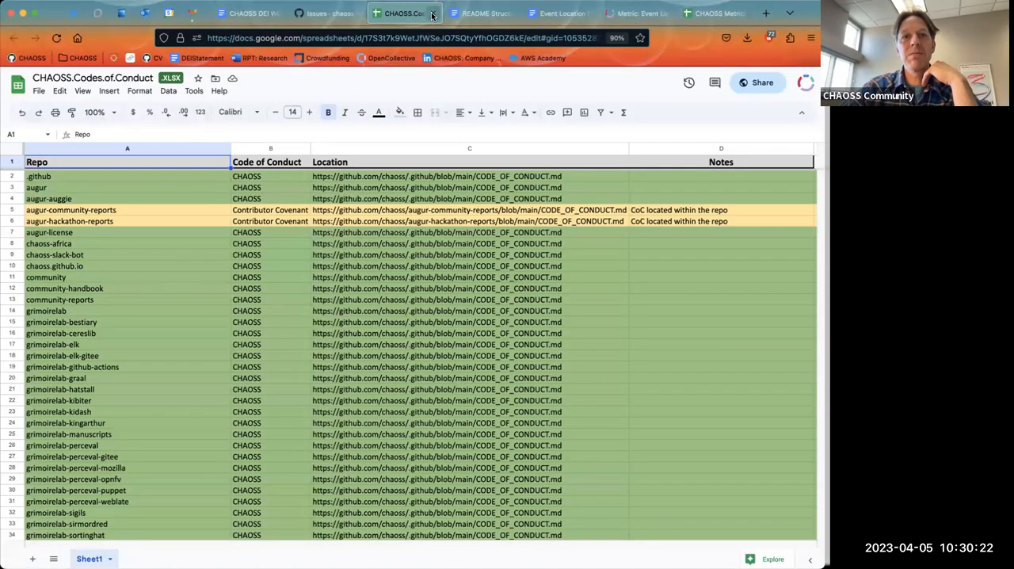
click(705, 14)
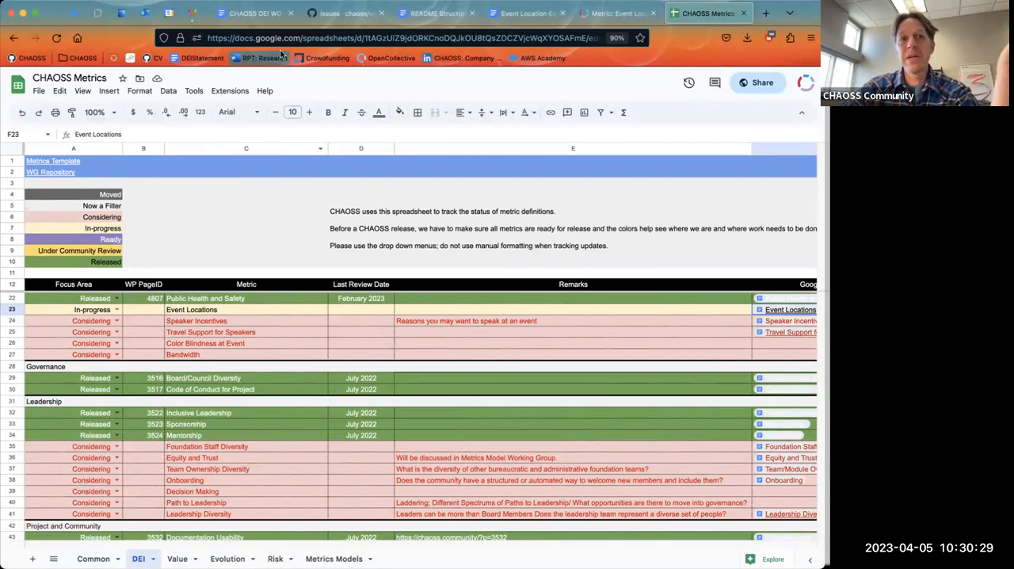
click(341, 13)
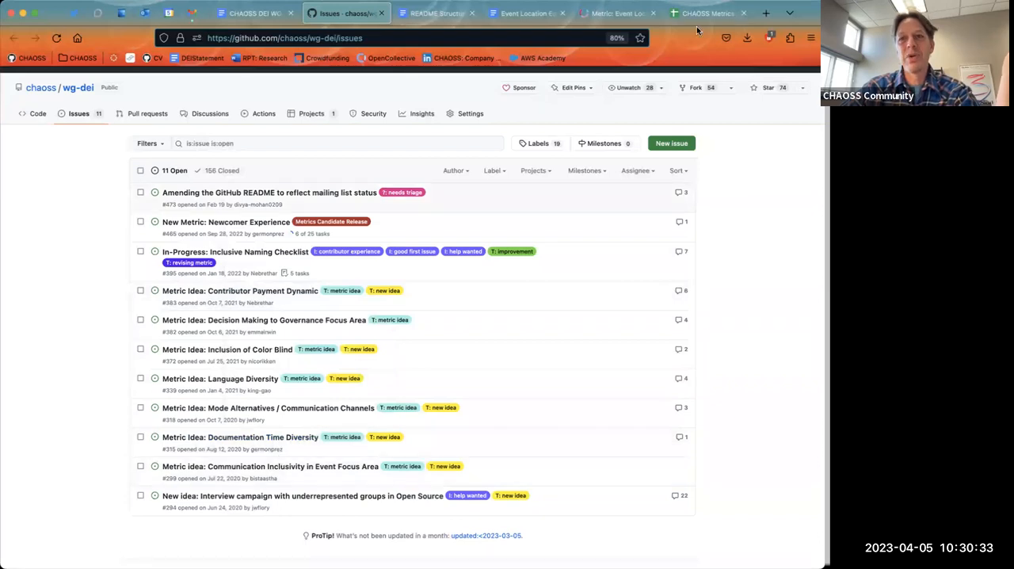
click(704, 13)
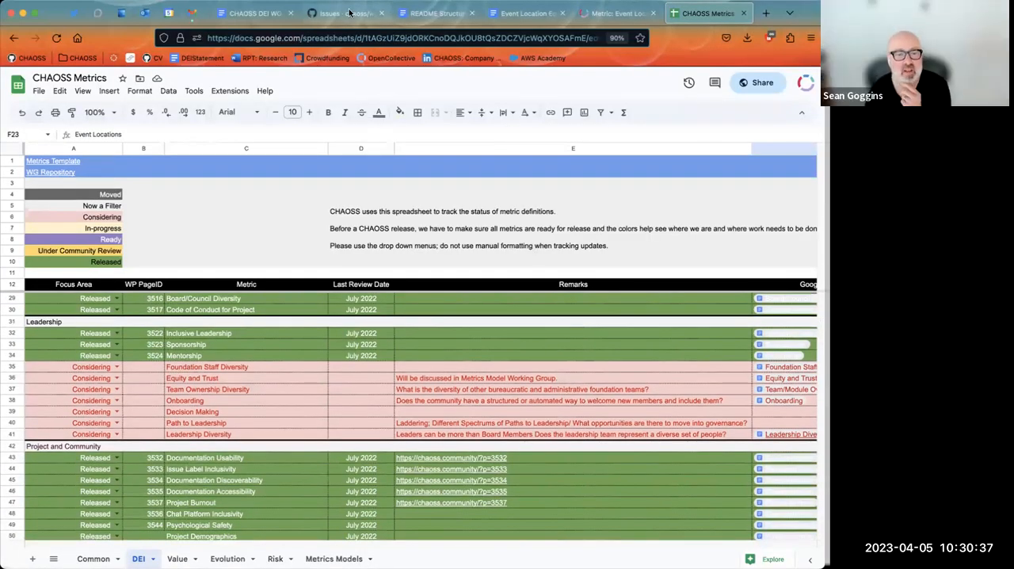
click(341, 12)
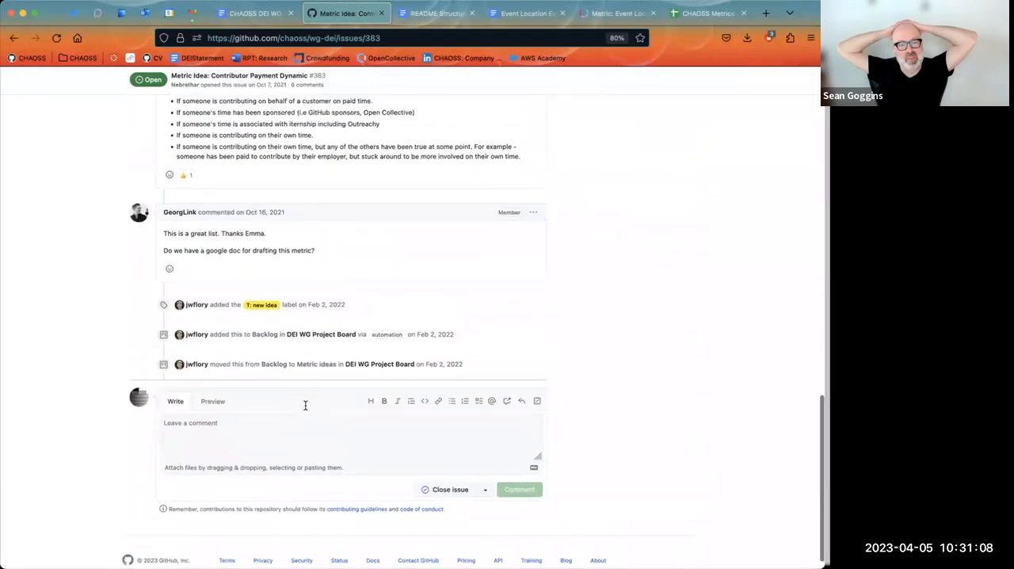
click(14, 38)
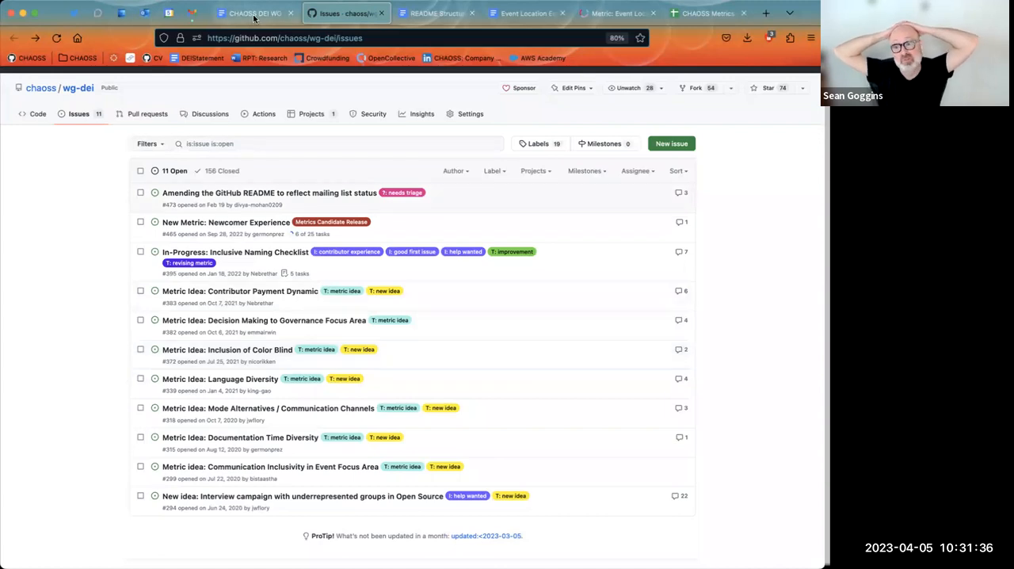
Add a bullet below the issues link proposing to close each issue with a 'thank you' comment
click(253, 12)
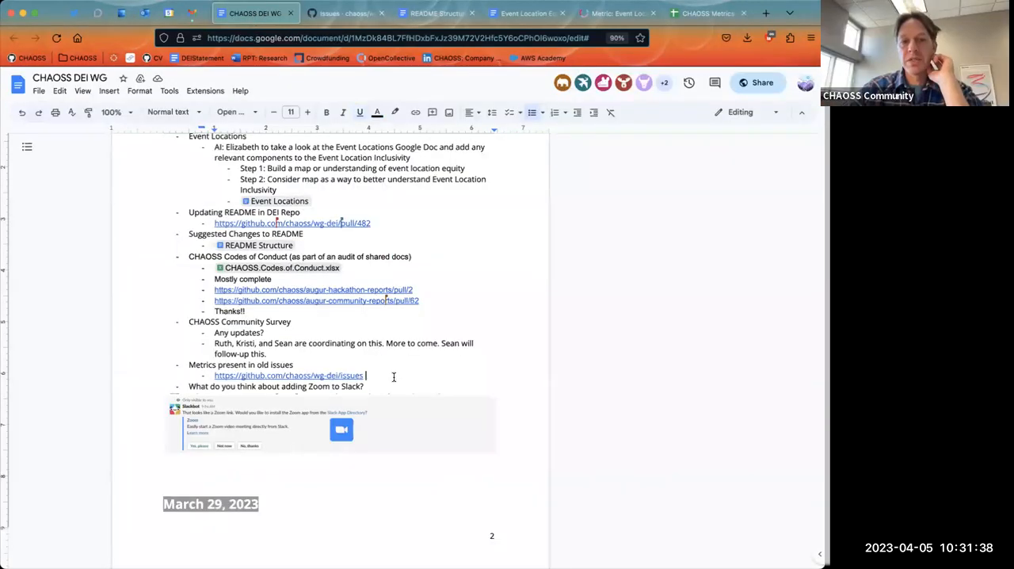
key(enter)
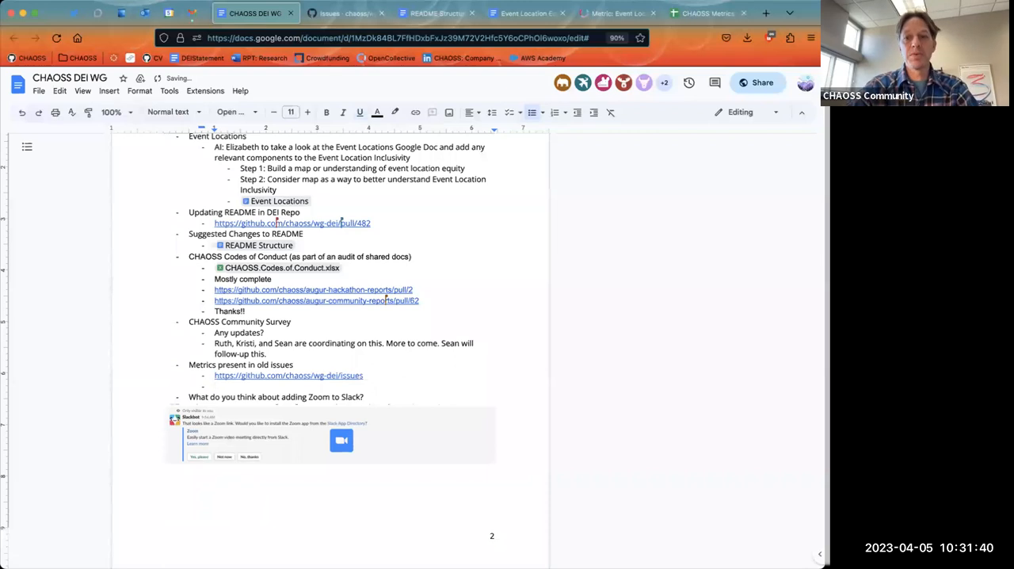
text(Proposal to close the)
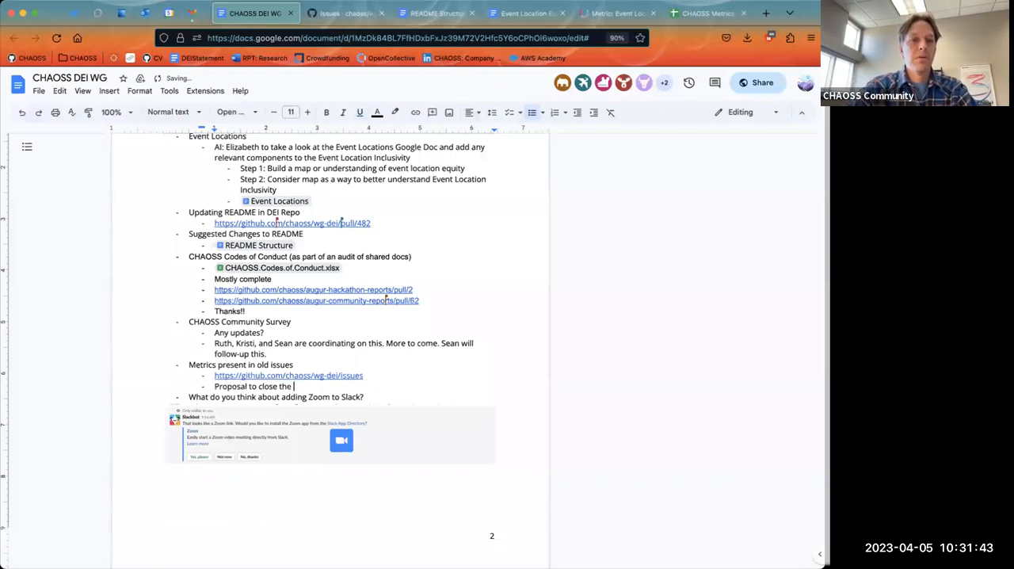
text(issue)
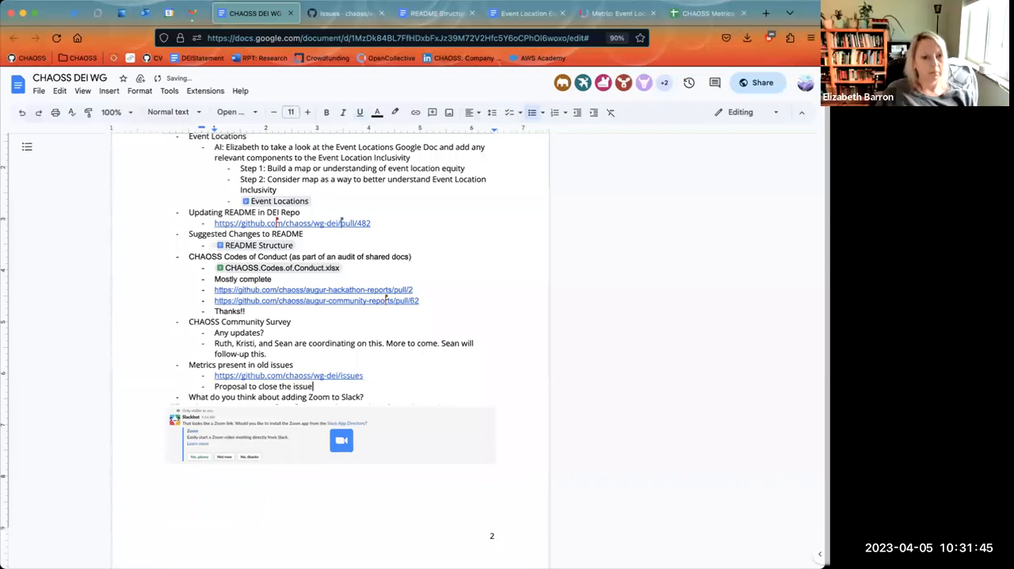
text(with t)
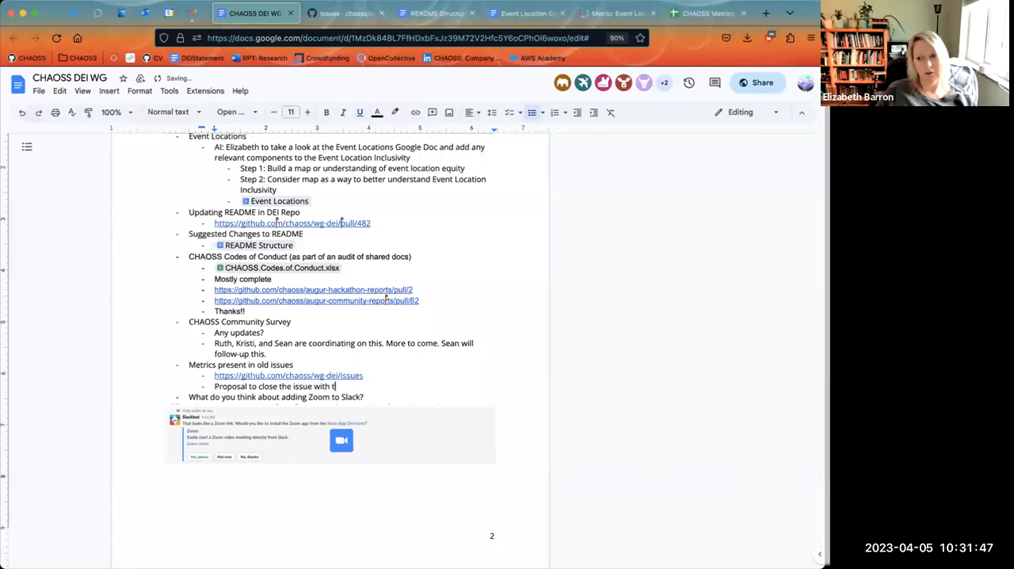
text(a comment)
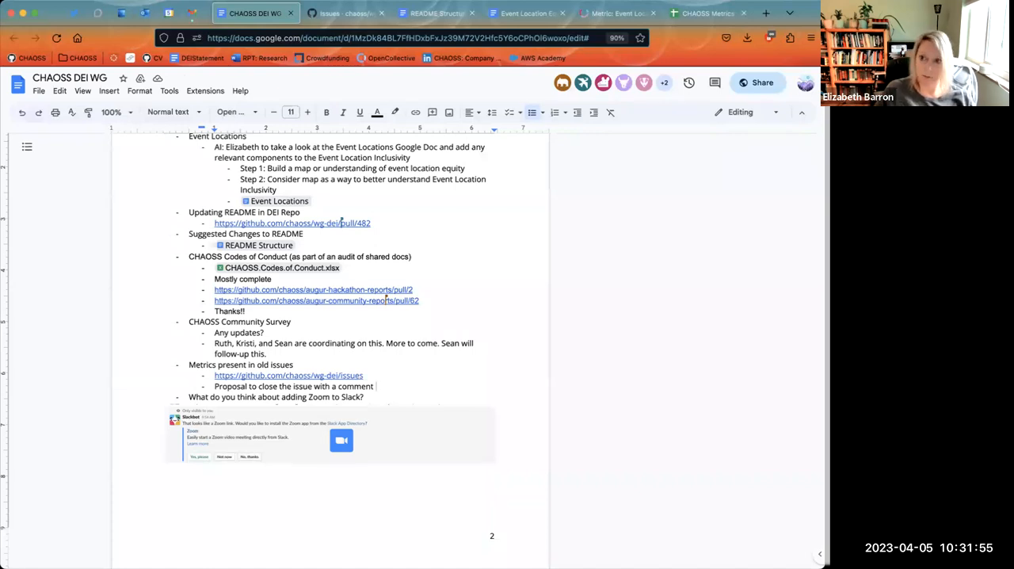
text(that we)
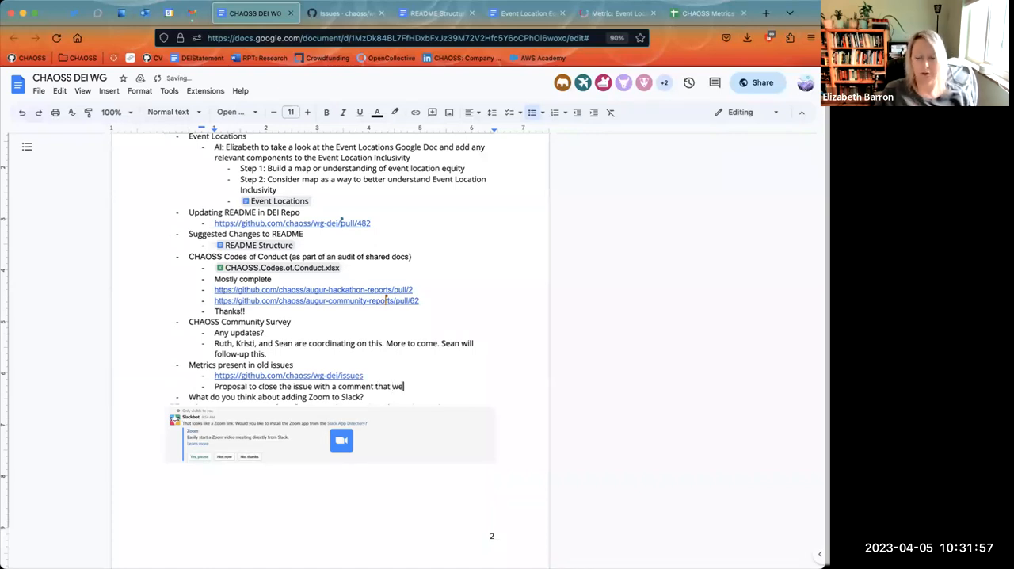
text('thank)
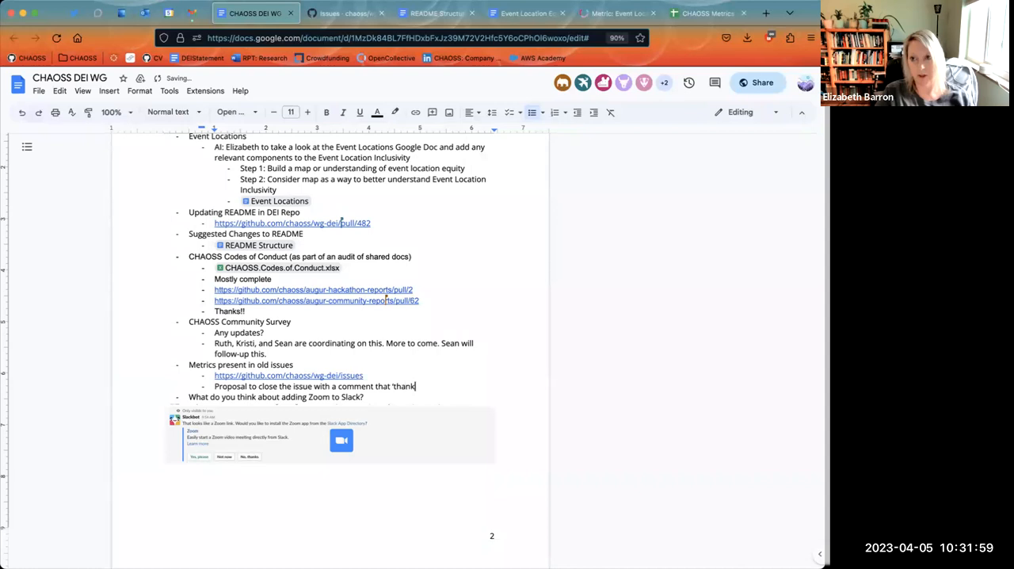
text(you')
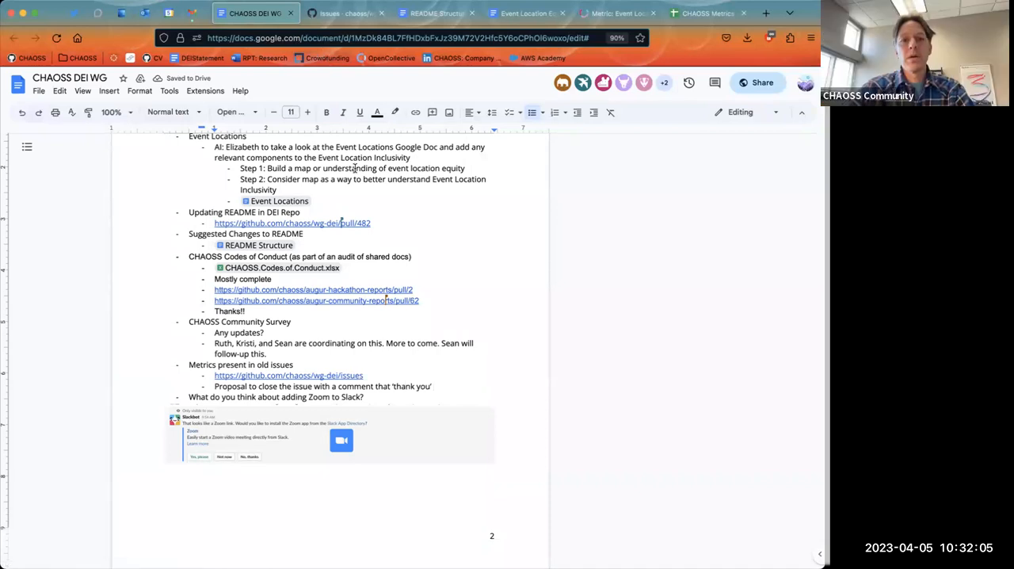
Add an indented sub-bullet 'Include link to the spreadsheet'
text(In)
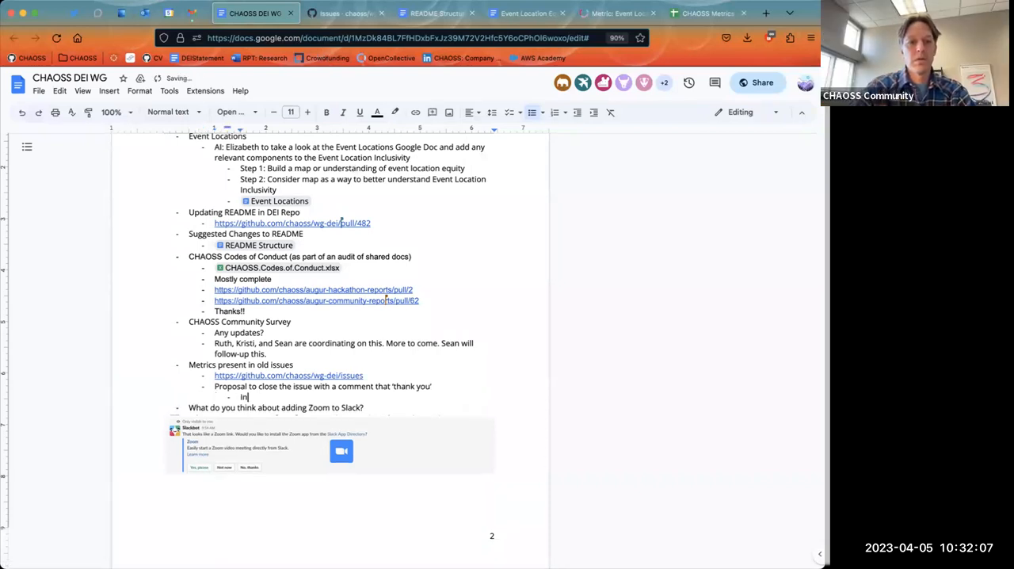
text(Include line to the spread)
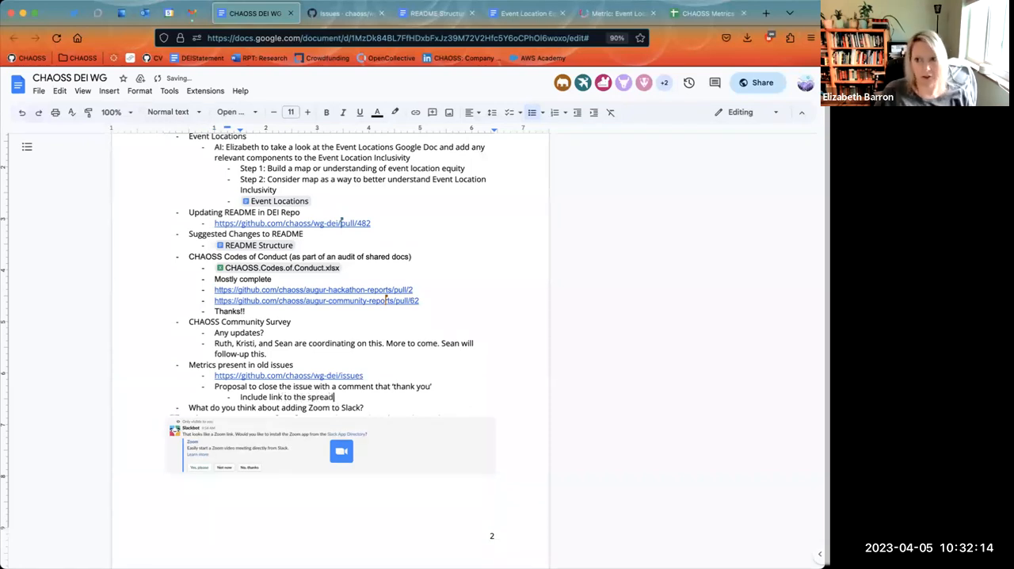
text(sheet)
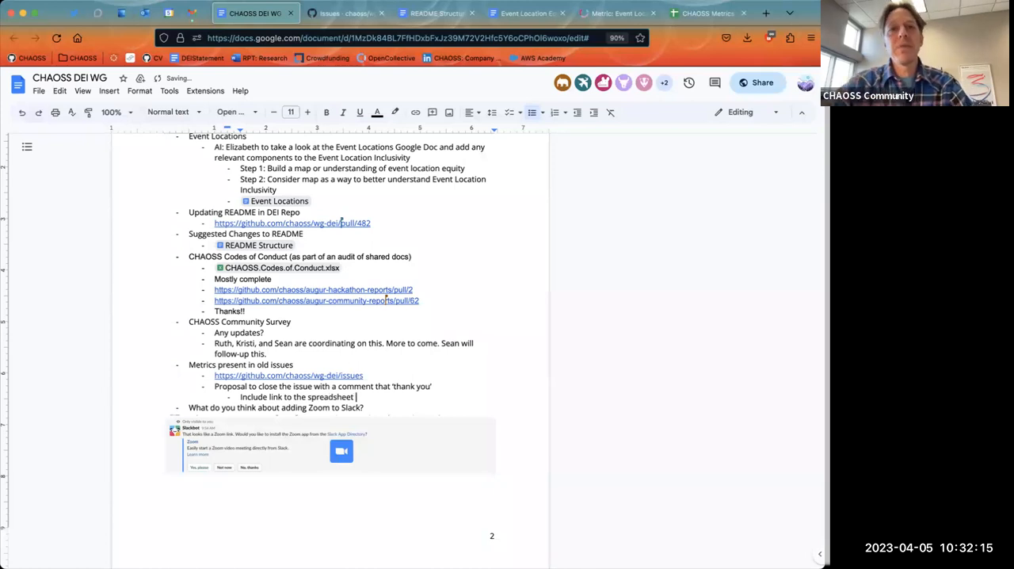
click(705, 14)
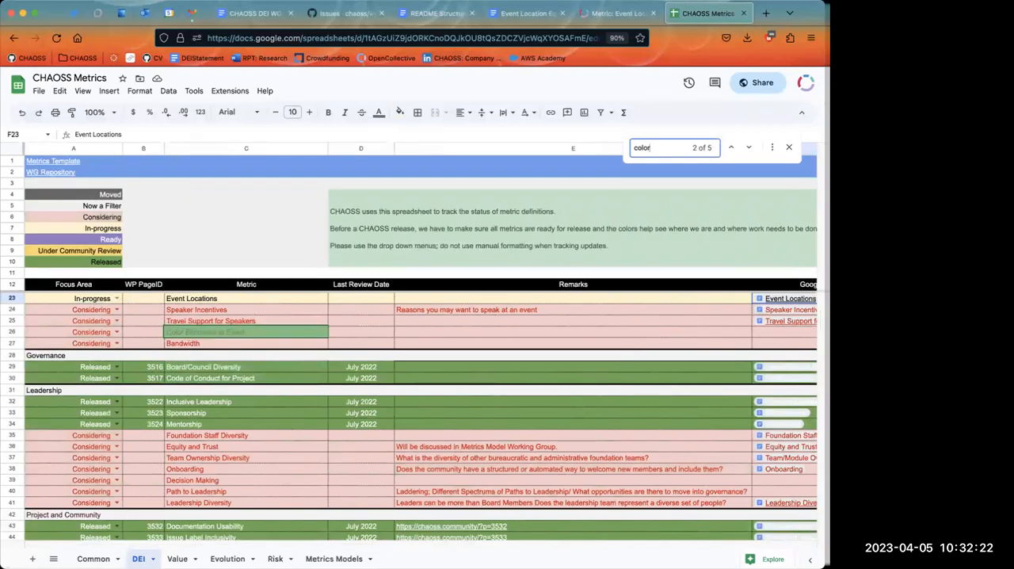
mouse_move(433, 363)
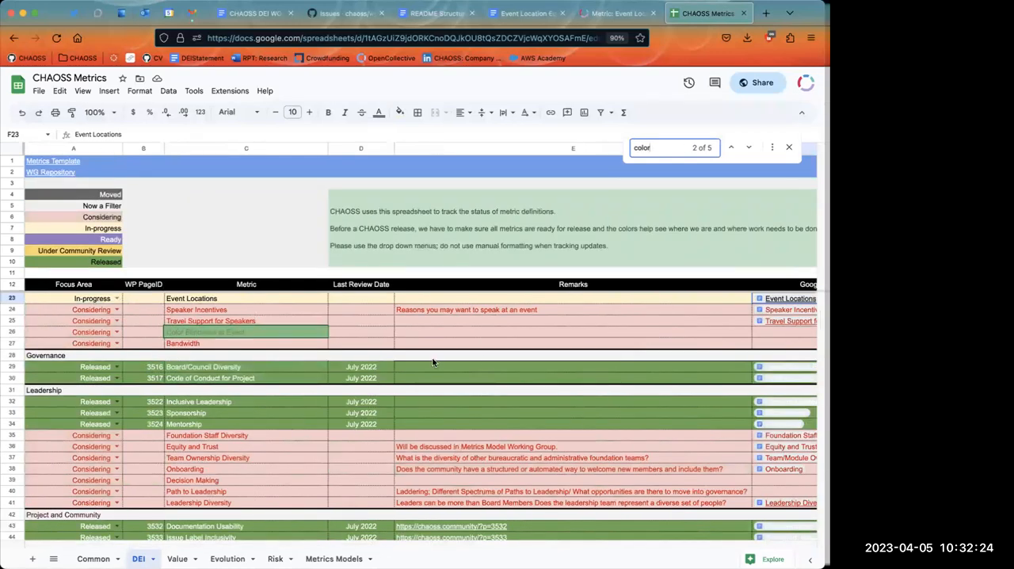
click(572, 332)
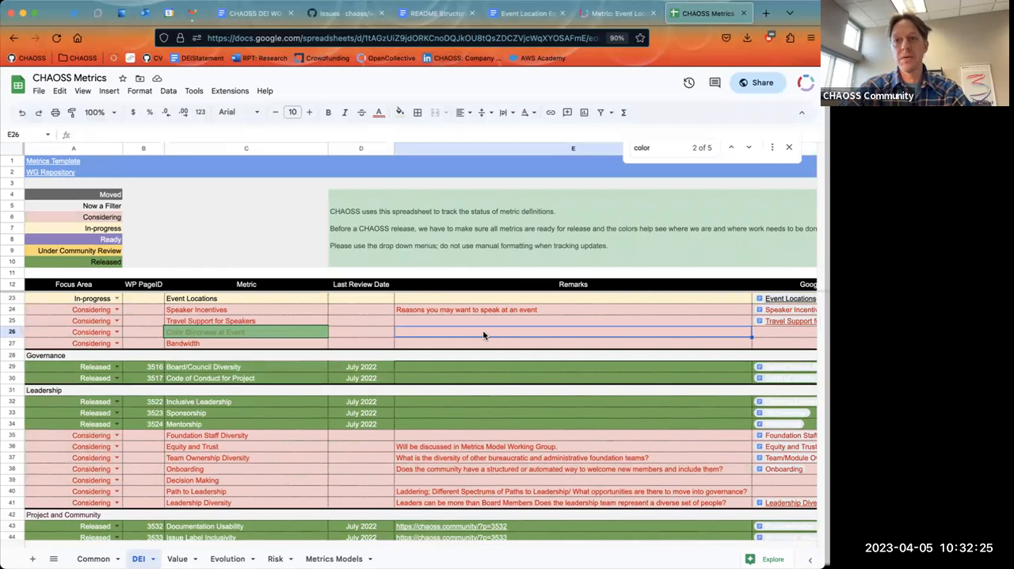
mouse_move(331, 483)
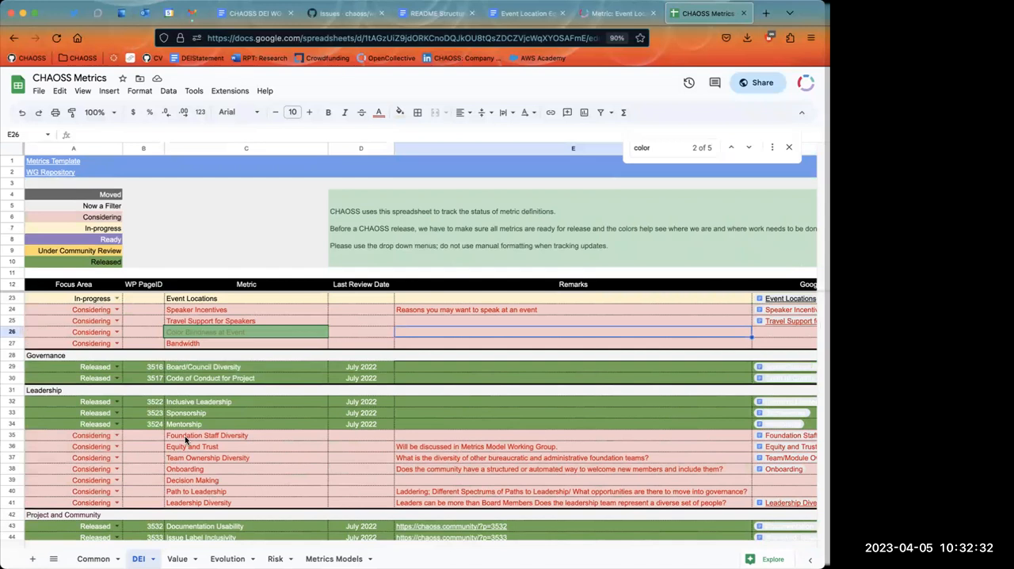
mouse_move(337, 14)
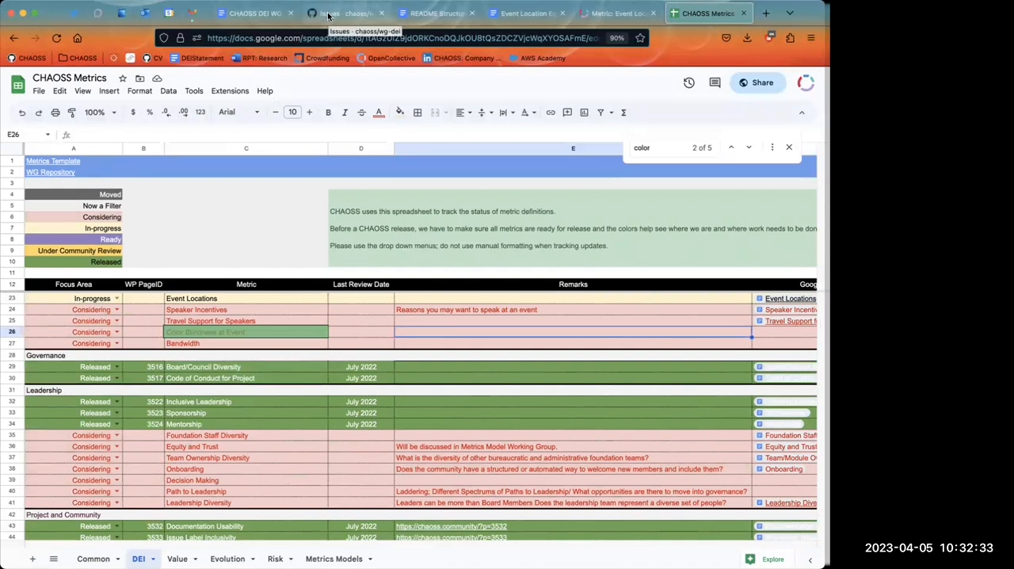
click(254, 13)
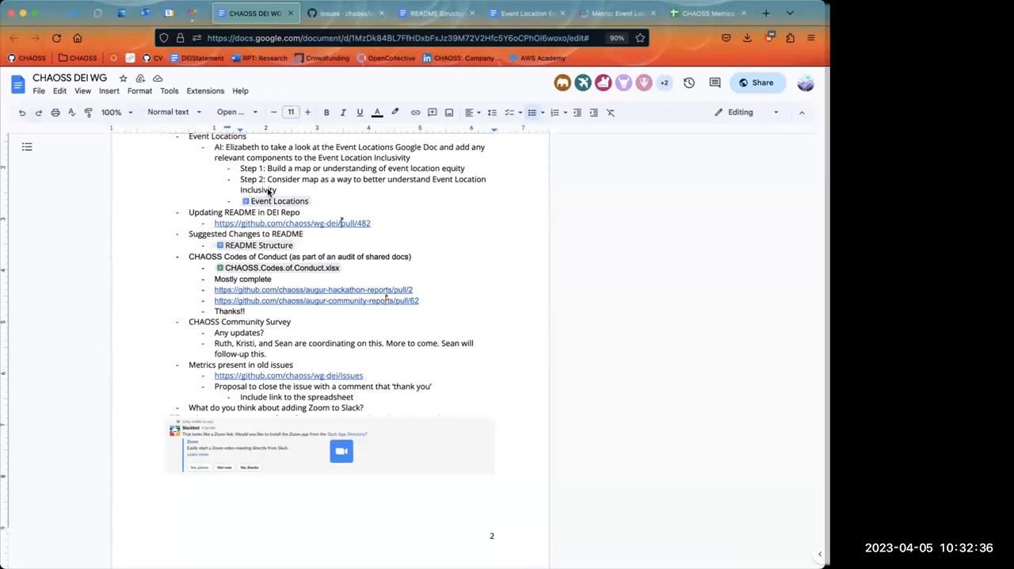
Add the sub-bullet 'The issue can be reopened' under the spreadsheet-link item
text(The issue can b)
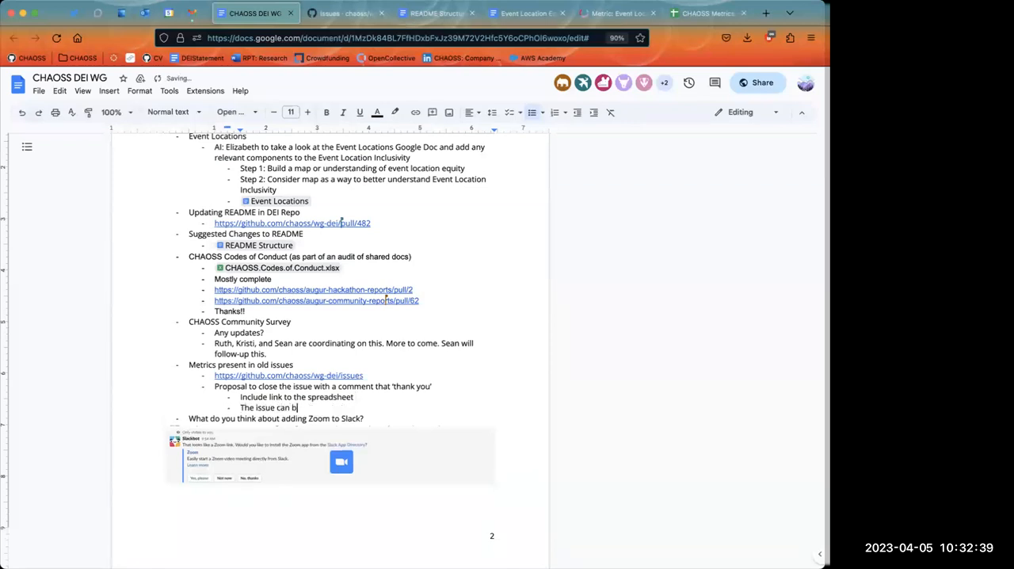
text(e reopen)
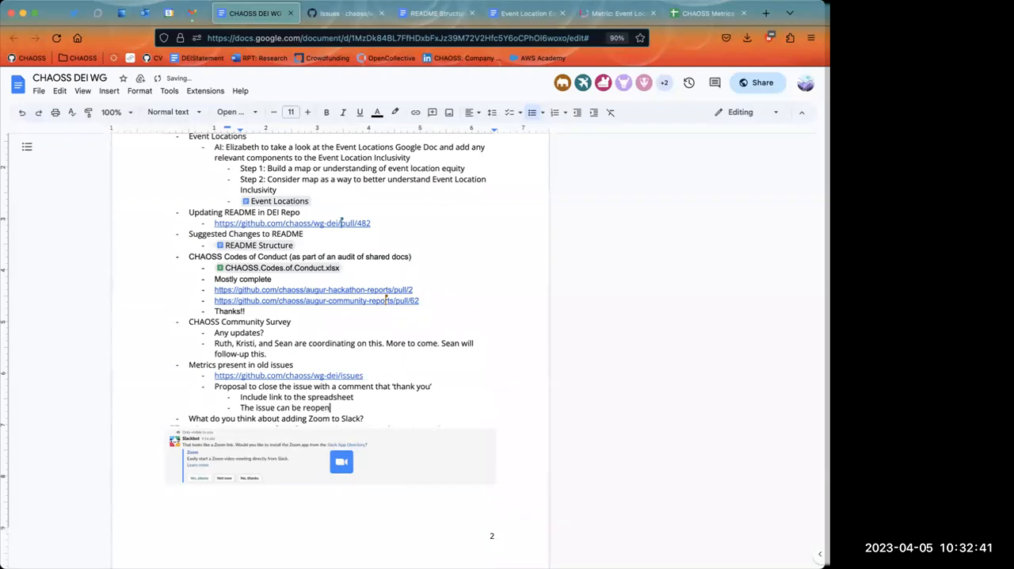
text(ed)
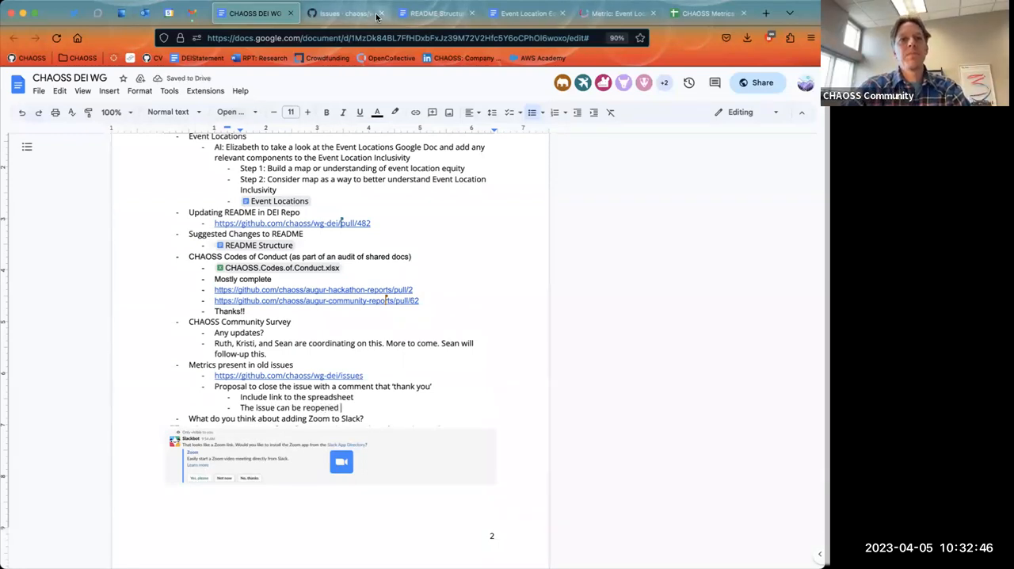
click(341, 13)
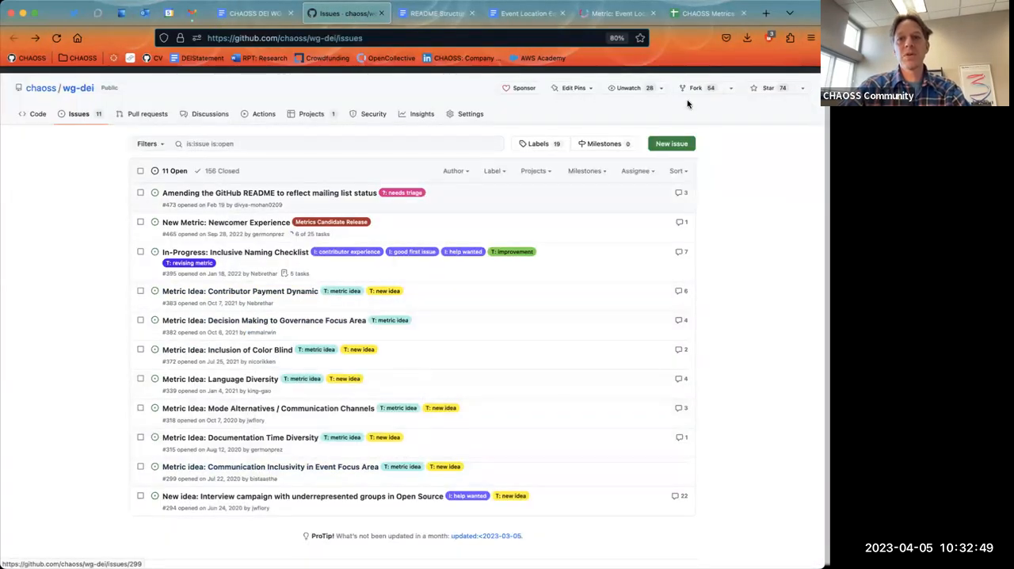
click(705, 13)
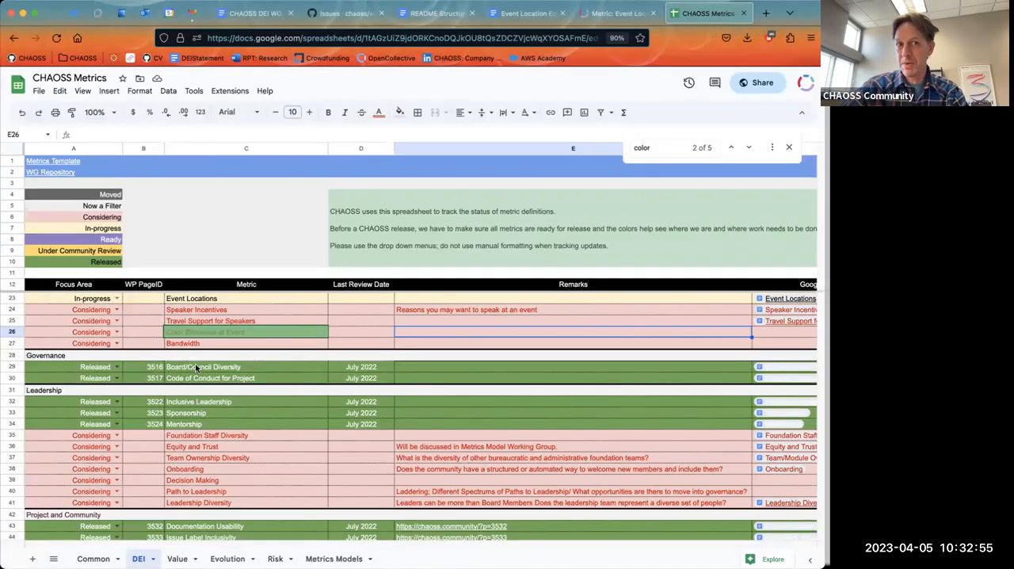
click(345, 13)
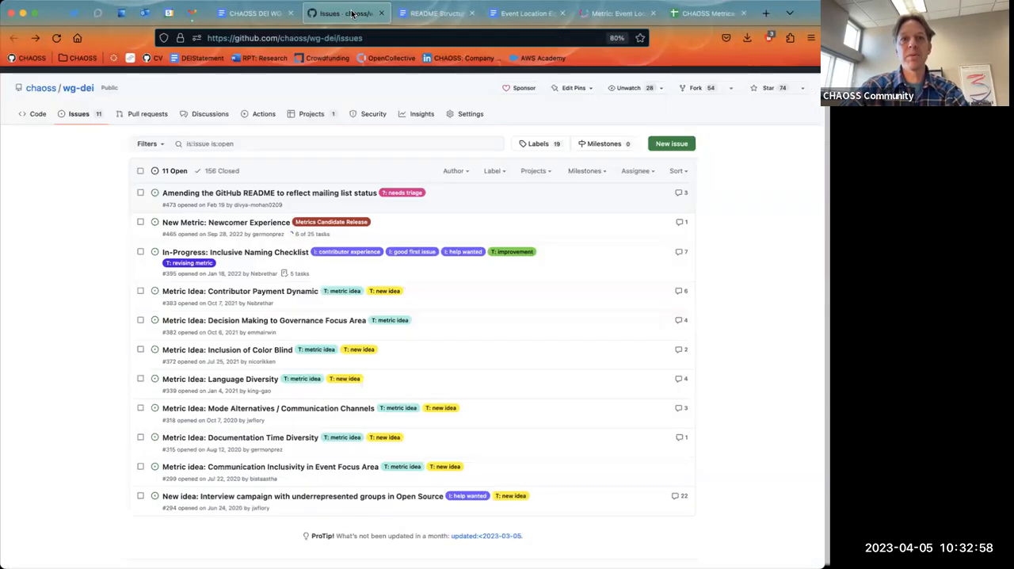
mouse_move(37, 360)
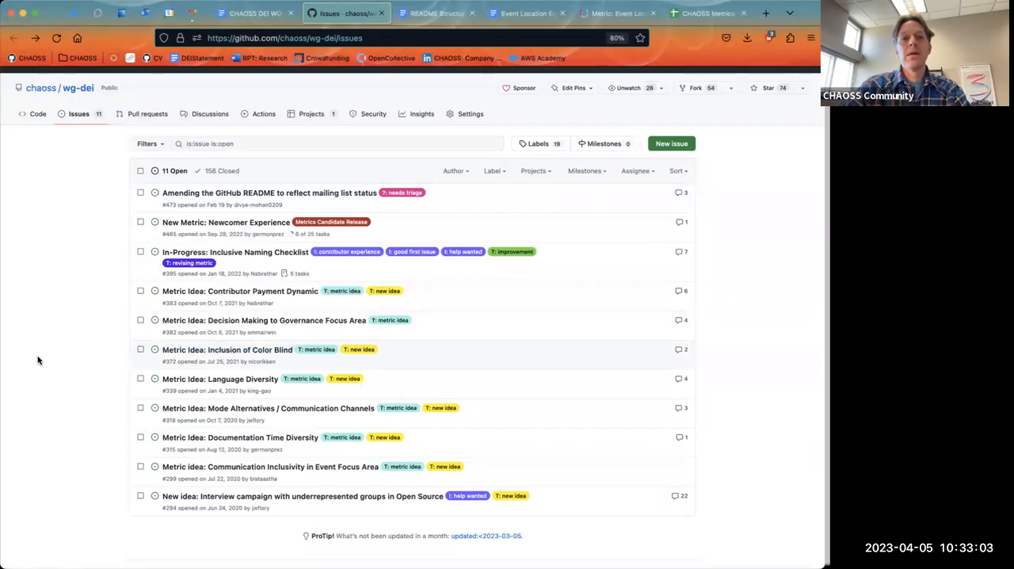
click(706, 14)
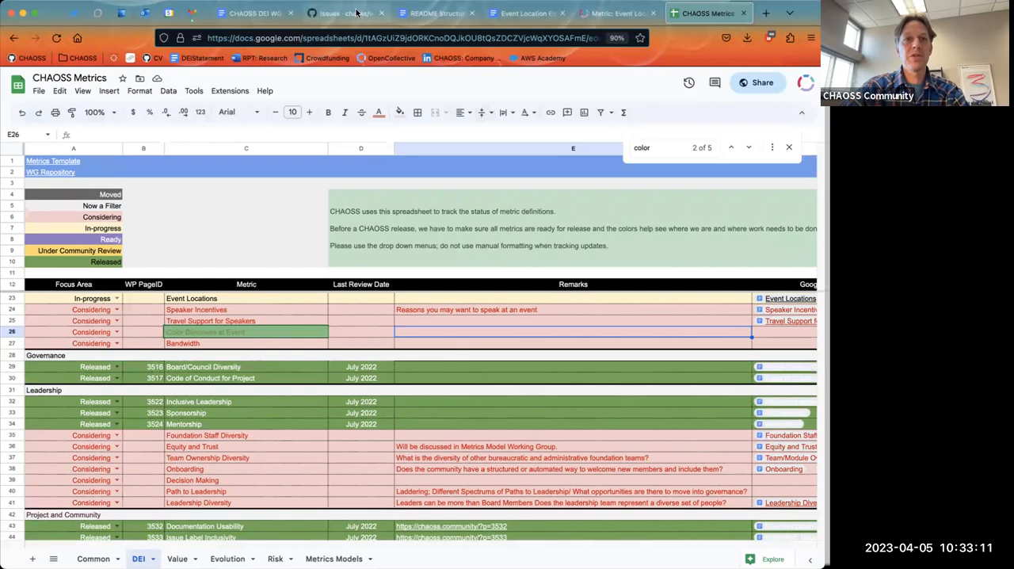
click(346, 12)
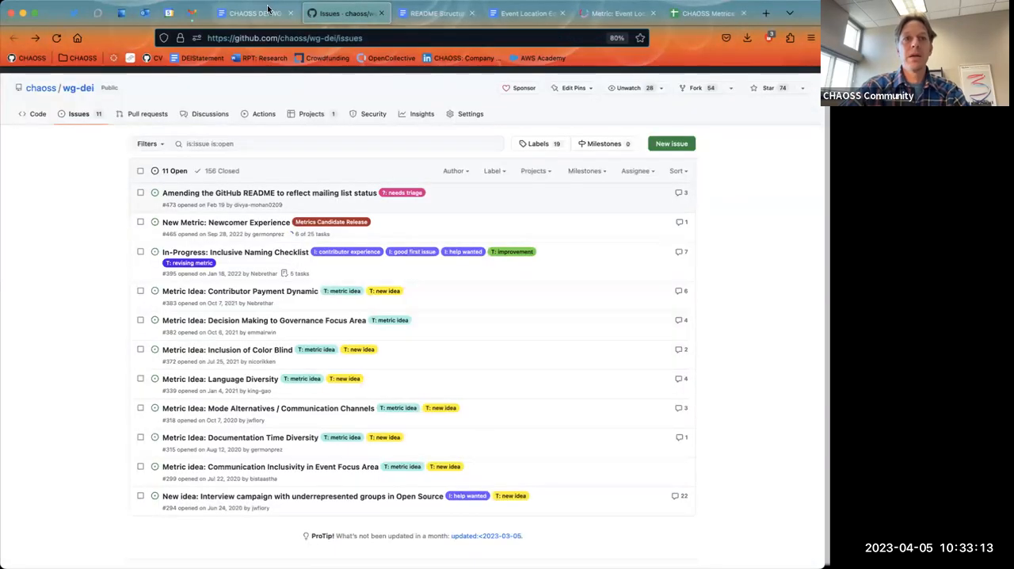
click(253, 14)
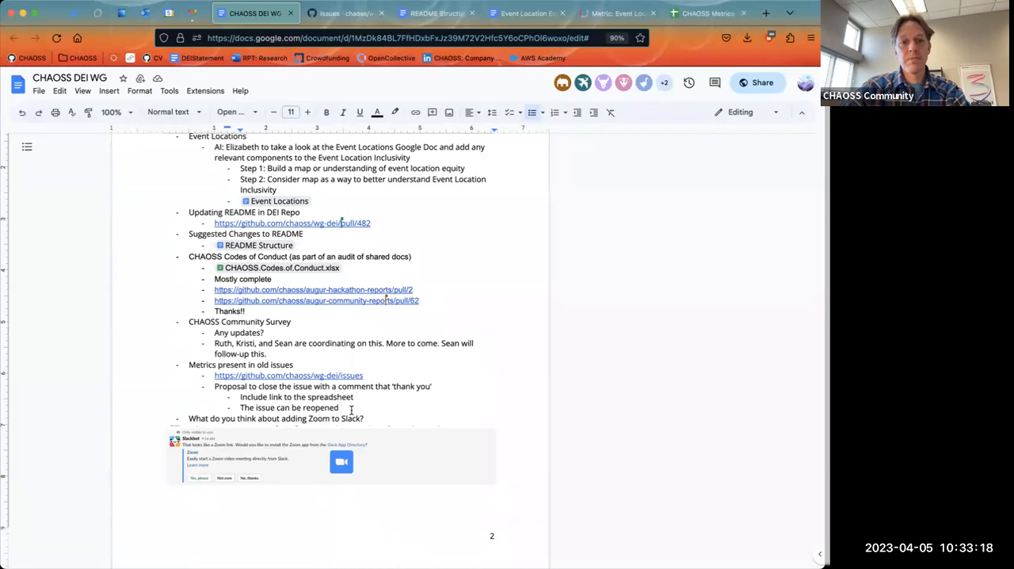
Add a sub-point under the closing proposal: 'It remains tagged with metric idea'
key(enter)
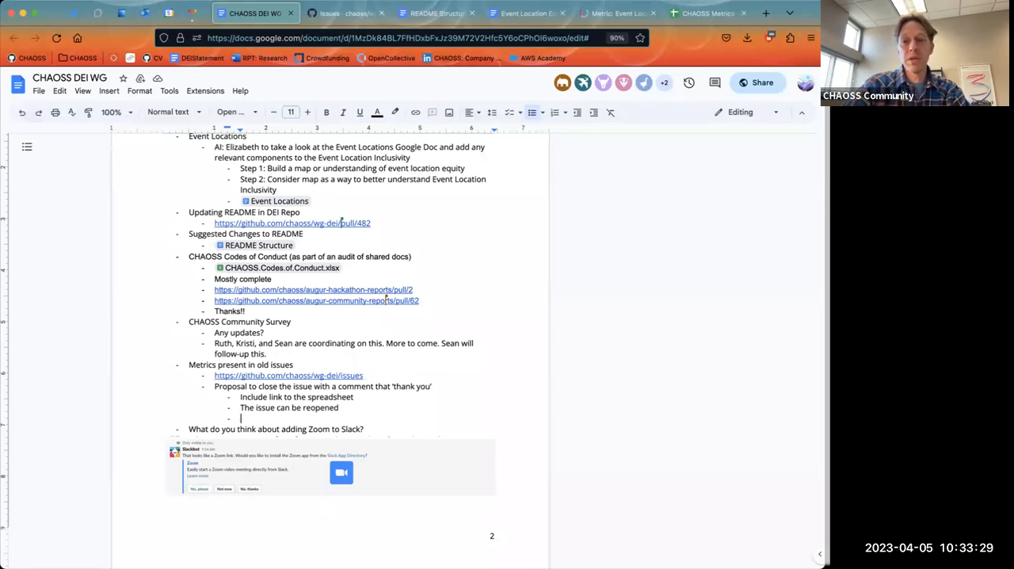
text(It remains ta)
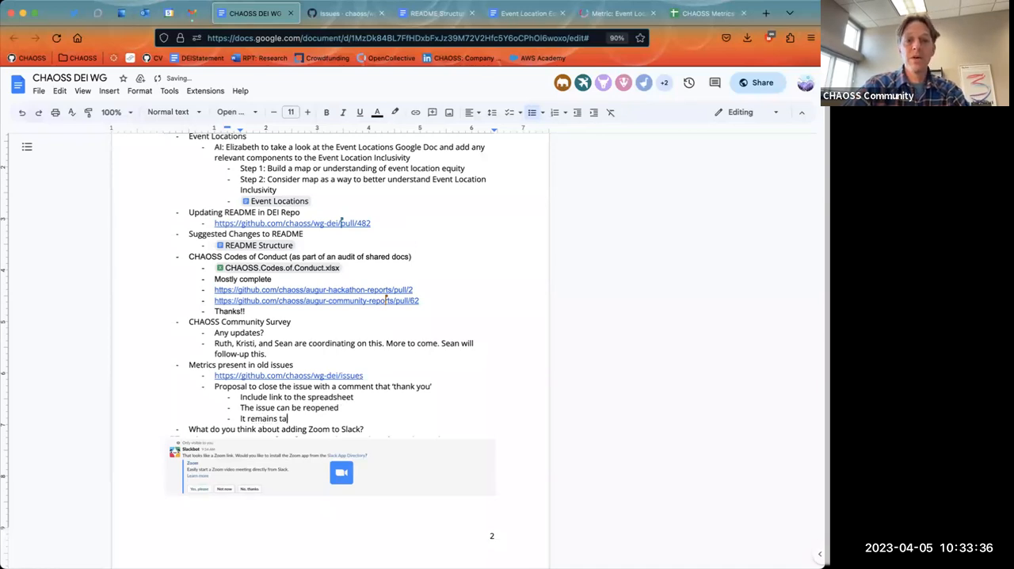
text(gged with)
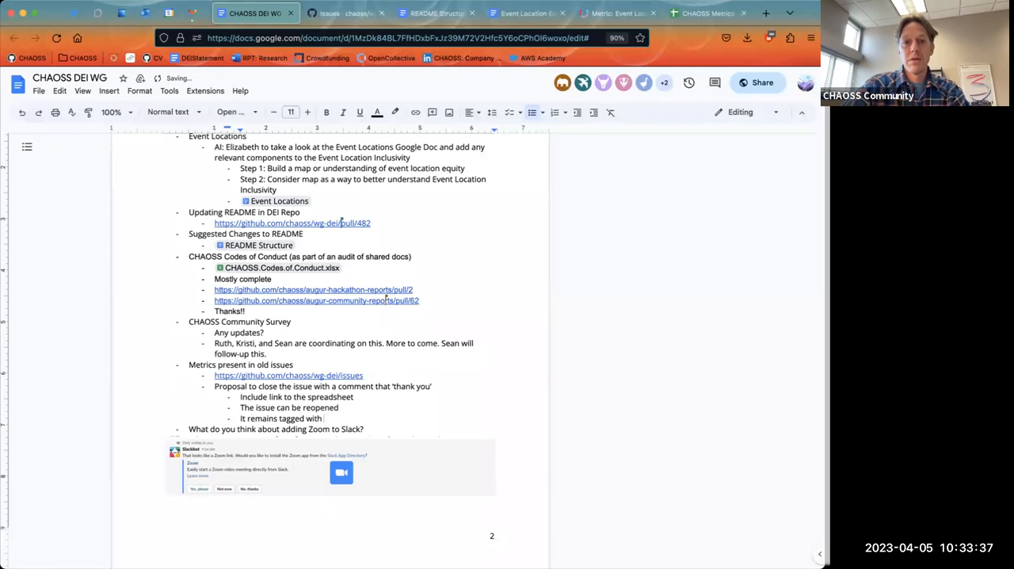
text(metric idea)
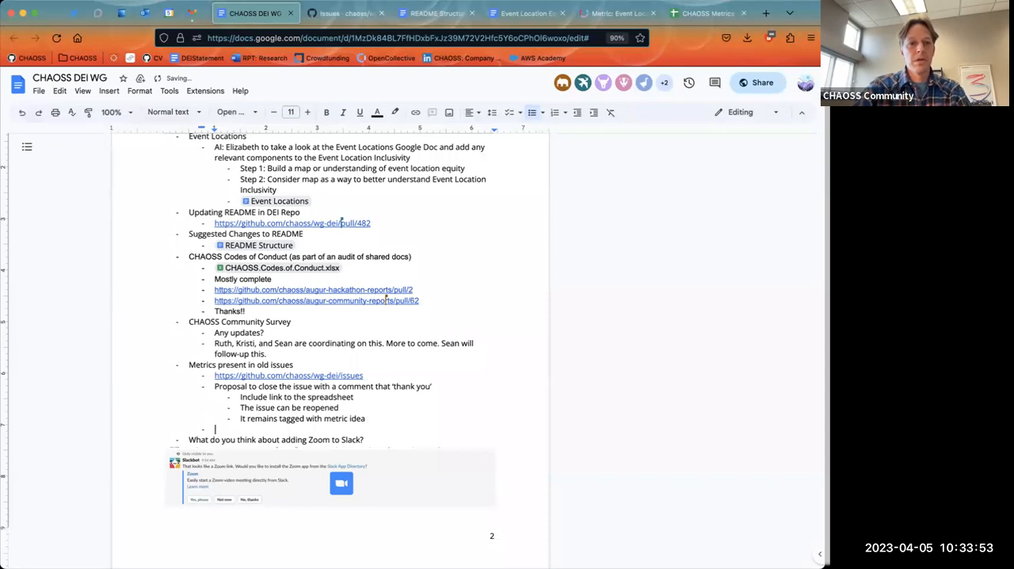
text(Me)
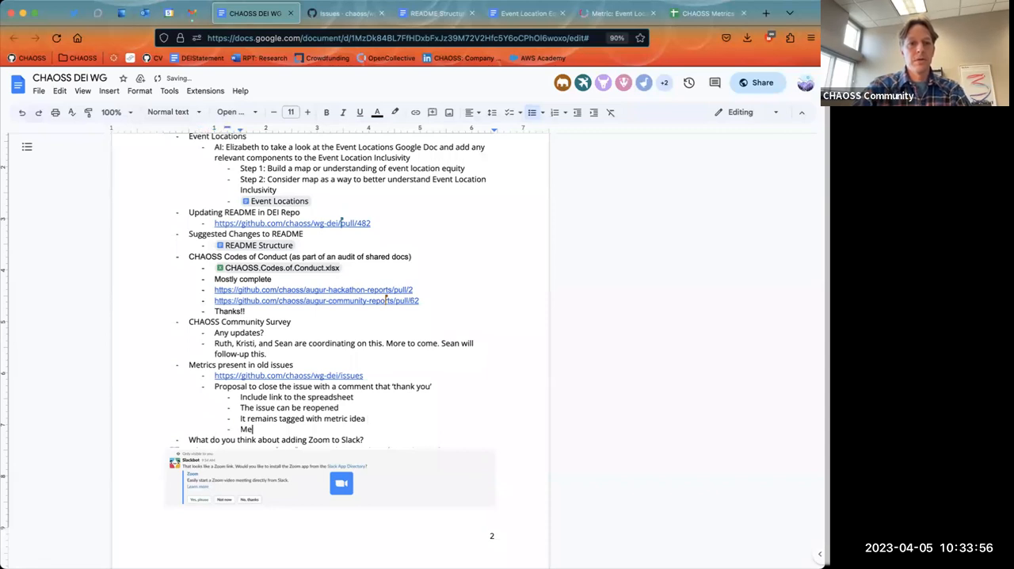
text(AI: Mat)
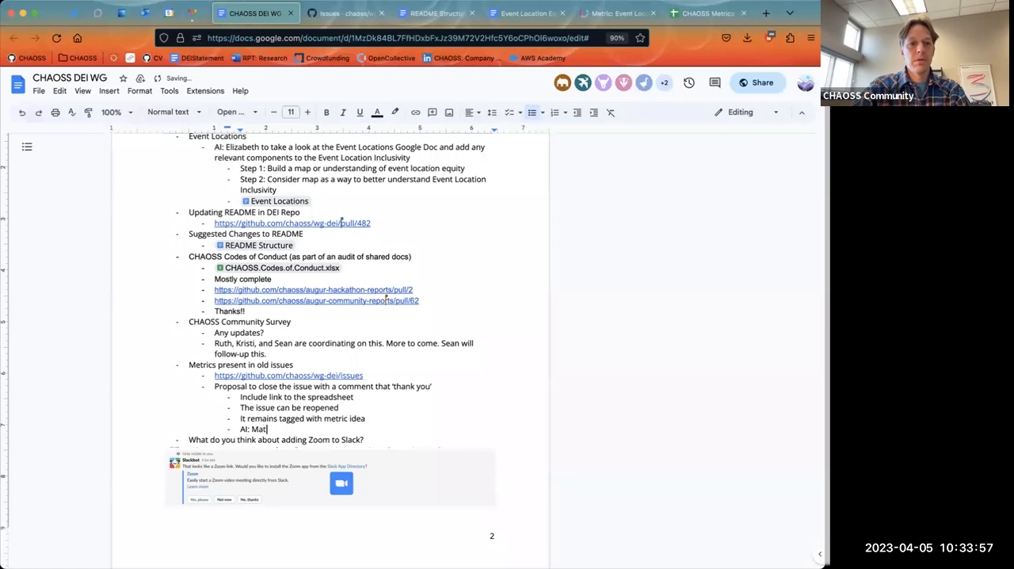
text(G to)
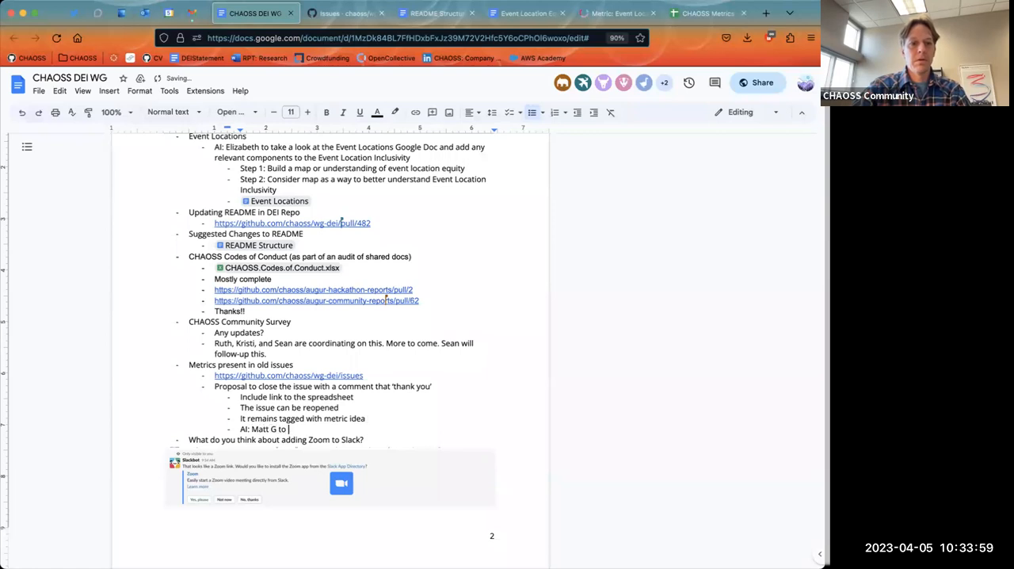
text(sort this out.)
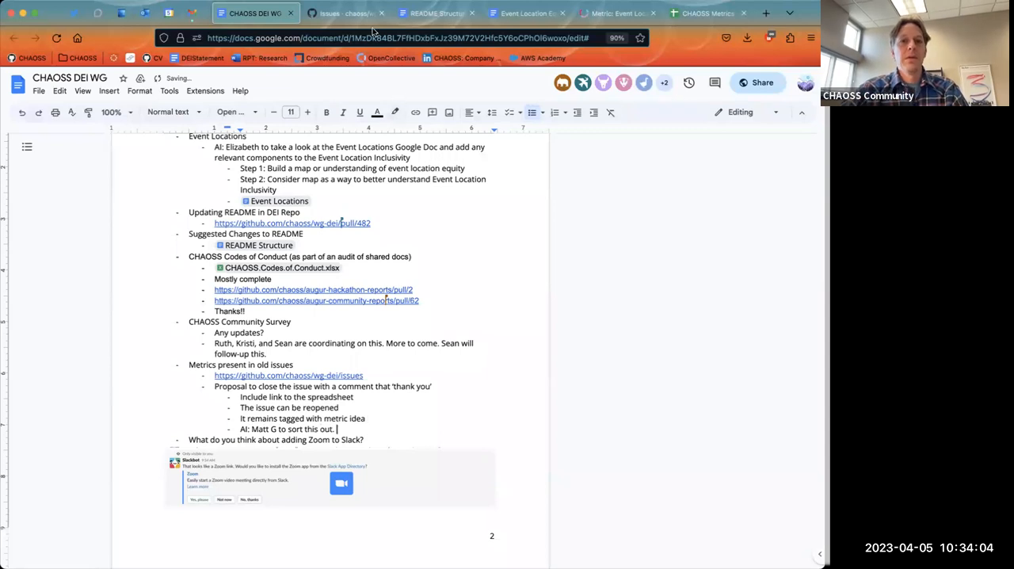
click(340, 14)
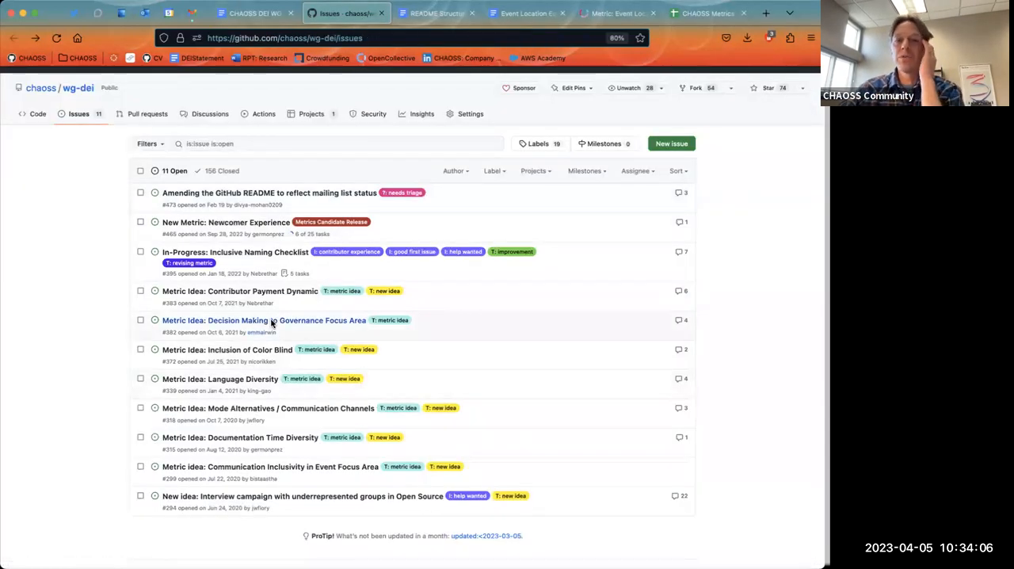
mouse_move(240, 436)
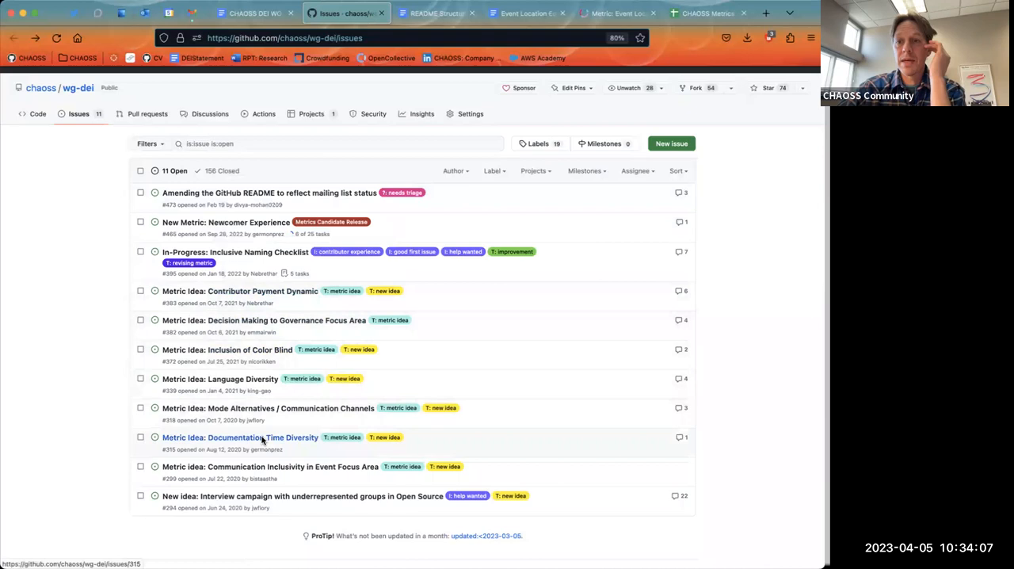
mouse_move(269, 466)
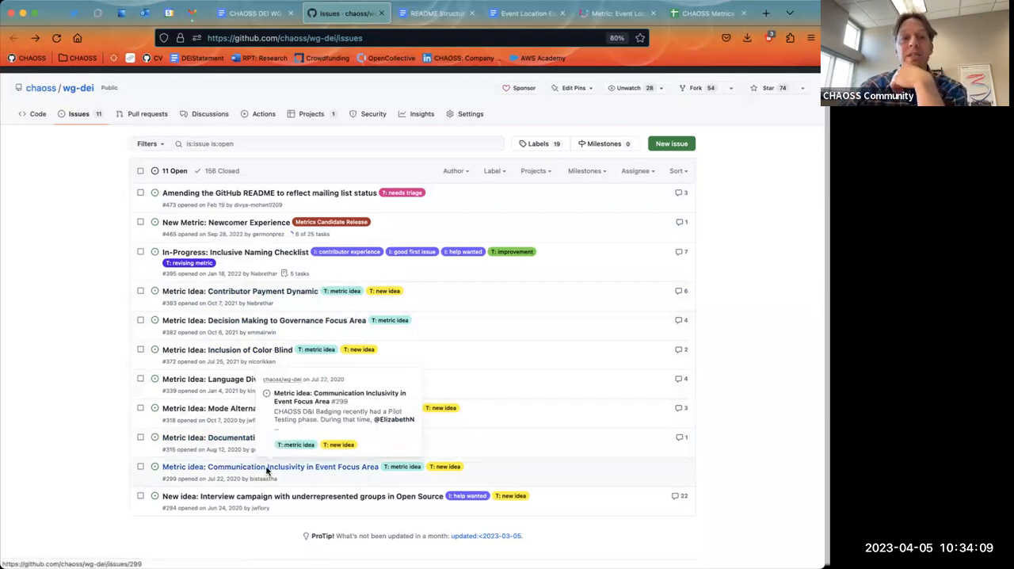
mouse_move(78, 395)
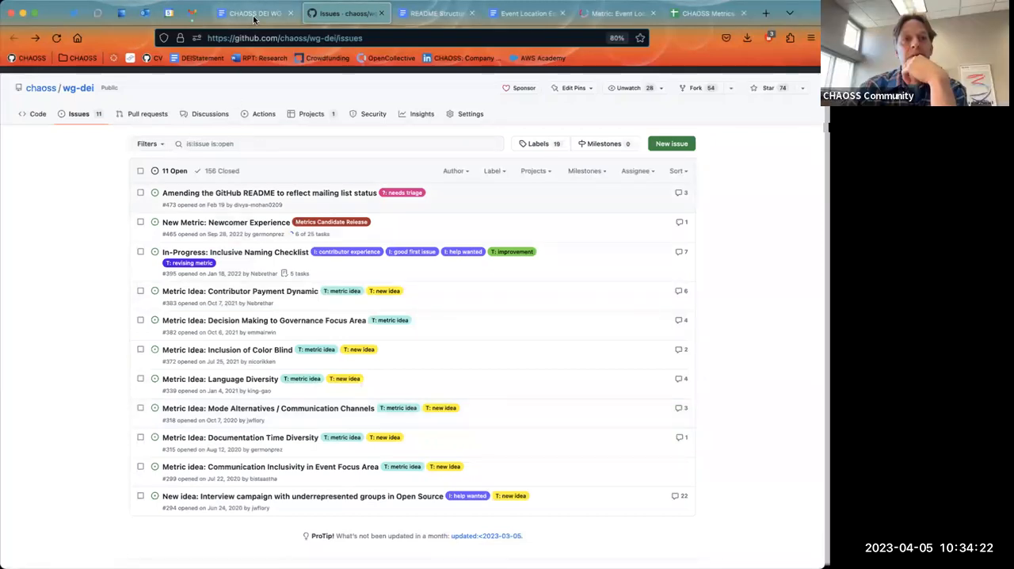
click(254, 13)
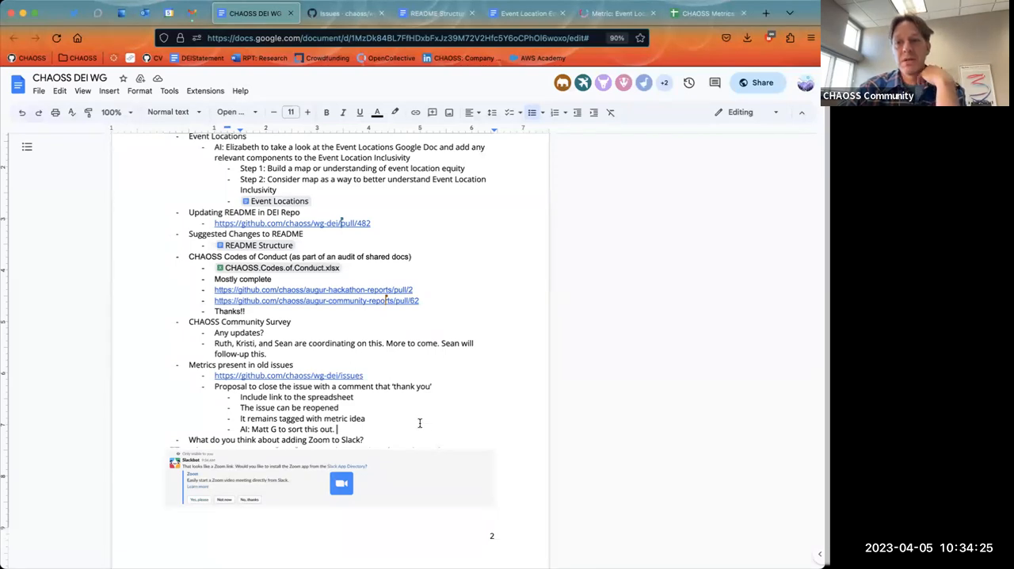
scroll(down, 3)
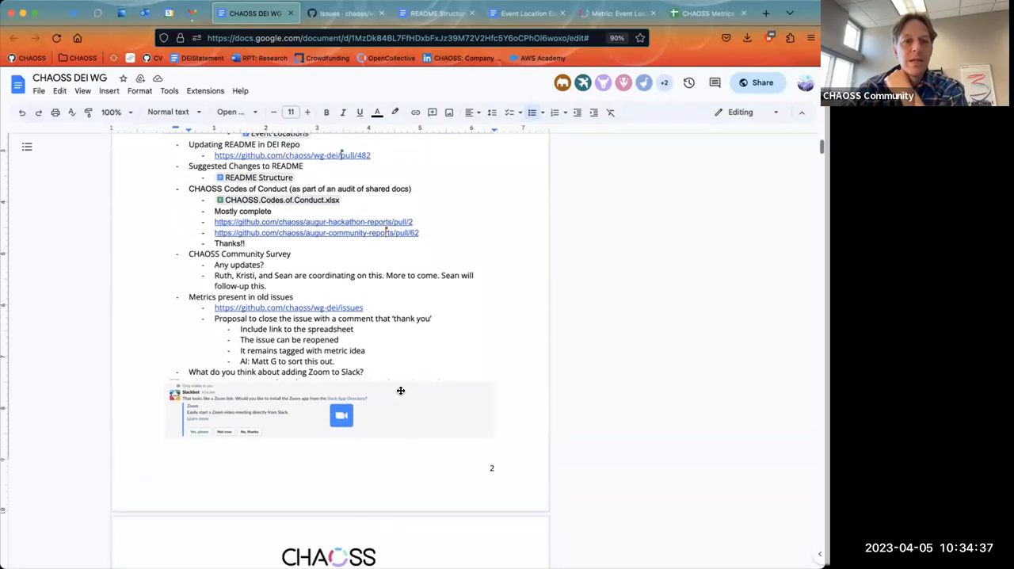
click(329, 408)
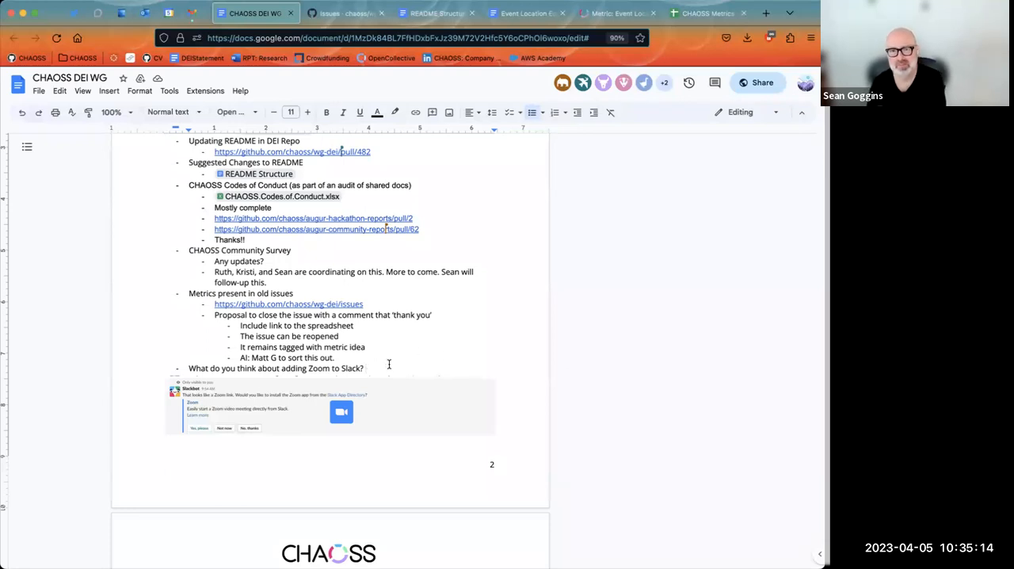
Record "Seems like a 'yes'" as a sub-bullet under the Zoom-to-Slack question
key(enter)
text(Seems like a )
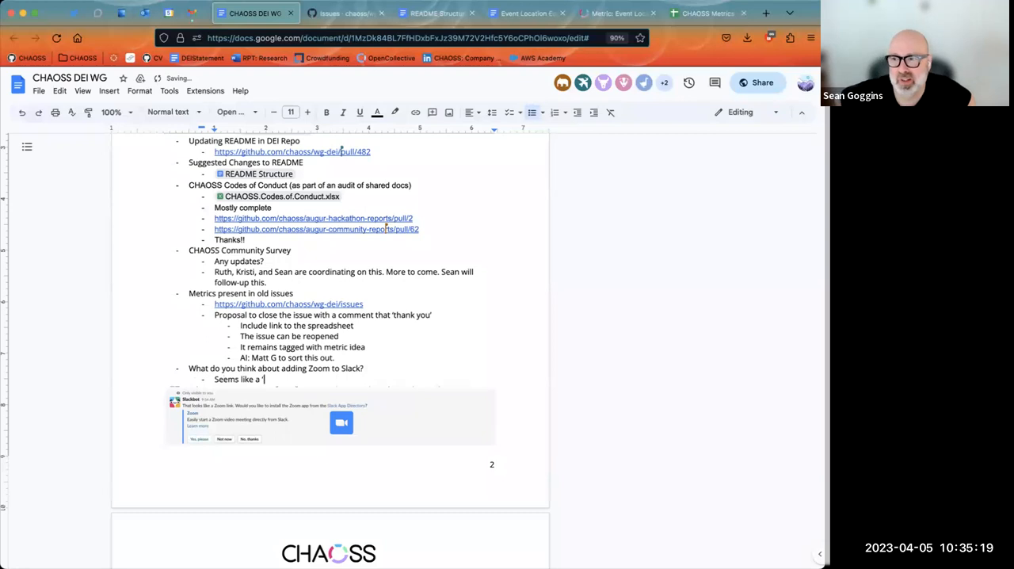
text('yes')
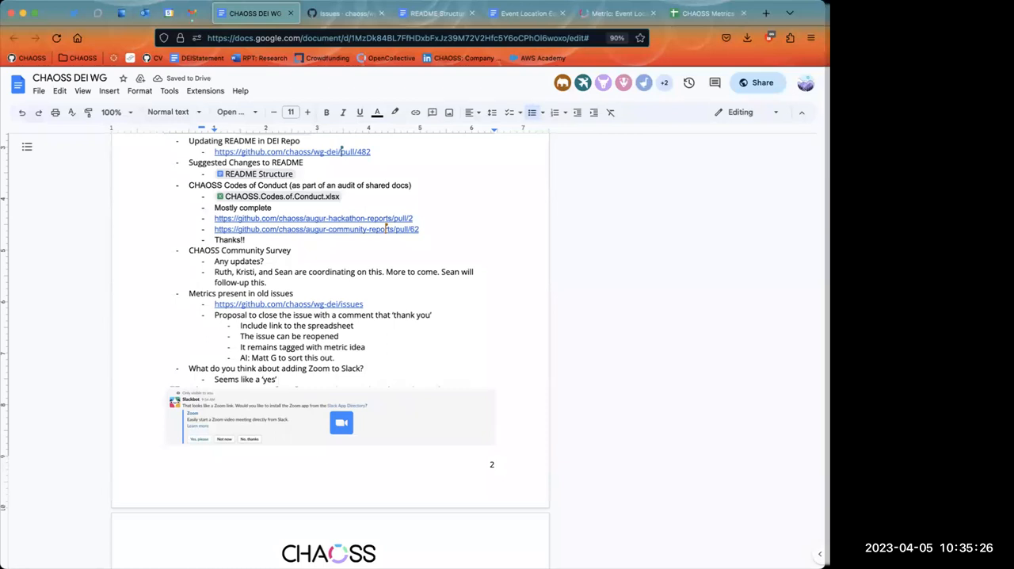
mouse_move(785, 469)
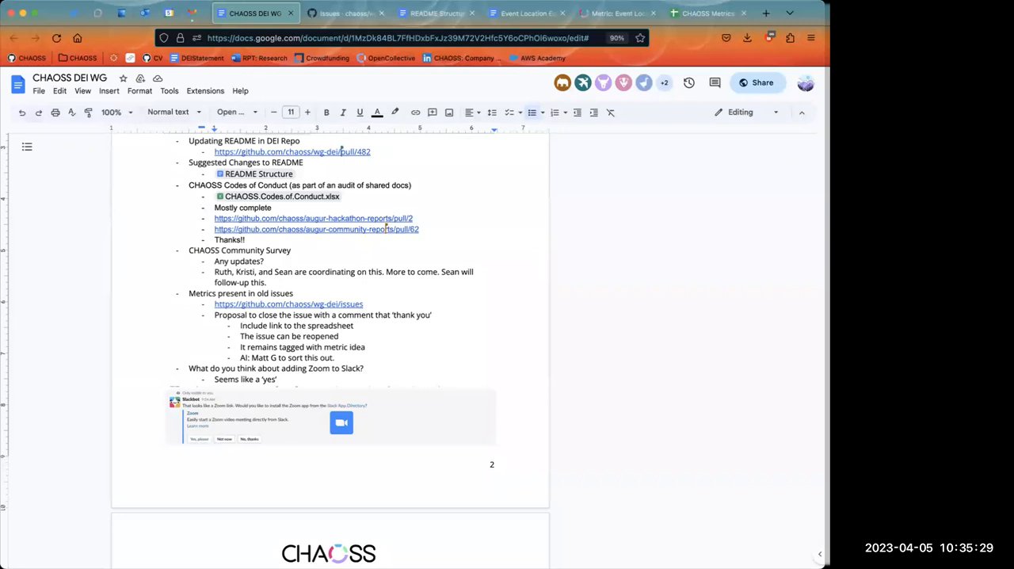
mouse_move(545, 153)
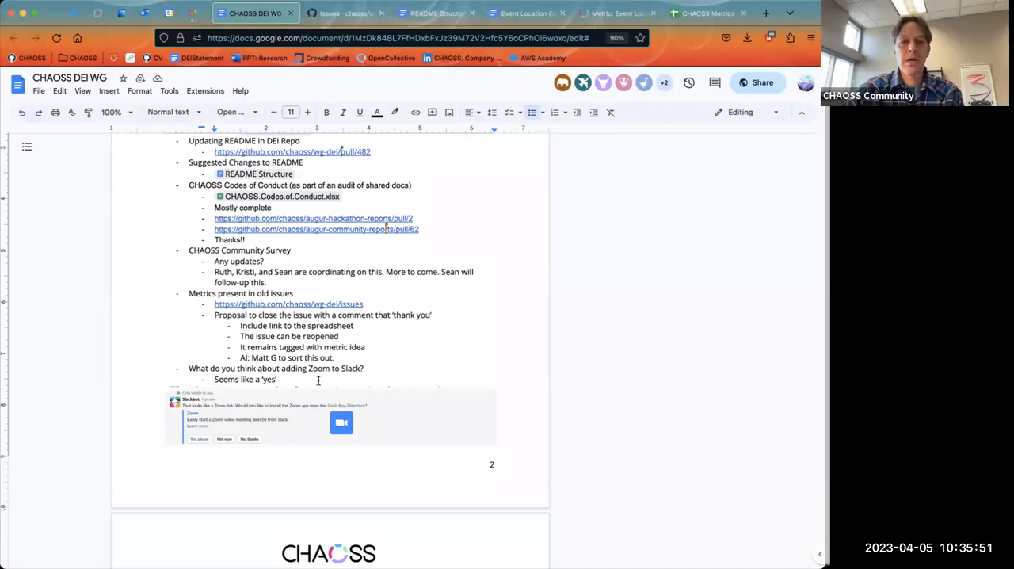
mouse_move(755, 309)
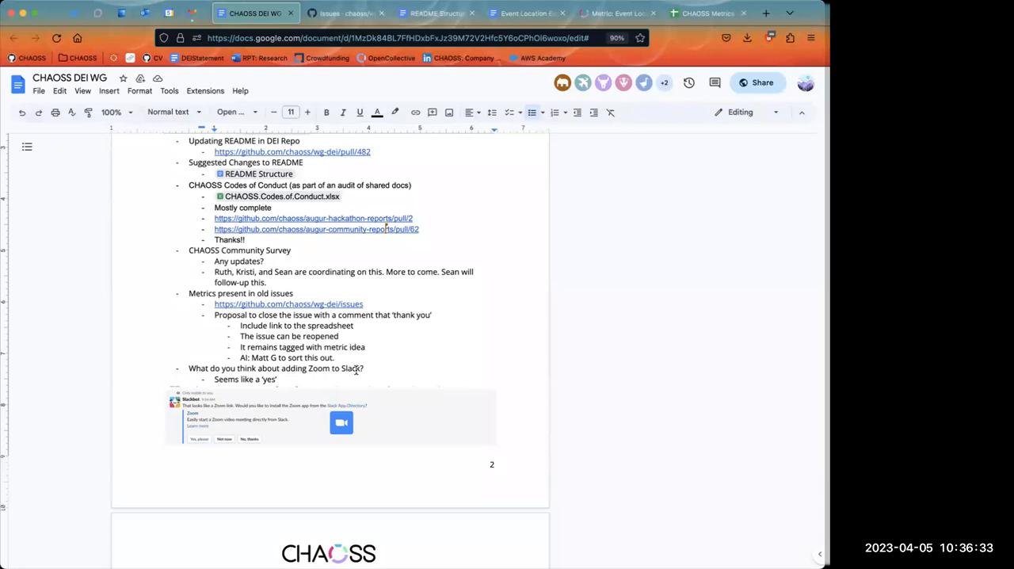
mouse_move(307, 381)
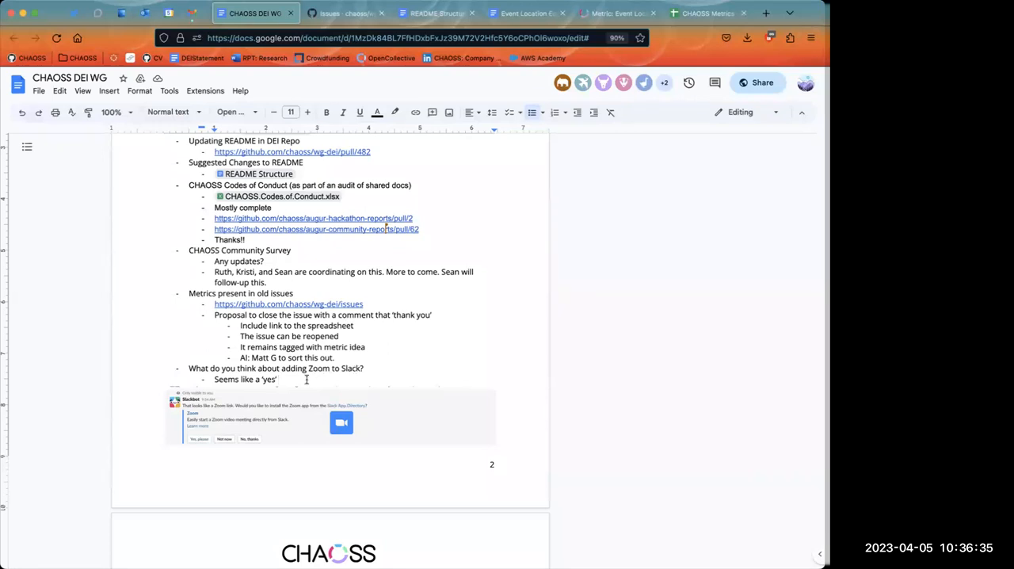
Add the sub-bullet 'Maybe look into this but it seems like a good thing.'
text(Maybe look i)
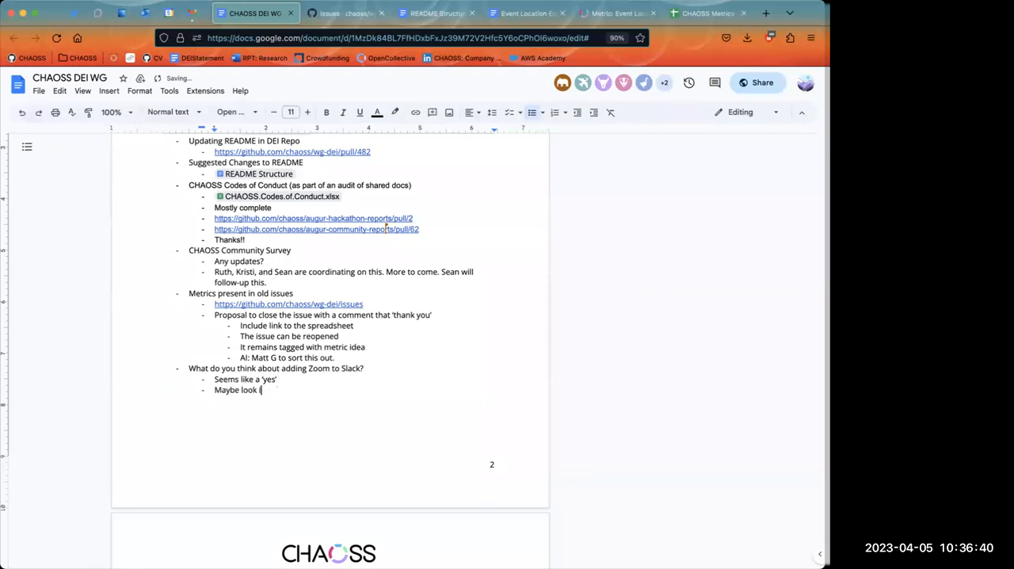
text(nto this but it)
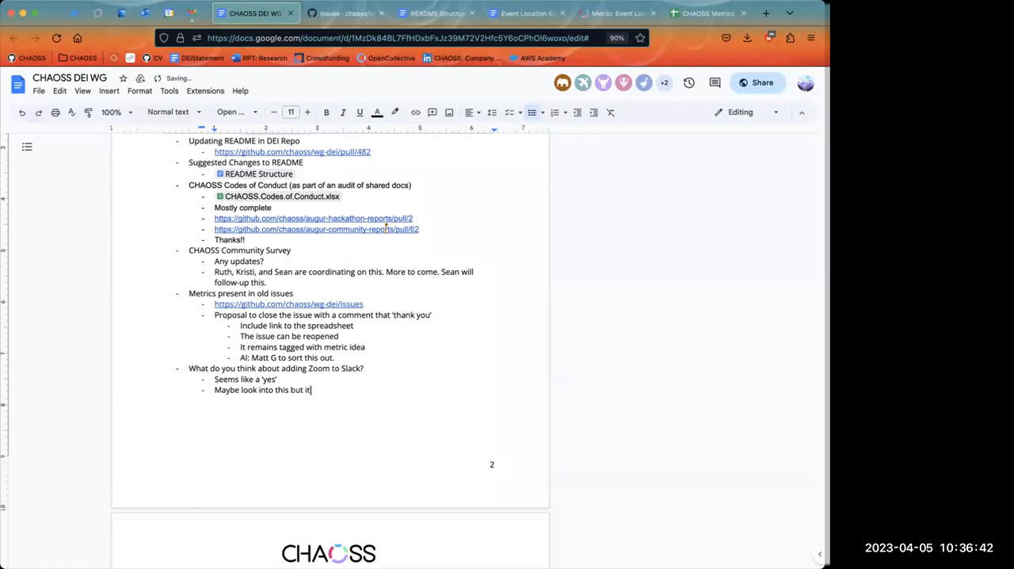
text(seems like)
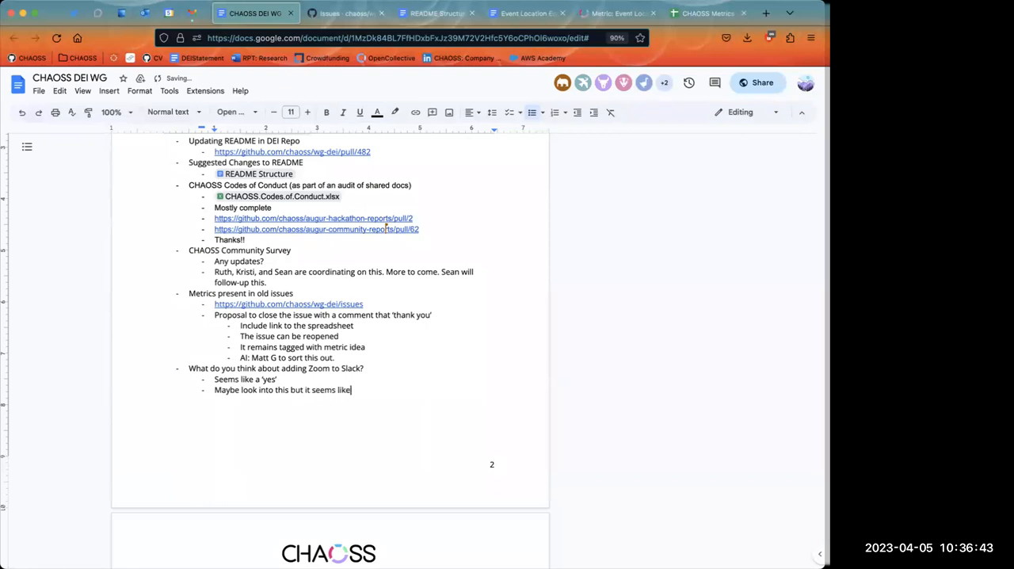
text(a good thing)
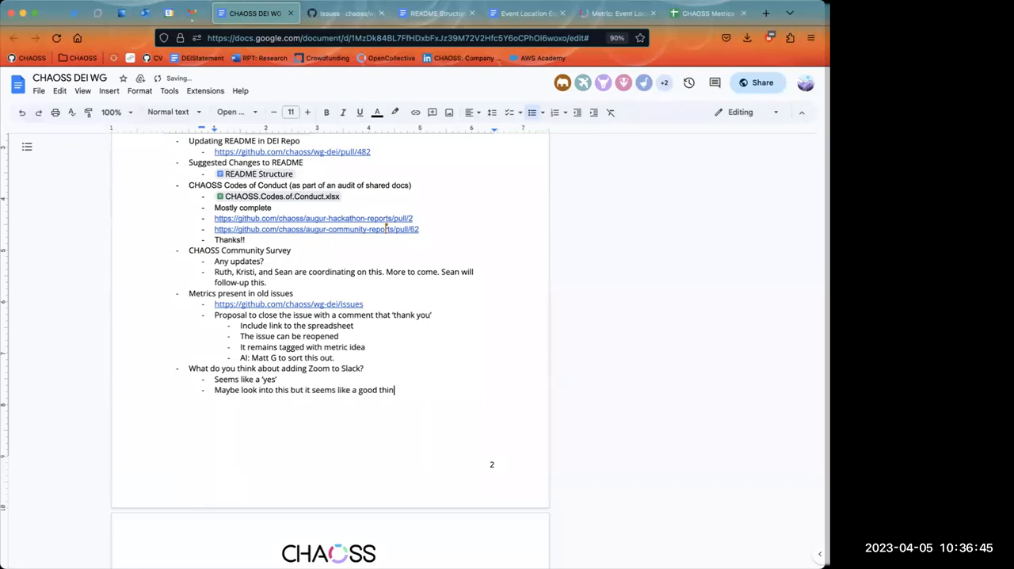
text(g.)
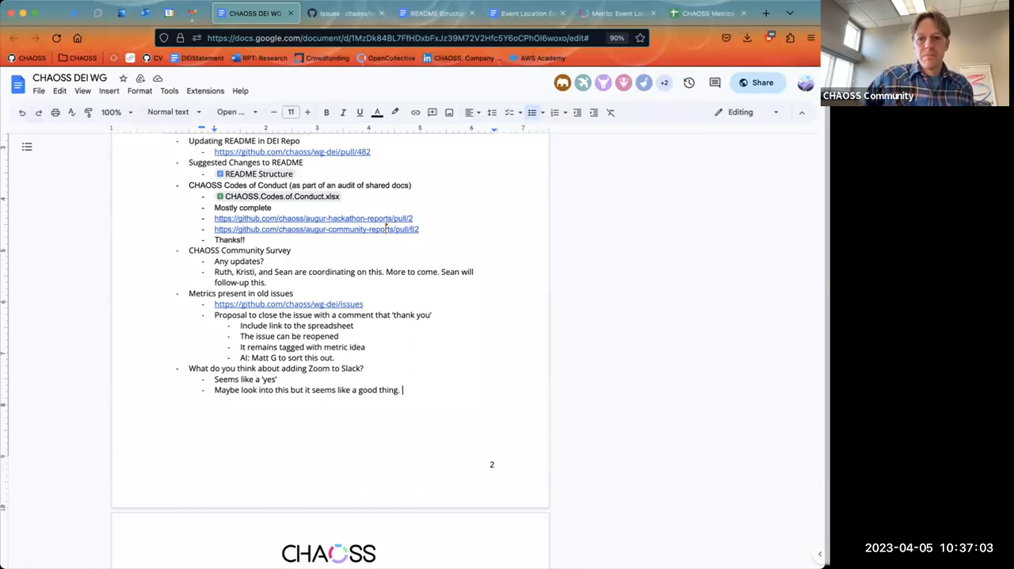
mouse_move(805, 513)
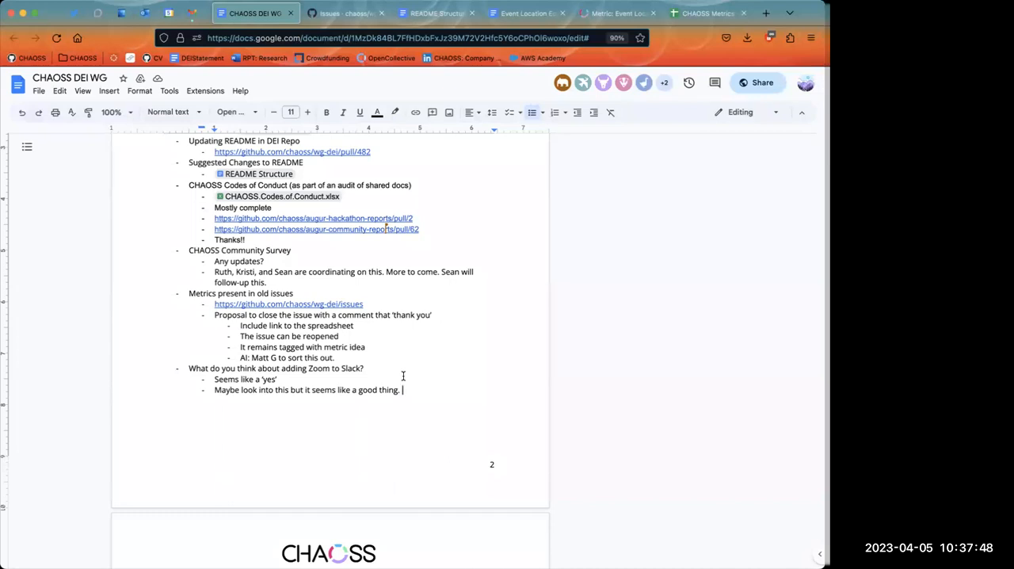
Add the third sub-bullet 'Not totally sure what the benefits are. More to come.'
text(Not)
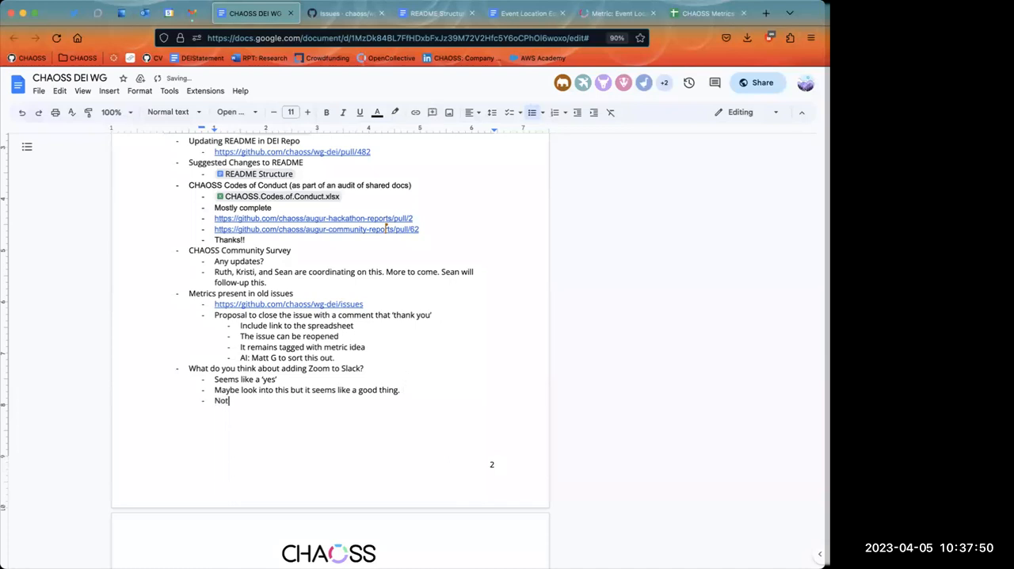
text(totally sure what the b)
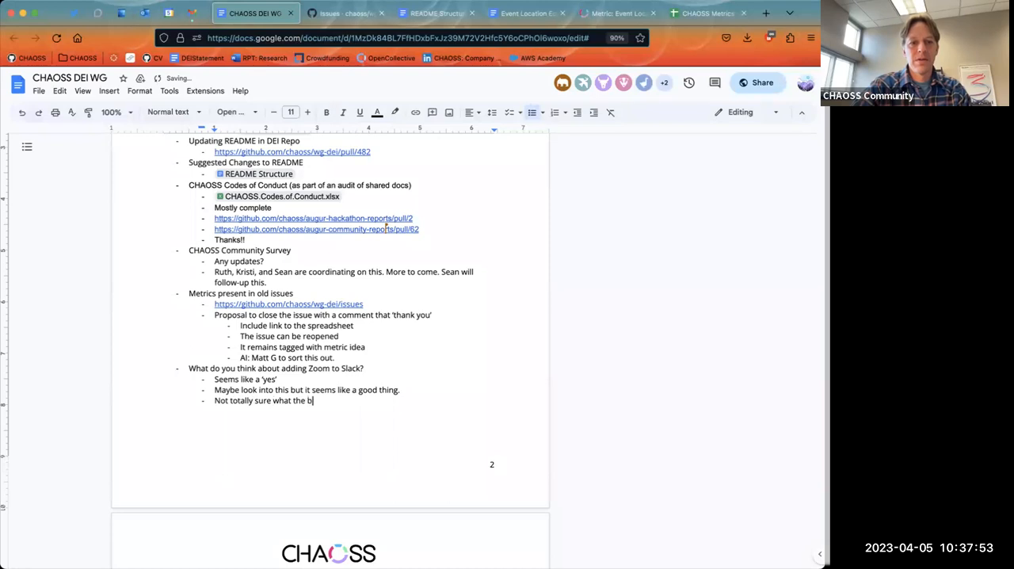
text(enefits are)
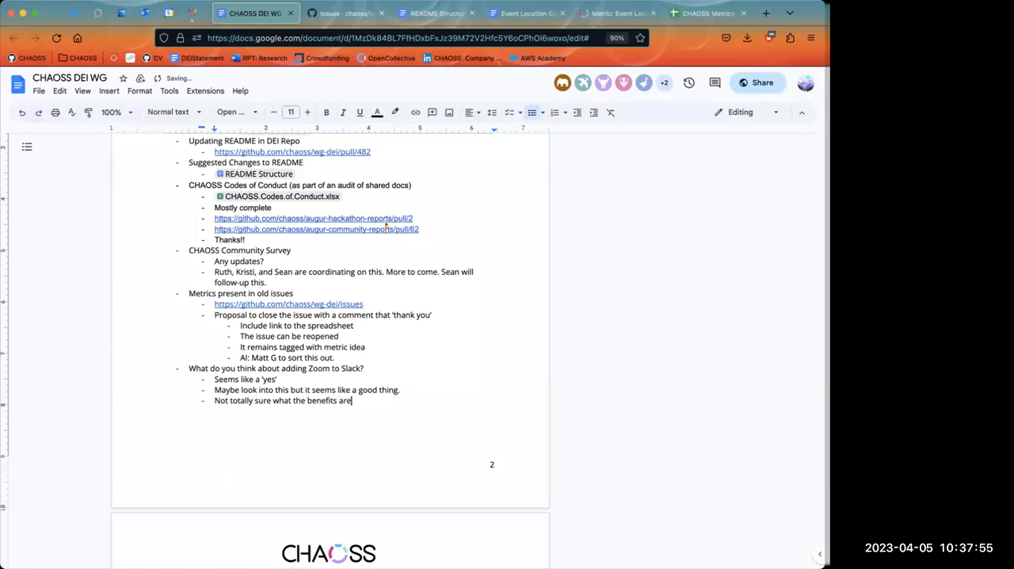
text(MOre)
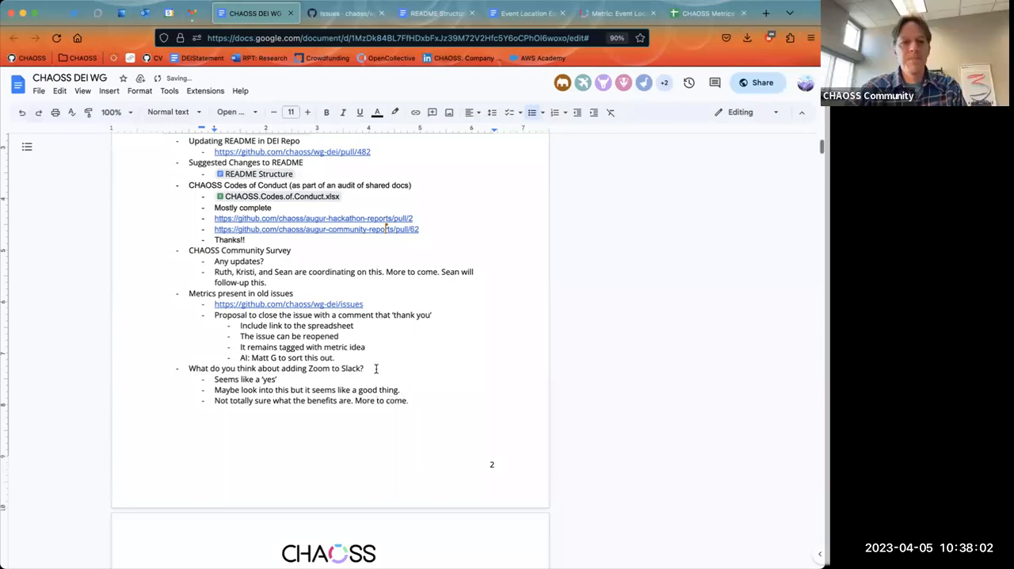
scroll(down, 3)
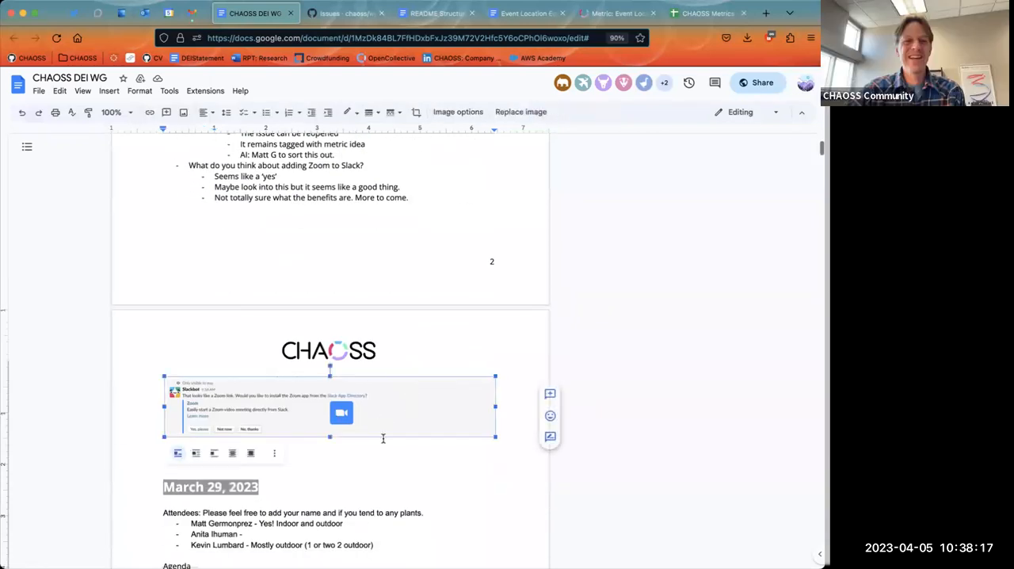
mouse_move(378, 470)
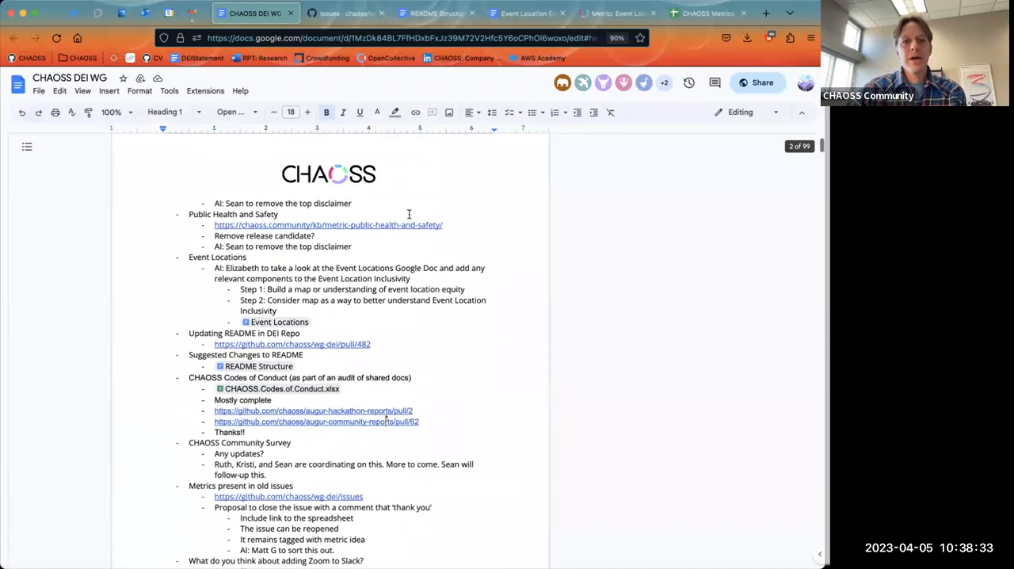
scroll(up, 3)
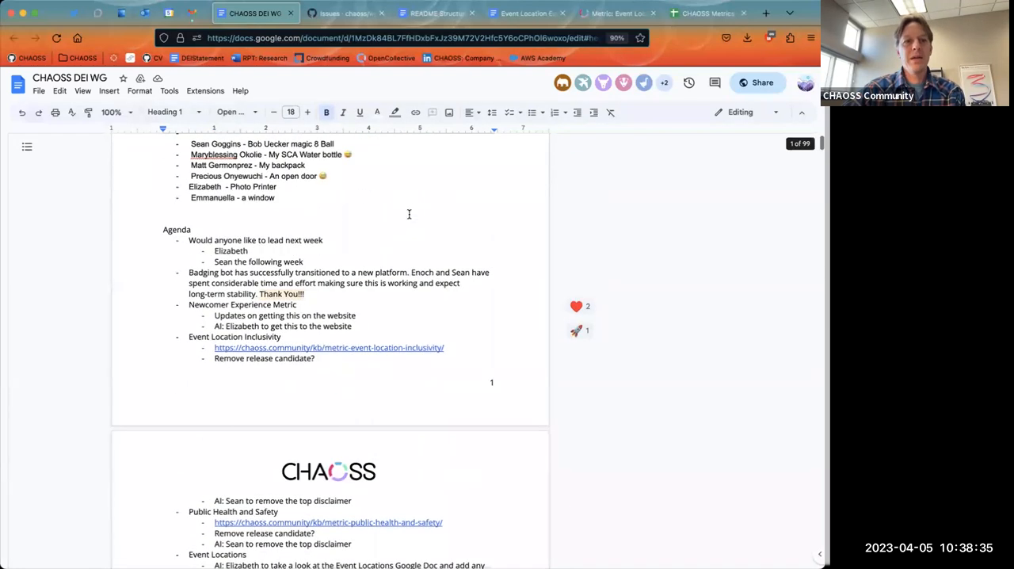